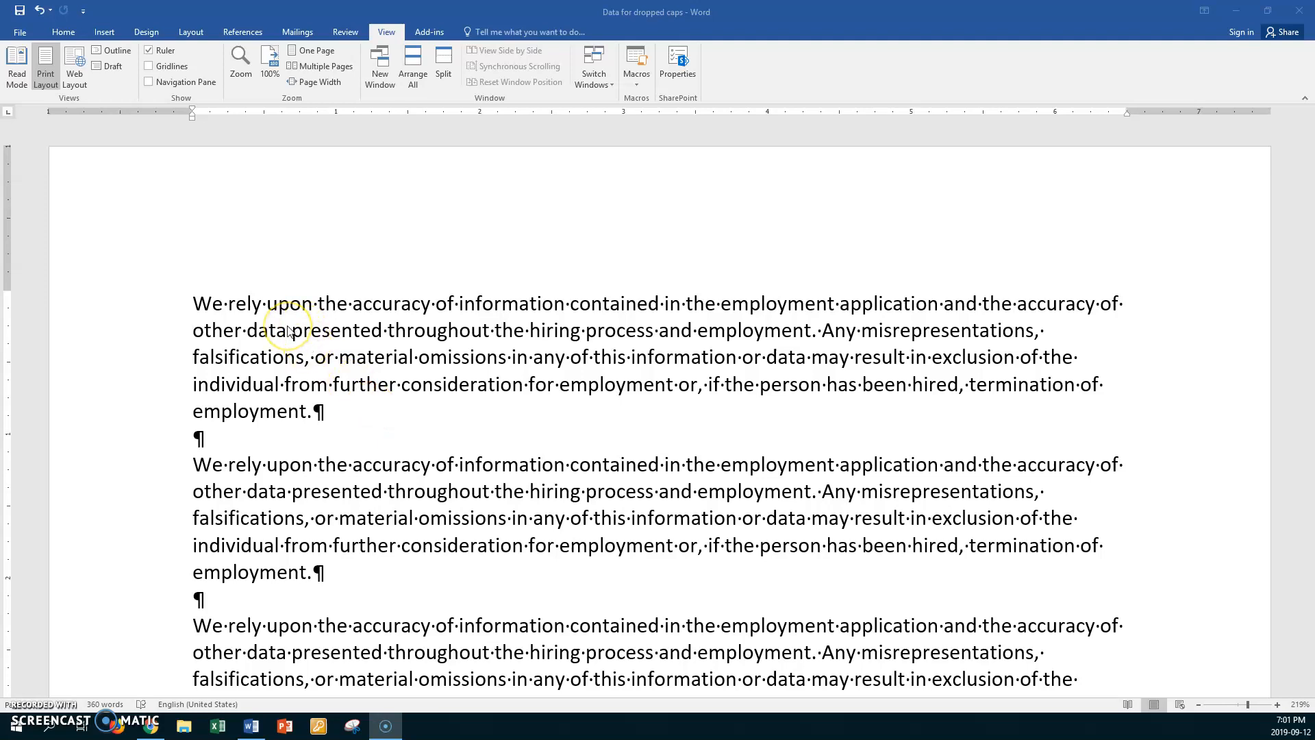
pyautogui.moveTo(230, 306)
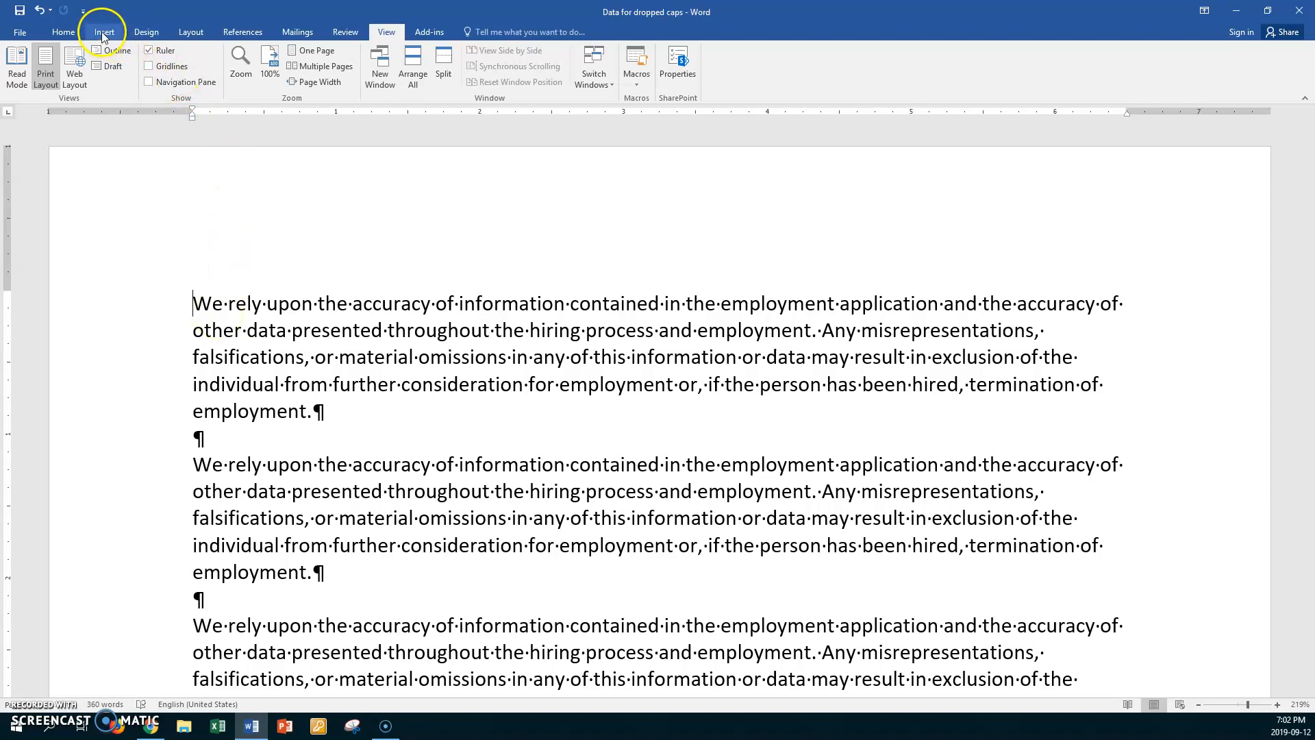
# - Apply a dropped three-line initial W in Bodoni MT Black to the first paragraph
pyautogui.click(103, 31)
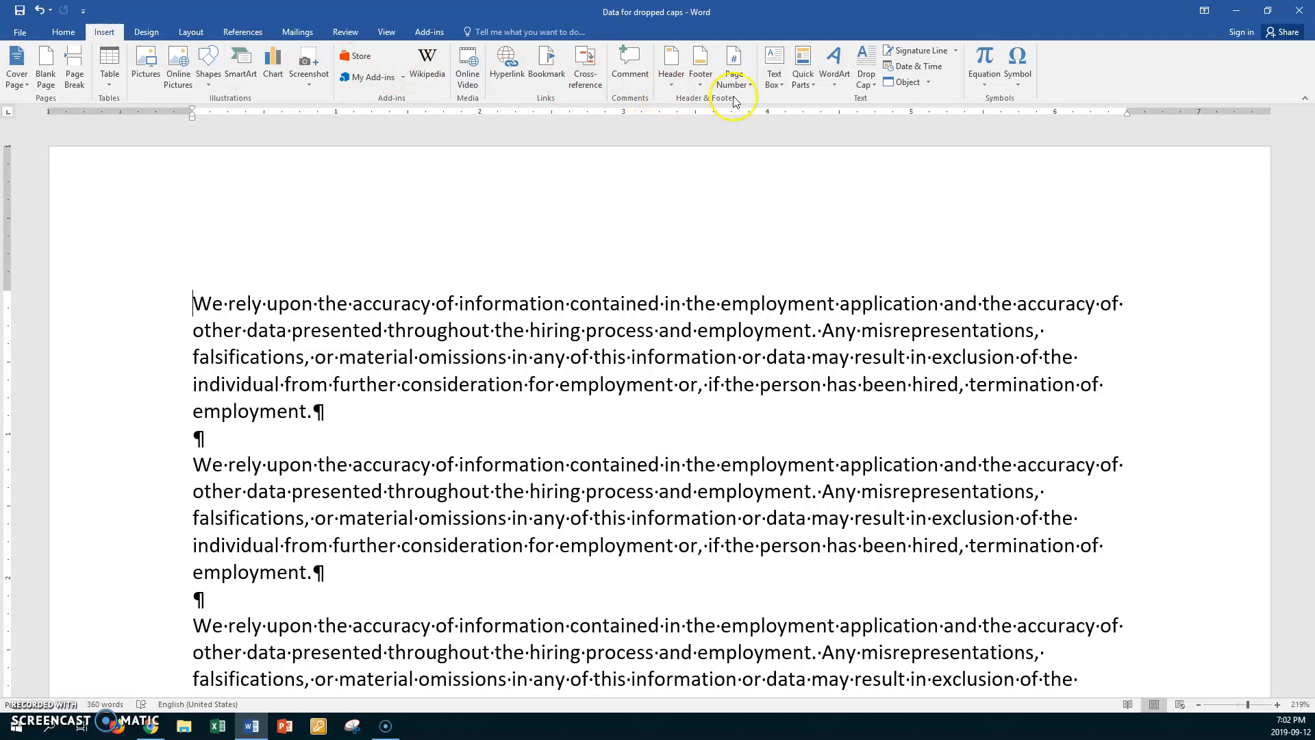
pyautogui.moveTo(866, 67)
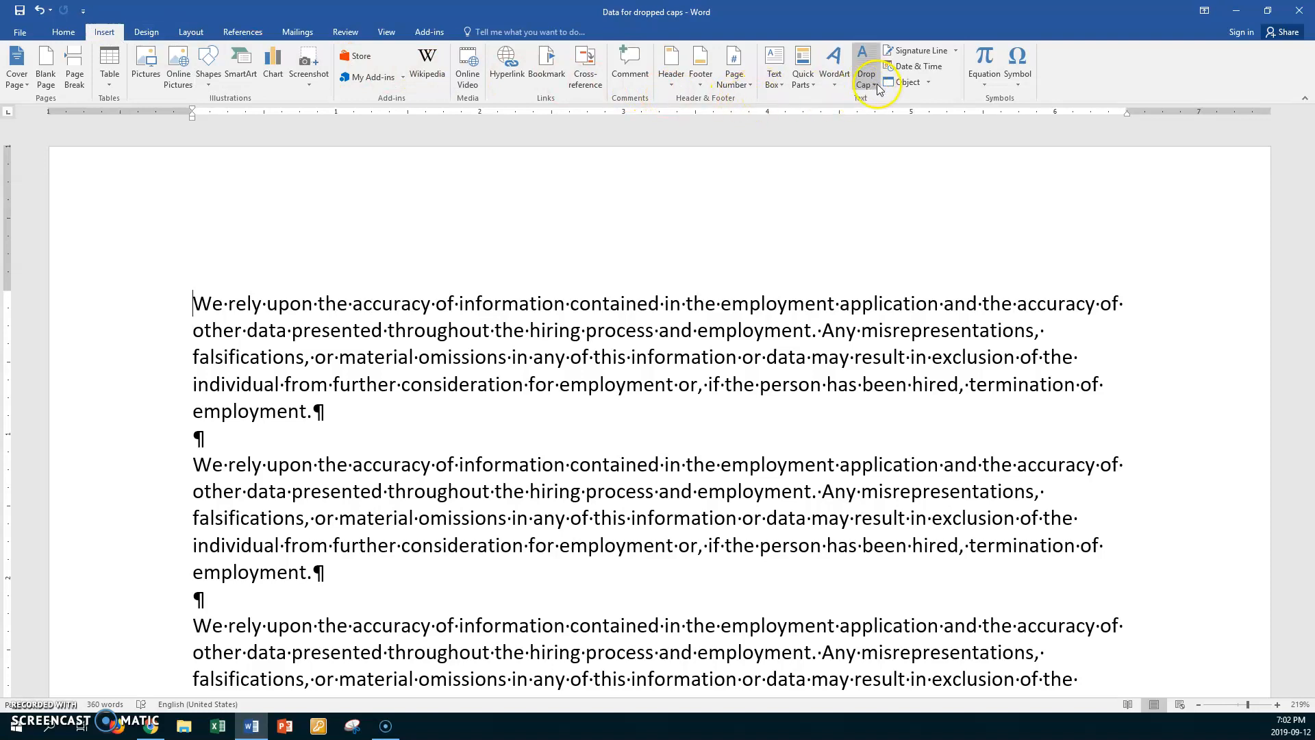
pyautogui.click(866, 67)
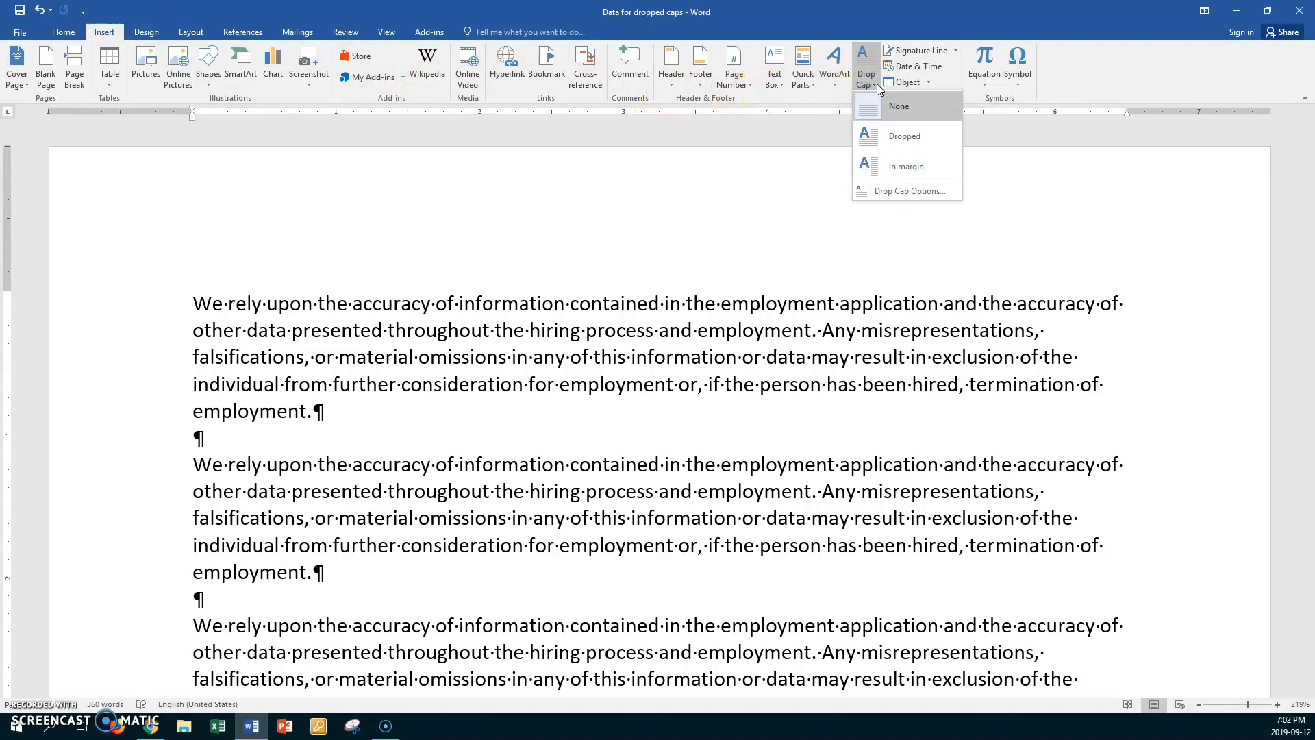
pyautogui.click(905, 190)
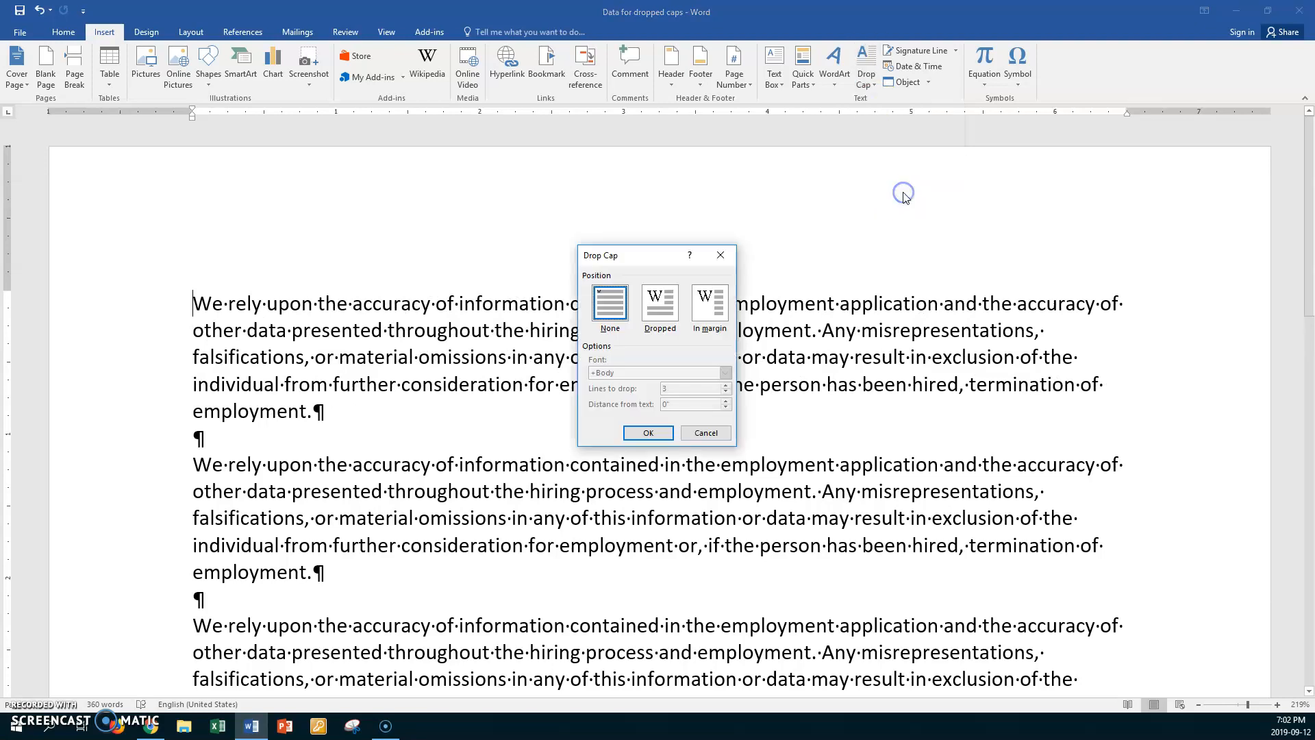
pyautogui.moveTo(759, 326)
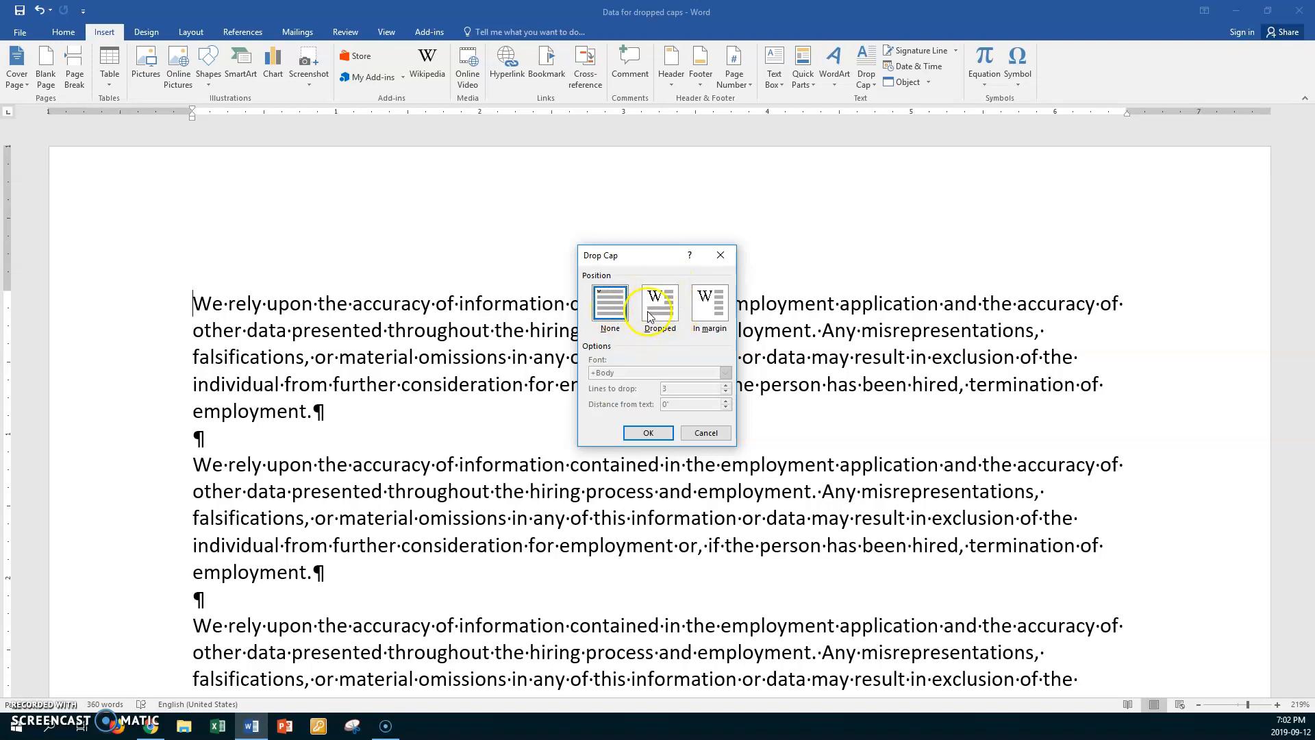
pyautogui.moveTo(708, 296)
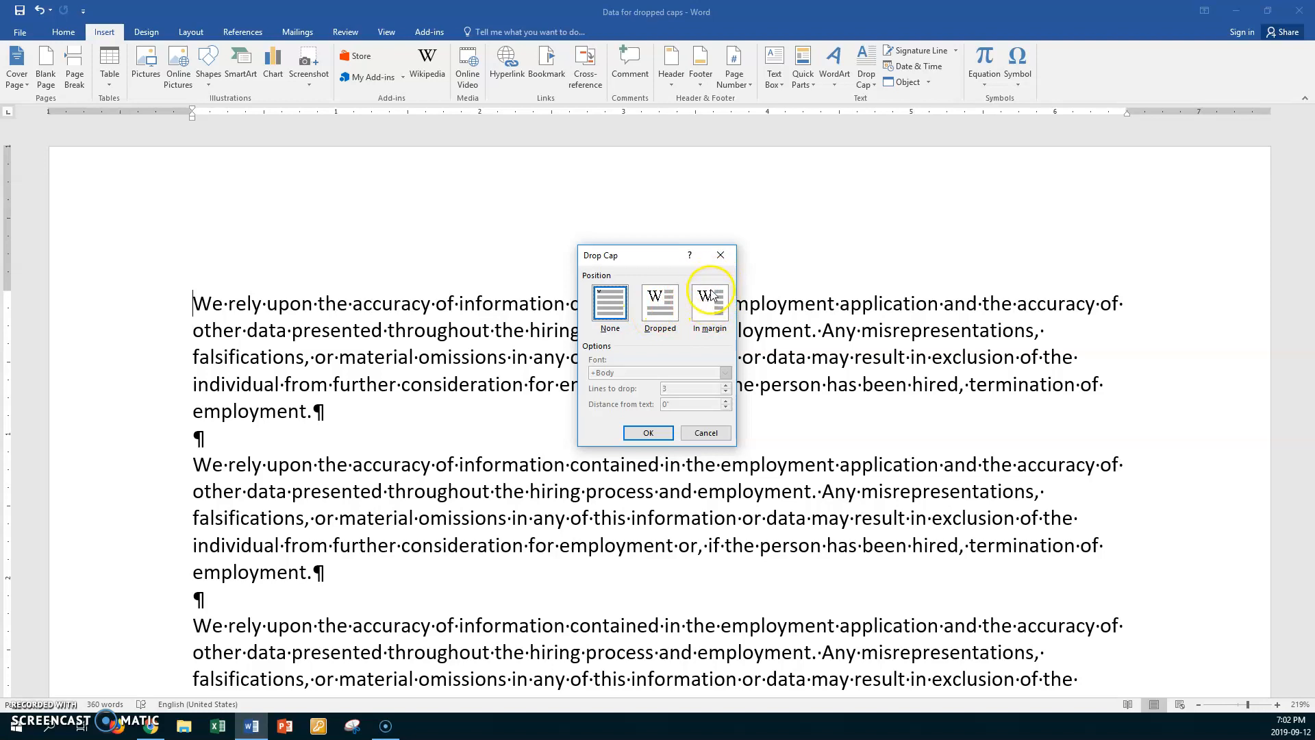
pyautogui.click(659, 306)
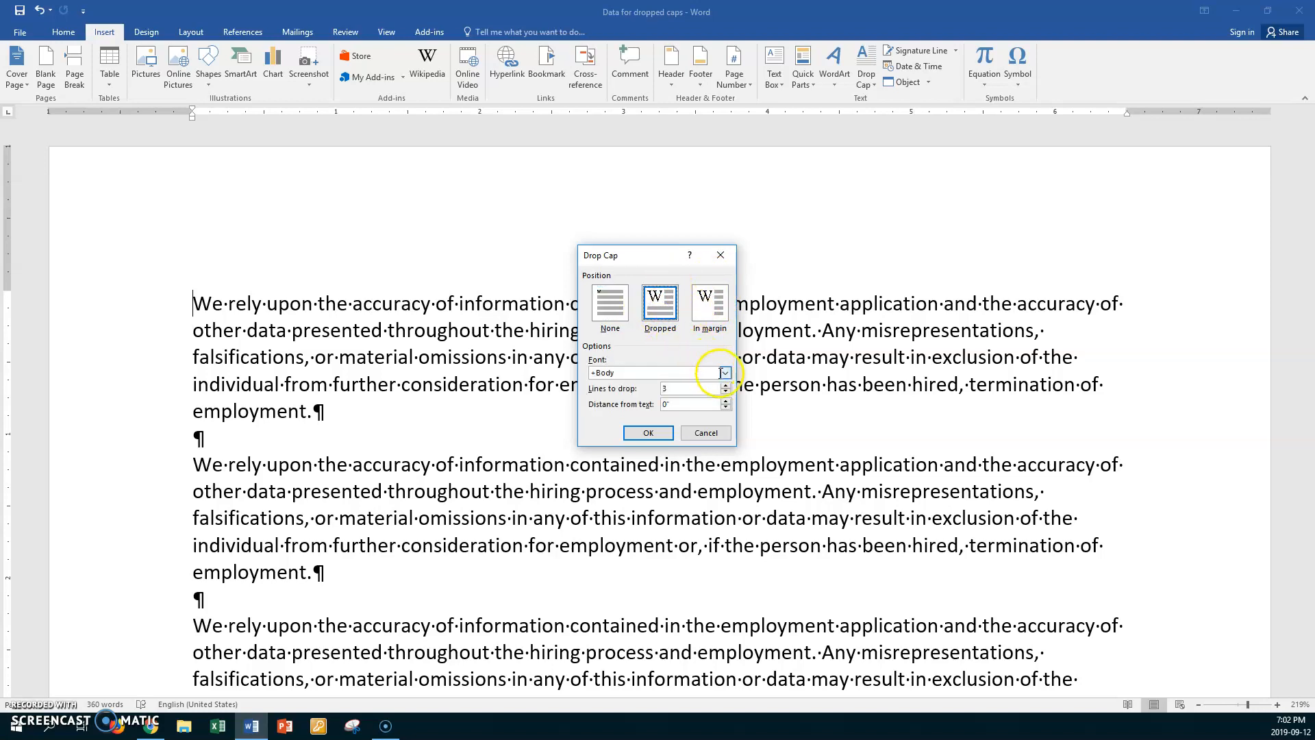
pyautogui.click(723, 372)
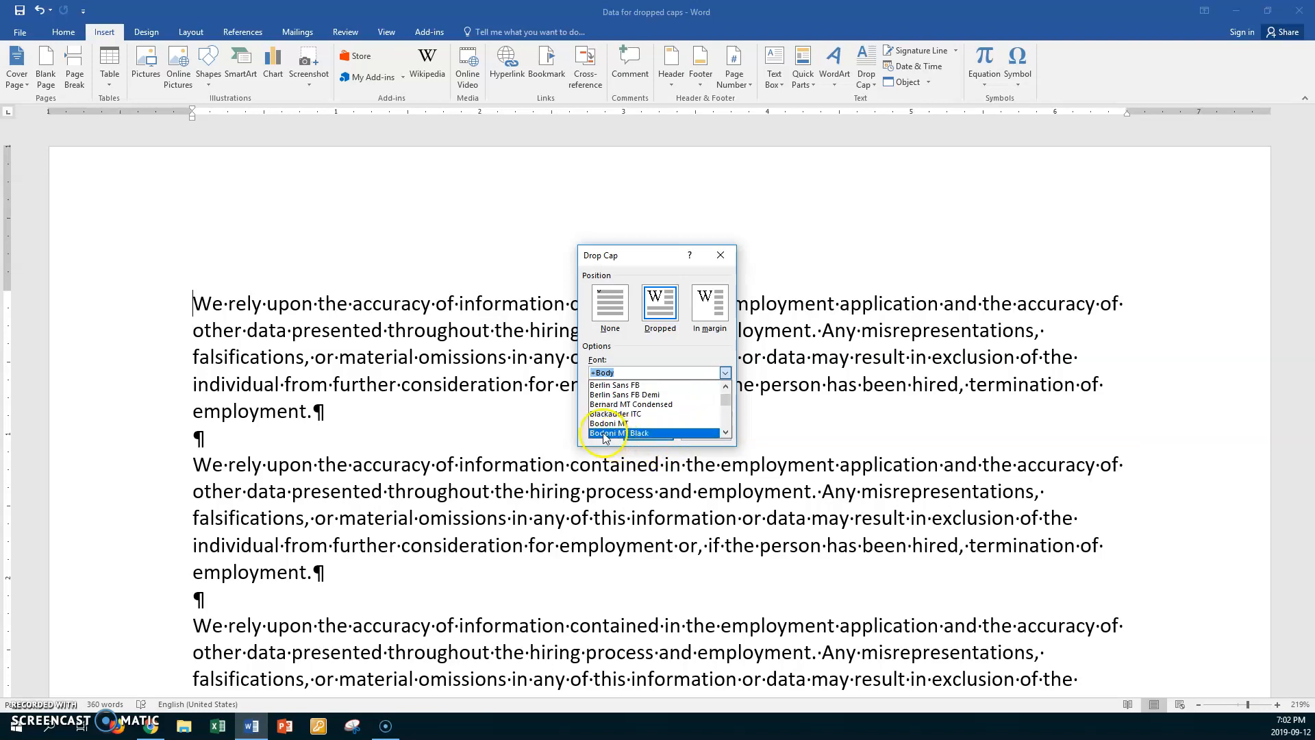
pyautogui.click(640, 433)
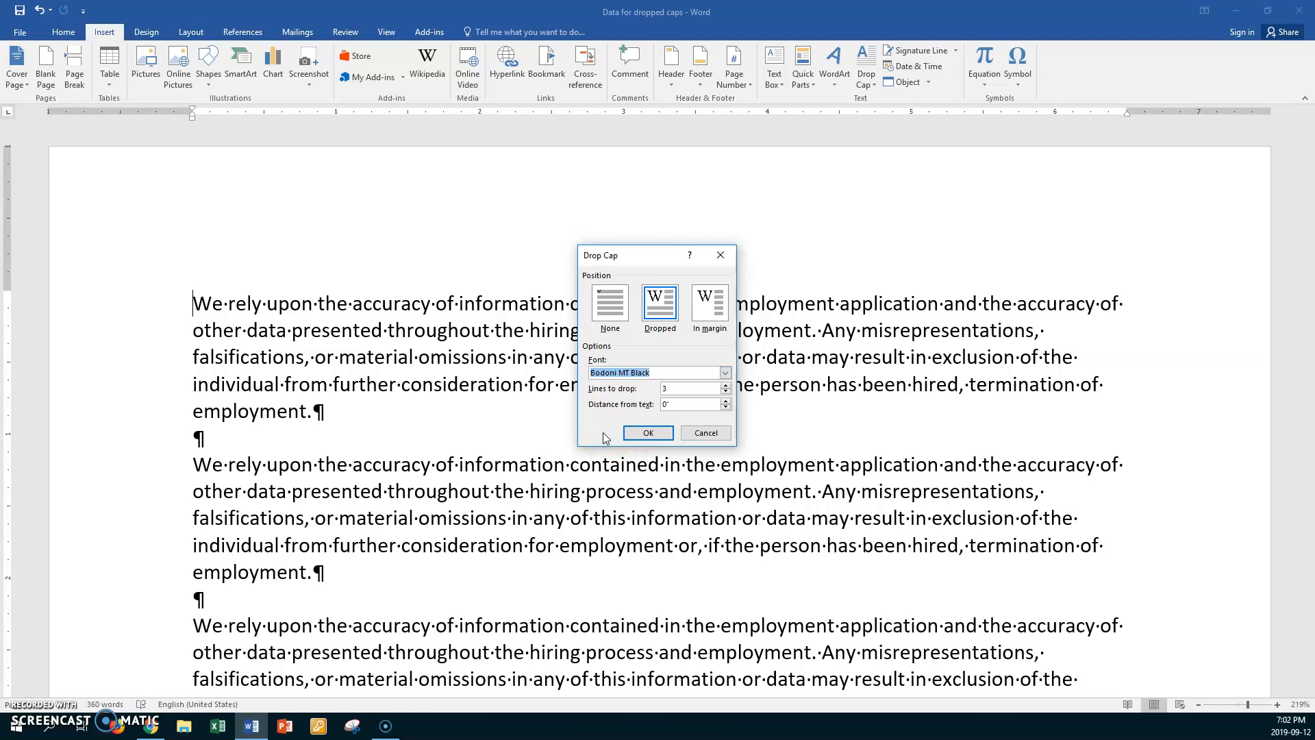
pyautogui.moveTo(711, 391)
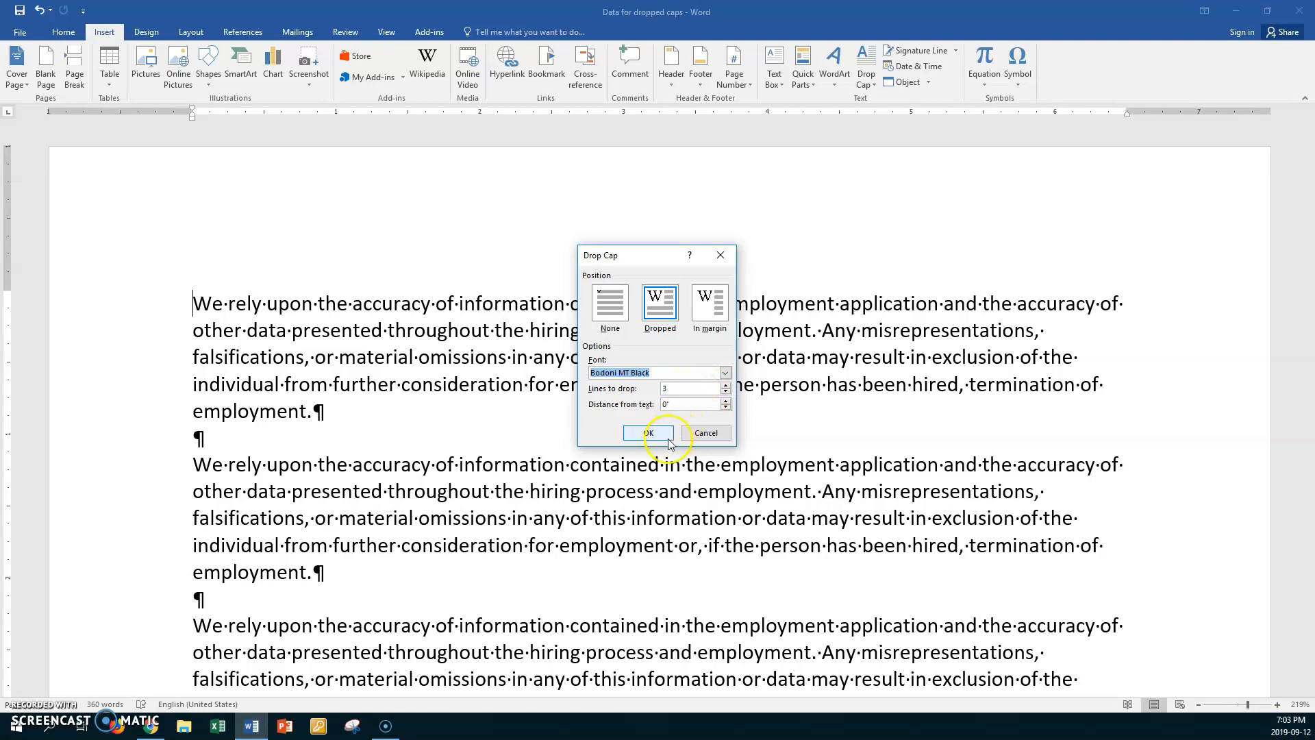
pyautogui.click(648, 432)
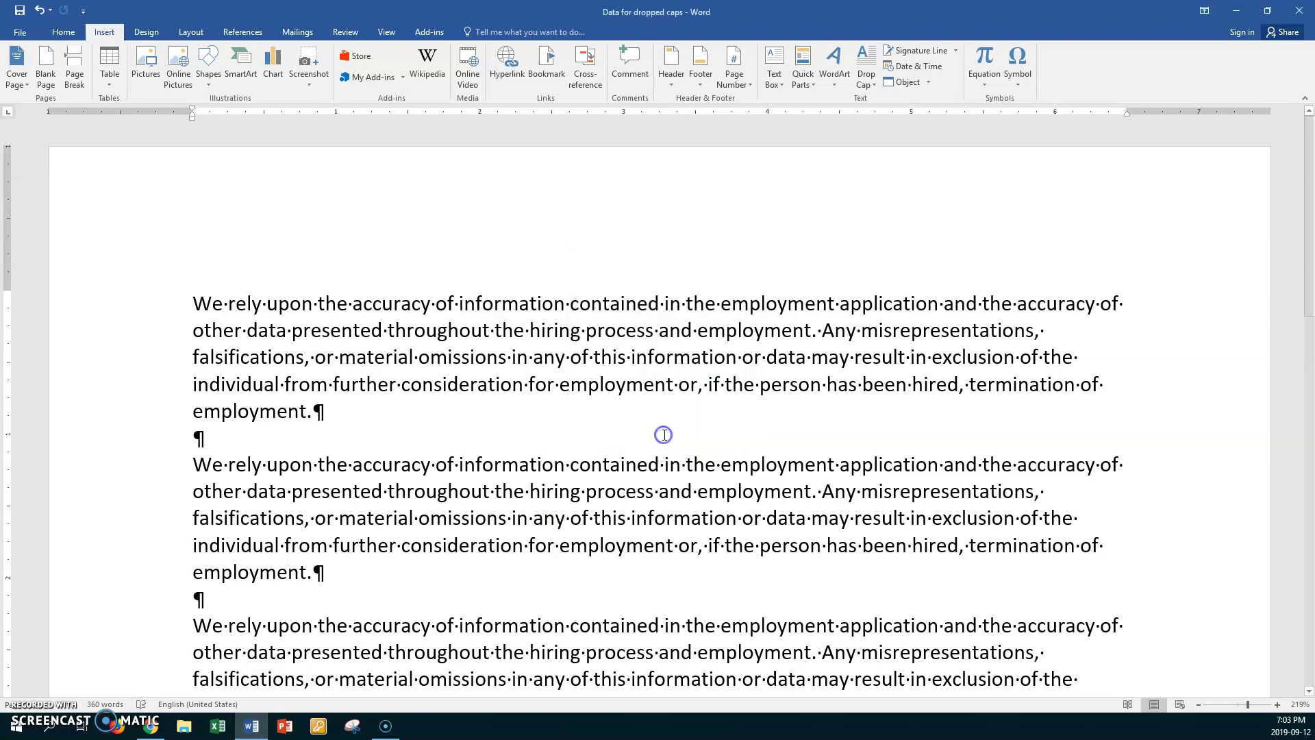
# - Reopen the W drop cap's settings and set its distance from text to 0.05 inch
pyautogui.click(865, 66)
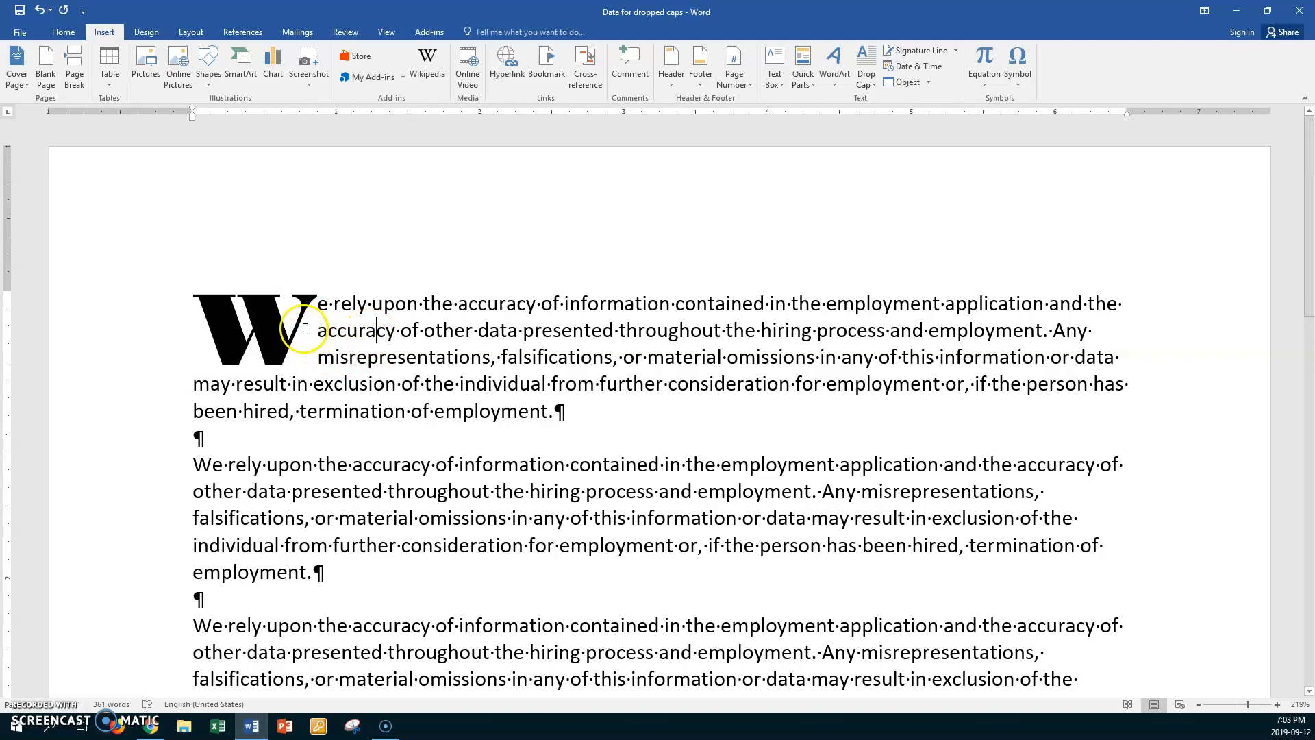
pyautogui.moveTo(315, 304)
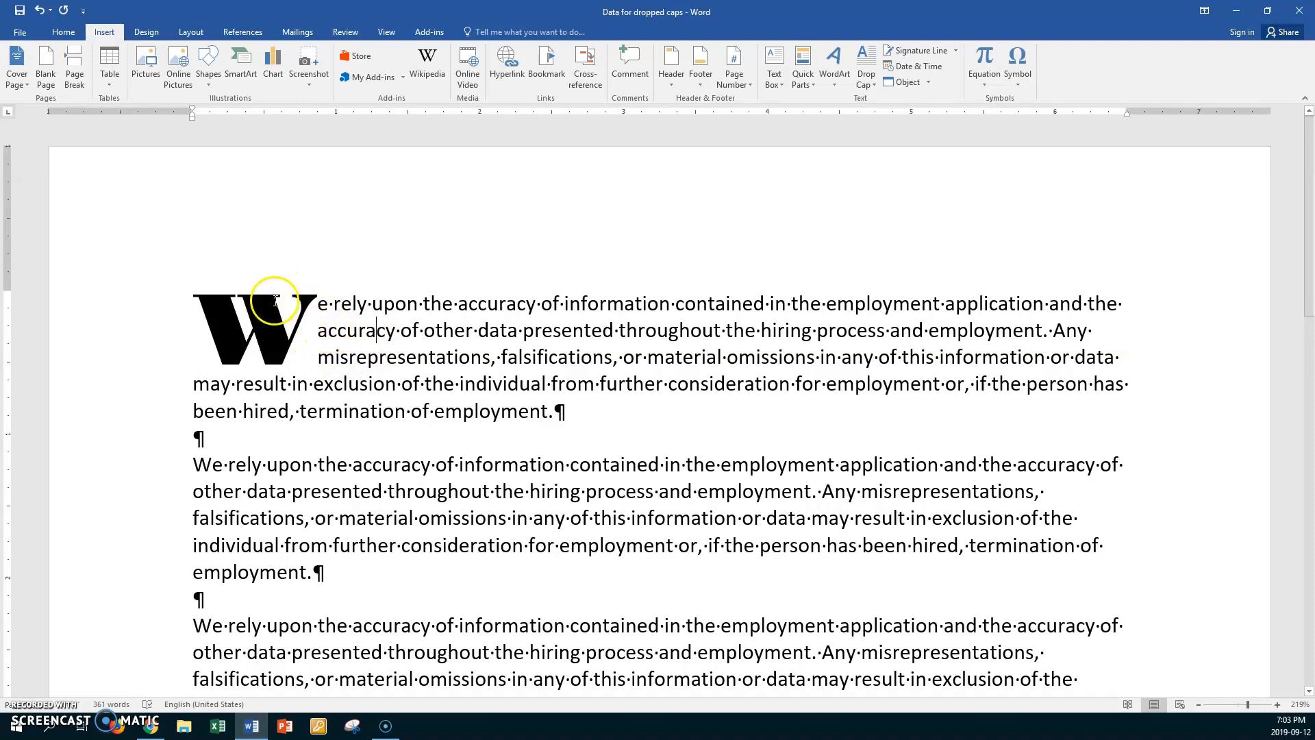
pyautogui.click(256, 327)
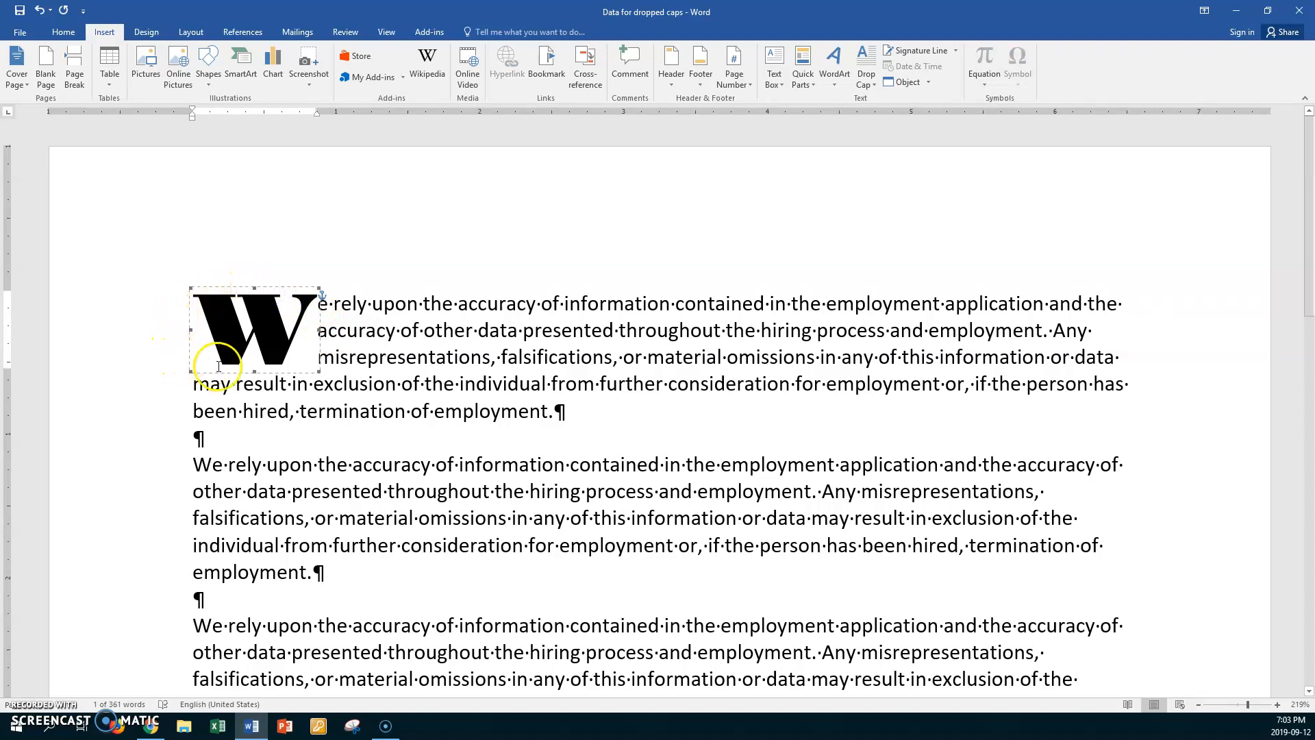
pyautogui.moveTo(310, 301)
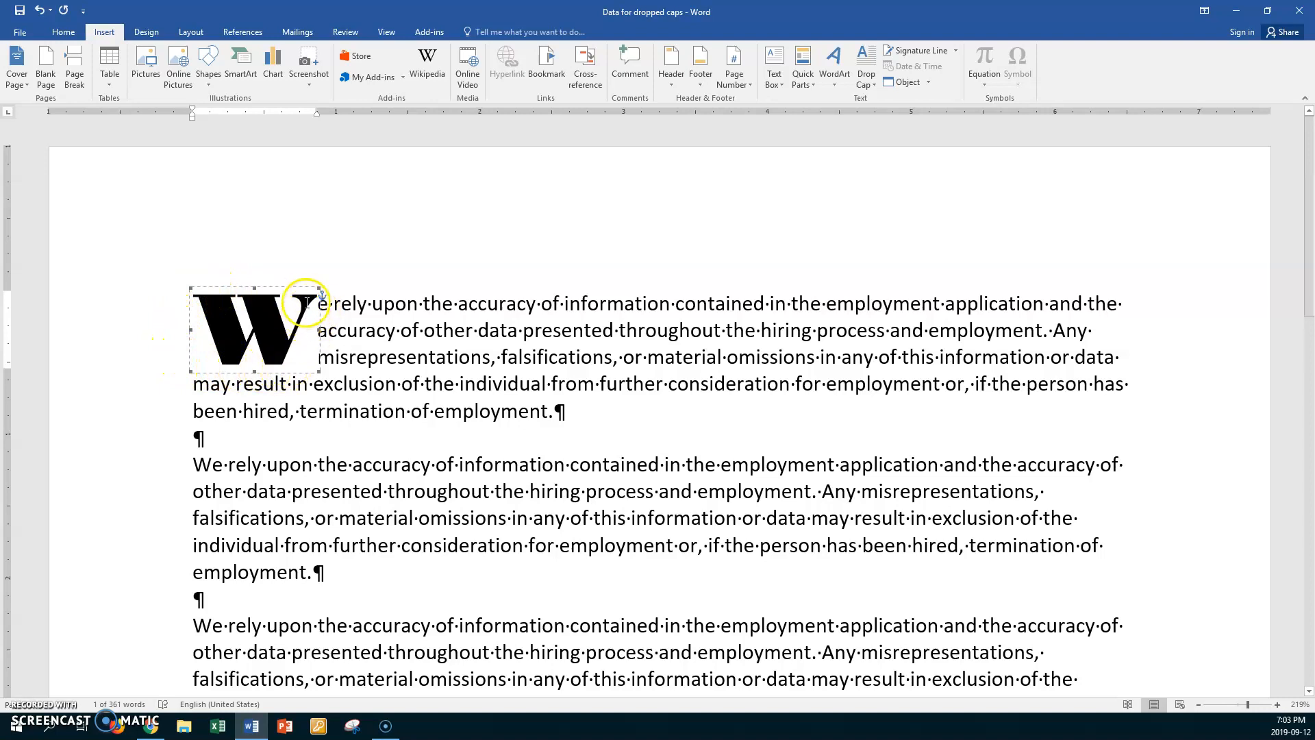
pyautogui.rightClick(261, 327)
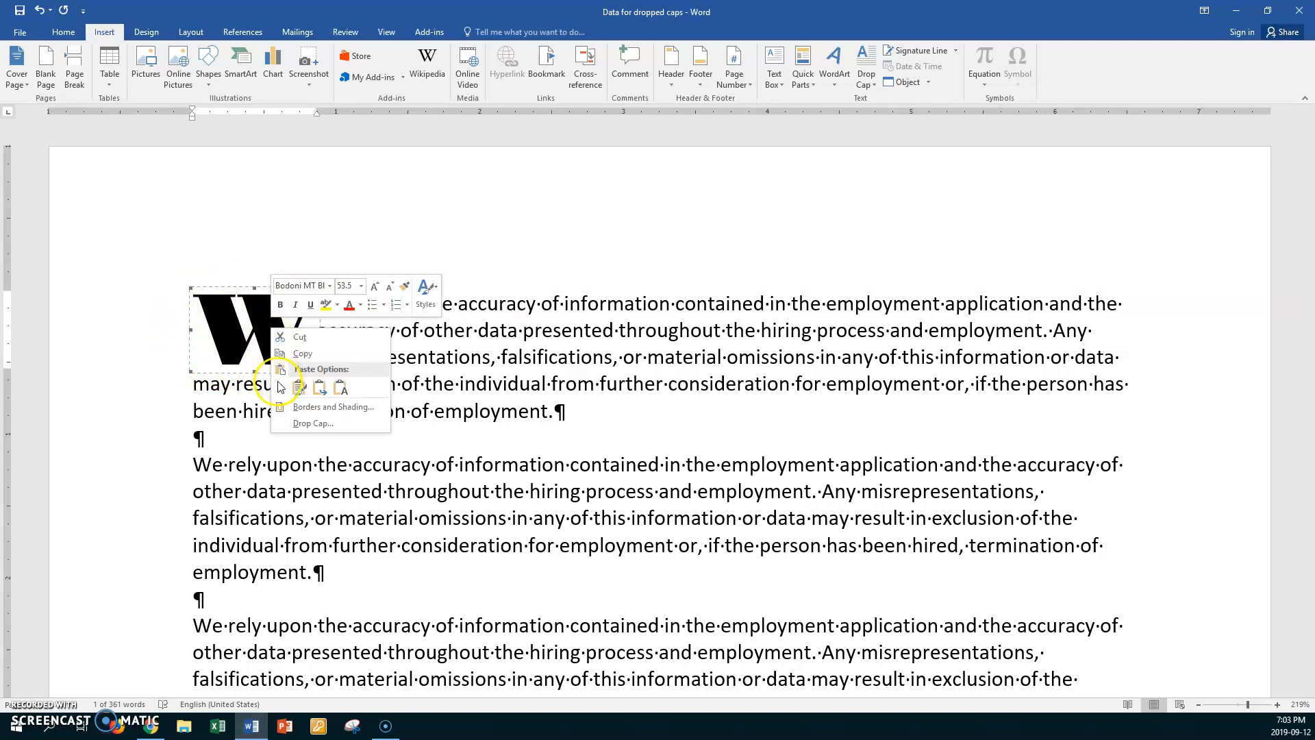
pyautogui.click(312, 424)
pyautogui.write('0.03')
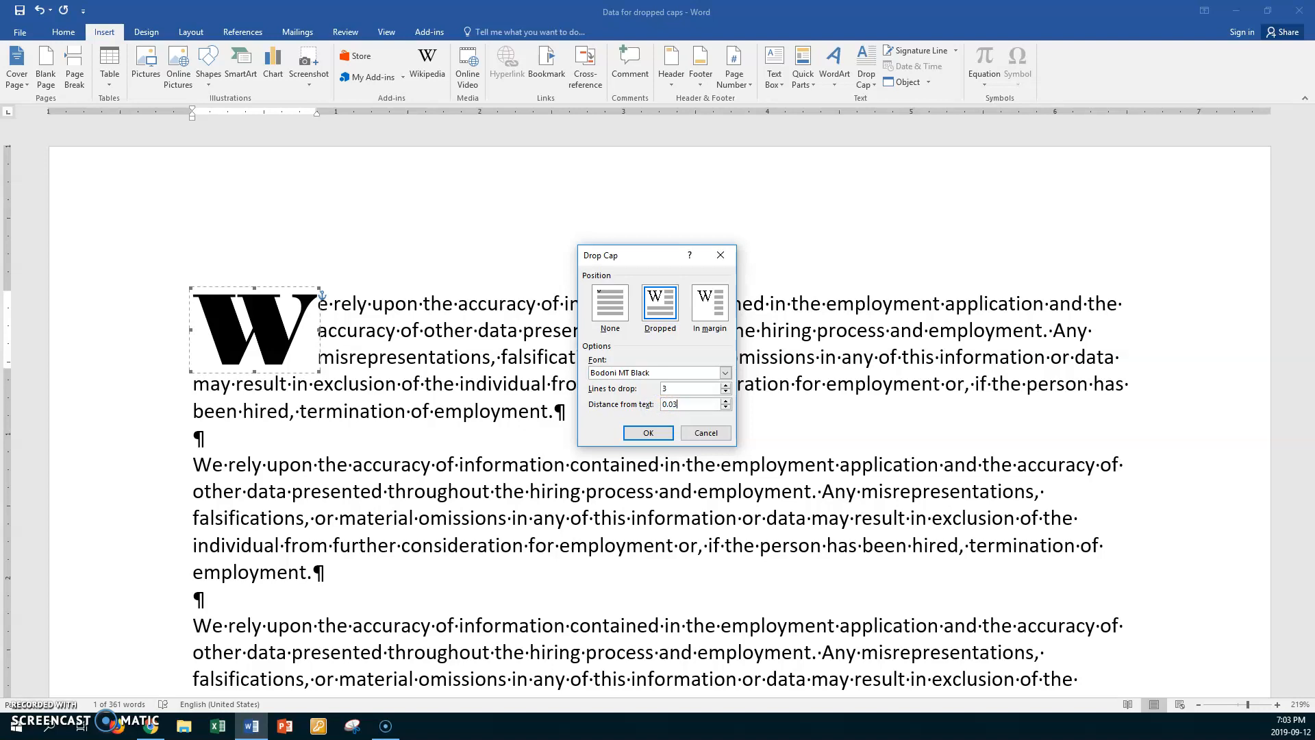
pyautogui.click(646, 431)
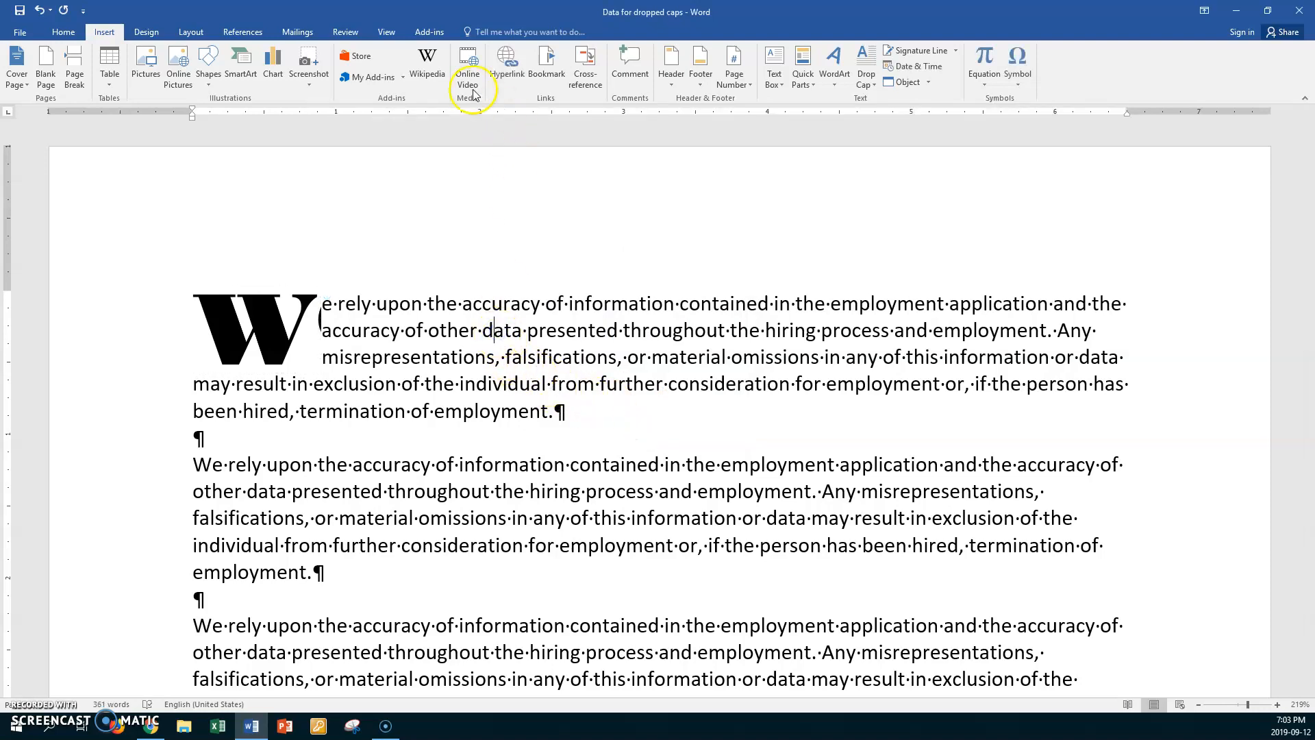
# - Hide formatting marks and set the Bodoni W drop cap's distance from text back to 0
pyautogui.click(62, 32)
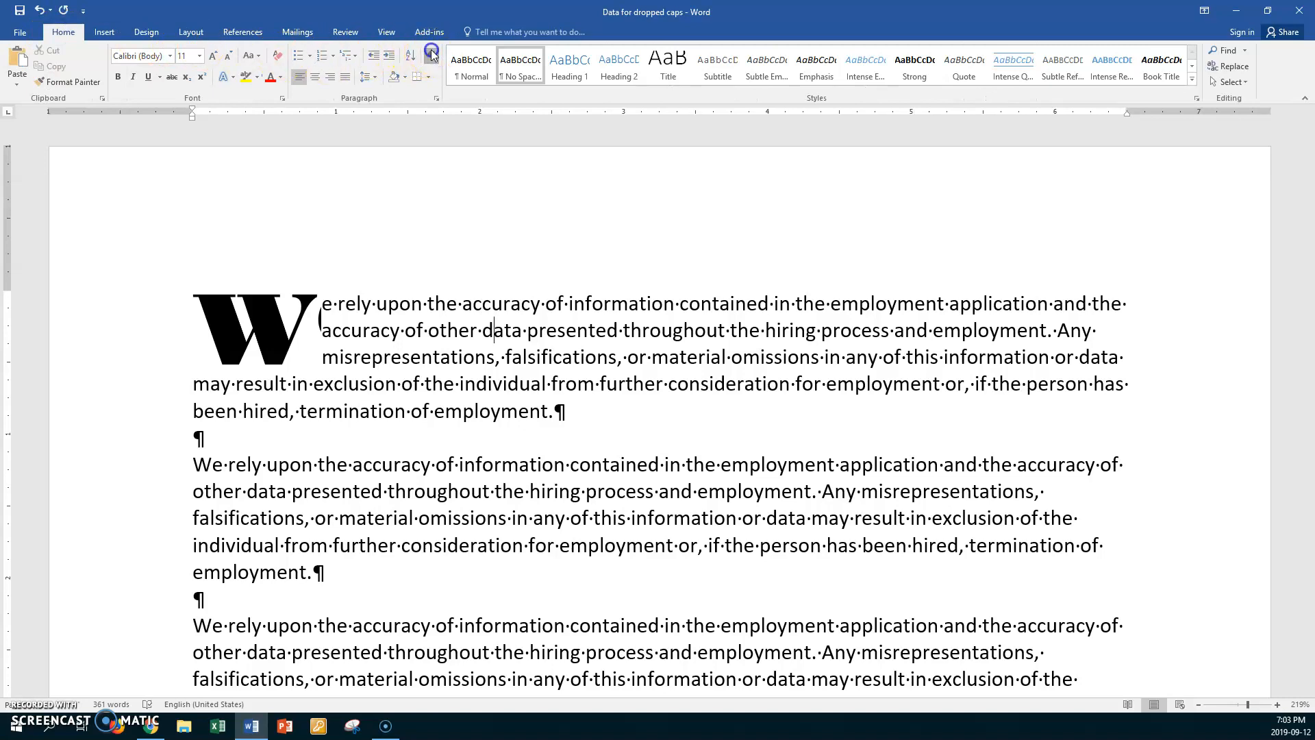
pyautogui.click(432, 55)
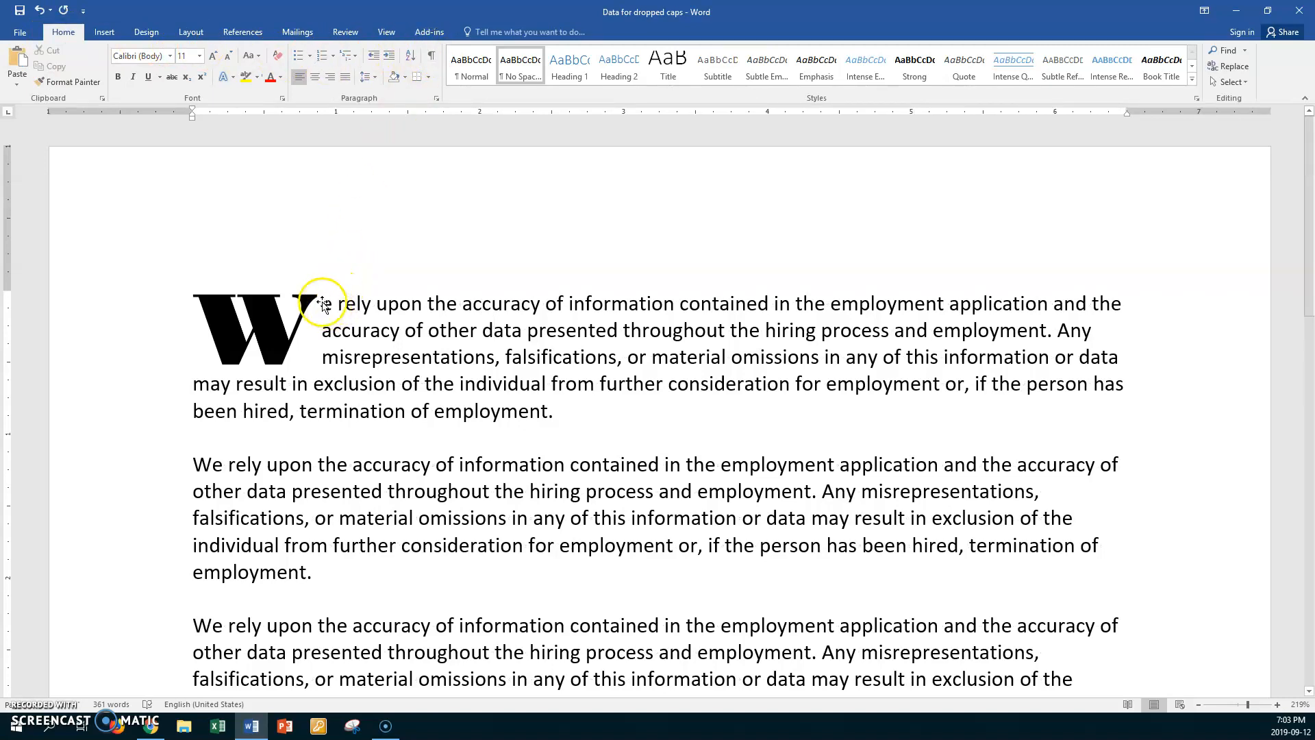
pyautogui.moveTo(326, 304)
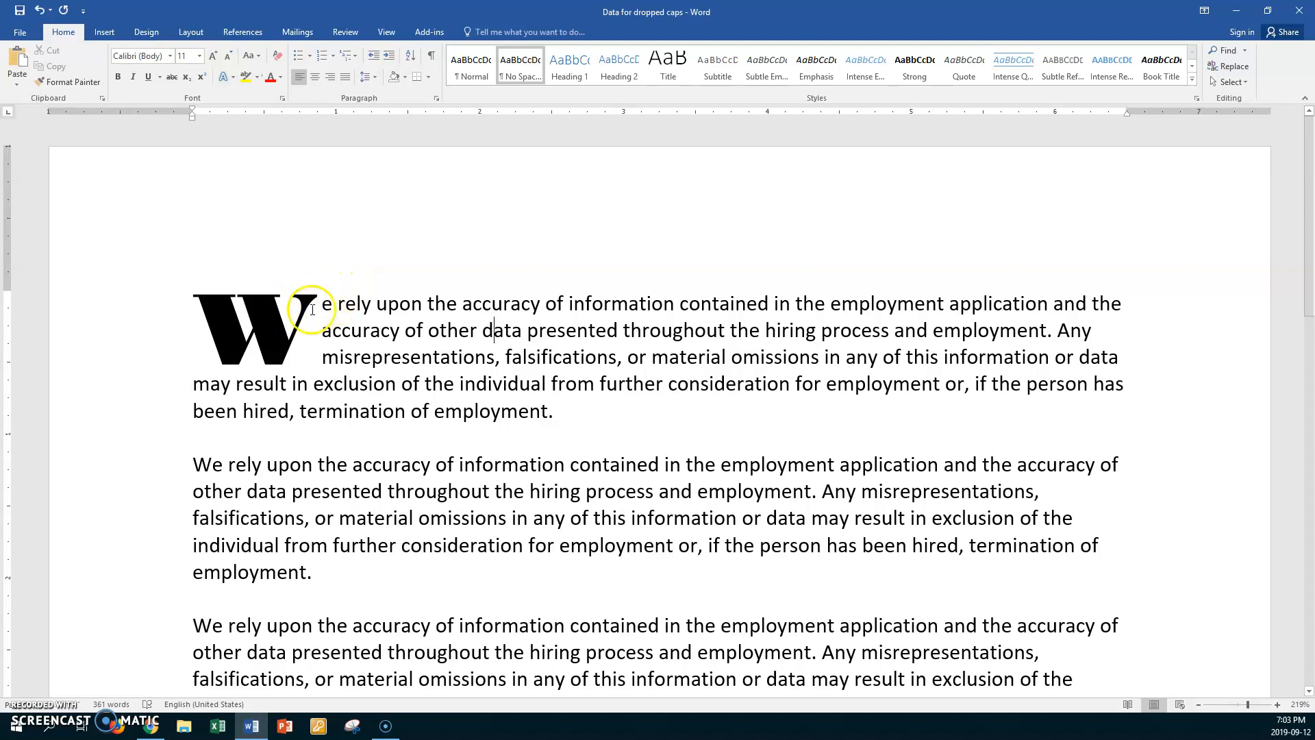
pyautogui.moveTo(262, 324)
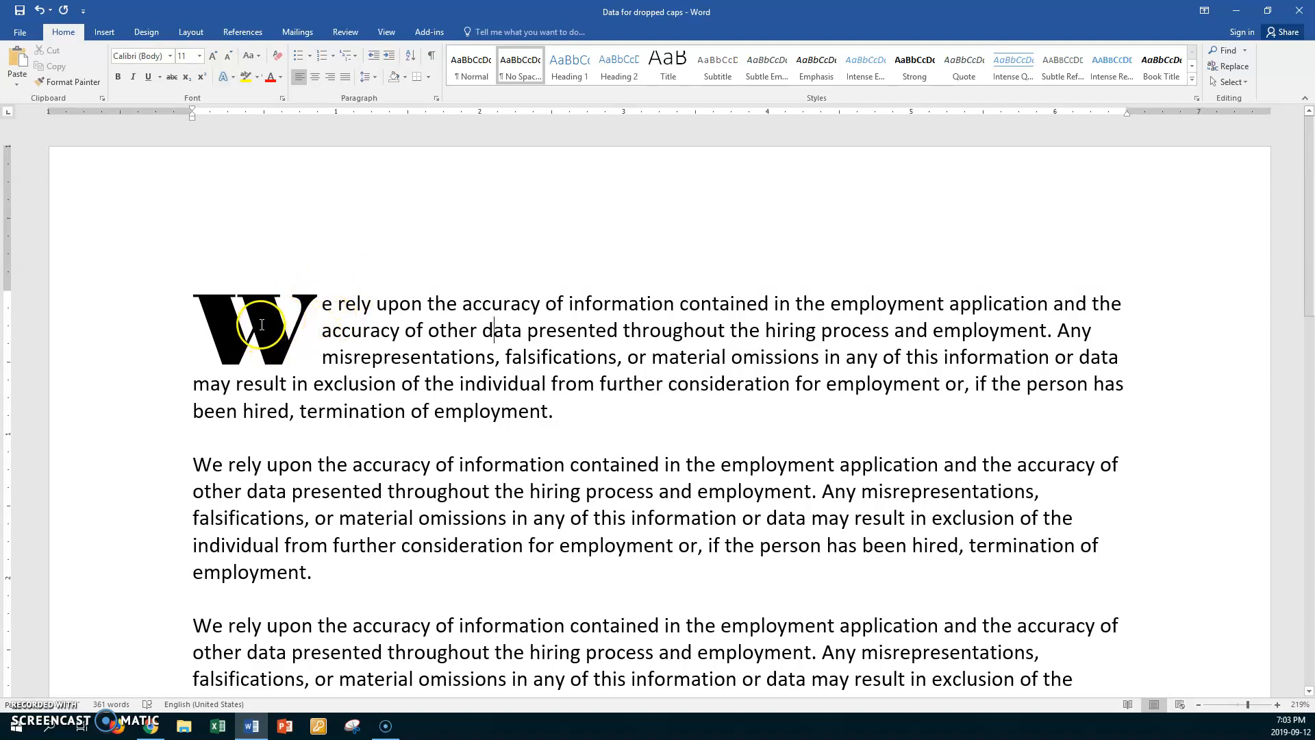
pyautogui.moveTo(334, 300)
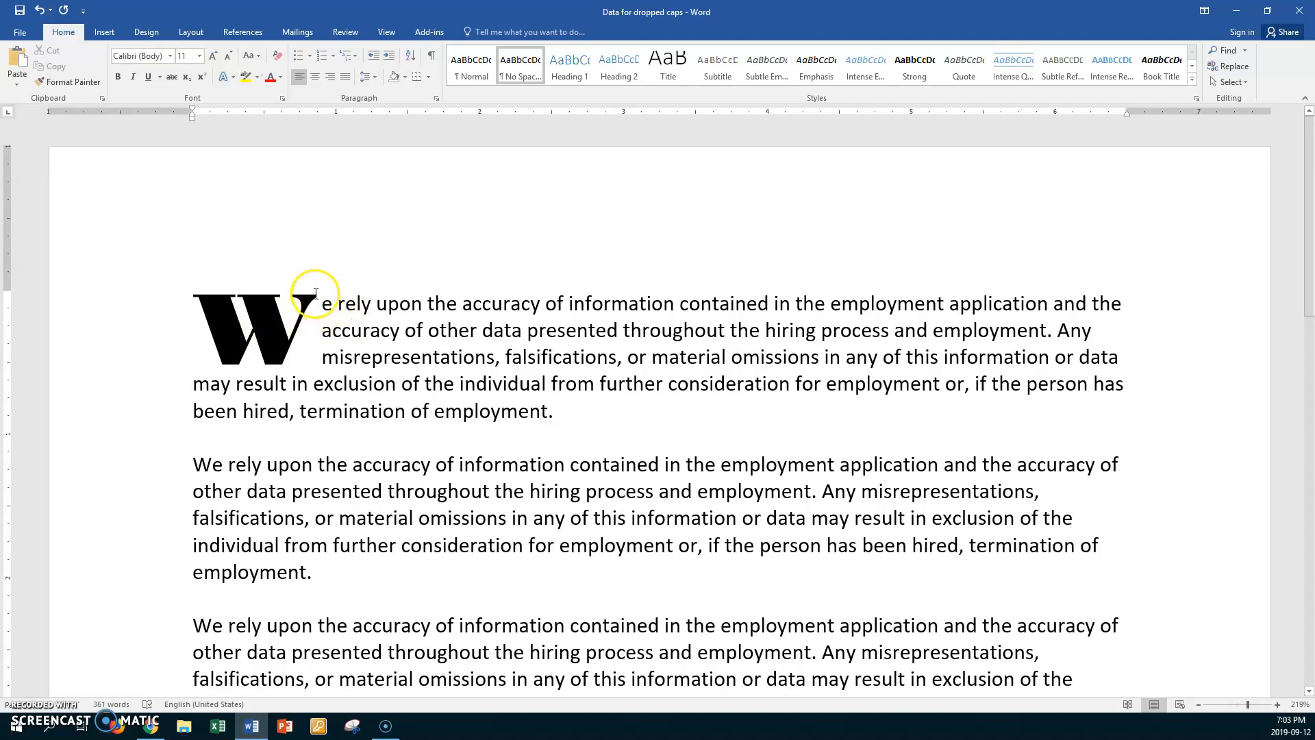
pyautogui.moveTo(315, 302)
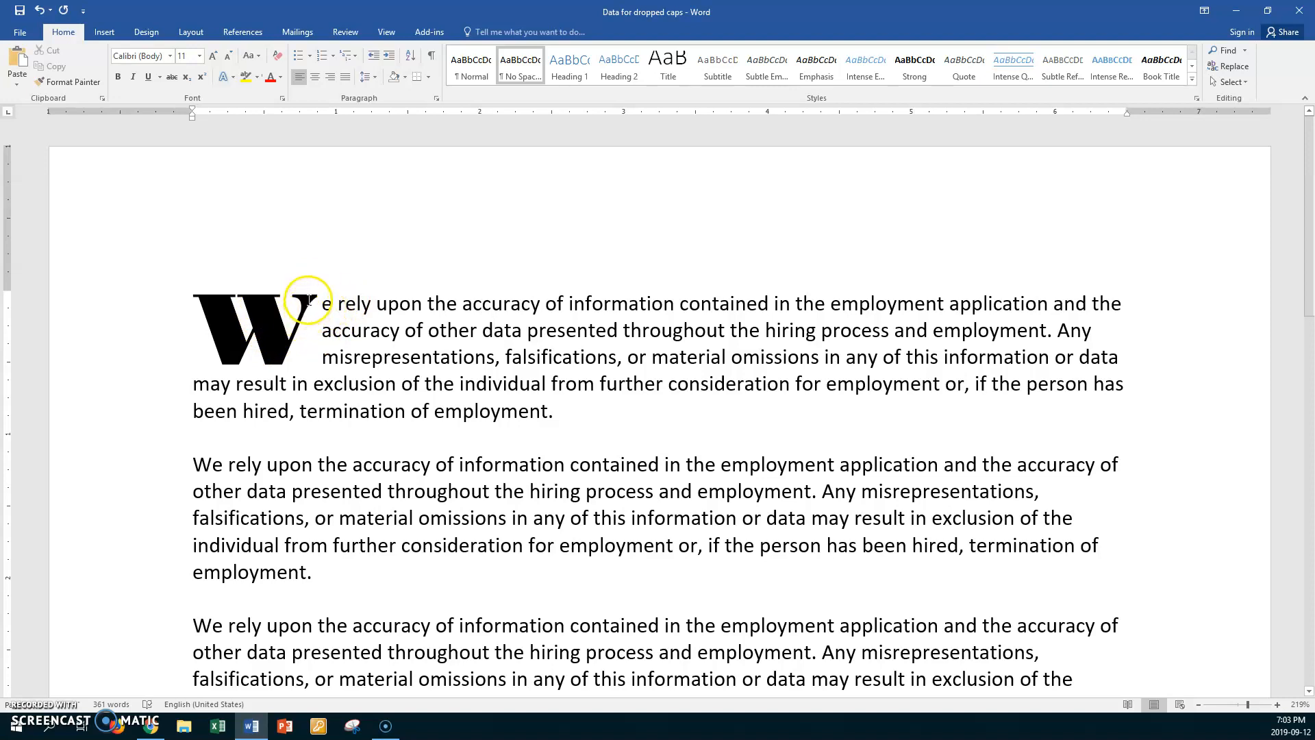
pyautogui.click(256, 327)
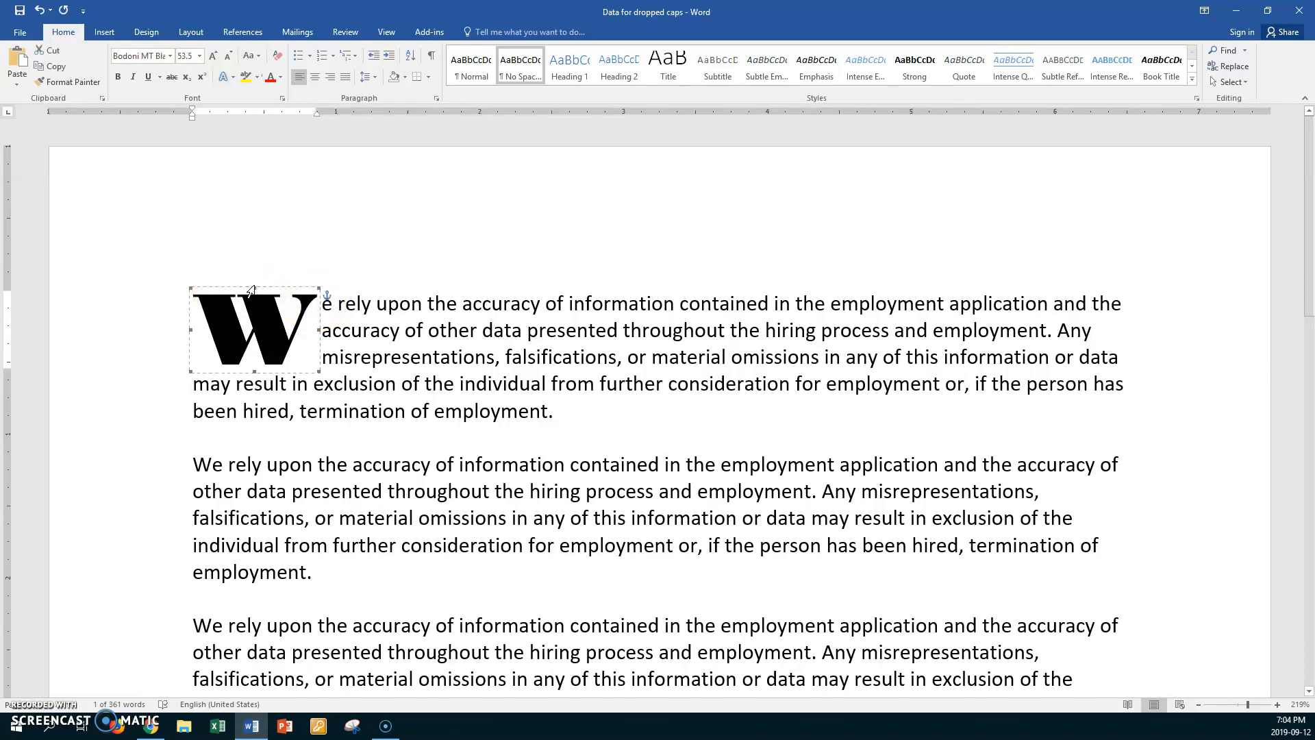
pyautogui.rightClick(273, 289)
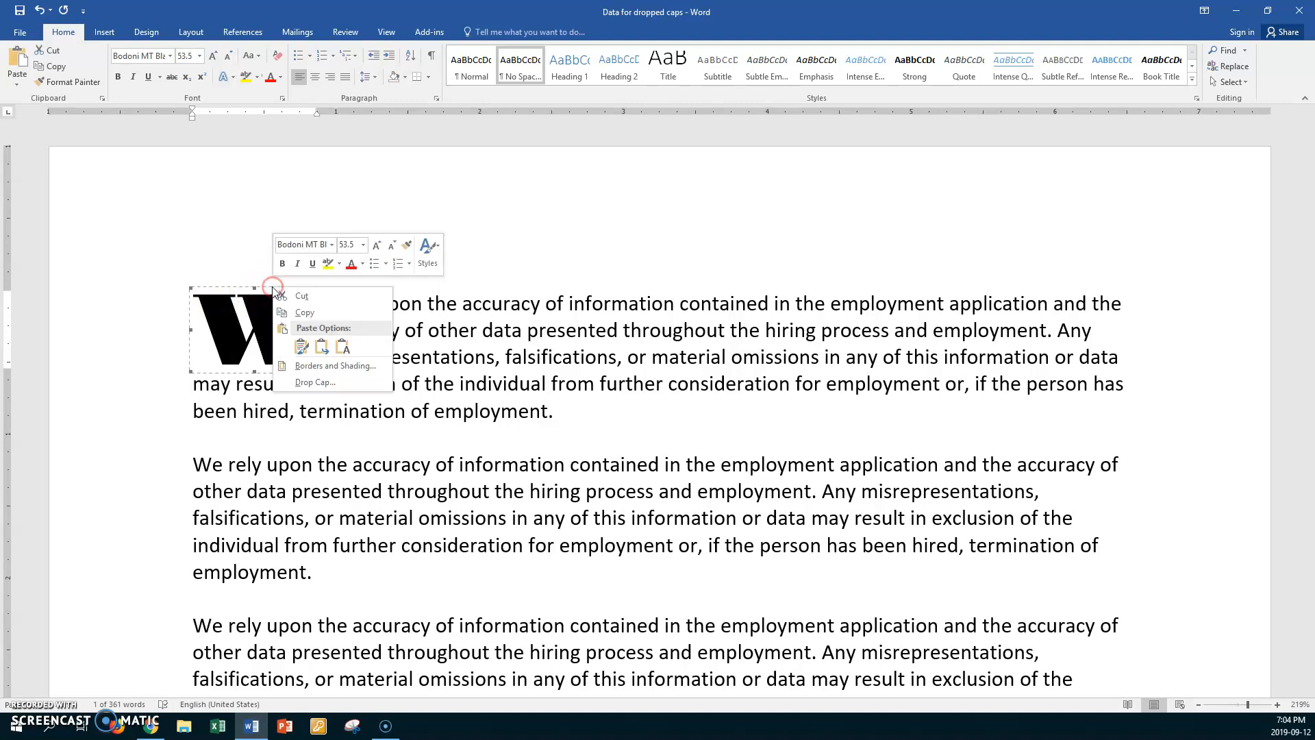
pyautogui.click(315, 382)
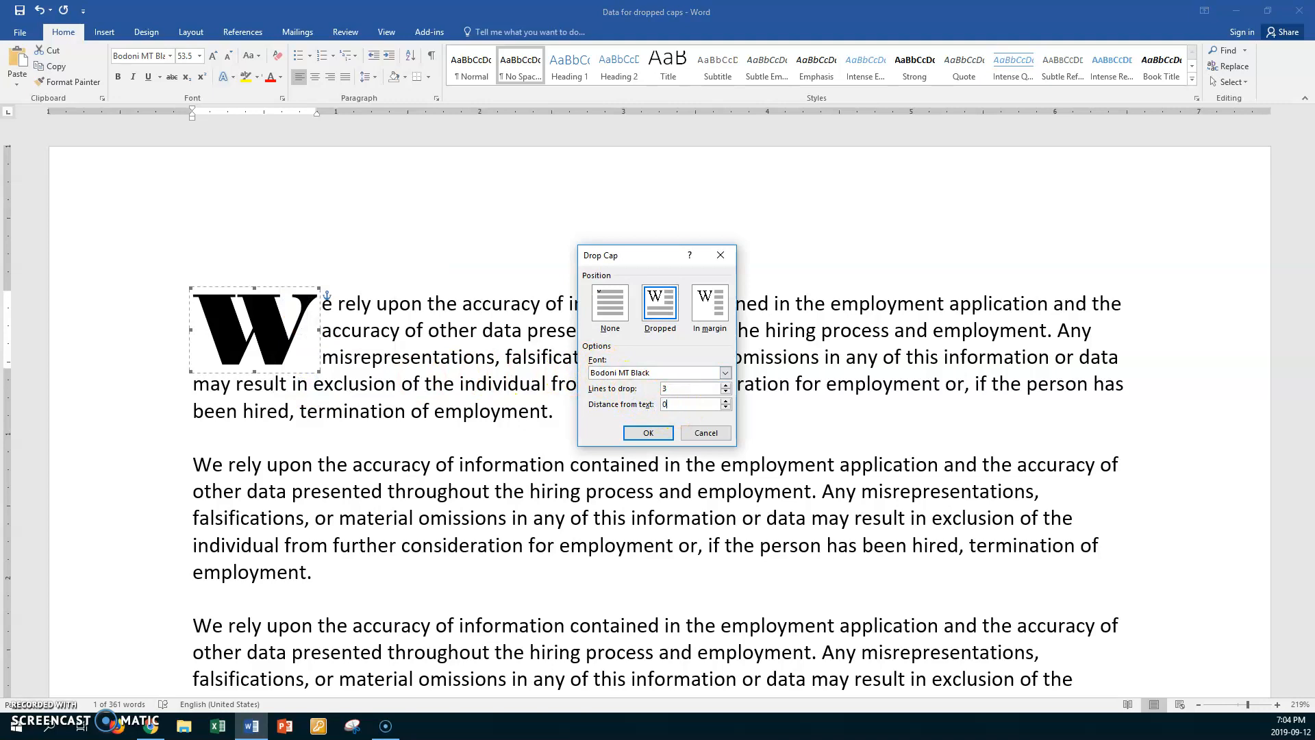
pyautogui.click(648, 432)
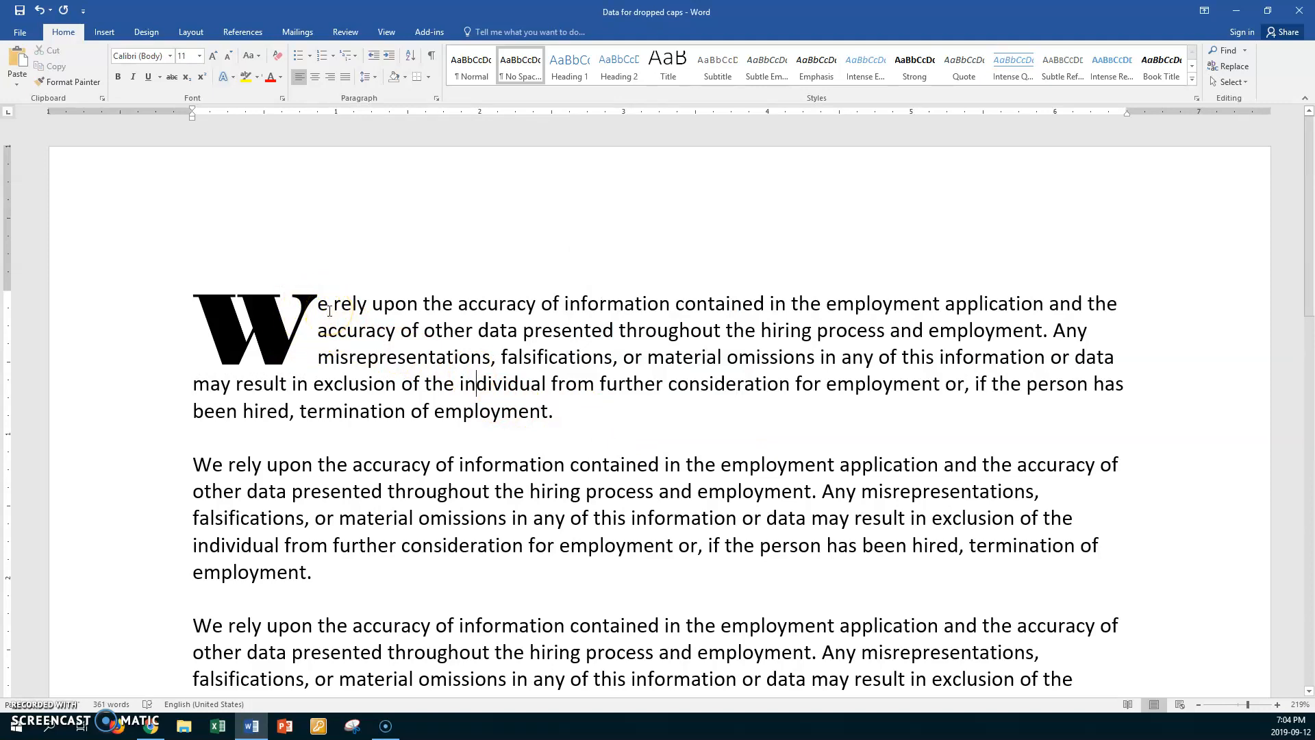
pyautogui.moveTo(195, 464)
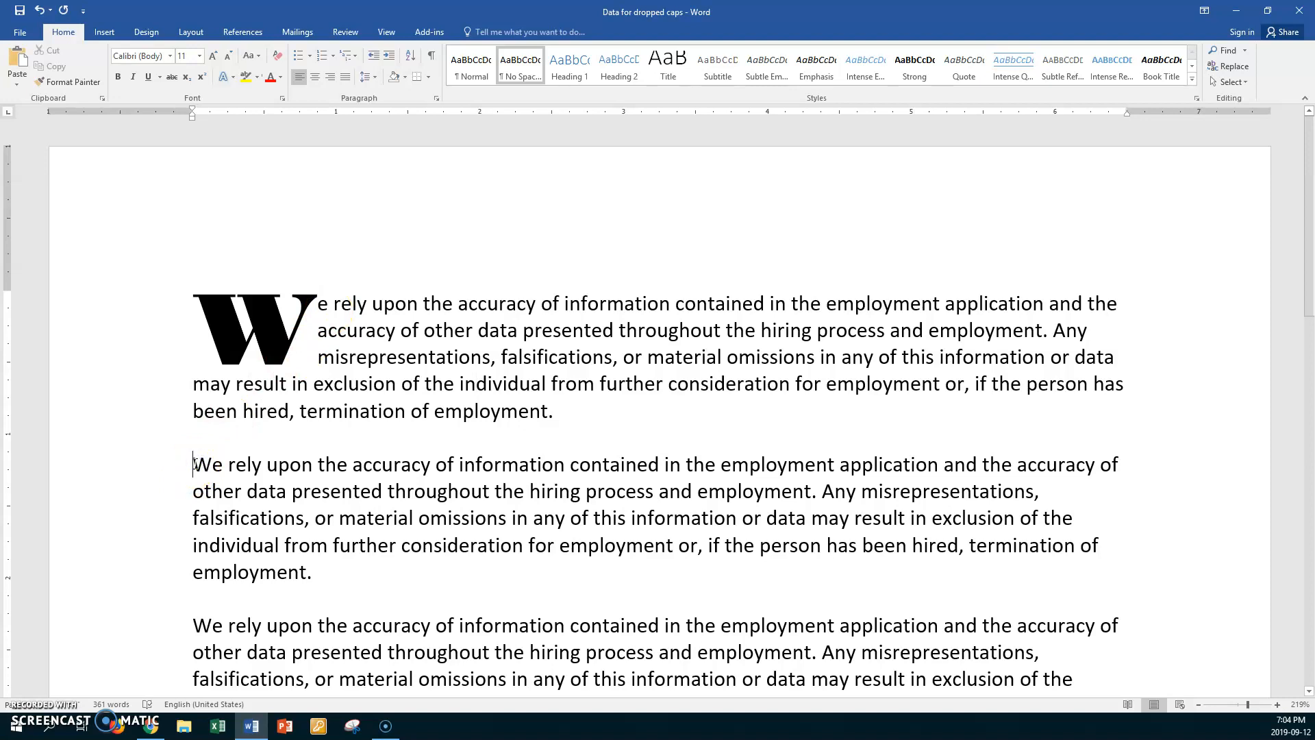
pyautogui.moveTo(164, 90)
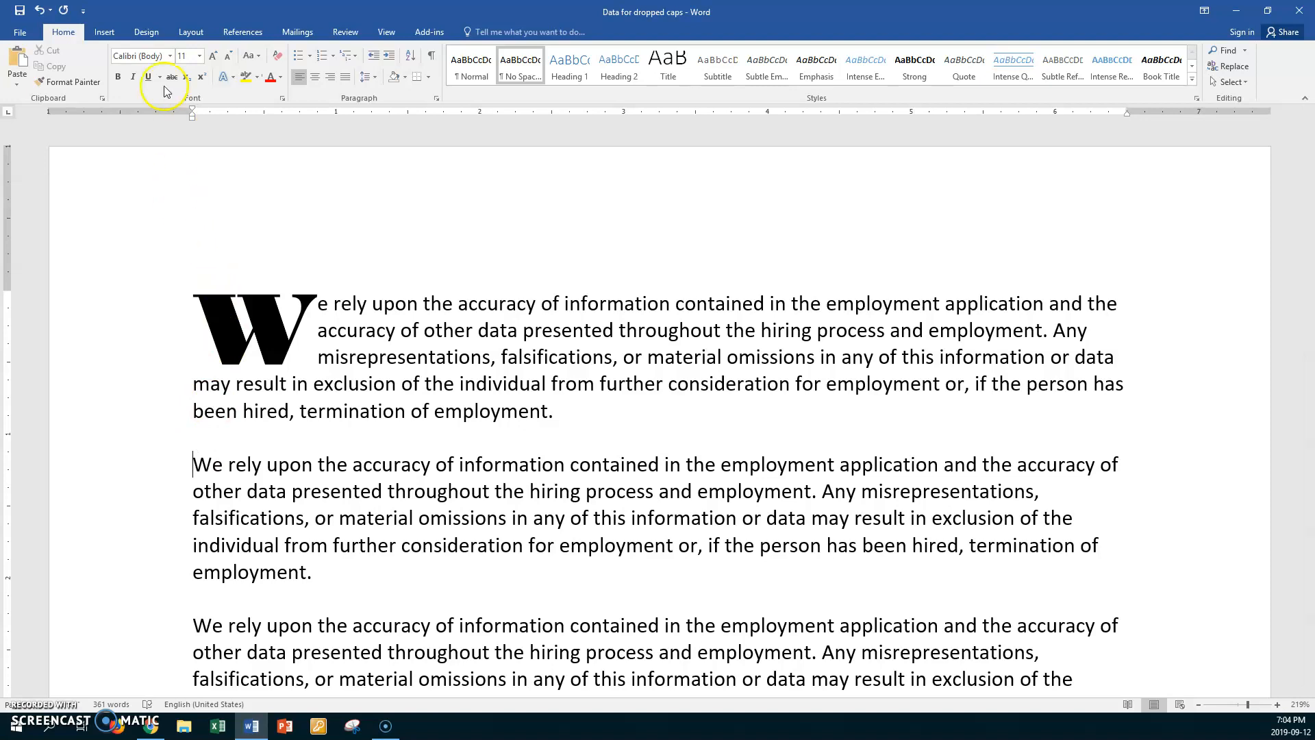
# - Apply a dropped four-line initial W in the Ravie font to the second paragraph
pyautogui.click(104, 31)
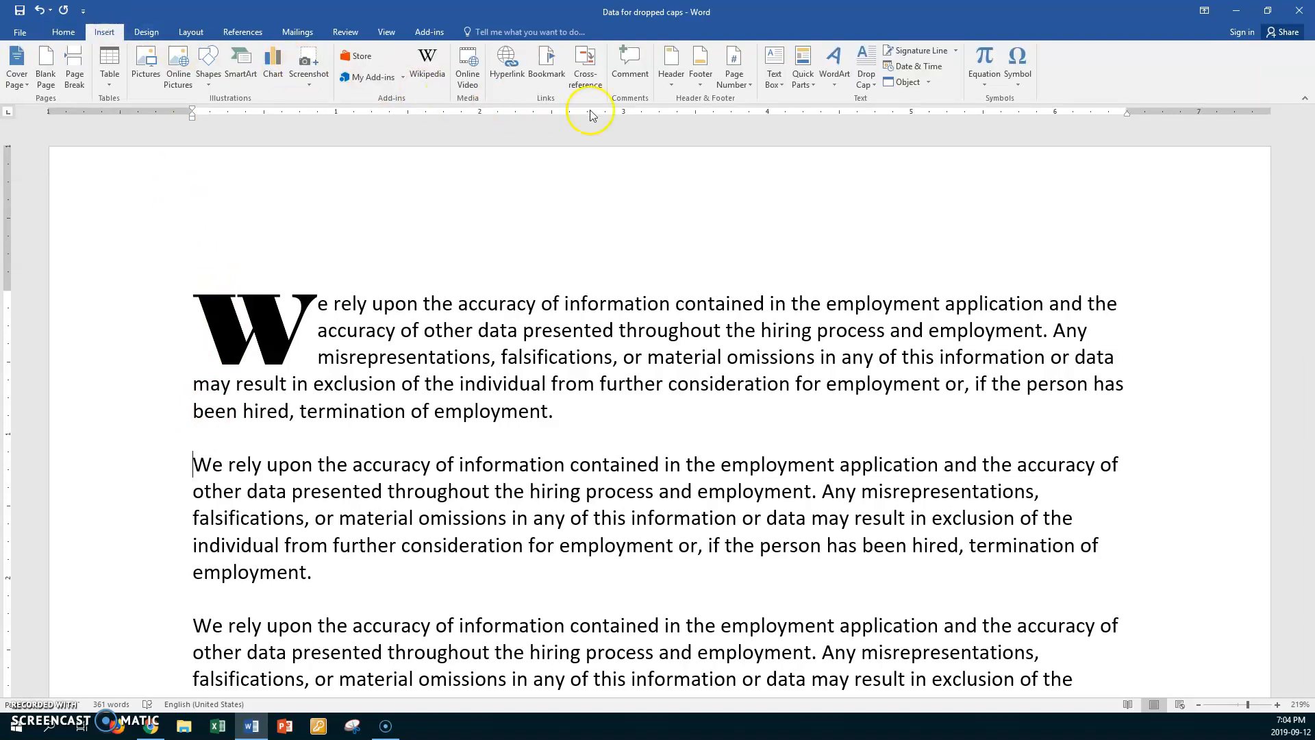
pyautogui.moveTo(881, 80)
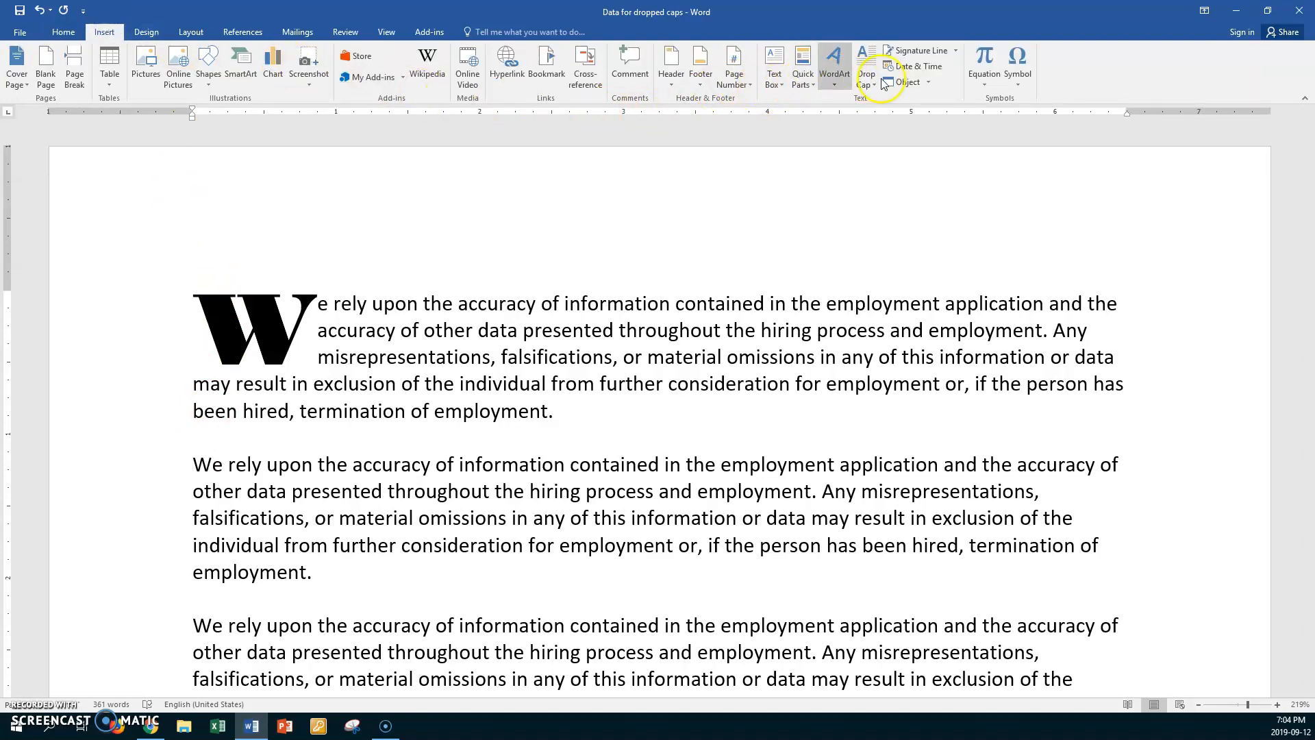
pyautogui.click(866, 67)
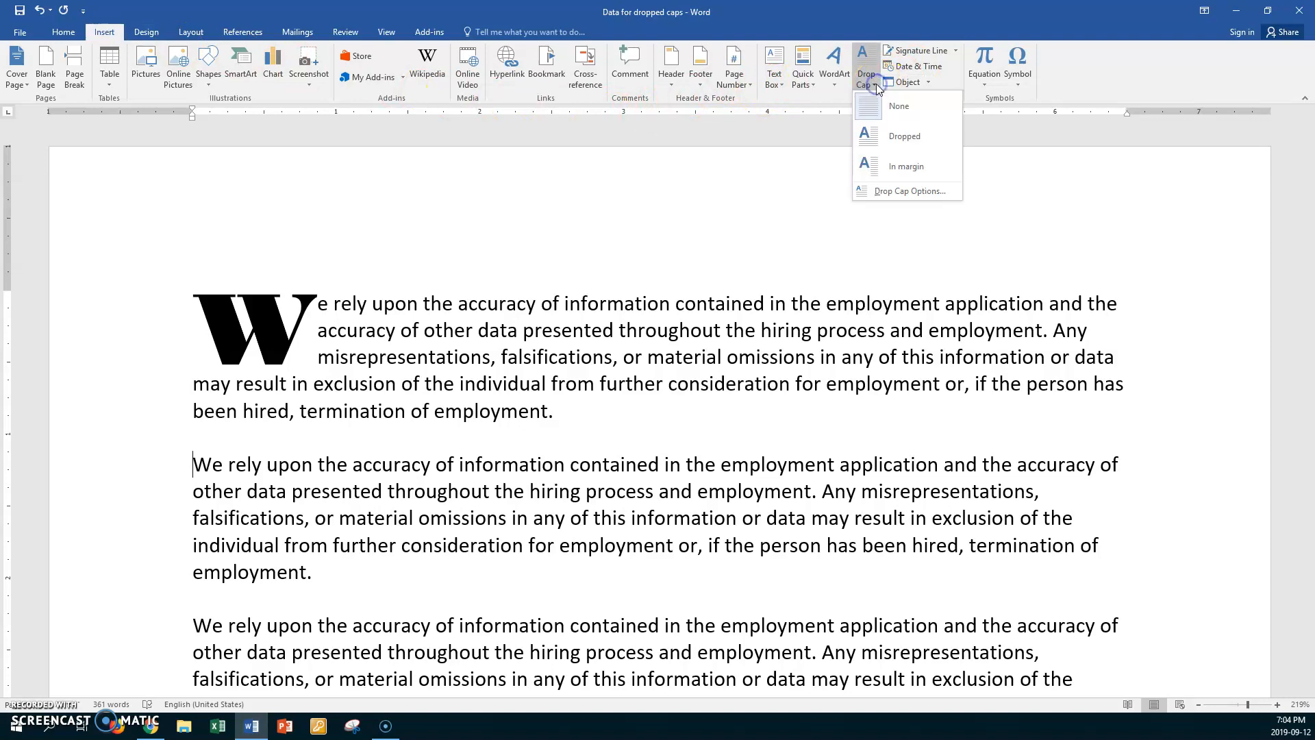
pyautogui.click(904, 135)
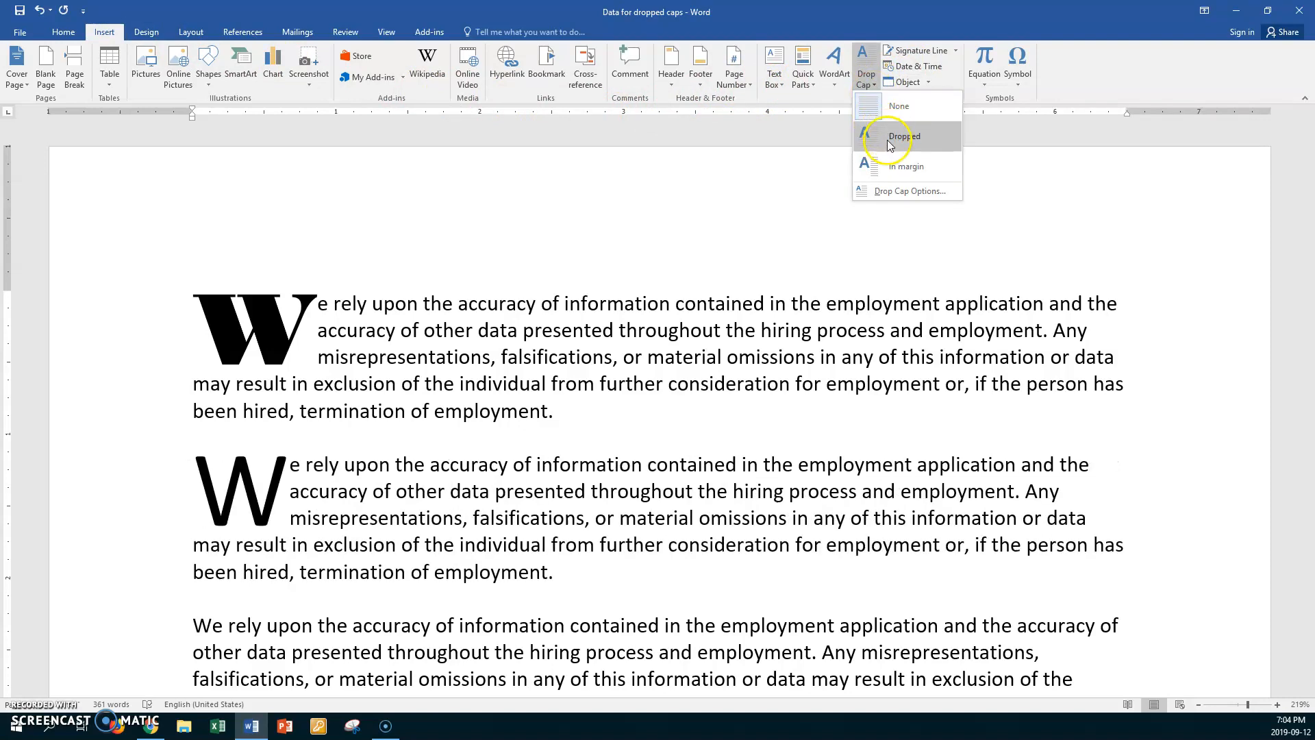
pyautogui.click(907, 190)
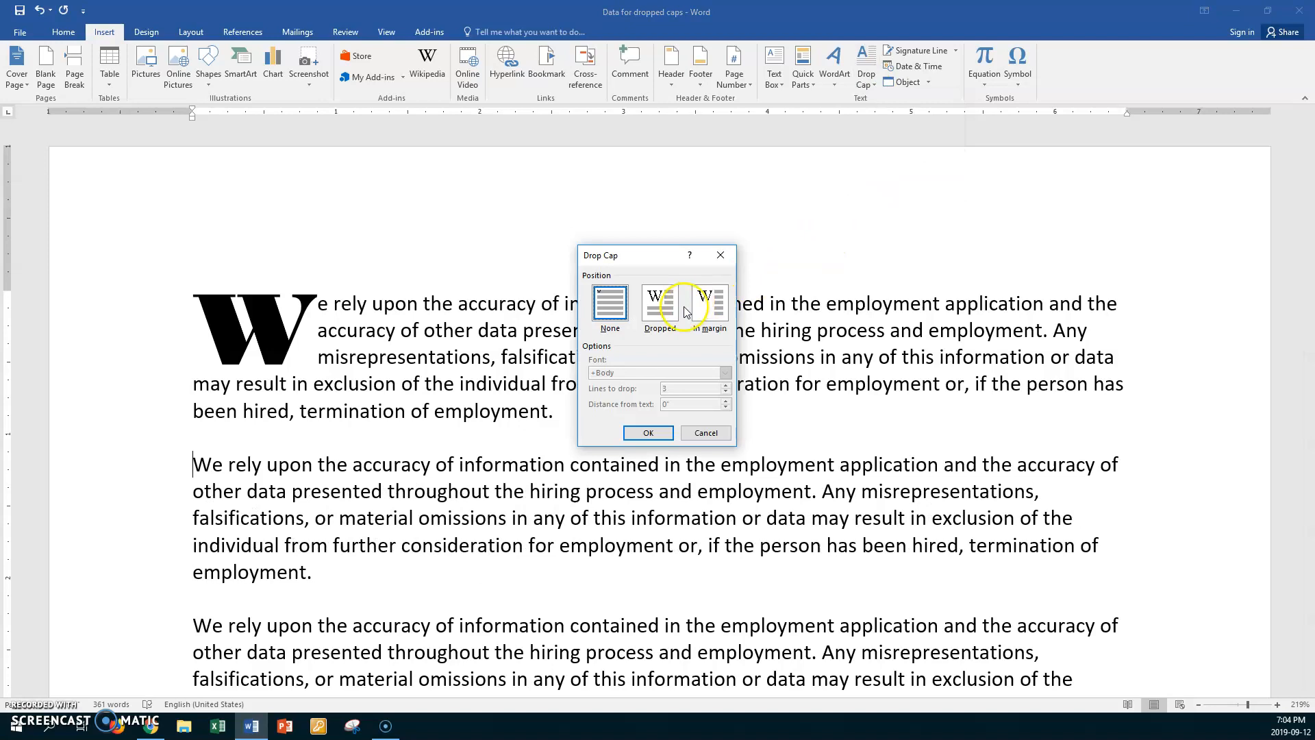
pyautogui.click(659, 304)
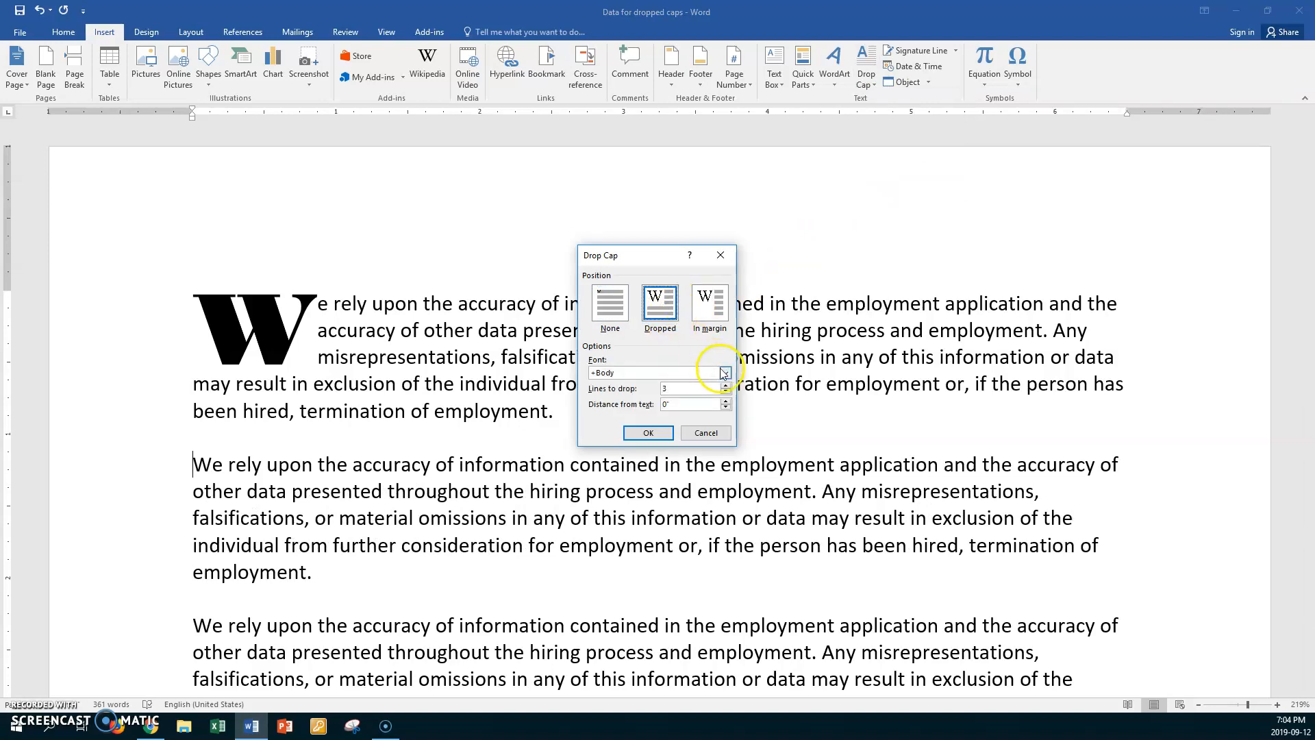
pyautogui.click(724, 372)
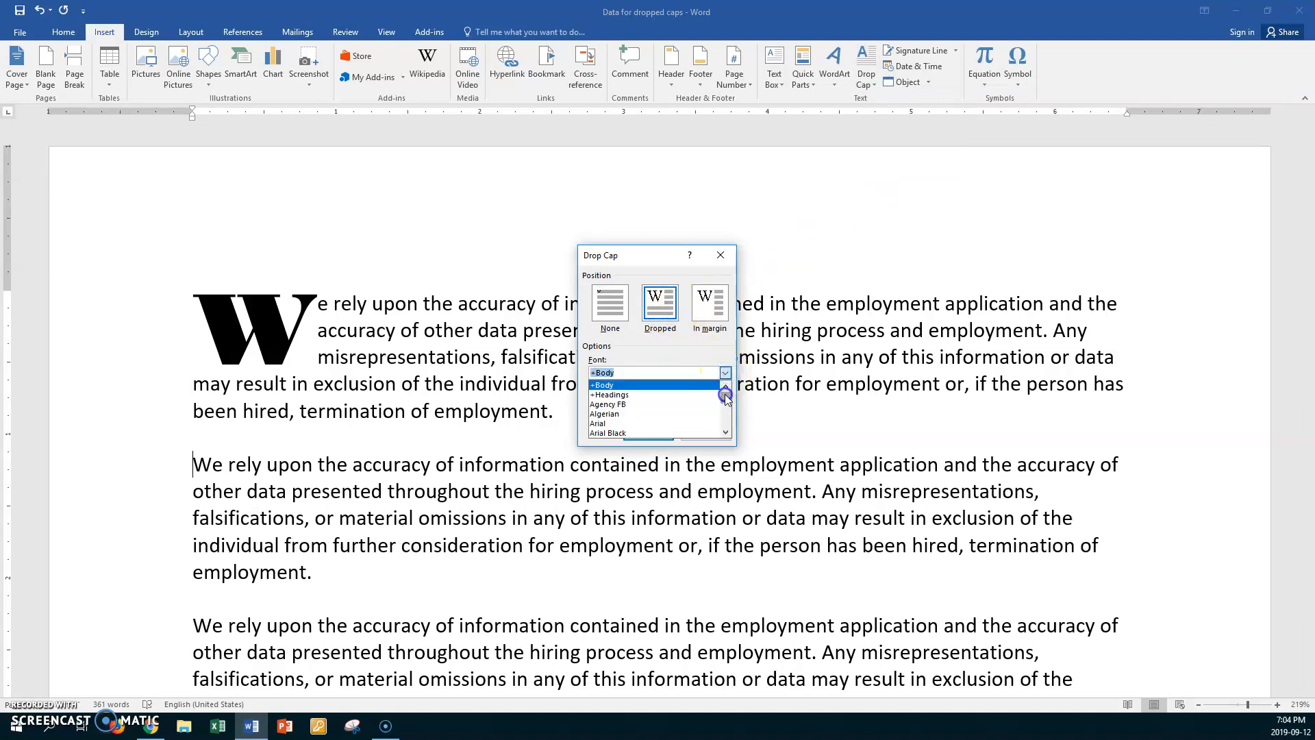
pyautogui.scroll(-3)
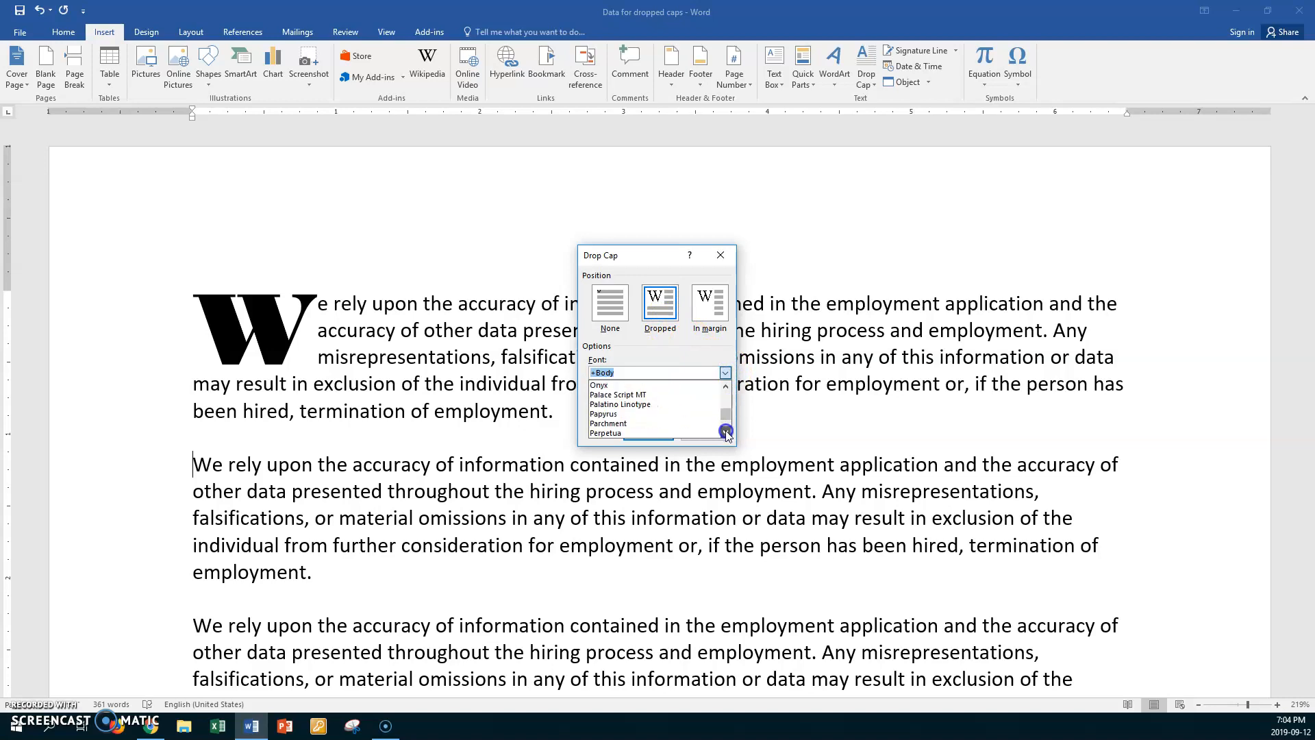
pyautogui.scroll(-3)
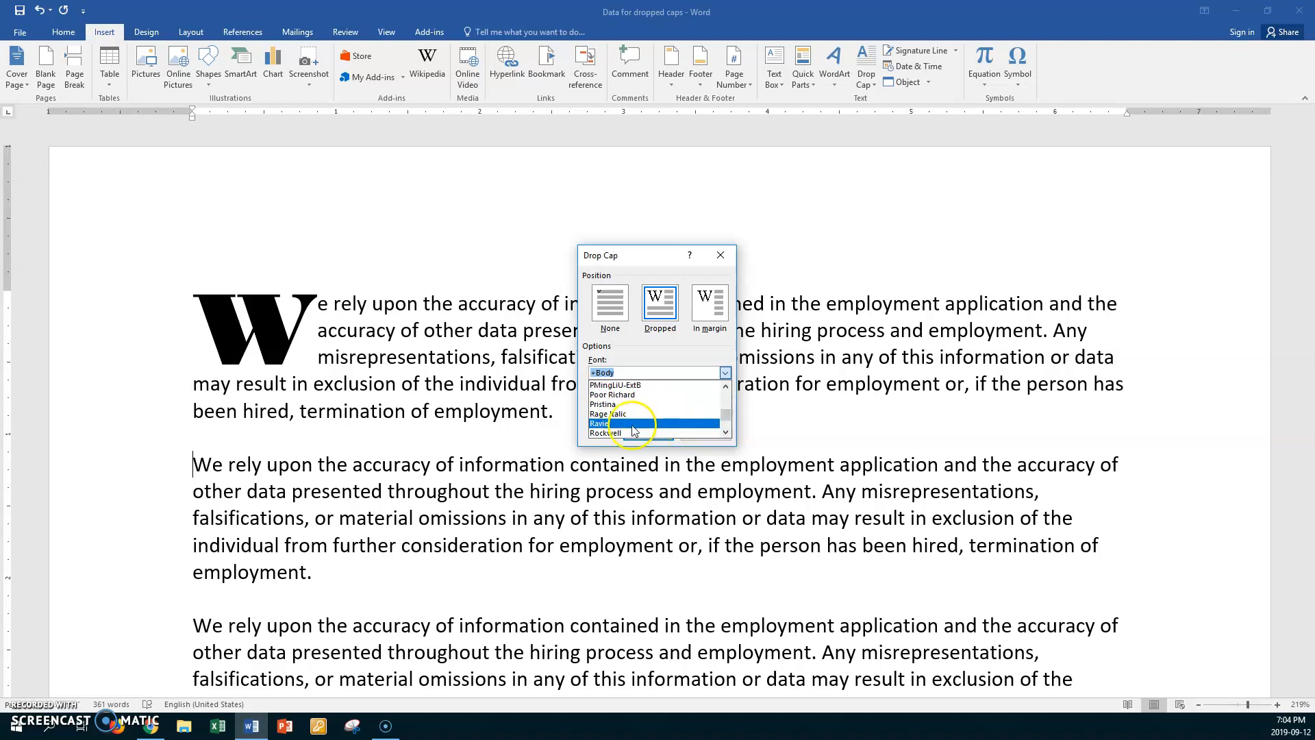
pyautogui.click(600, 423)
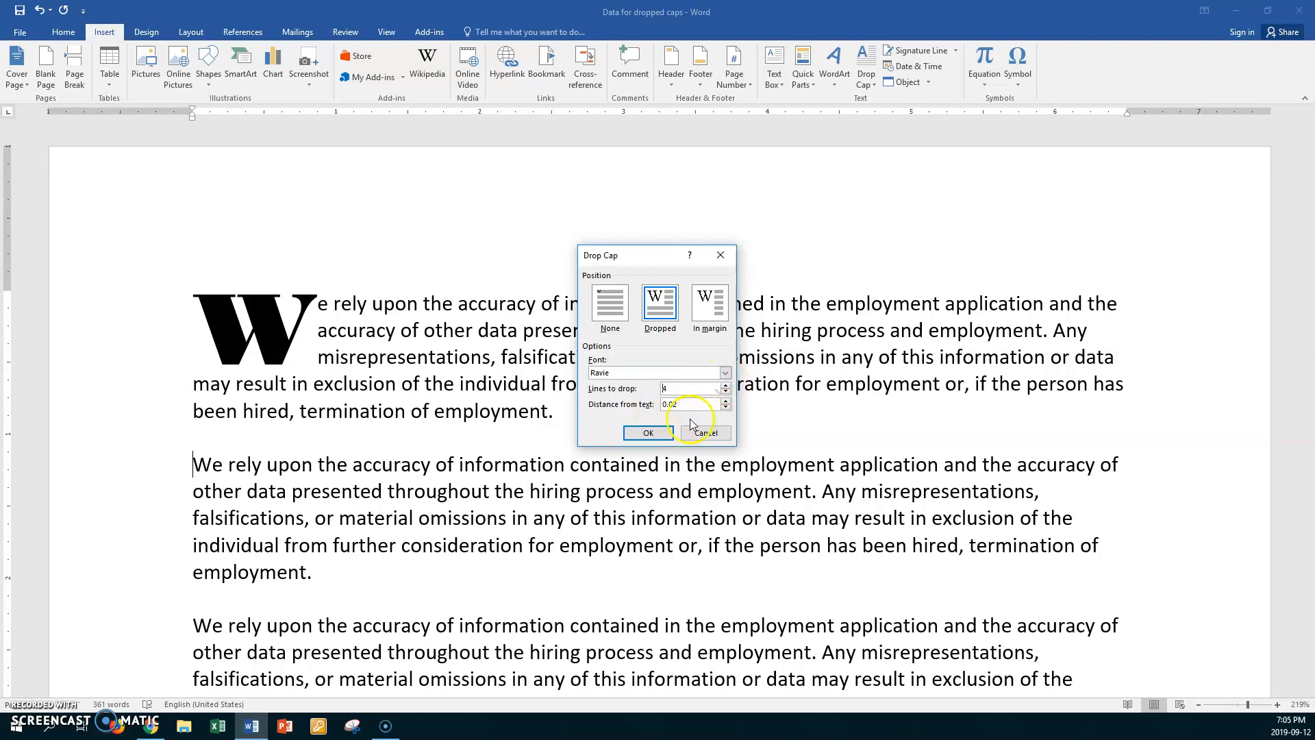
pyautogui.click(647, 433)
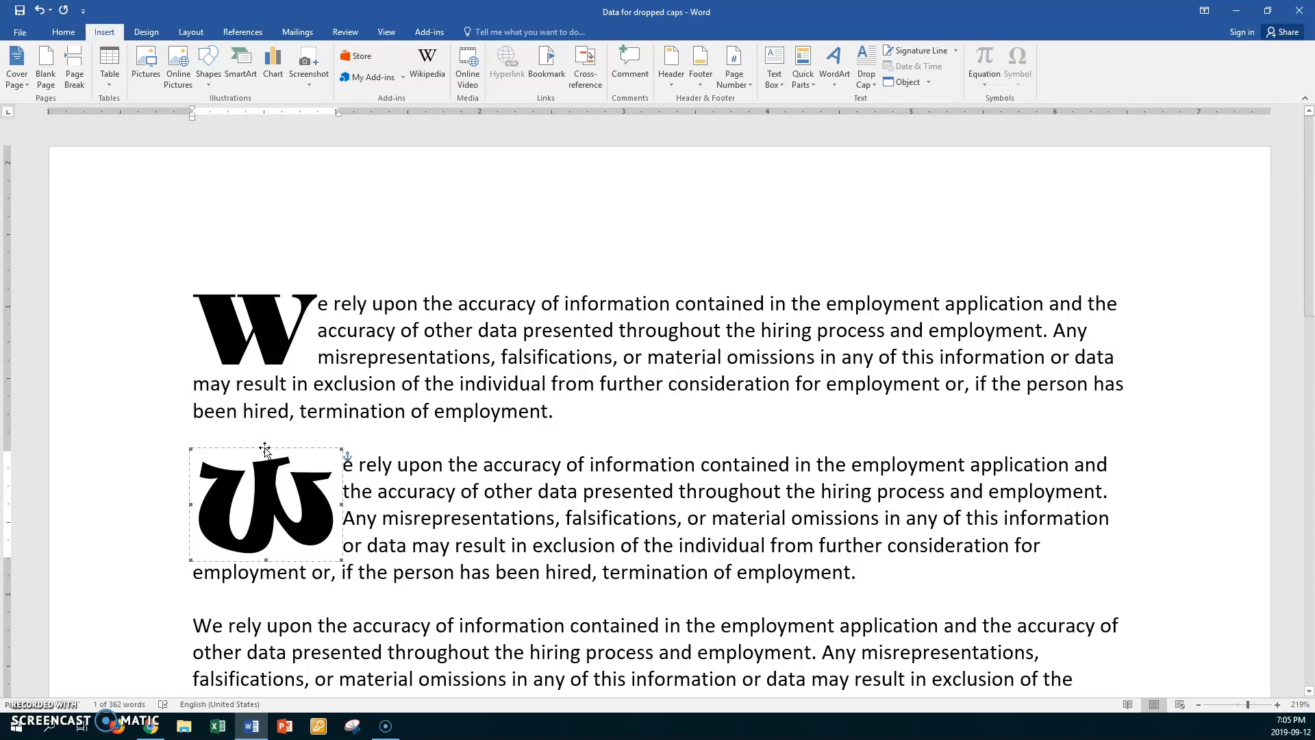
pyautogui.moveTo(285, 209)
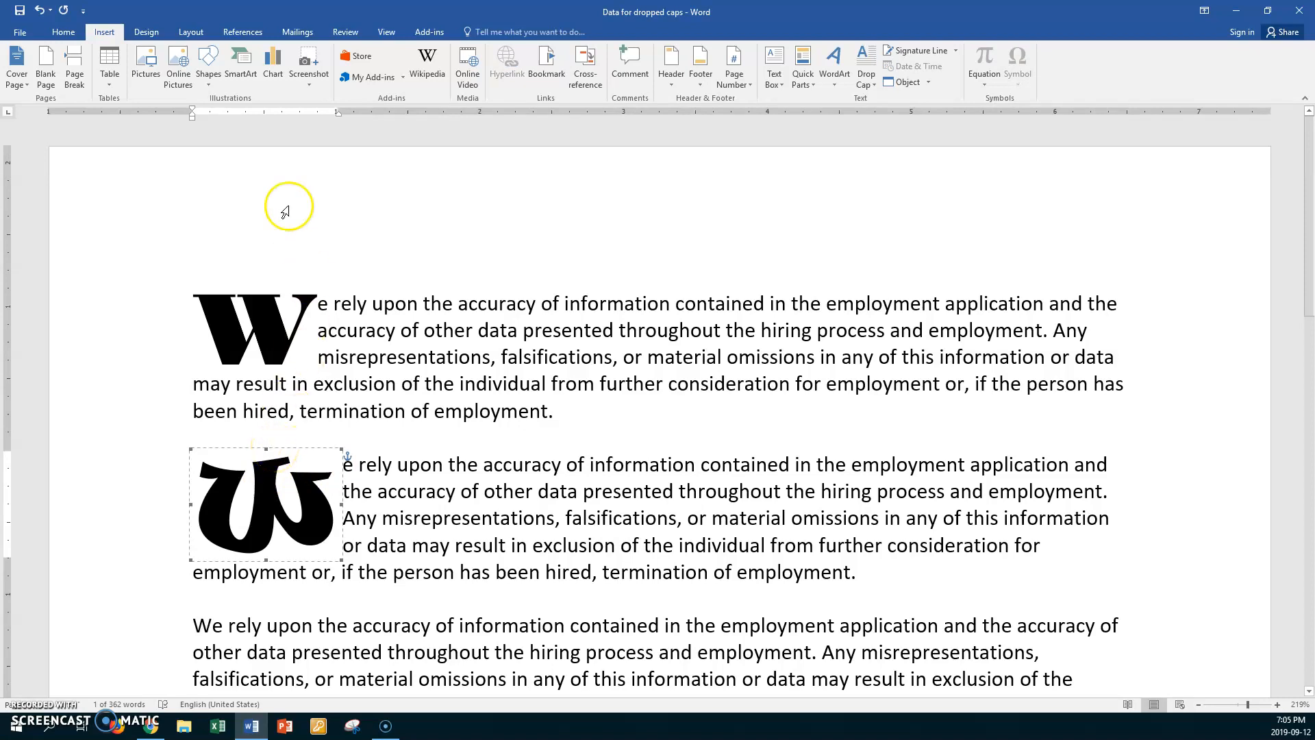
# - Colour the second paragraph's Ravie drop cap red from the Home formatting
pyautogui.click(63, 32)
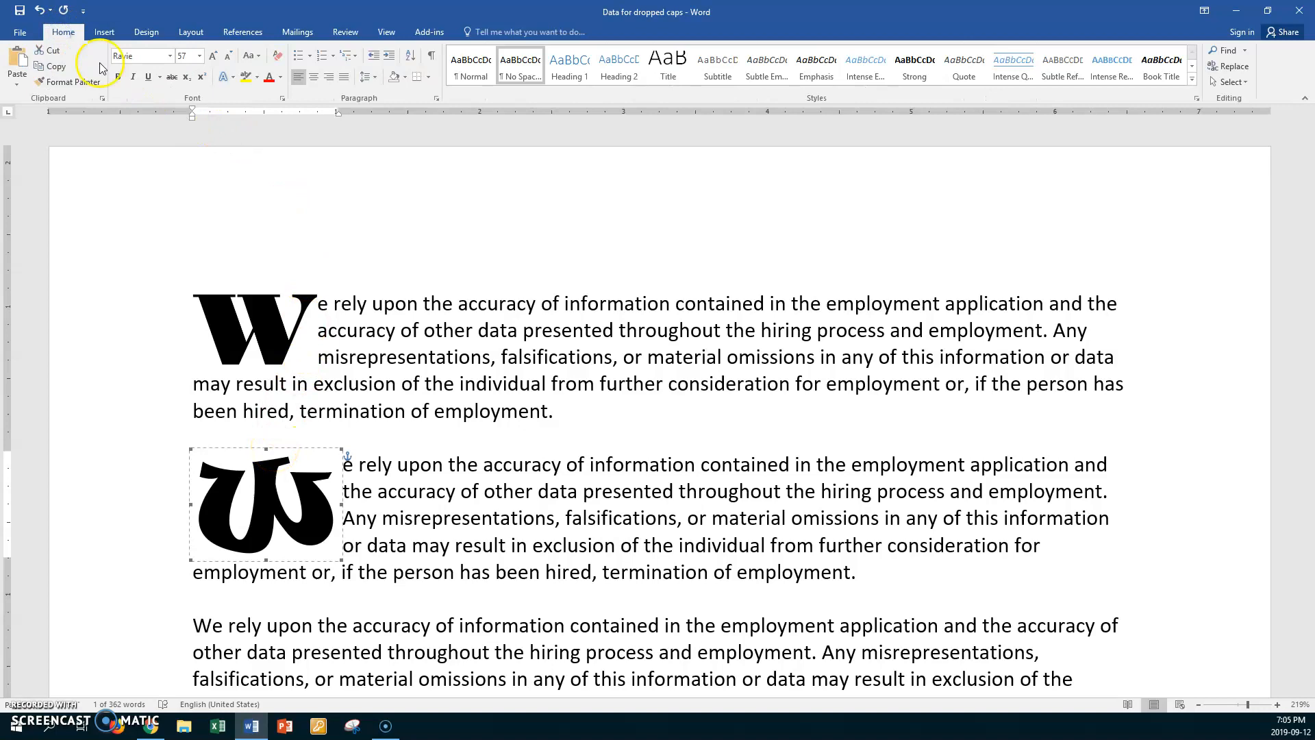
pyautogui.click(267, 76)
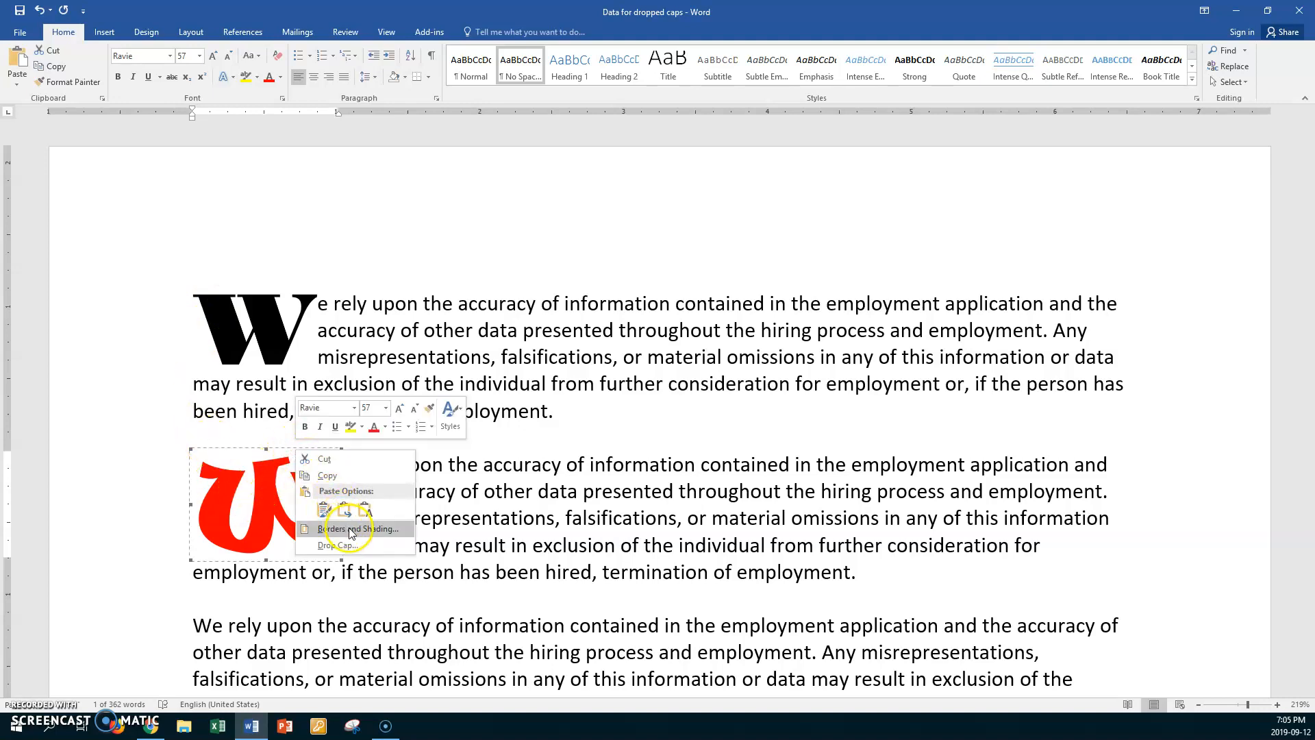
# - In Borders and Shading, choose a thick 3 pt purple box border for the drop cap frame
pyautogui.click(356, 529)
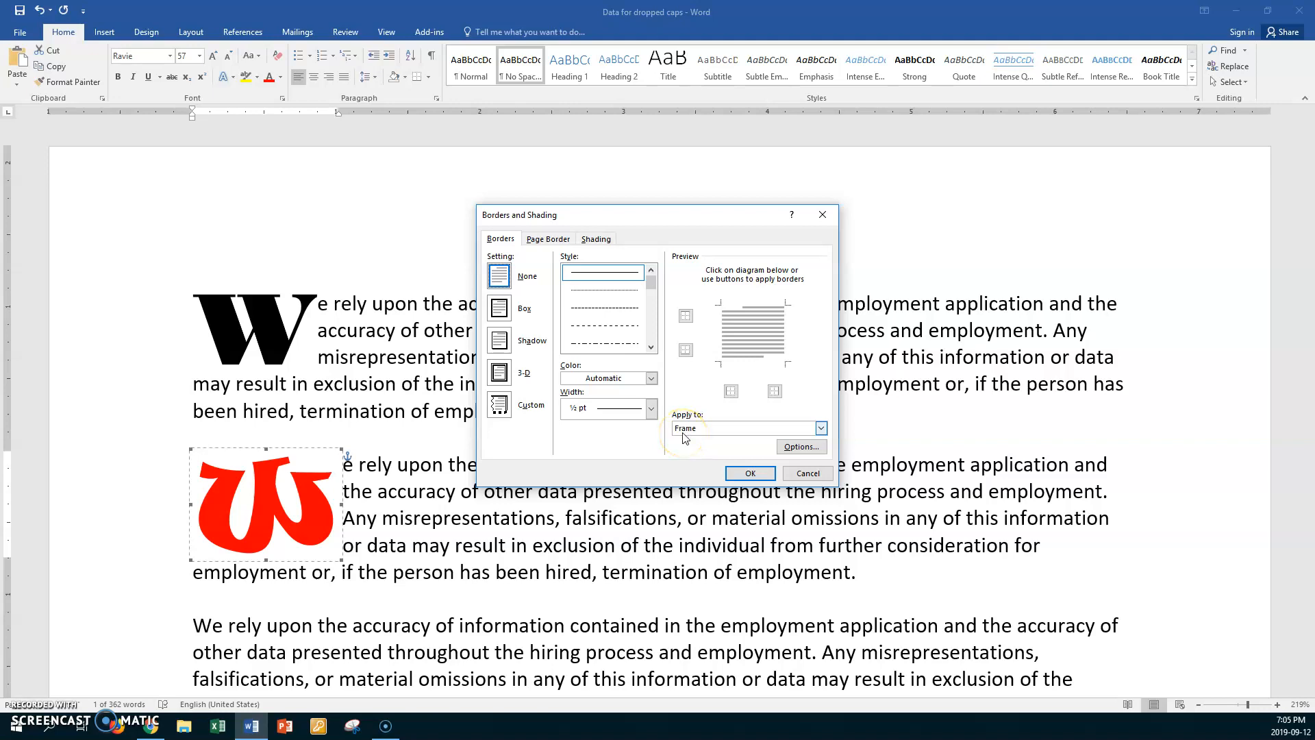
pyautogui.moveTo(649, 408)
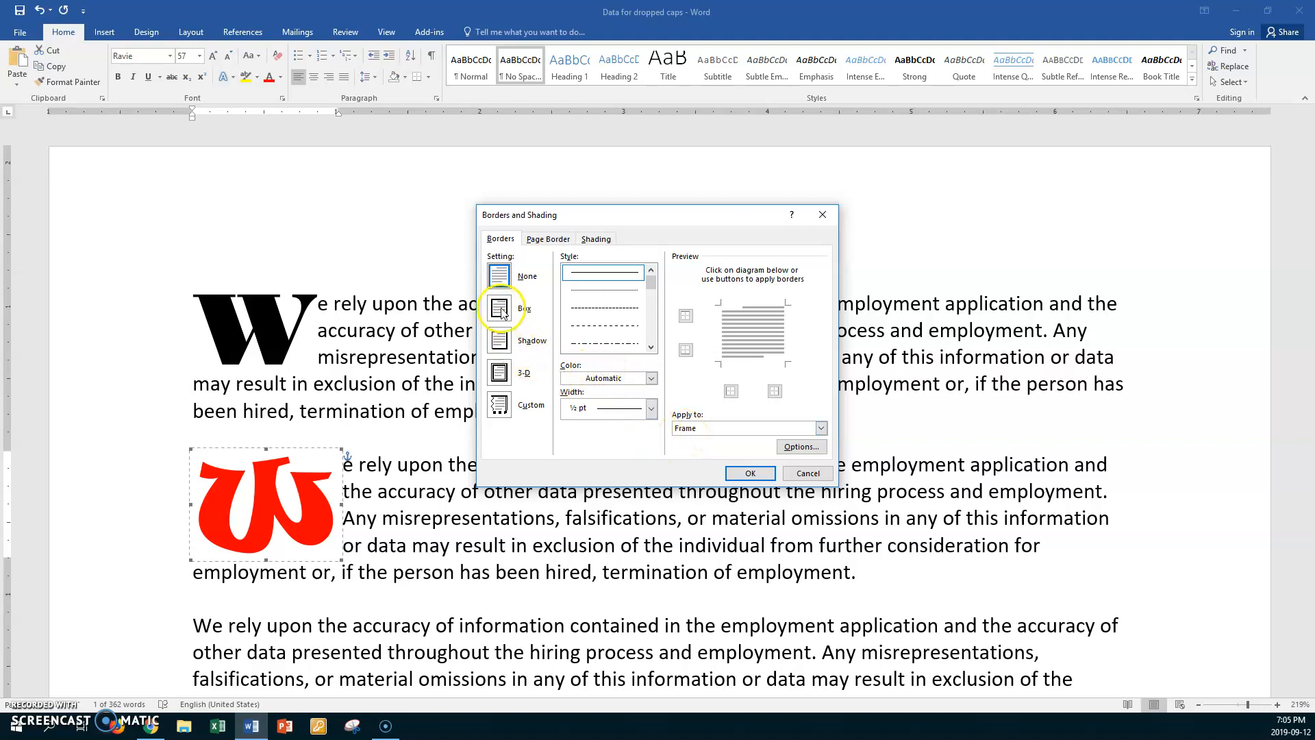
pyautogui.click(498, 306)
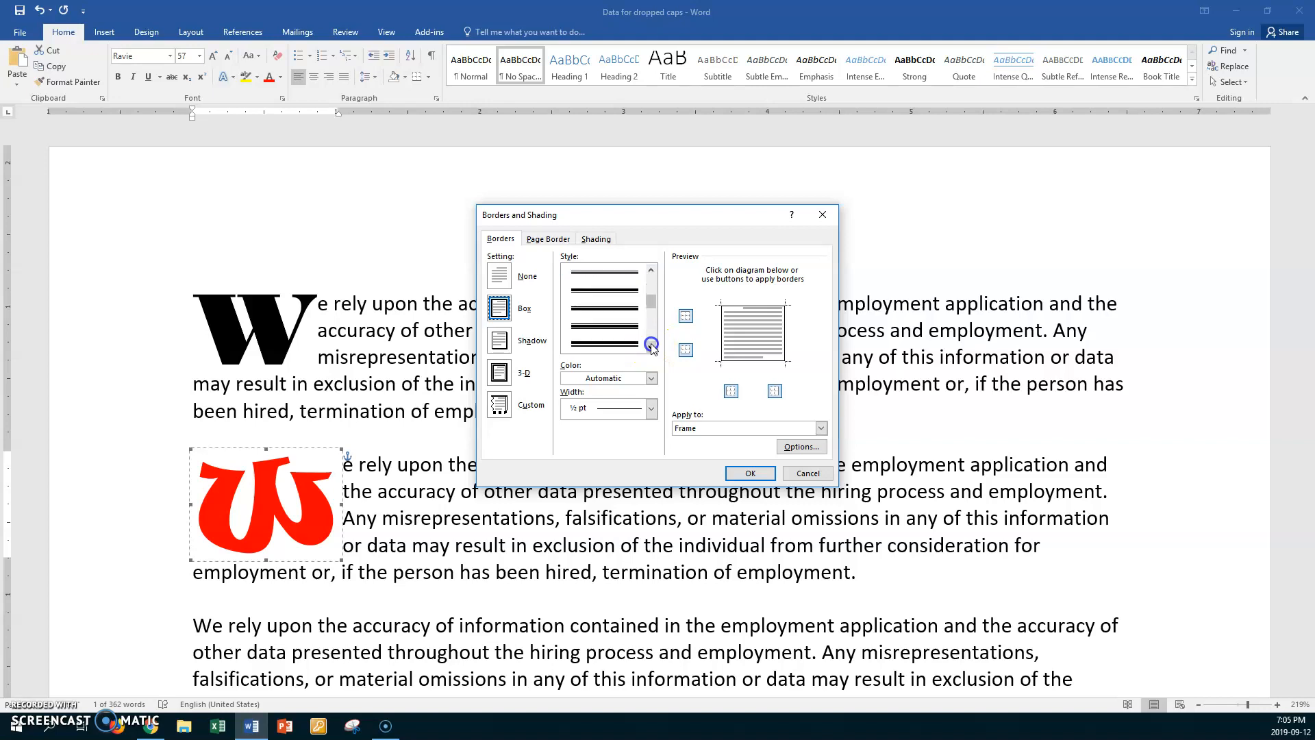
pyautogui.click(603, 343)
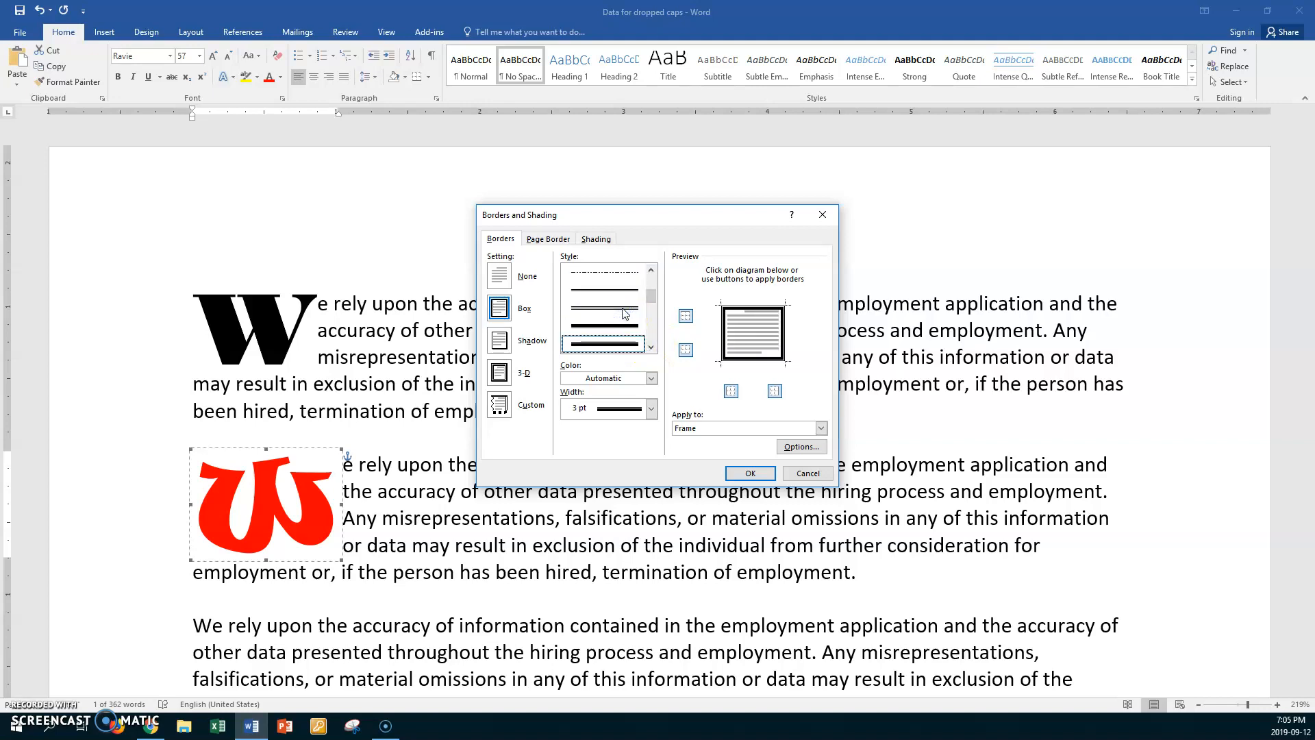
pyautogui.click(649, 378)
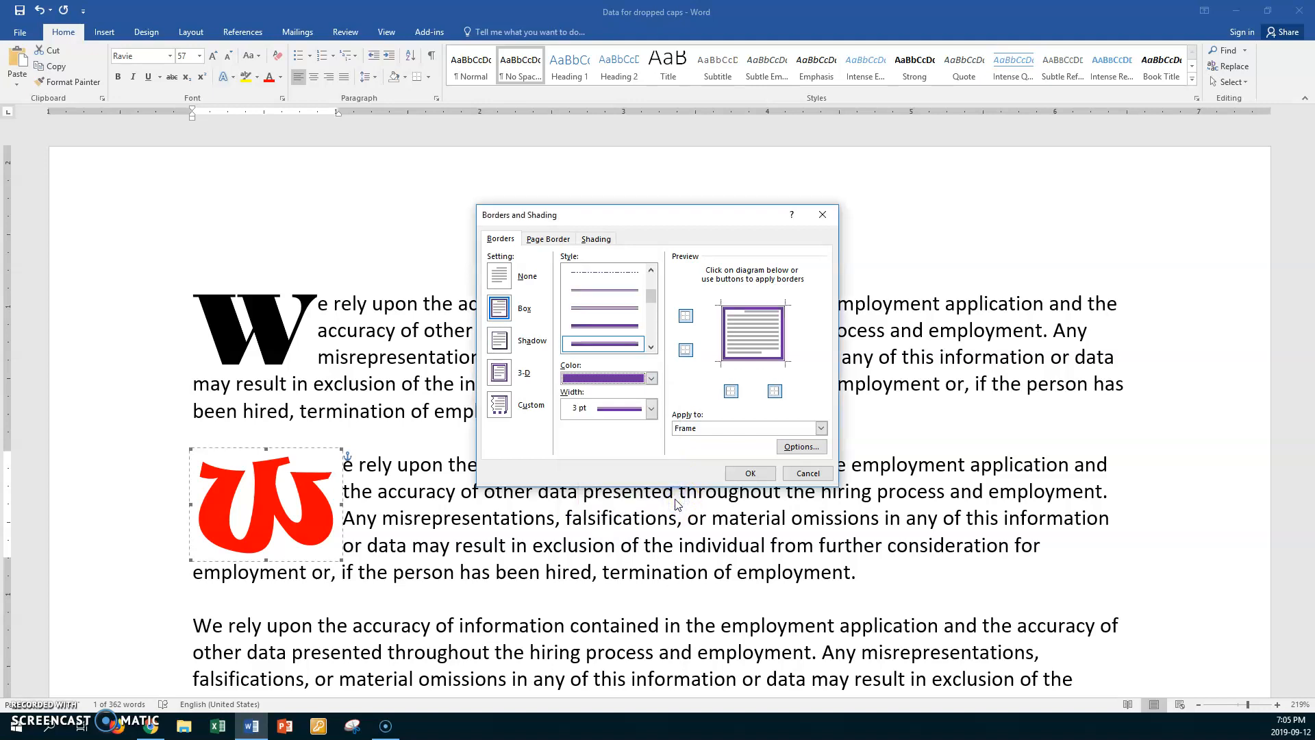
pyautogui.click(596, 238)
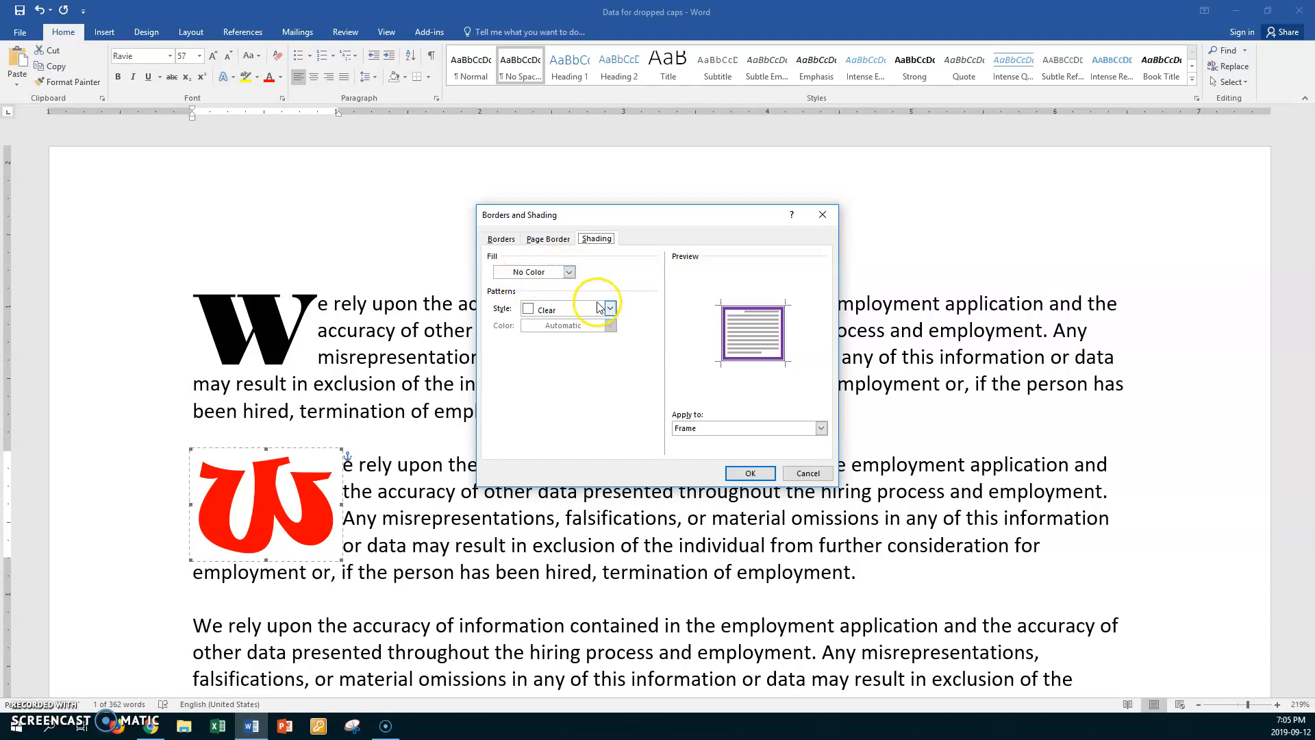
# - Add 15% purple patterned shading and apply the purple box border to the red W
pyautogui.click(611, 308)
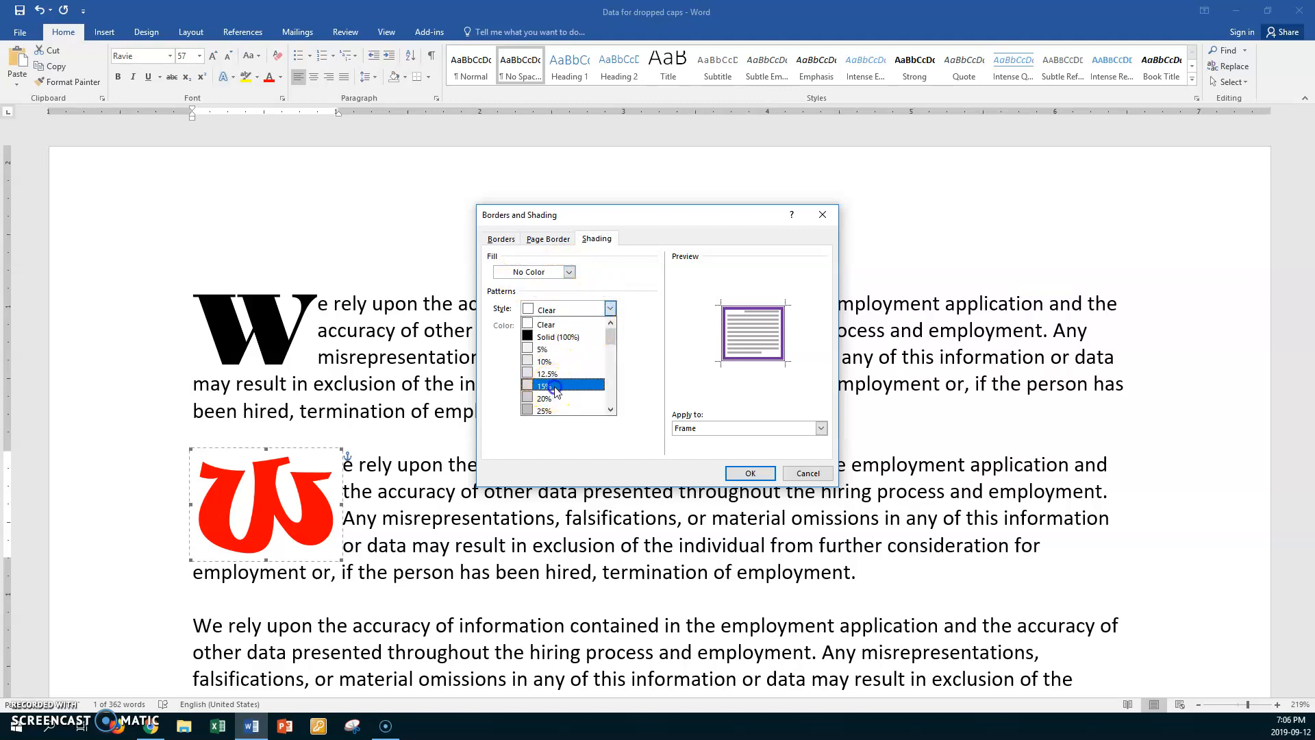
pyautogui.click(547, 384)
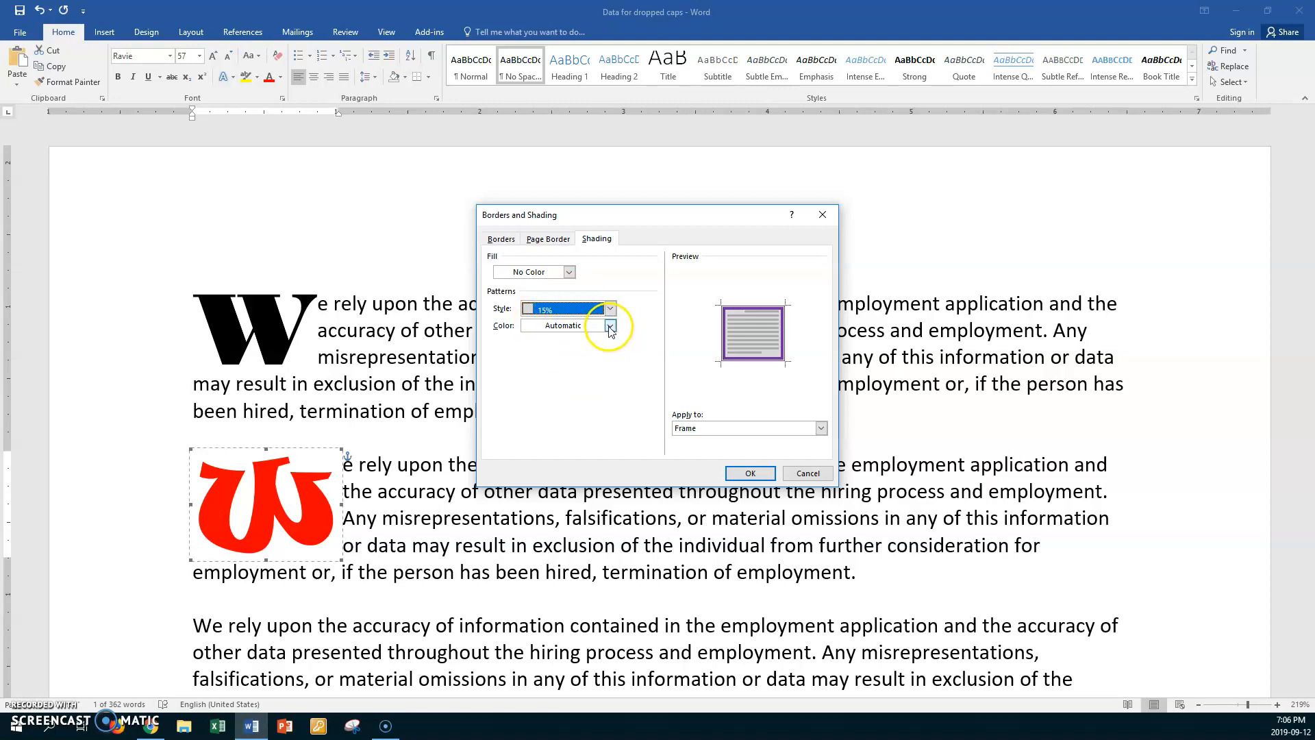
pyautogui.click(611, 326)
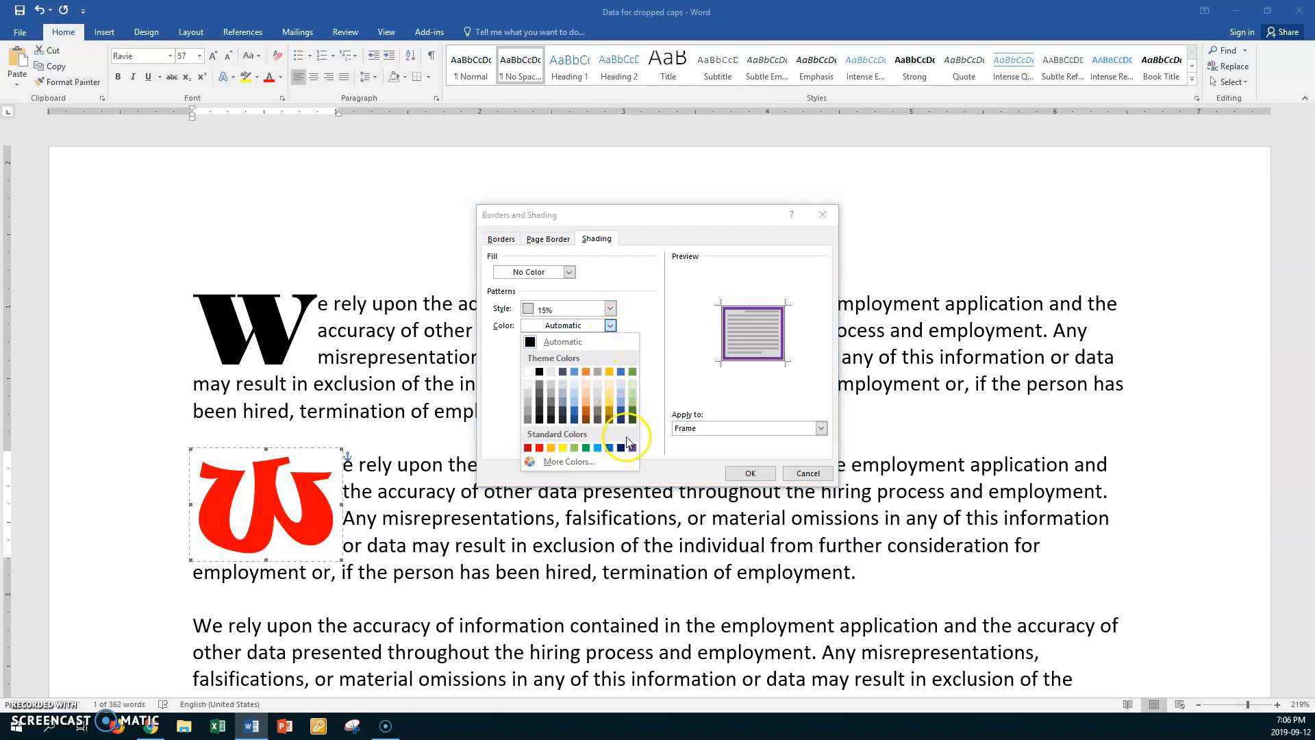
pyautogui.click(619, 447)
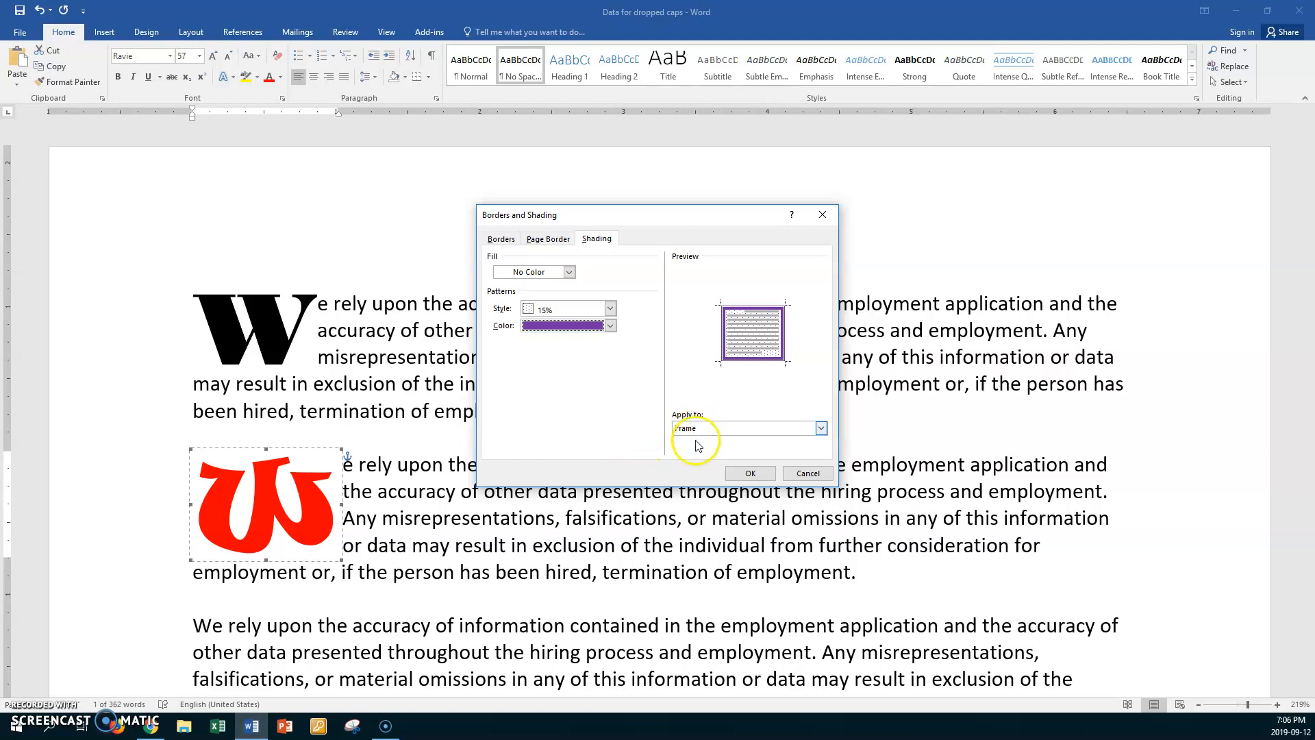
pyautogui.click(749, 473)
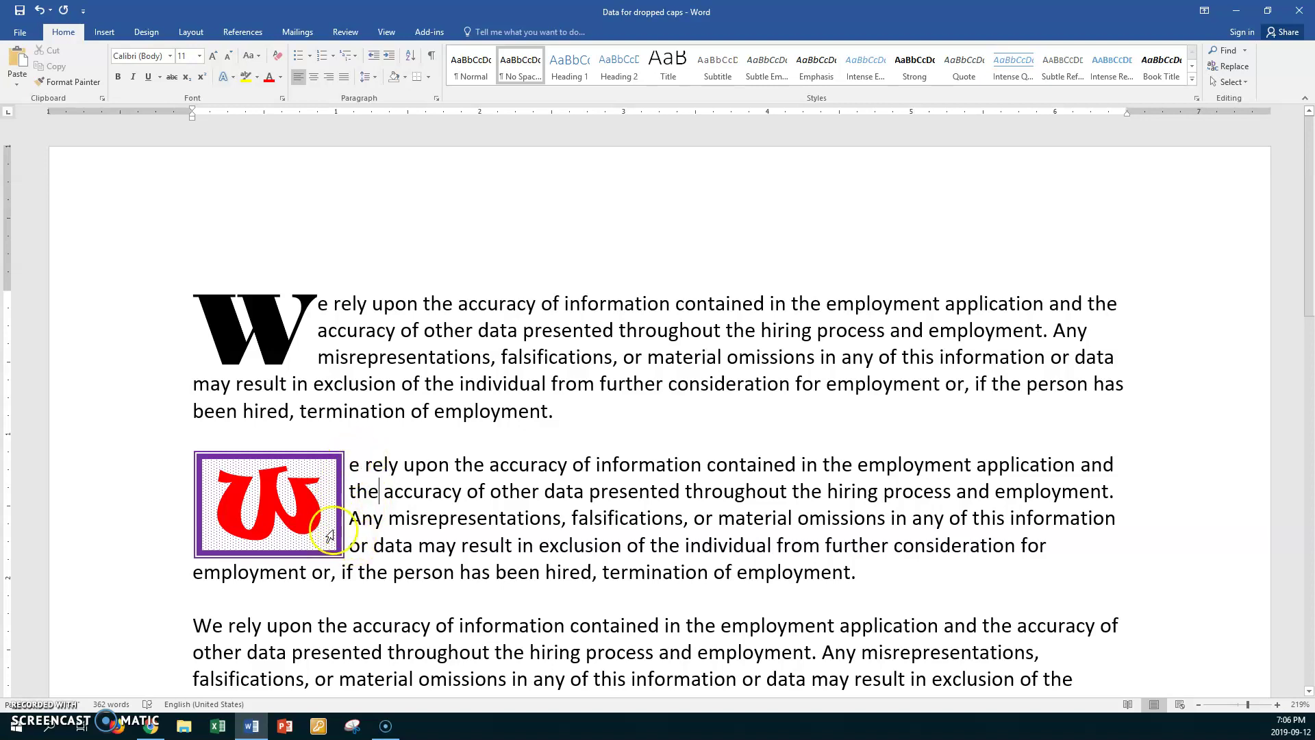
pyautogui.moveTo(340, 533)
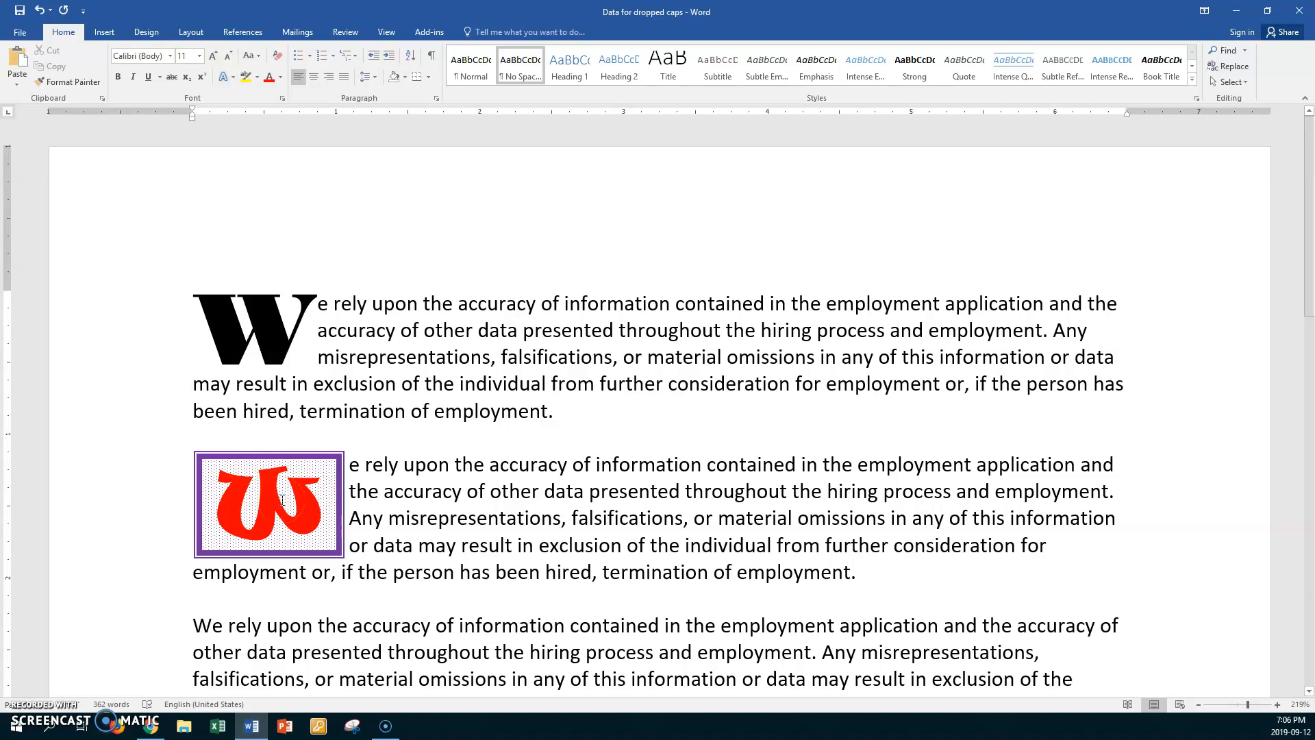
pyautogui.scroll(3)
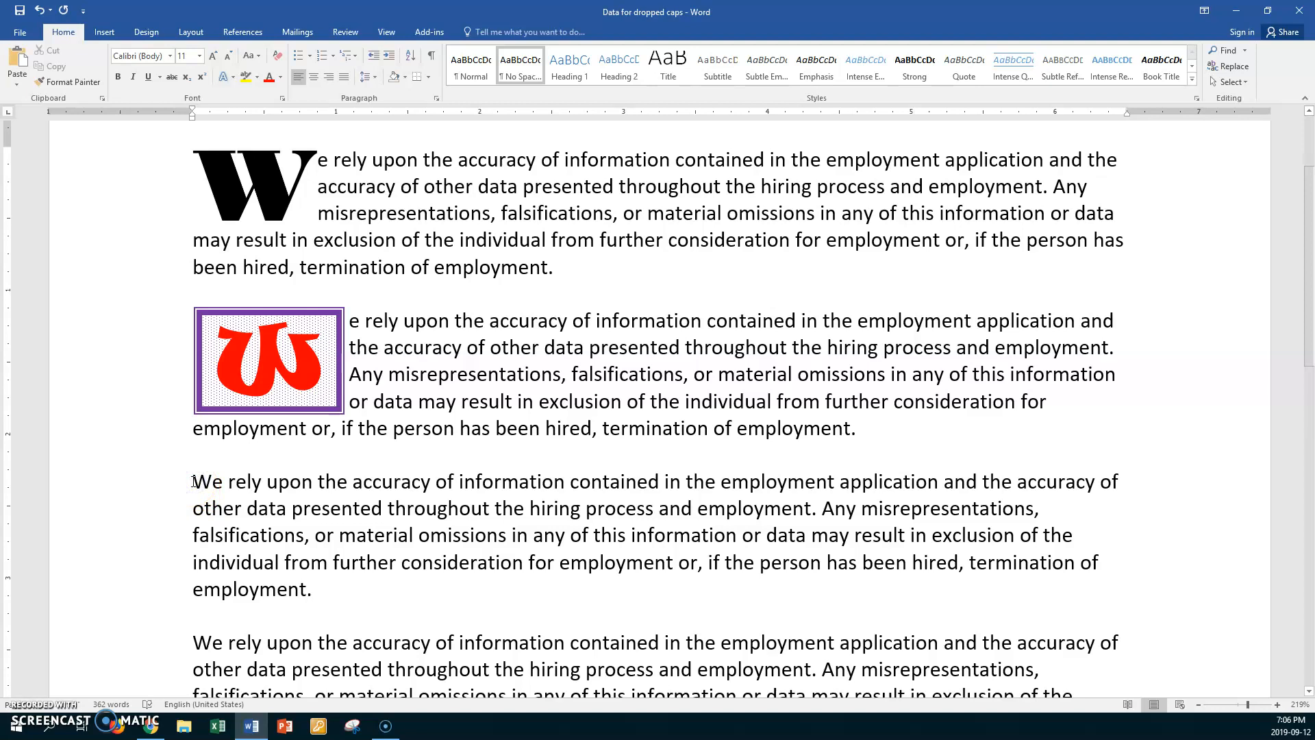
# - Apply an in-margin three-line W drop cap in Lucida Calligraphy to the third paragraph
pyautogui.click(104, 32)
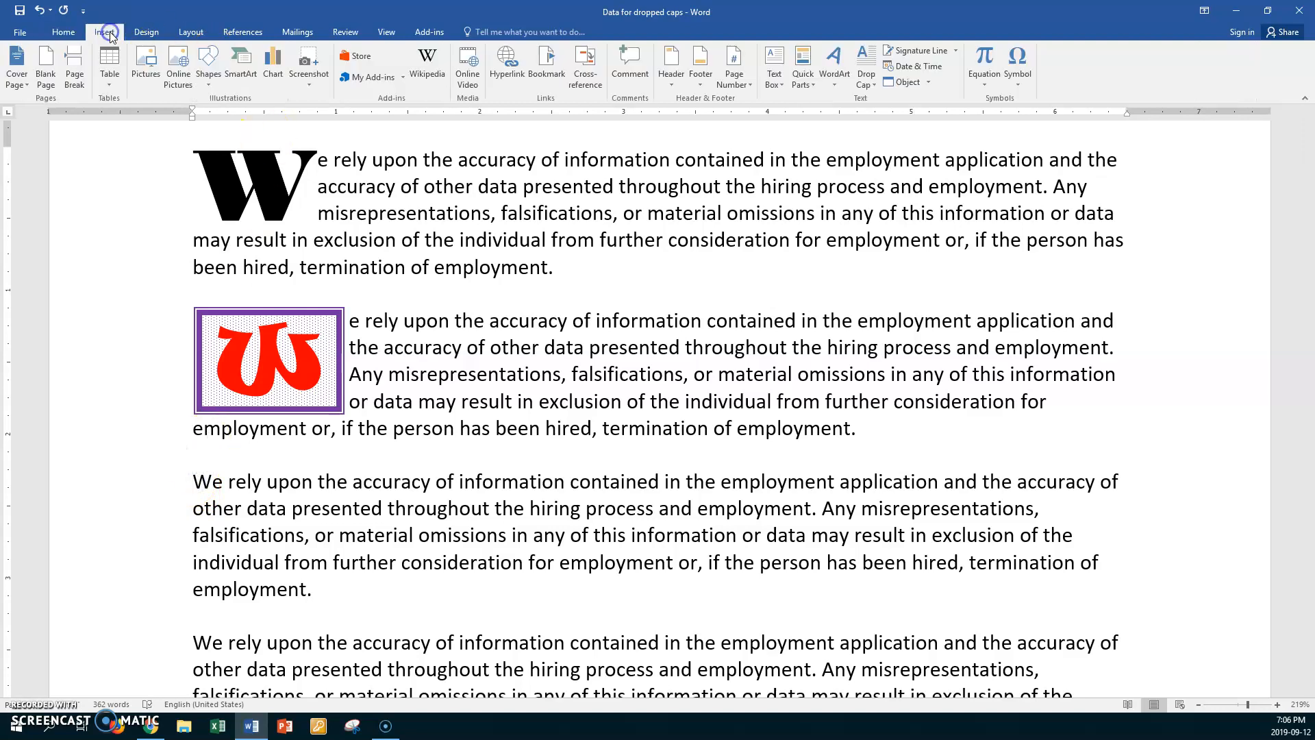
pyautogui.moveTo(771, 106)
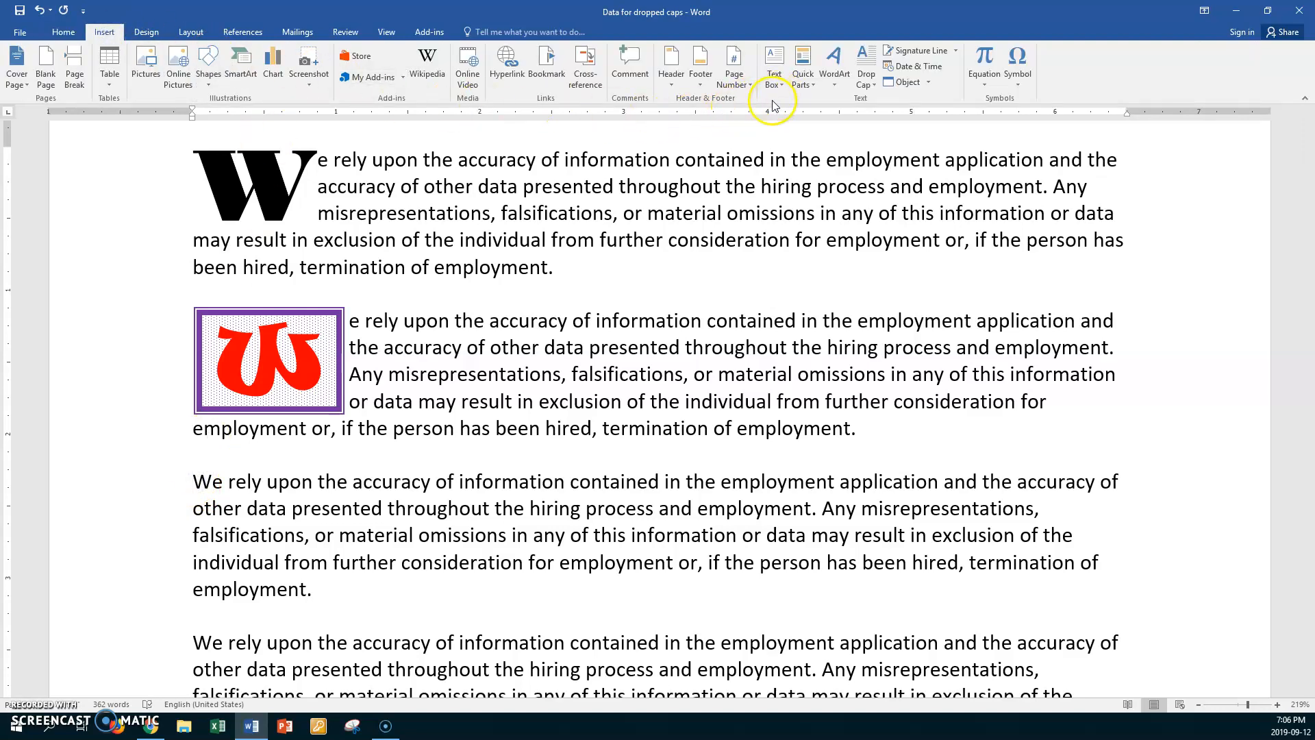
pyautogui.click(865, 67)
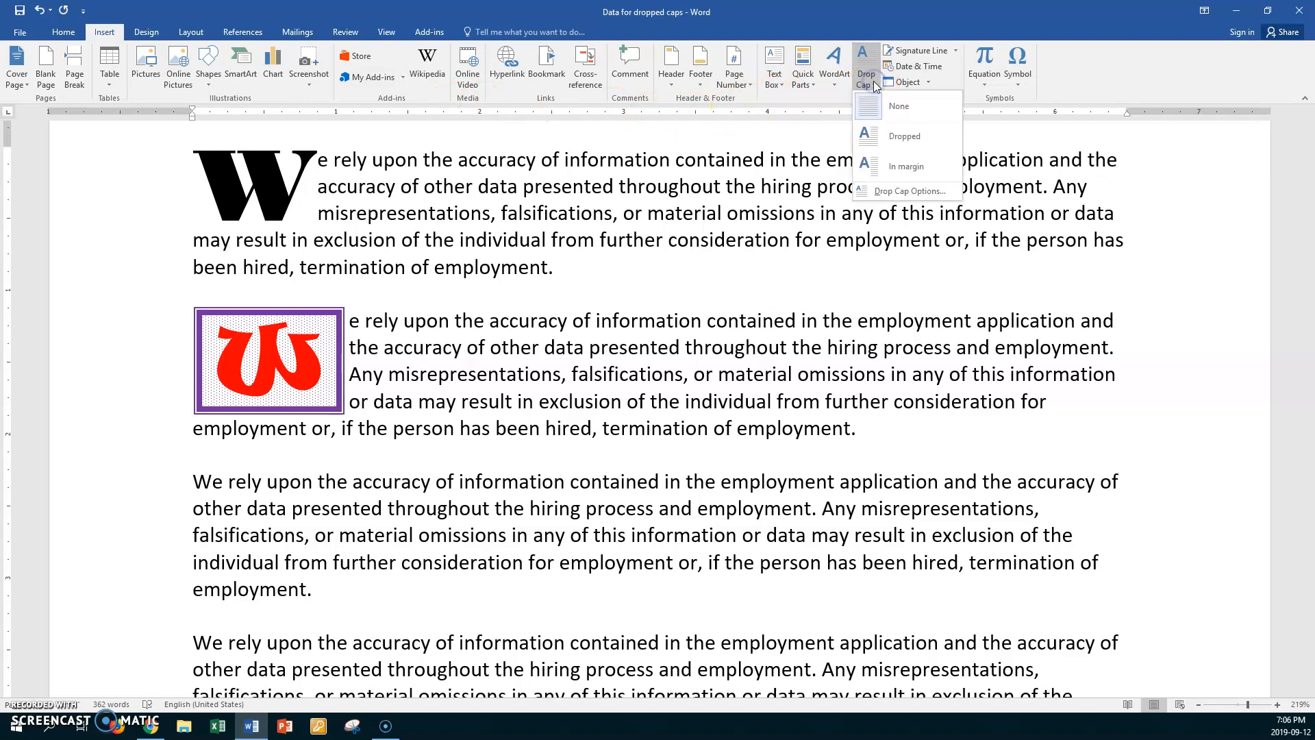
pyautogui.moveTo(905, 166)
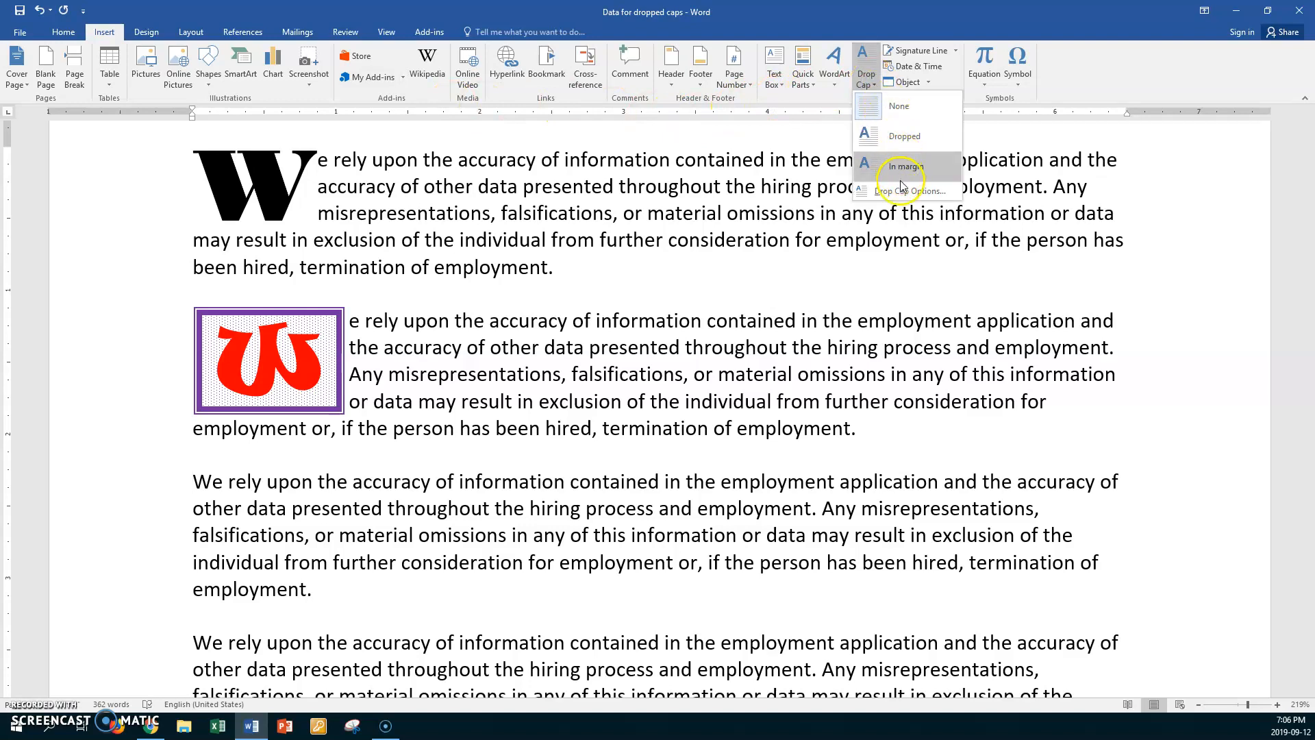
pyautogui.click(906, 191)
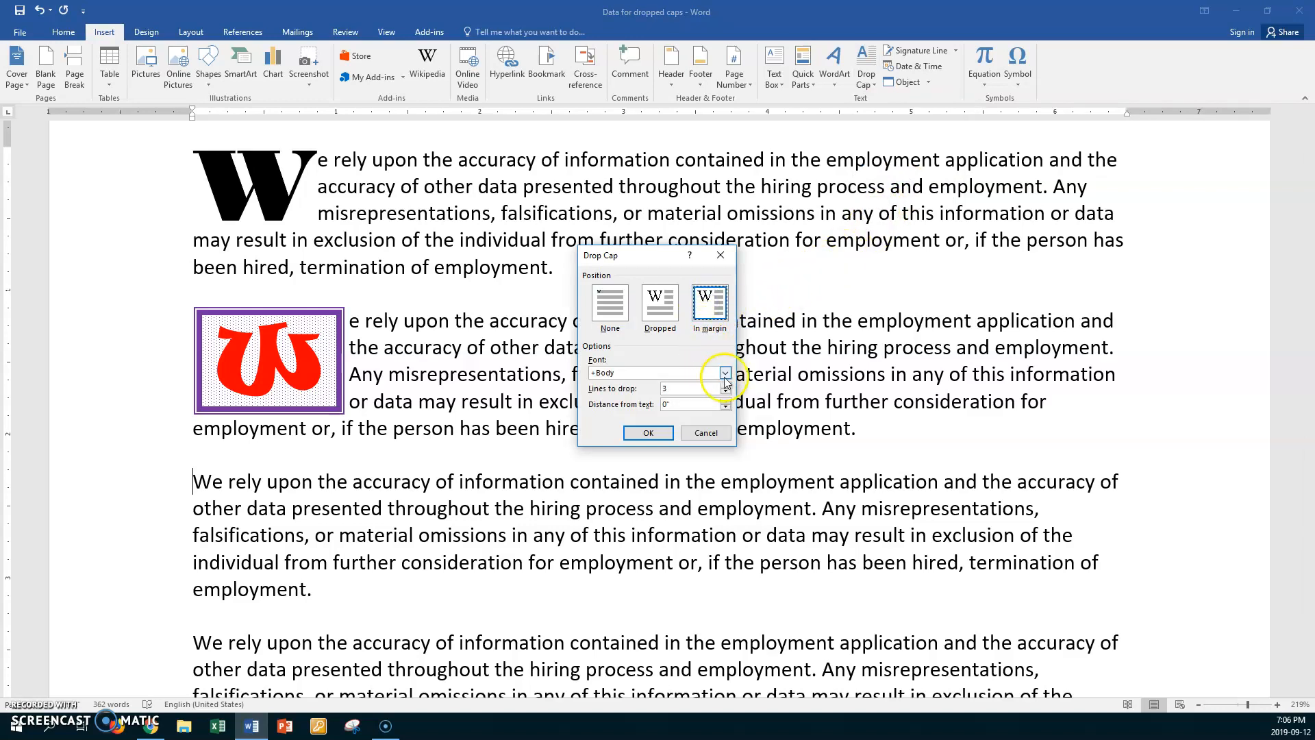
pyautogui.click(725, 372)
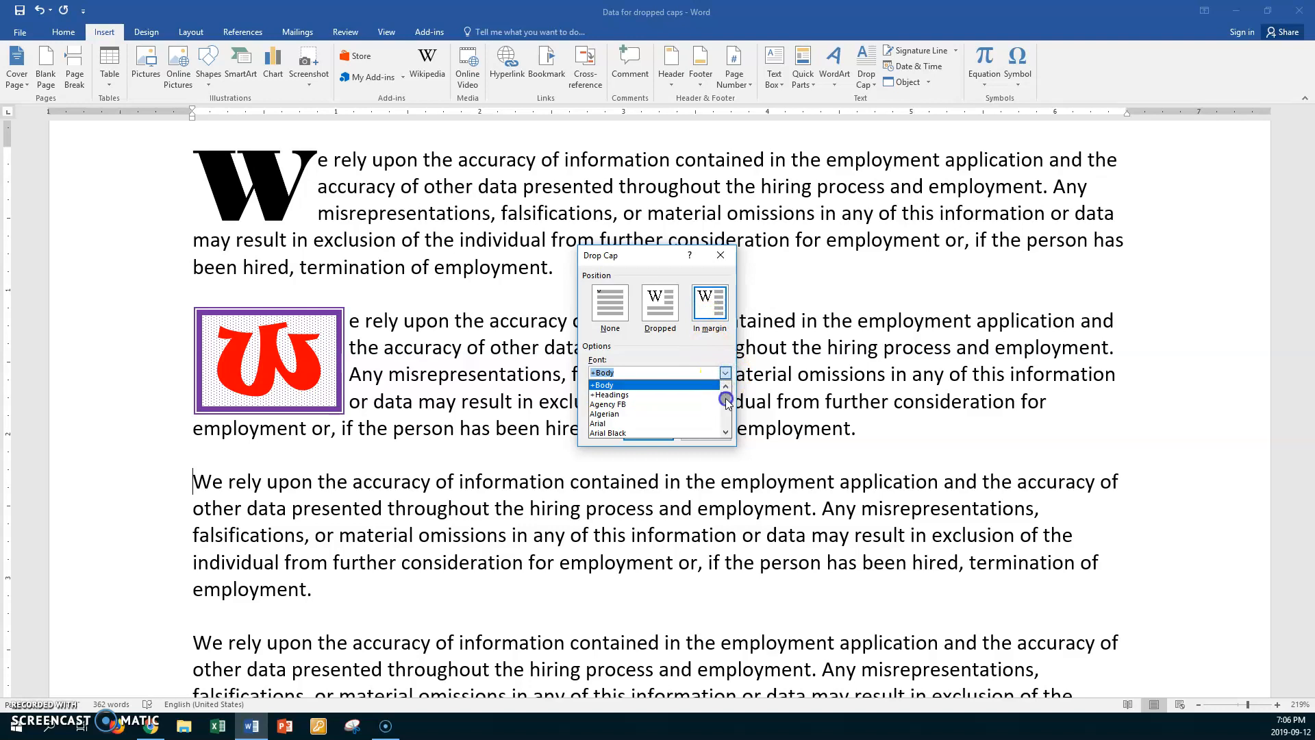
pyautogui.scroll(-3)
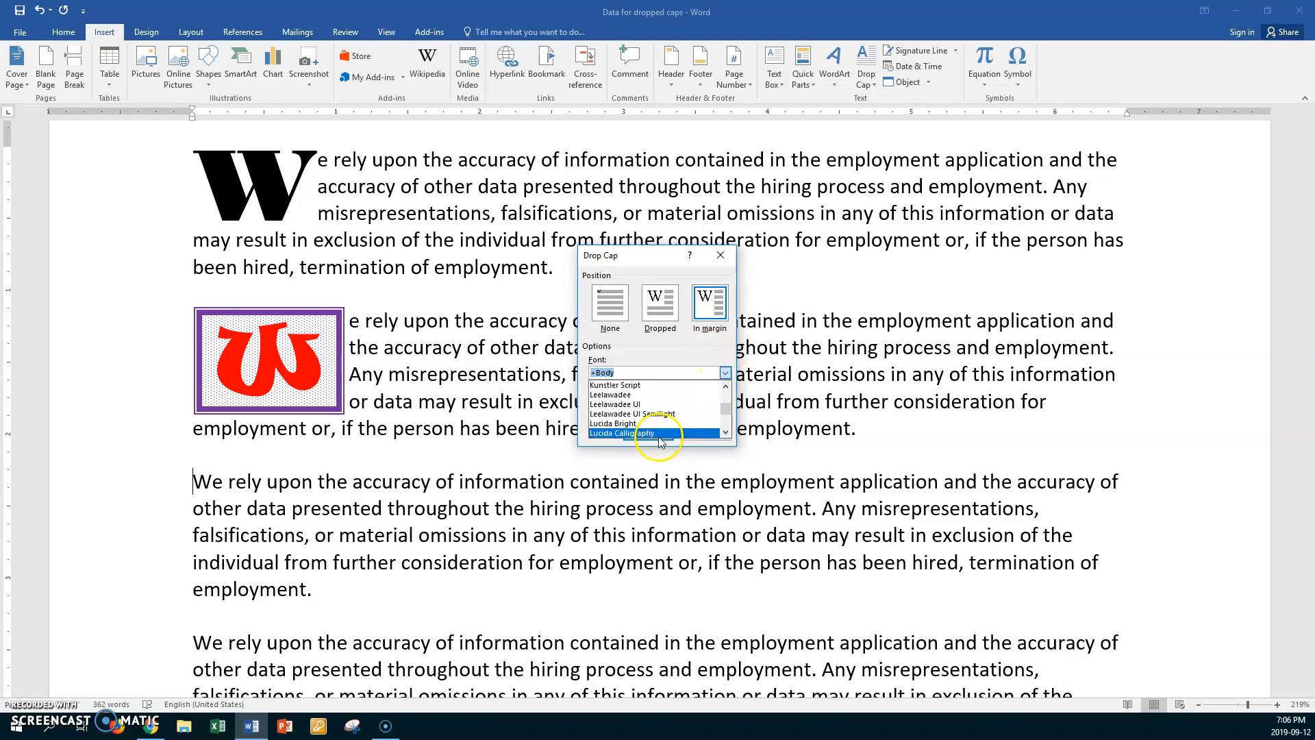
pyautogui.click(620, 434)
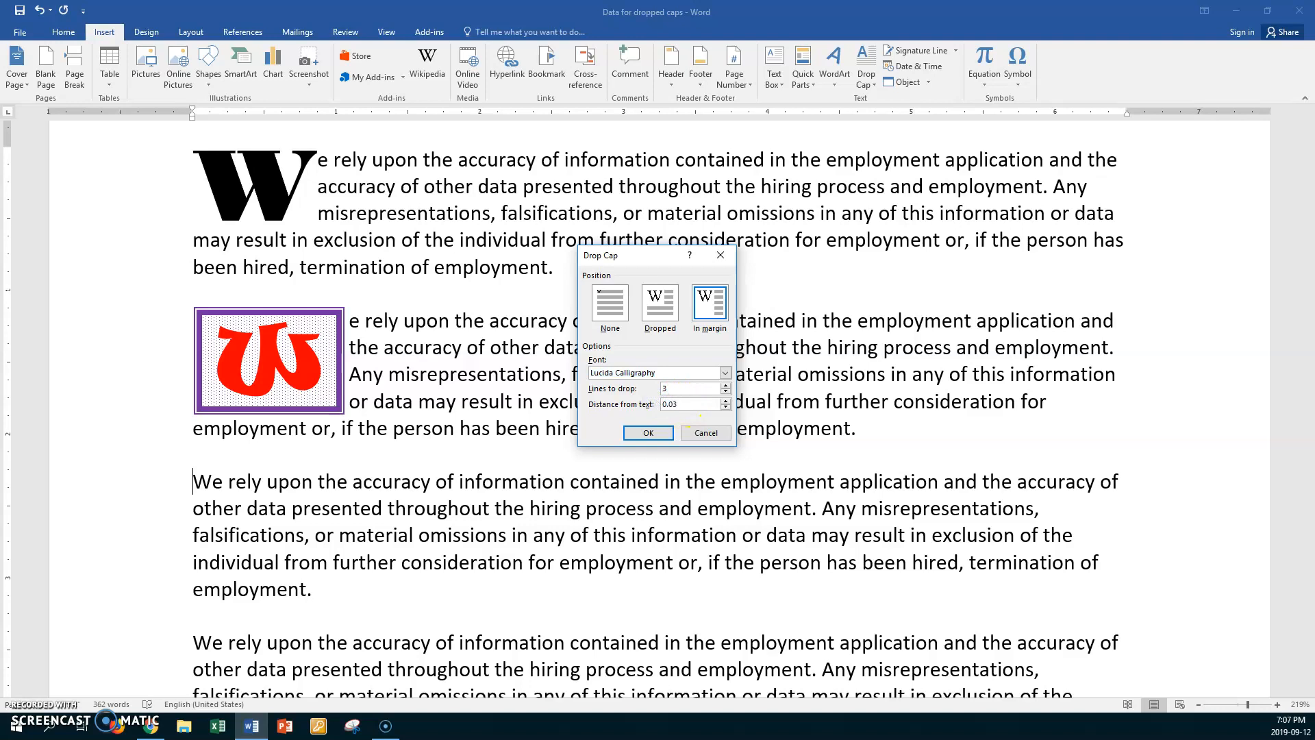
pyautogui.click(647, 433)
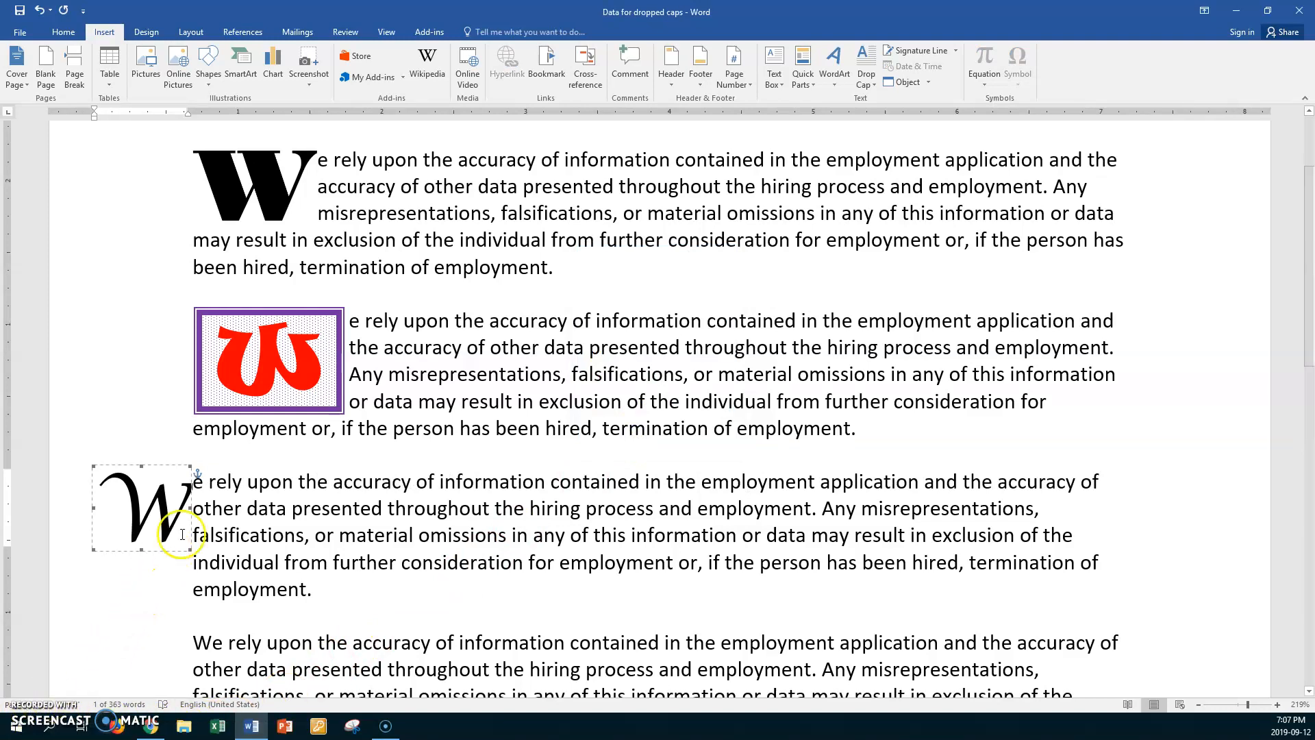
pyautogui.moveTo(183, 495)
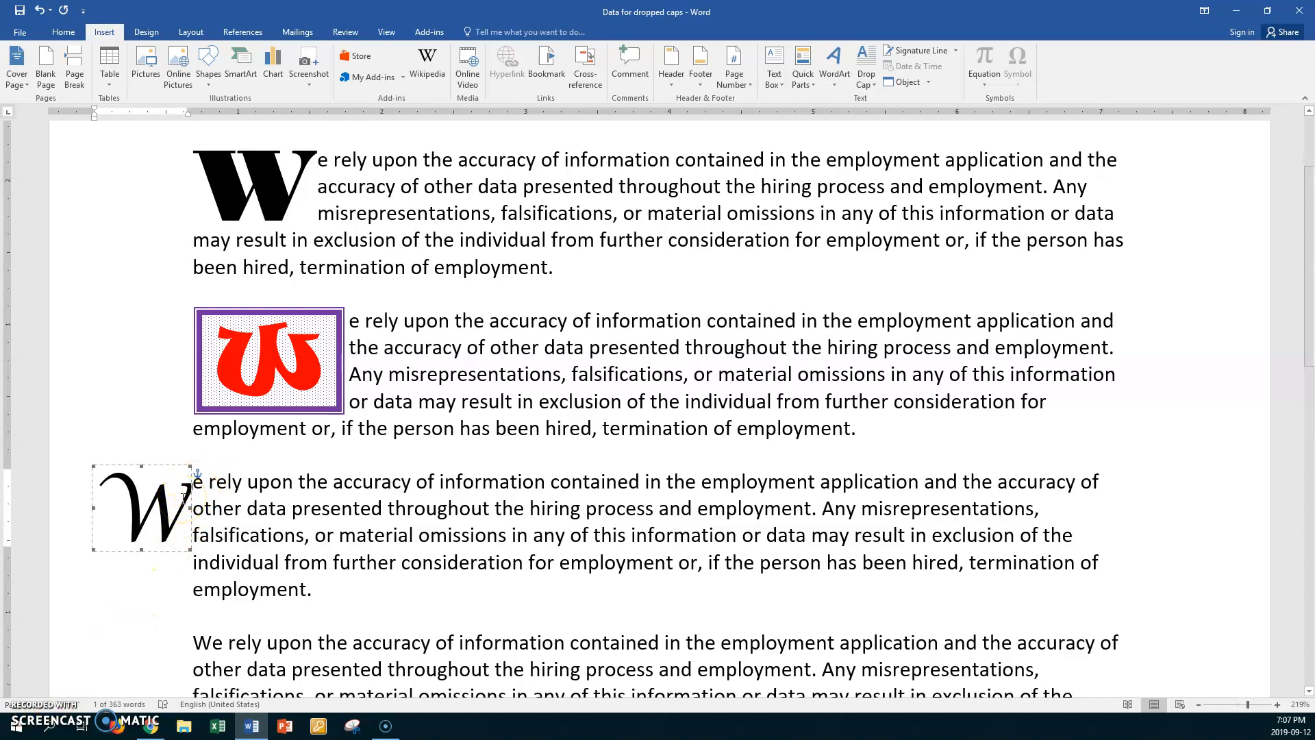
pyautogui.moveTo(63, 516)
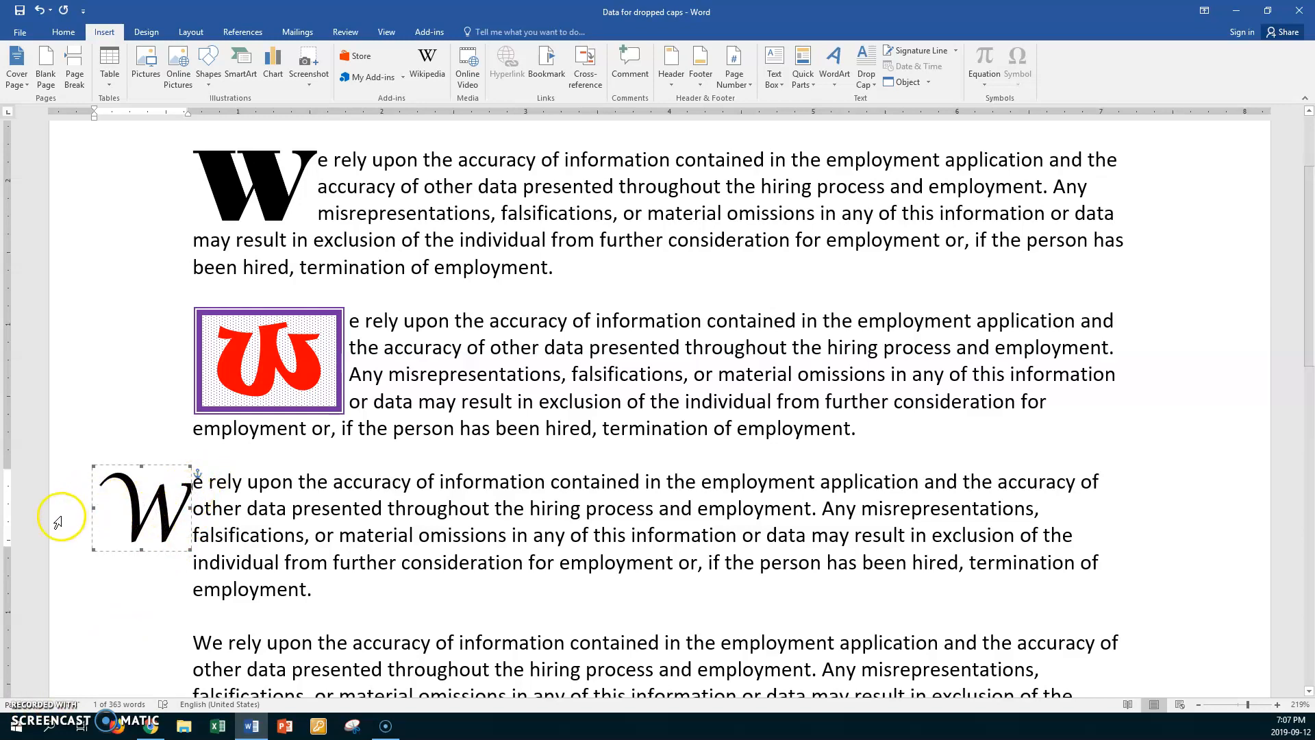
pyautogui.moveTo(151, 470)
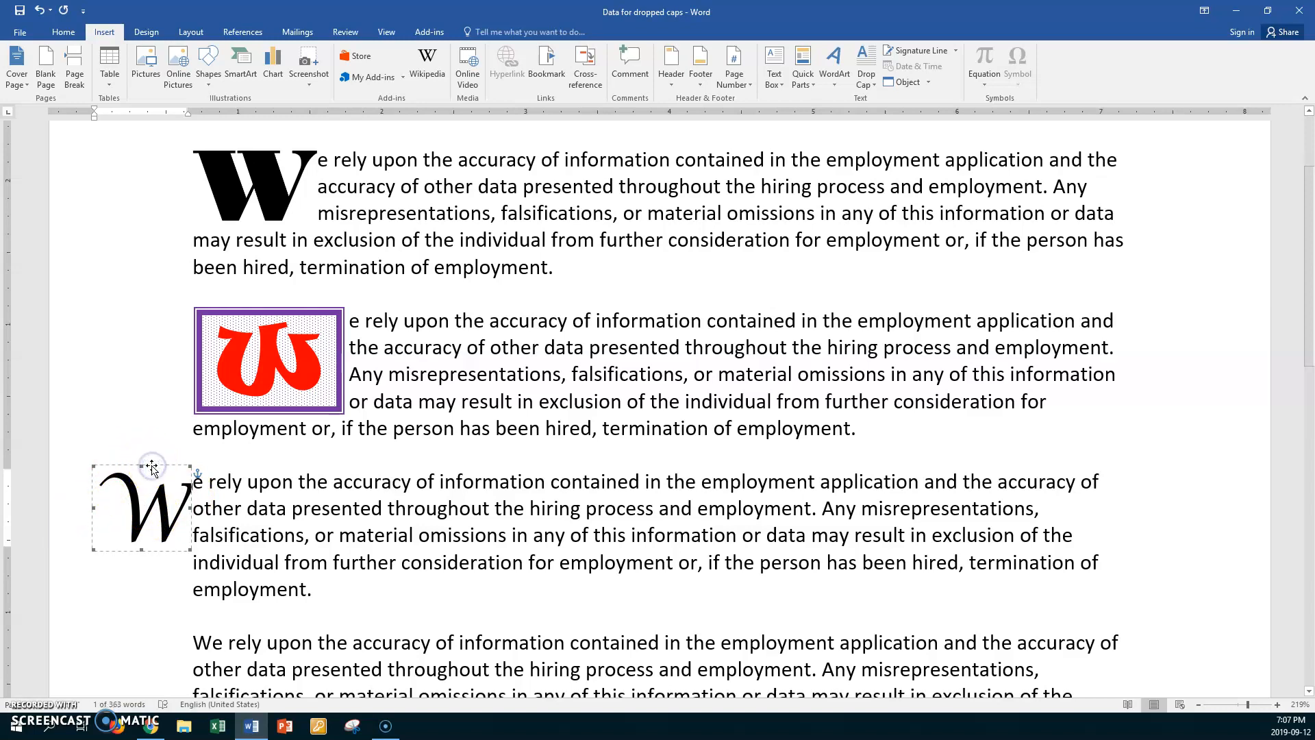
# - Set the margin W's distance from text to 0.05 inch and reselect the script W
pyautogui.rightClick(143, 507)
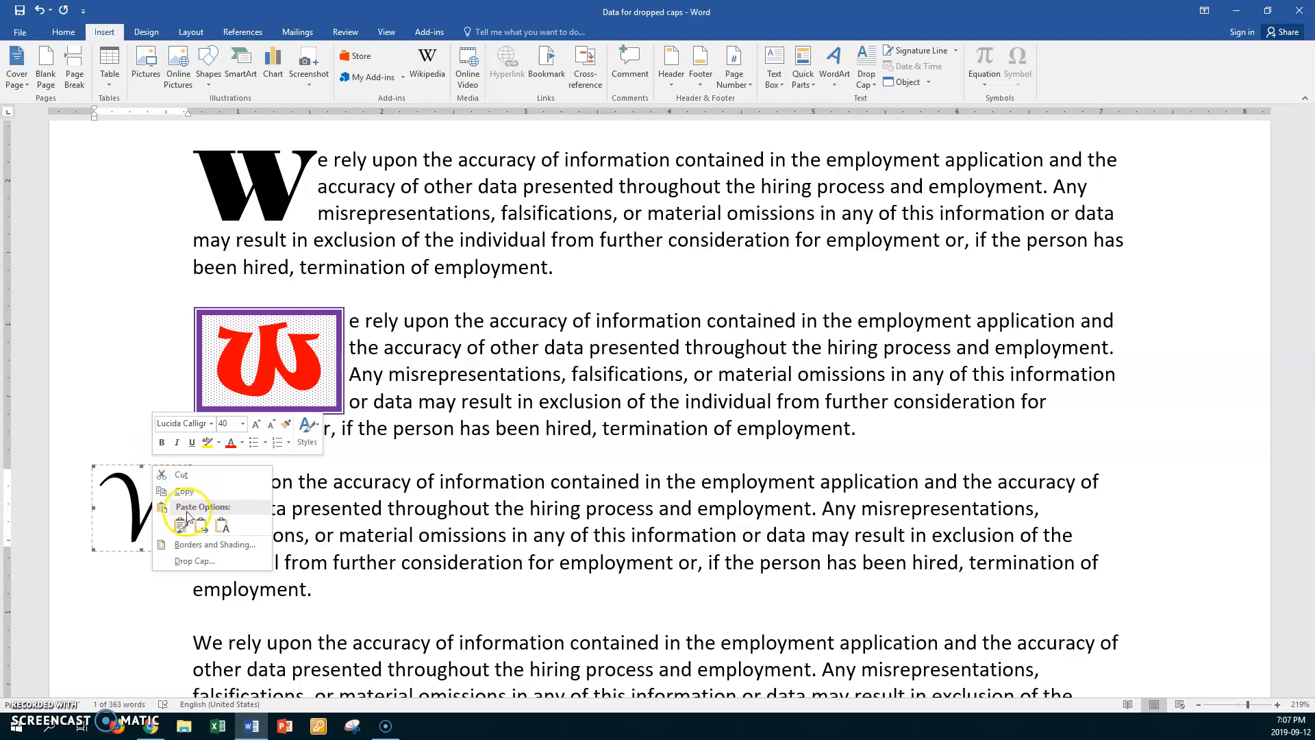
pyautogui.click(196, 561)
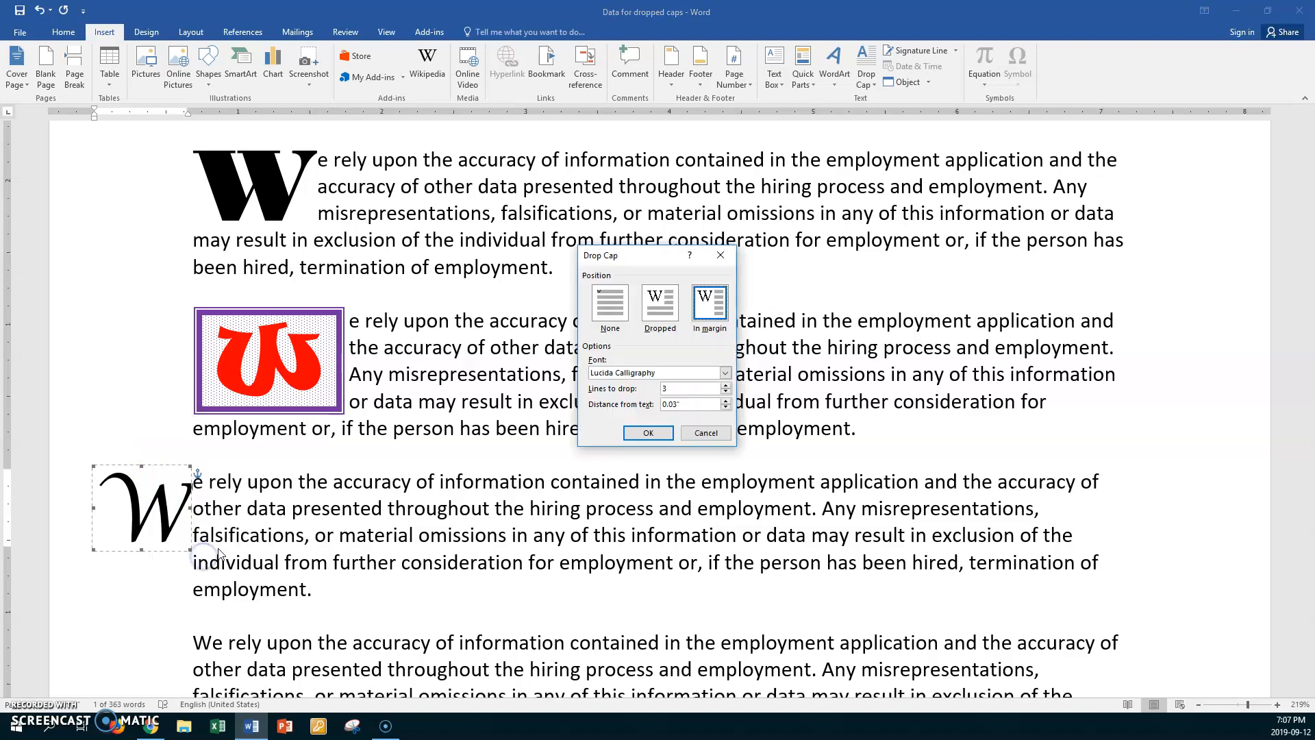
pyautogui.tripleClick(687, 402)
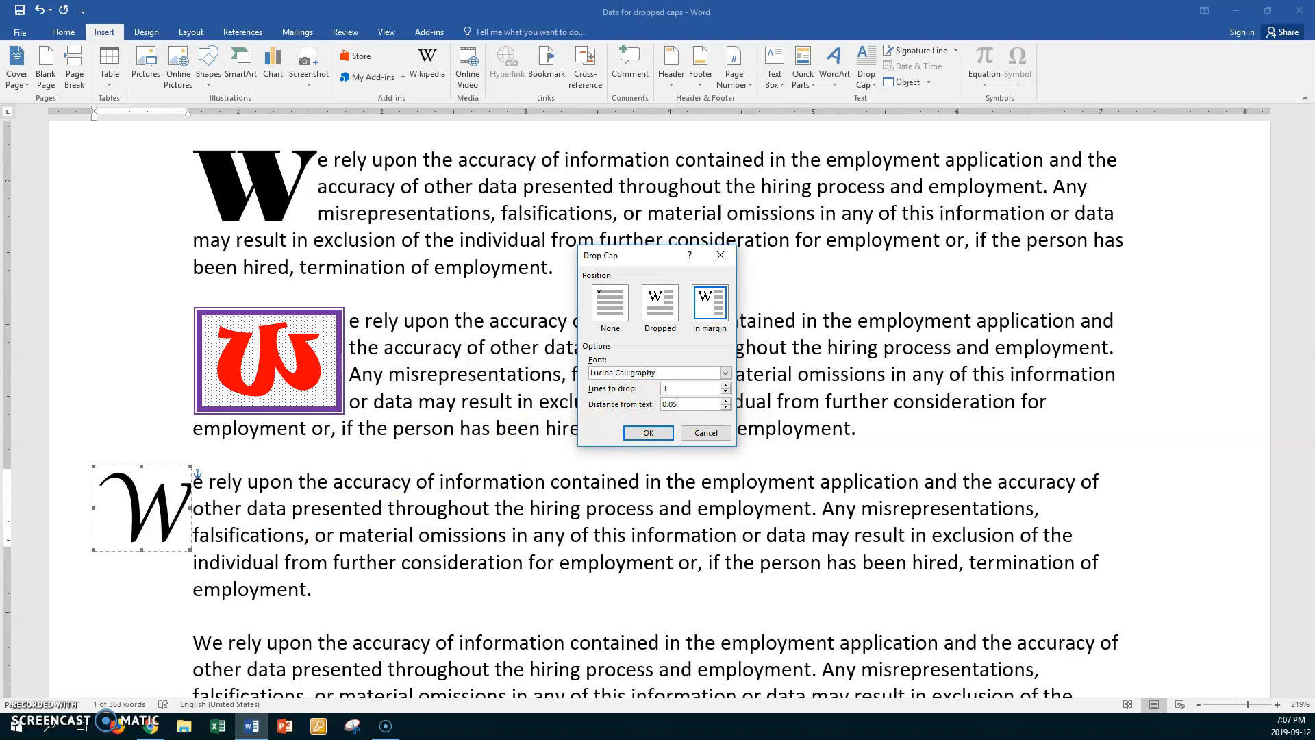
pyautogui.click(647, 433)
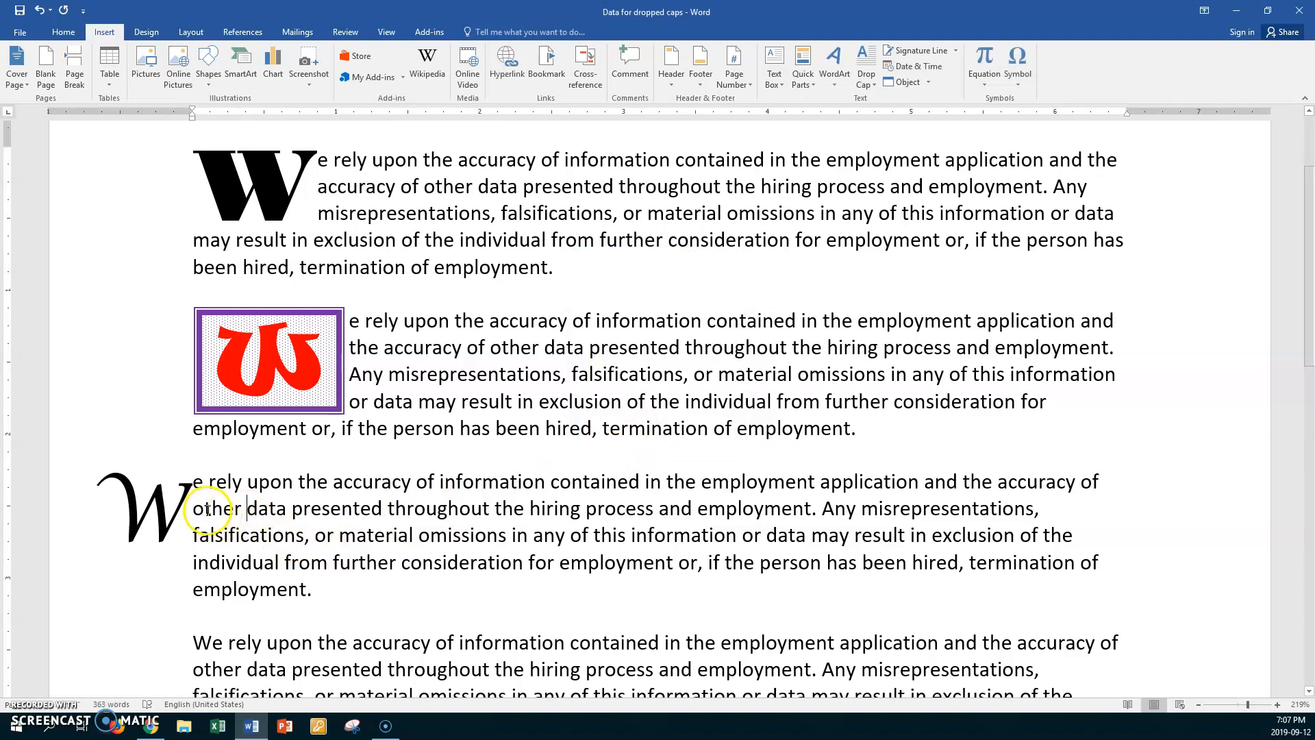
pyautogui.click(142, 507)
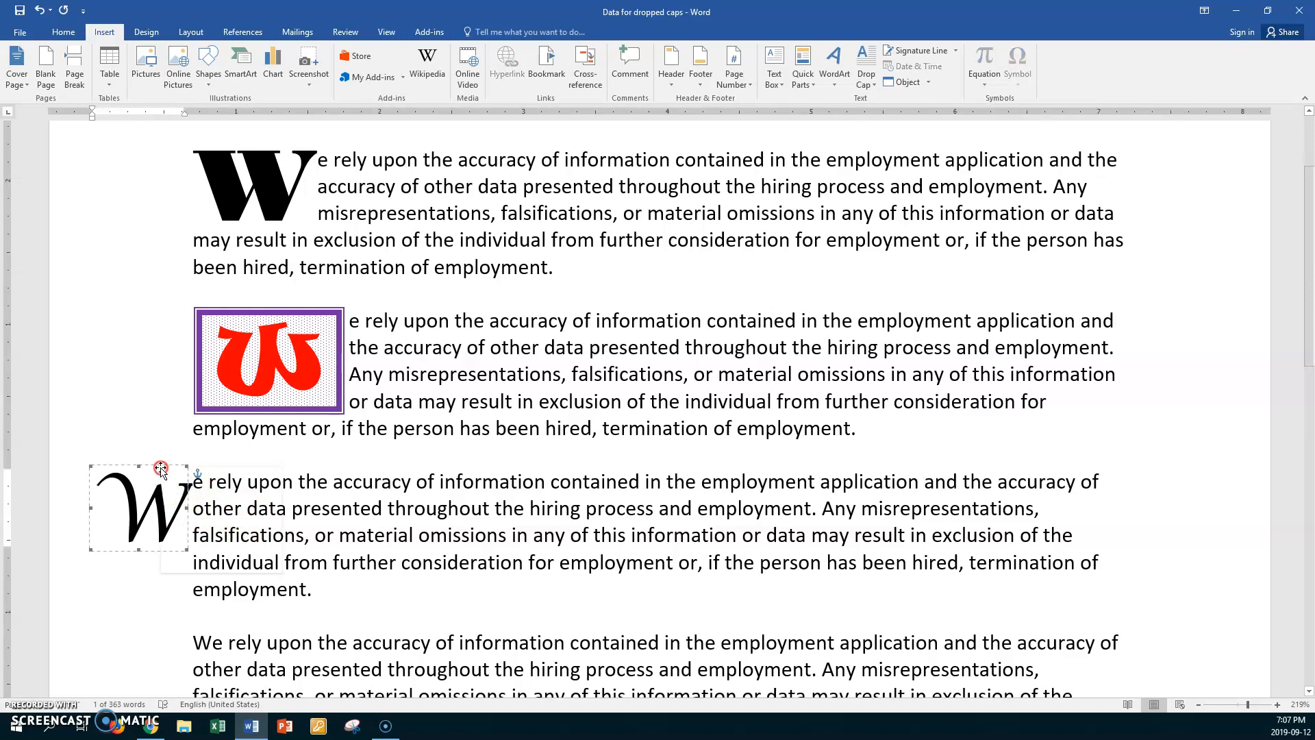
# - Raise the margin W's distance from text to 0.07 inch and check the spacing
pyautogui.rightClick(139, 507)
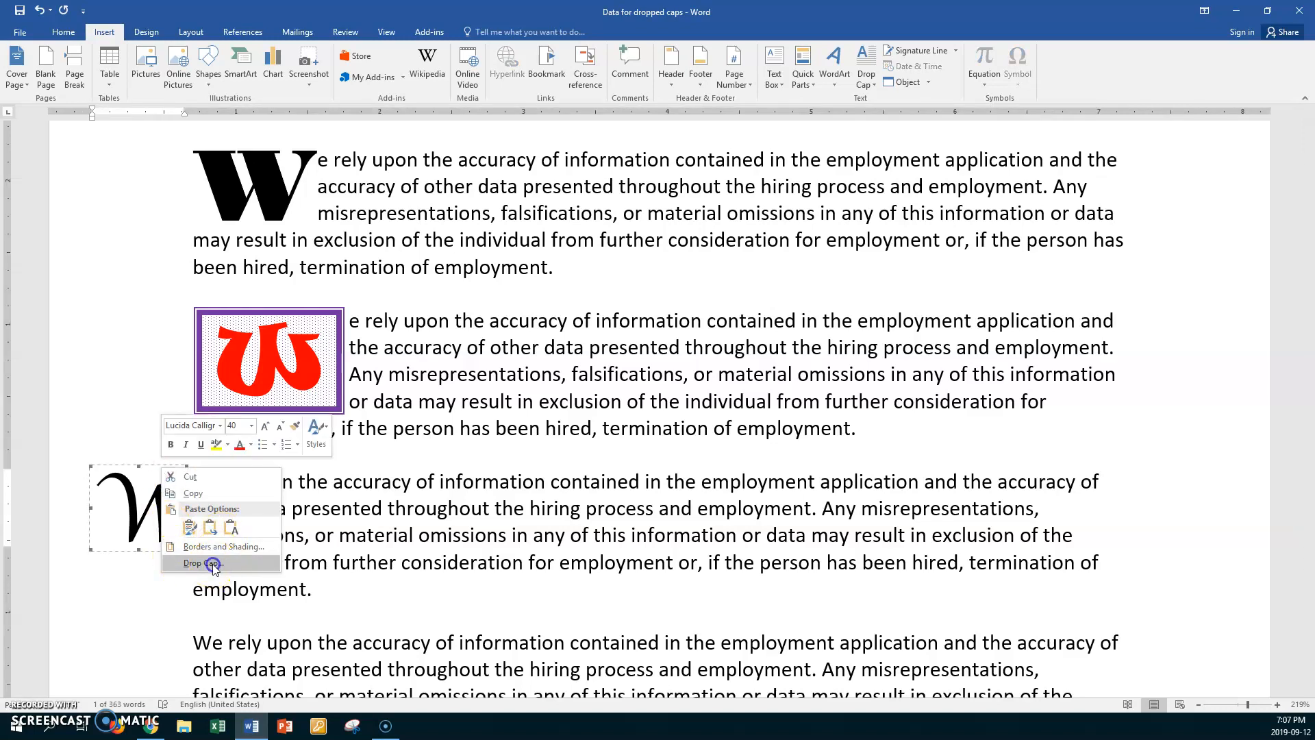
pyautogui.click(203, 563)
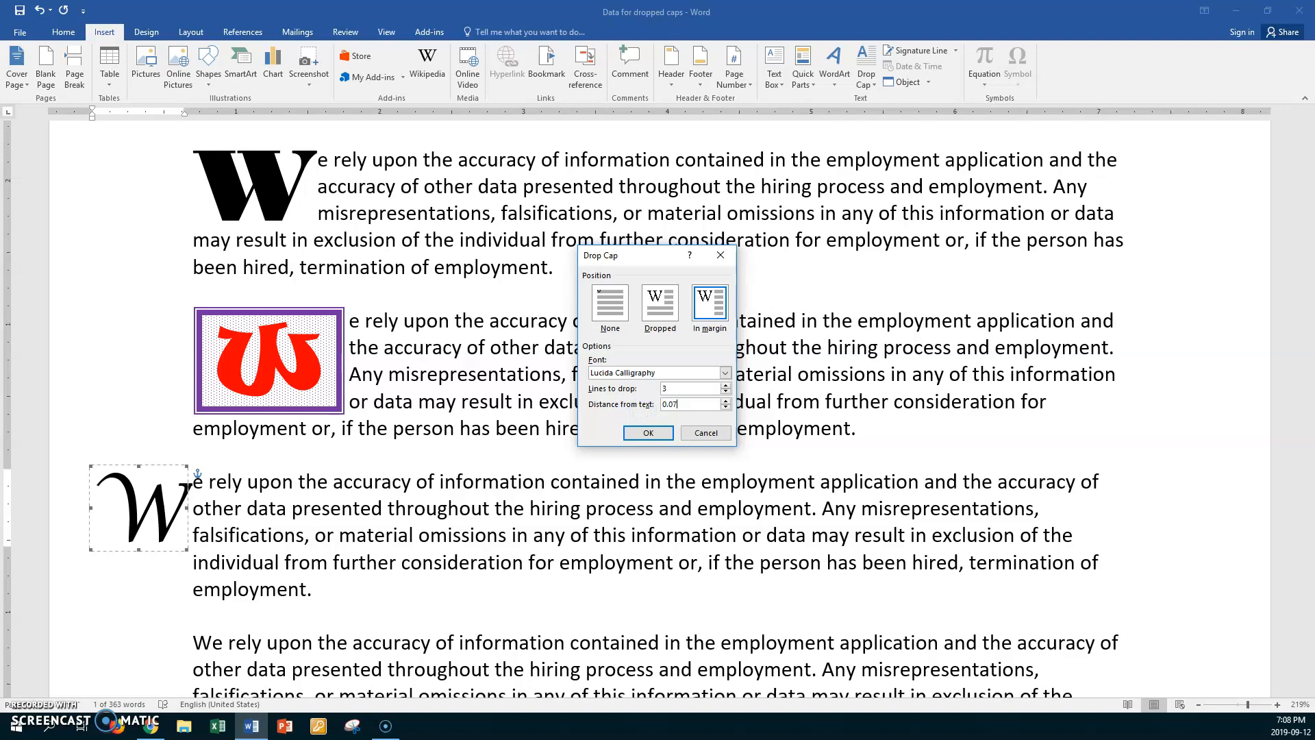
pyautogui.click(646, 433)
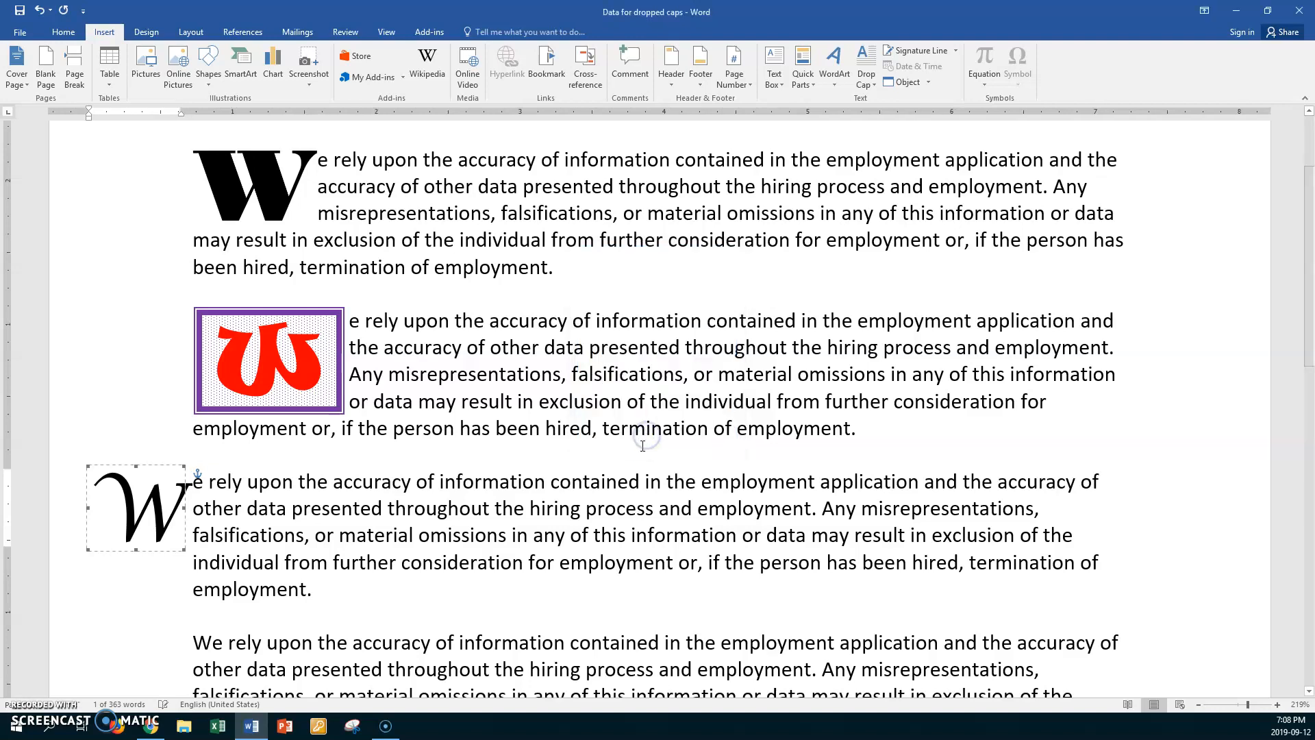
pyautogui.click(211, 514)
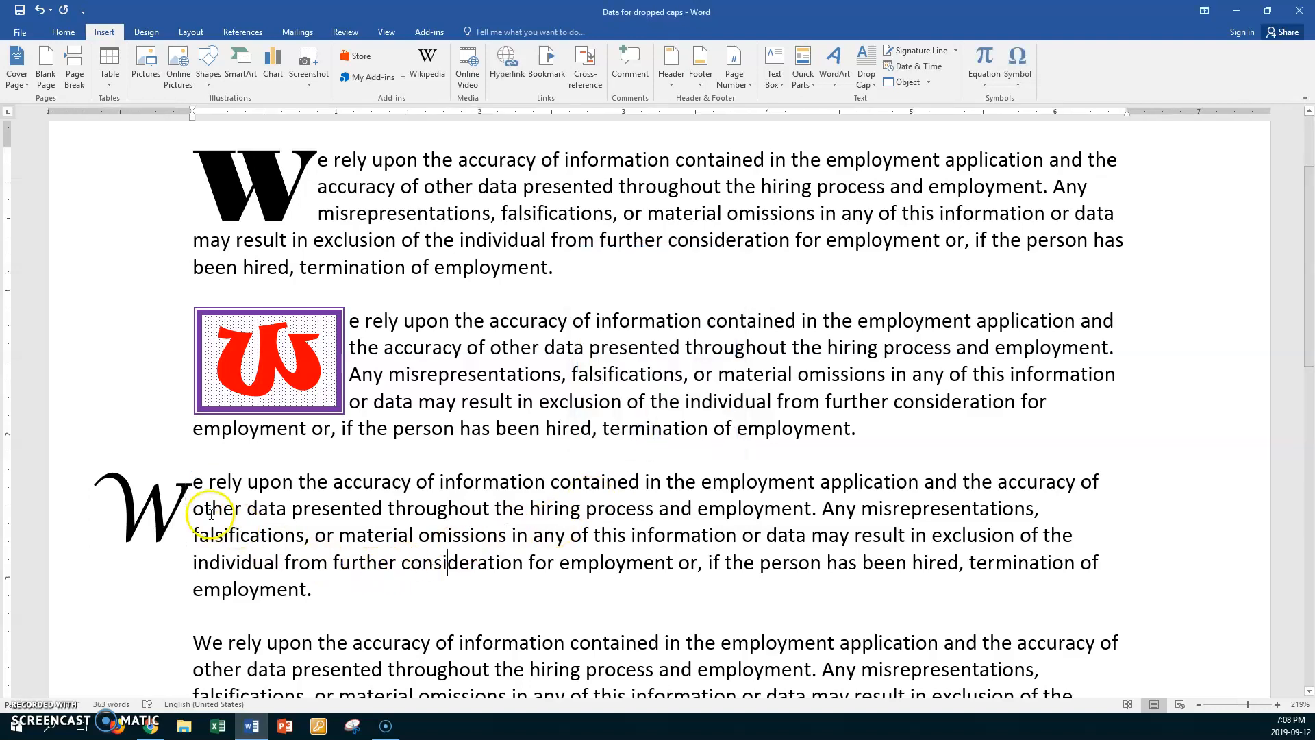
pyautogui.click(134, 507)
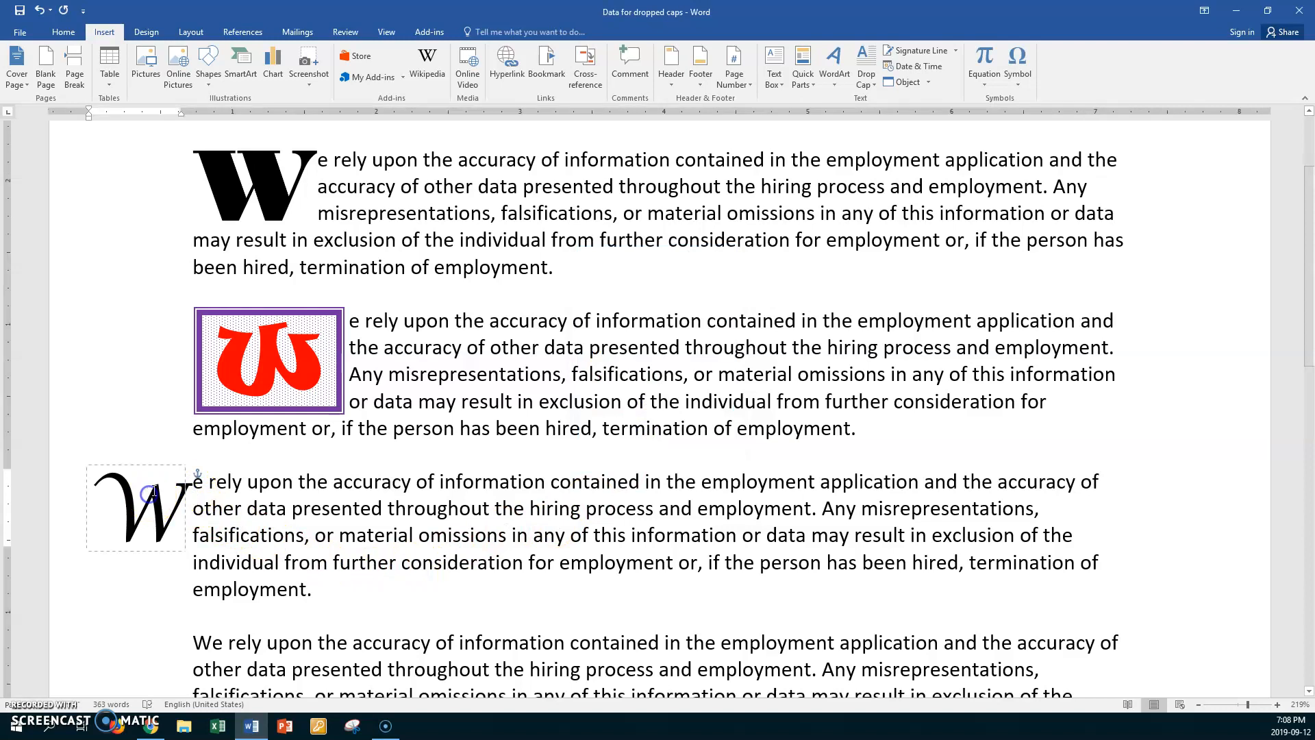
# - Reopen the drop cap settings and widen the distance from text to 0.09 inch
pyautogui.click(155, 468)
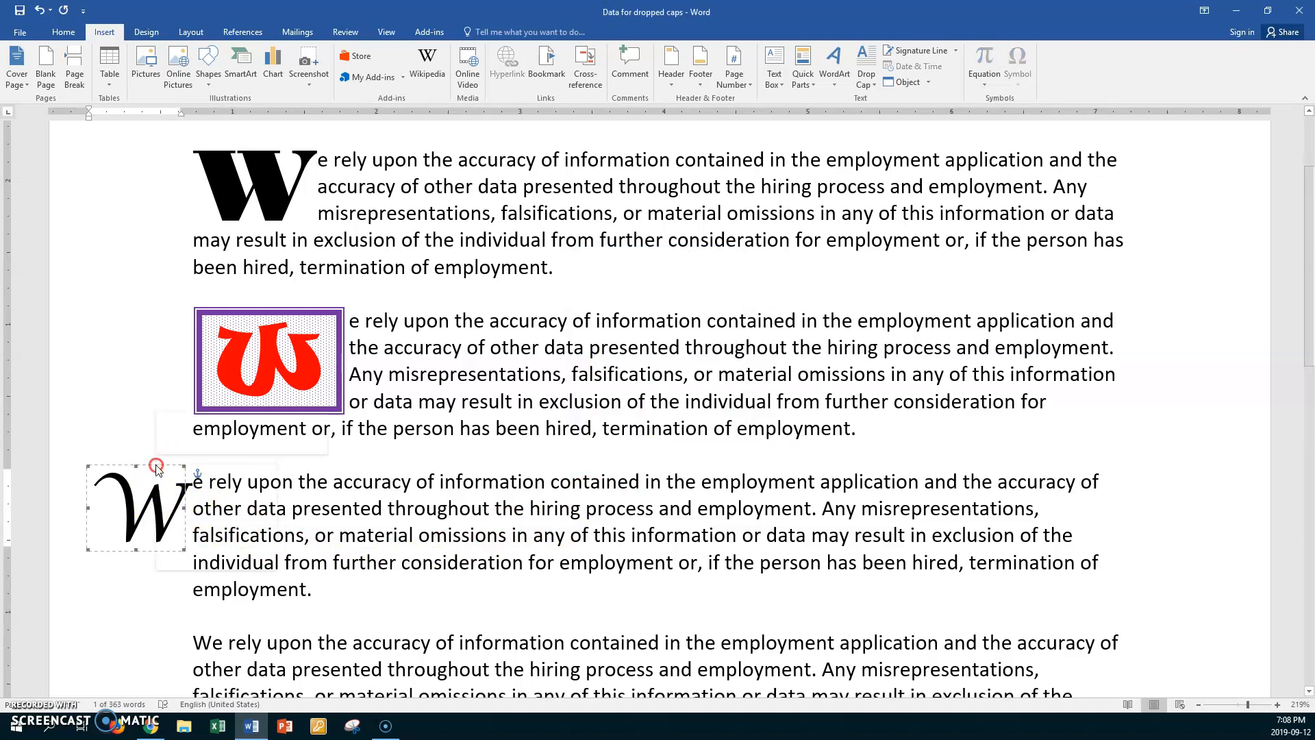
pyautogui.click(865, 63)
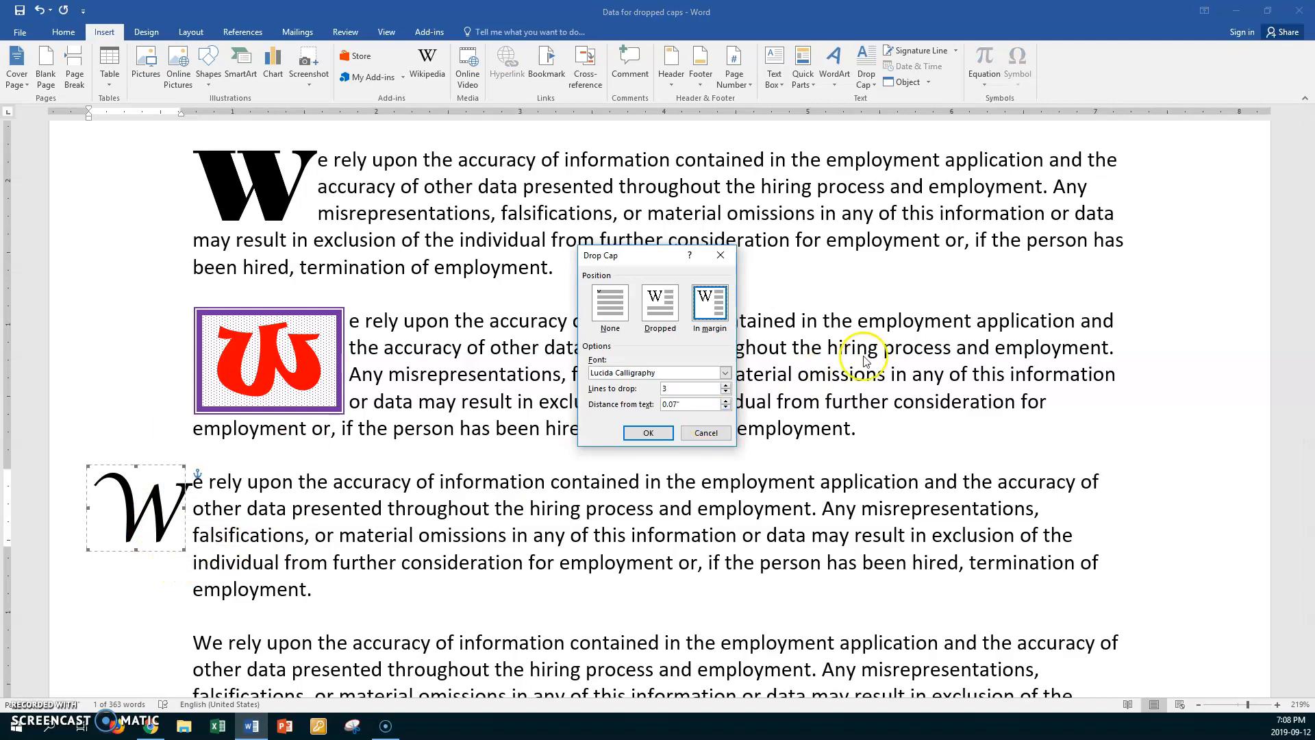
pyautogui.tripleClick(671, 402)
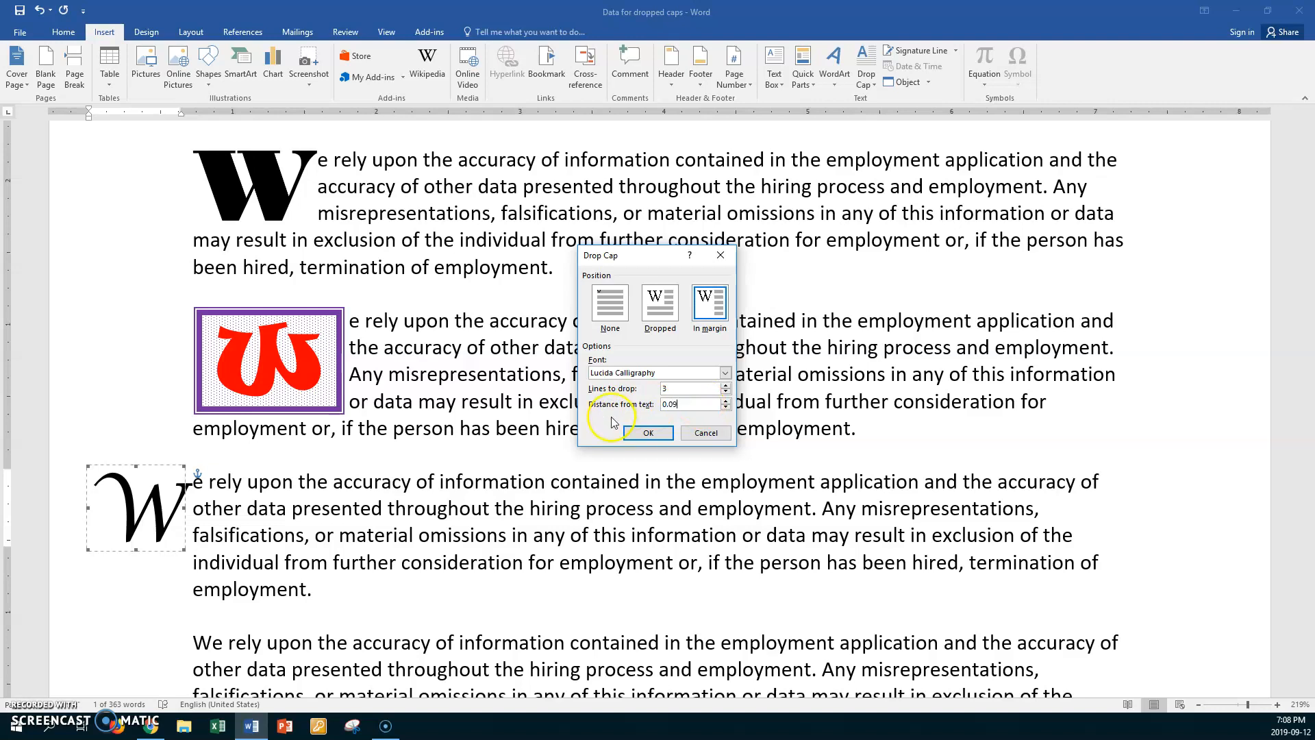
pyautogui.click(647, 431)
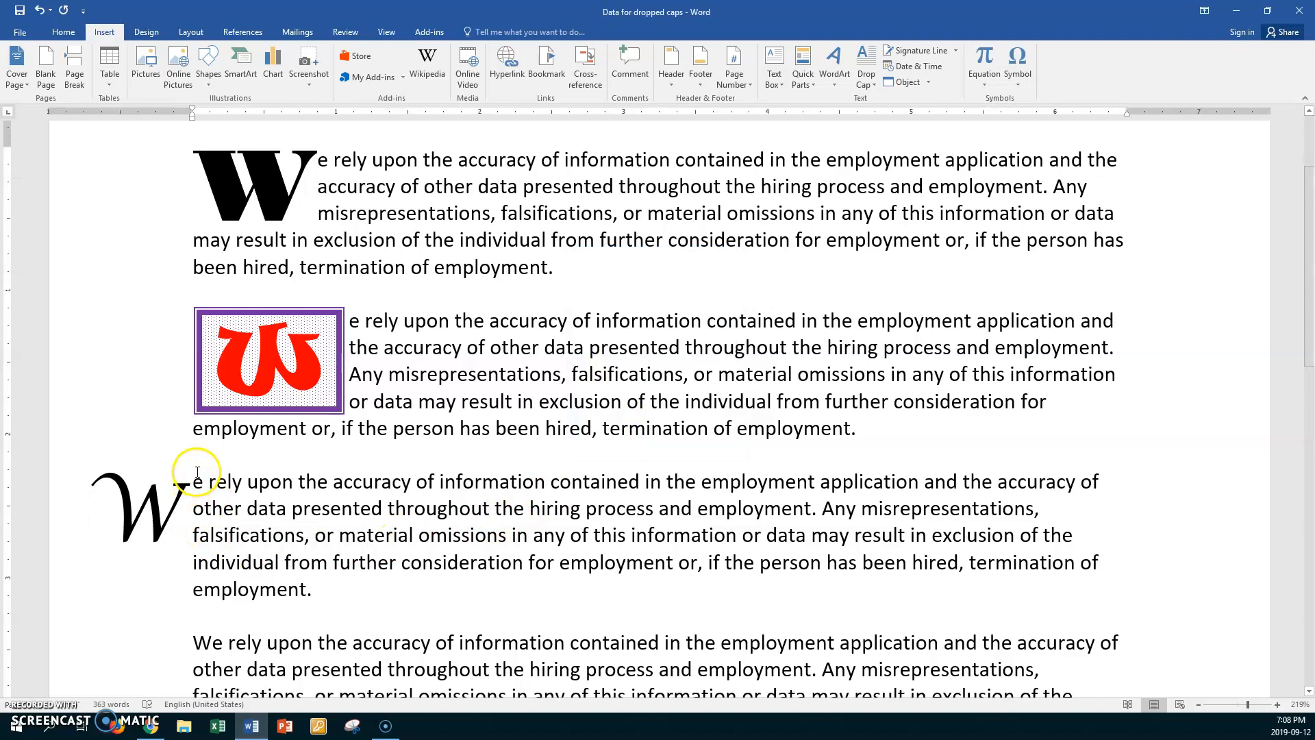
pyautogui.moveTo(118, 562)
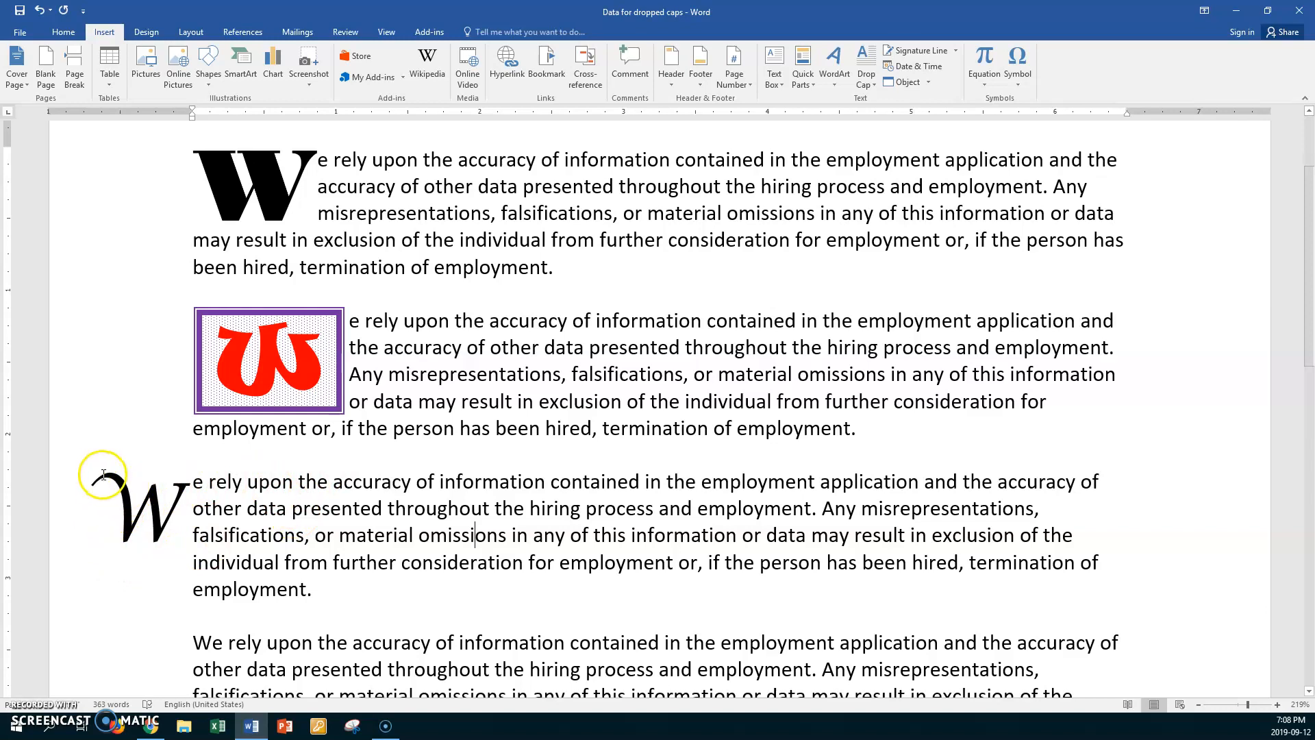
# - Select the frame of the large Lucida Calligraphy W in the third paragraph's margin
pyautogui.click(149, 503)
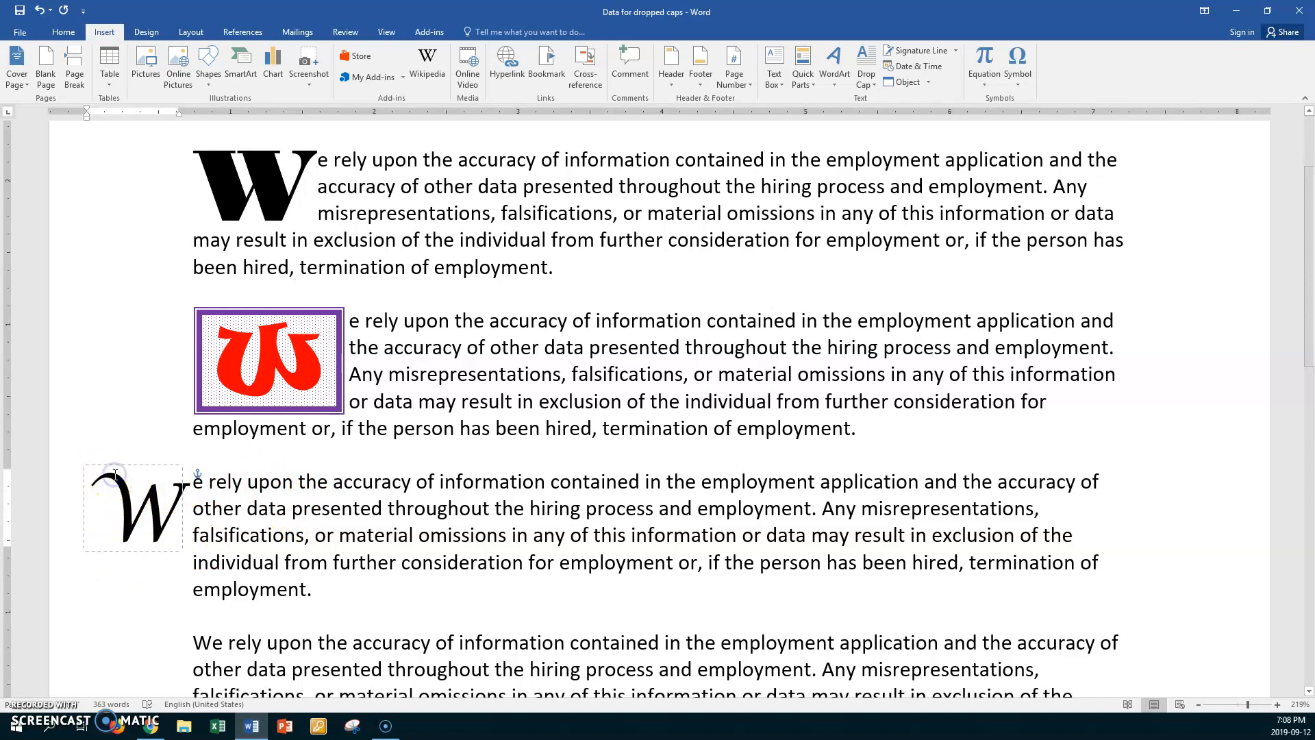
pyautogui.moveTo(116, 467)
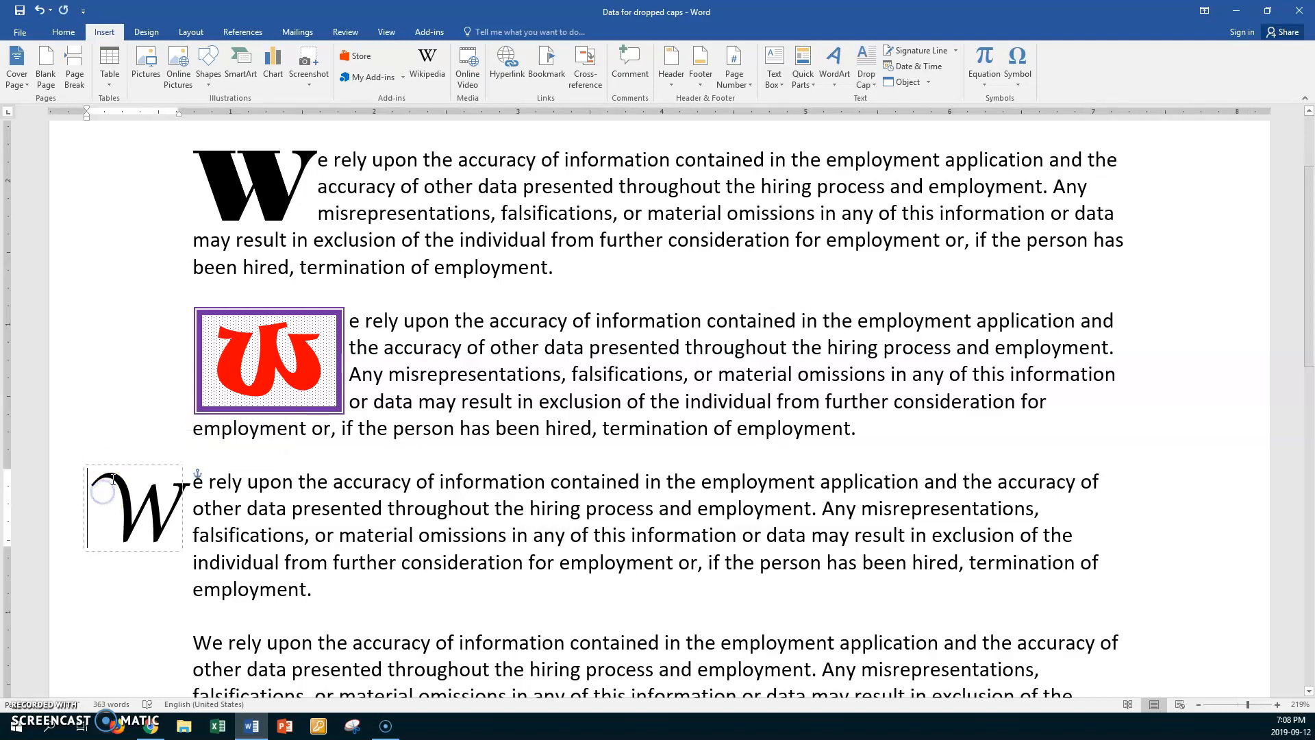
pyautogui.click(133, 507)
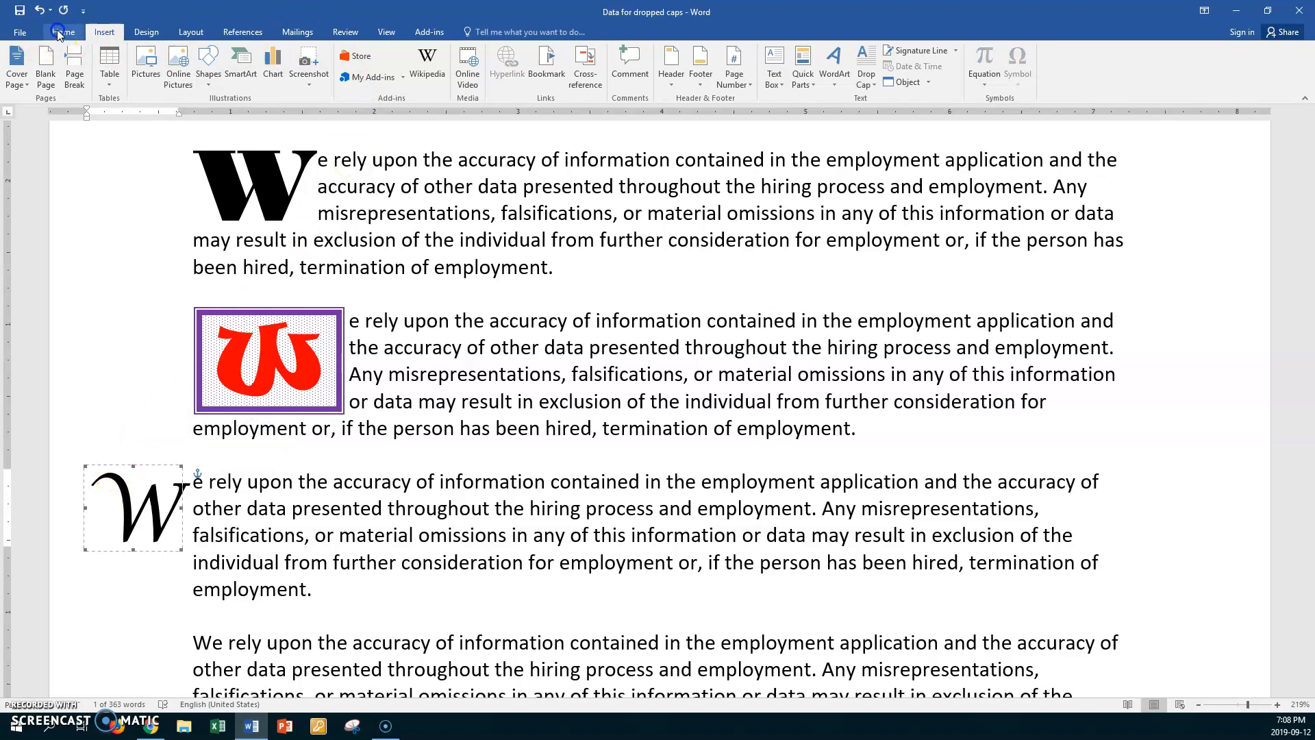
# - Show the Home font colour choices for the selected margin W
pyautogui.click(61, 31)
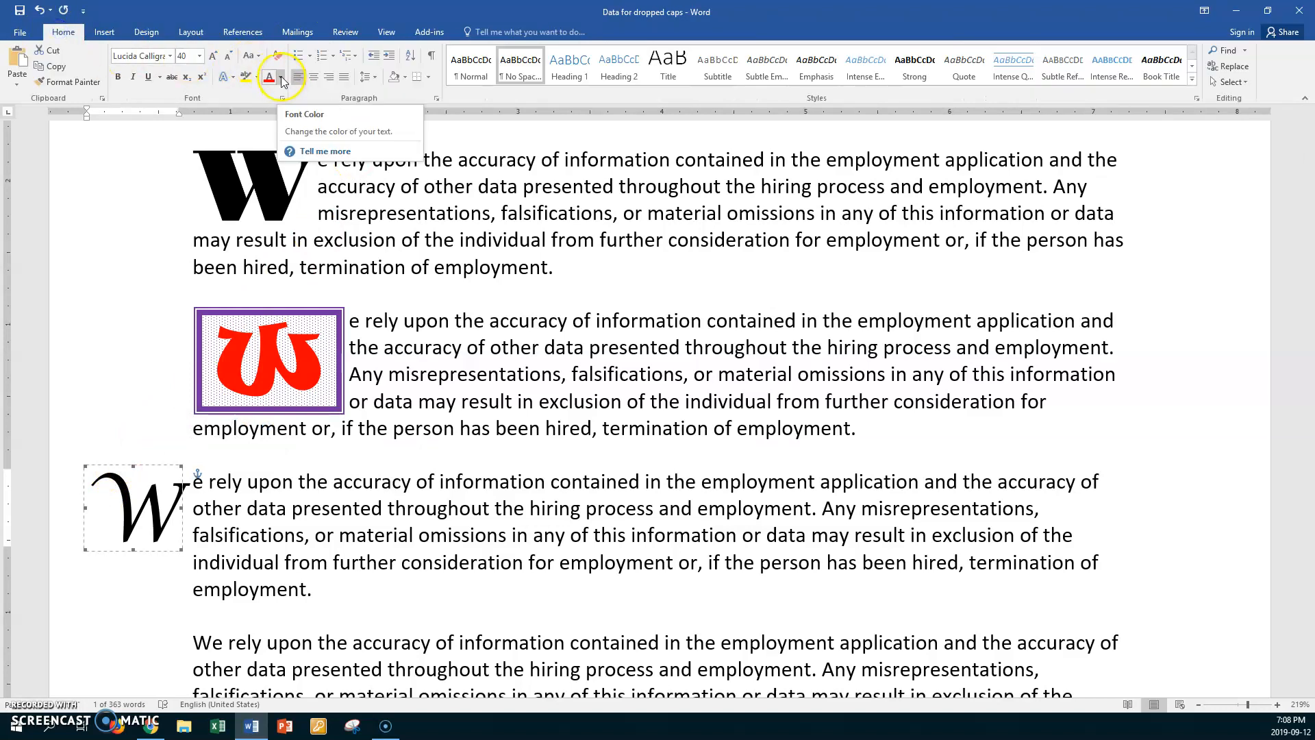
pyautogui.click(279, 77)
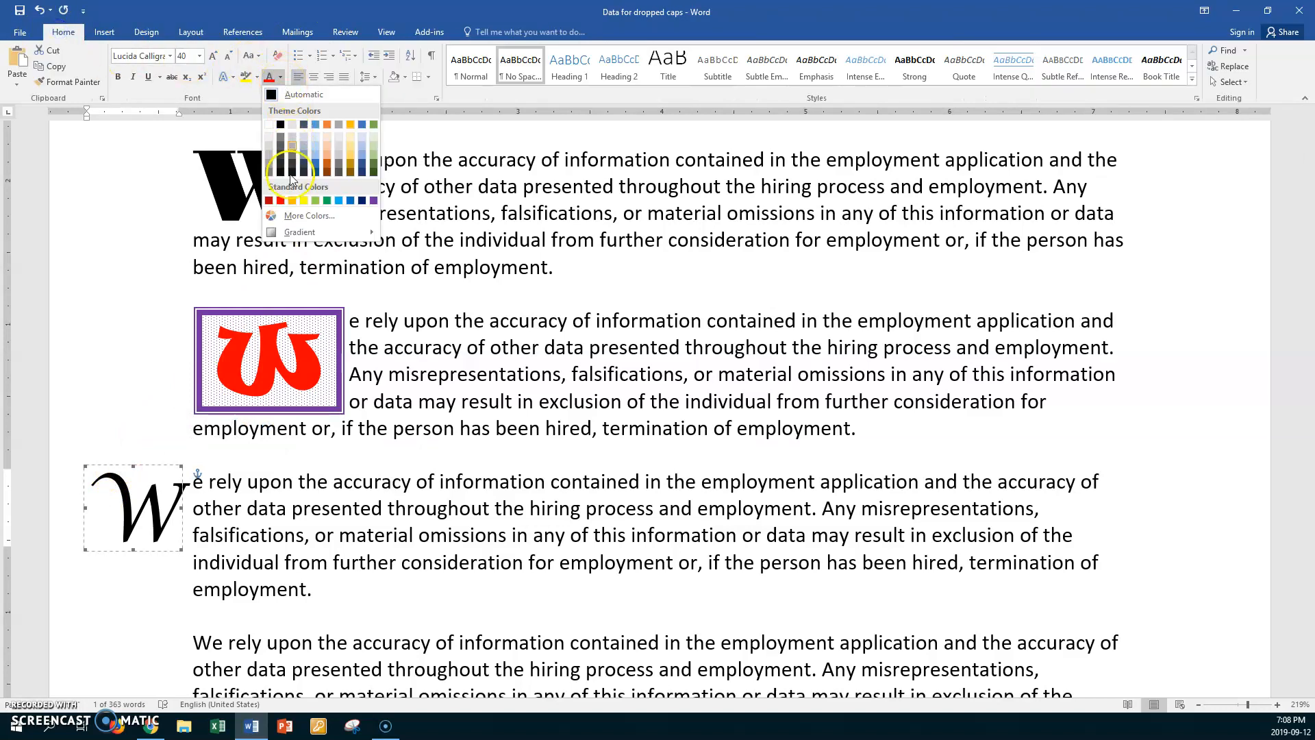
pyautogui.moveTo(299, 231)
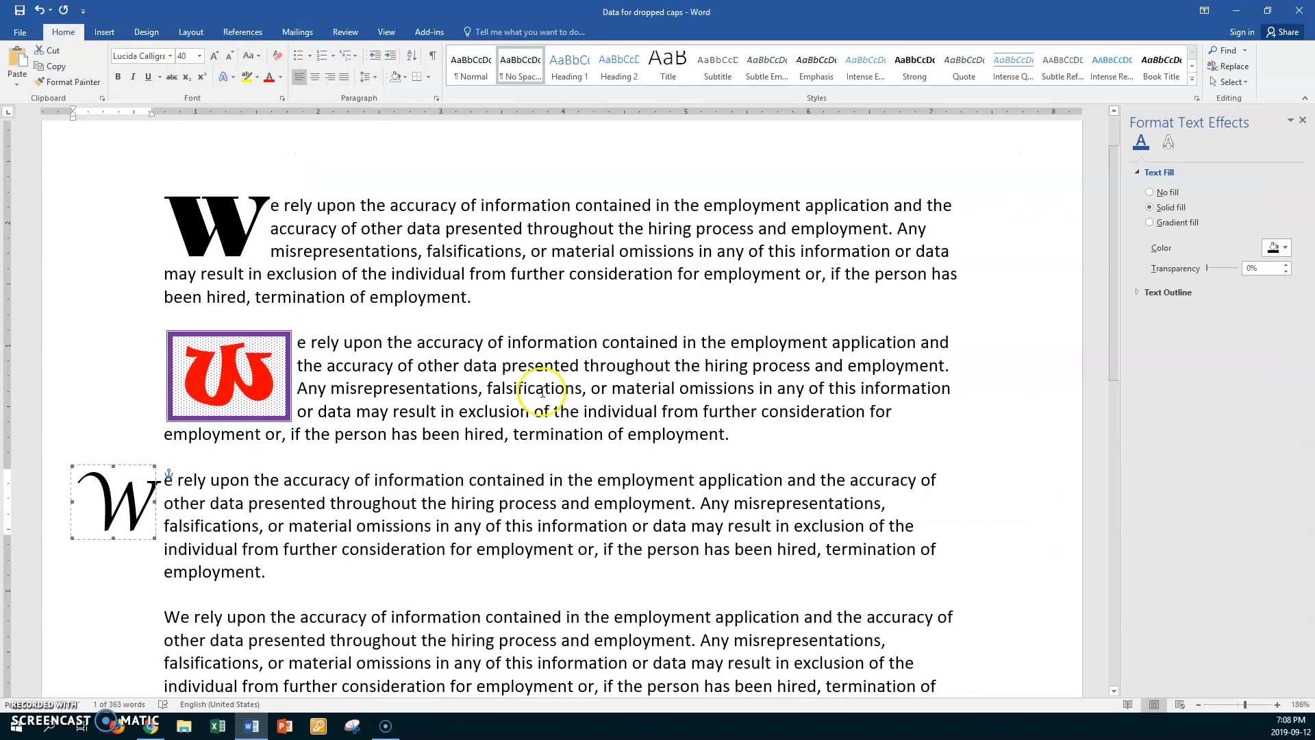
# - Give the margin W a gradient fill with a red stop and a green stop
pyautogui.click(1150, 222)
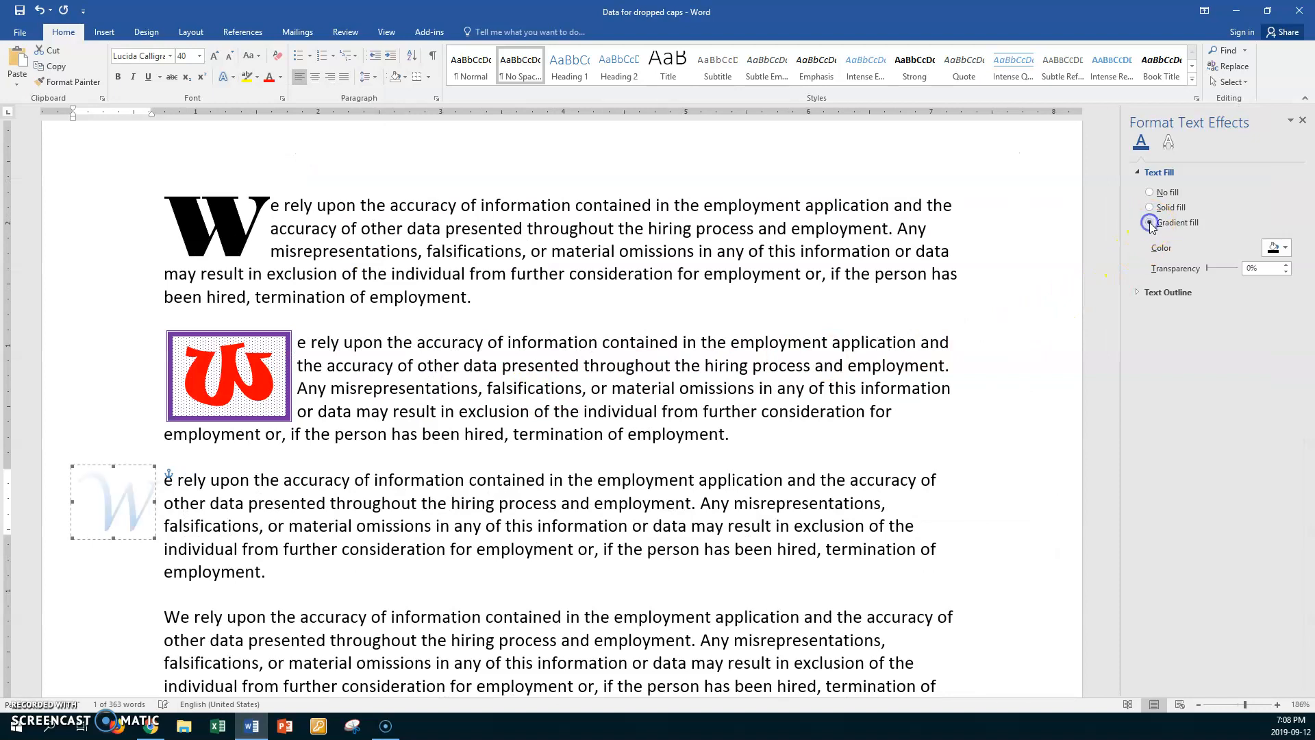
pyautogui.click(1149, 222)
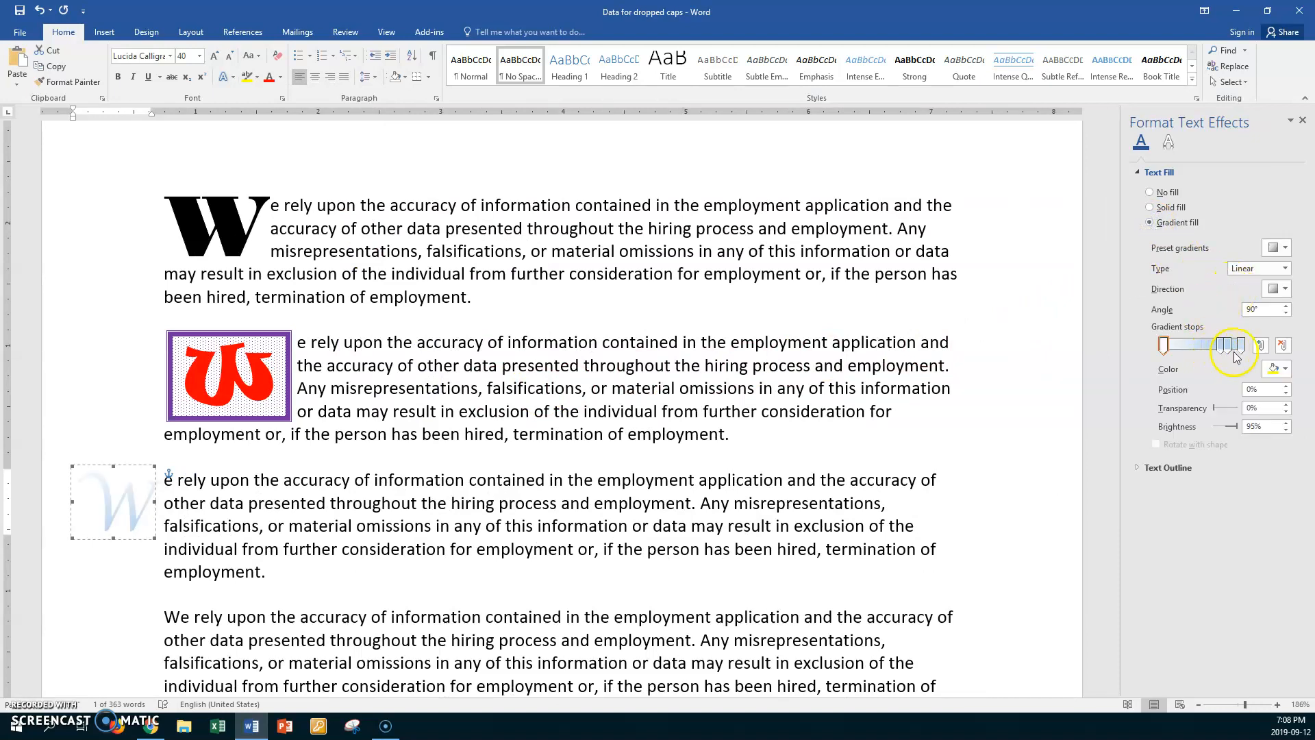
pyautogui.click(1276, 369)
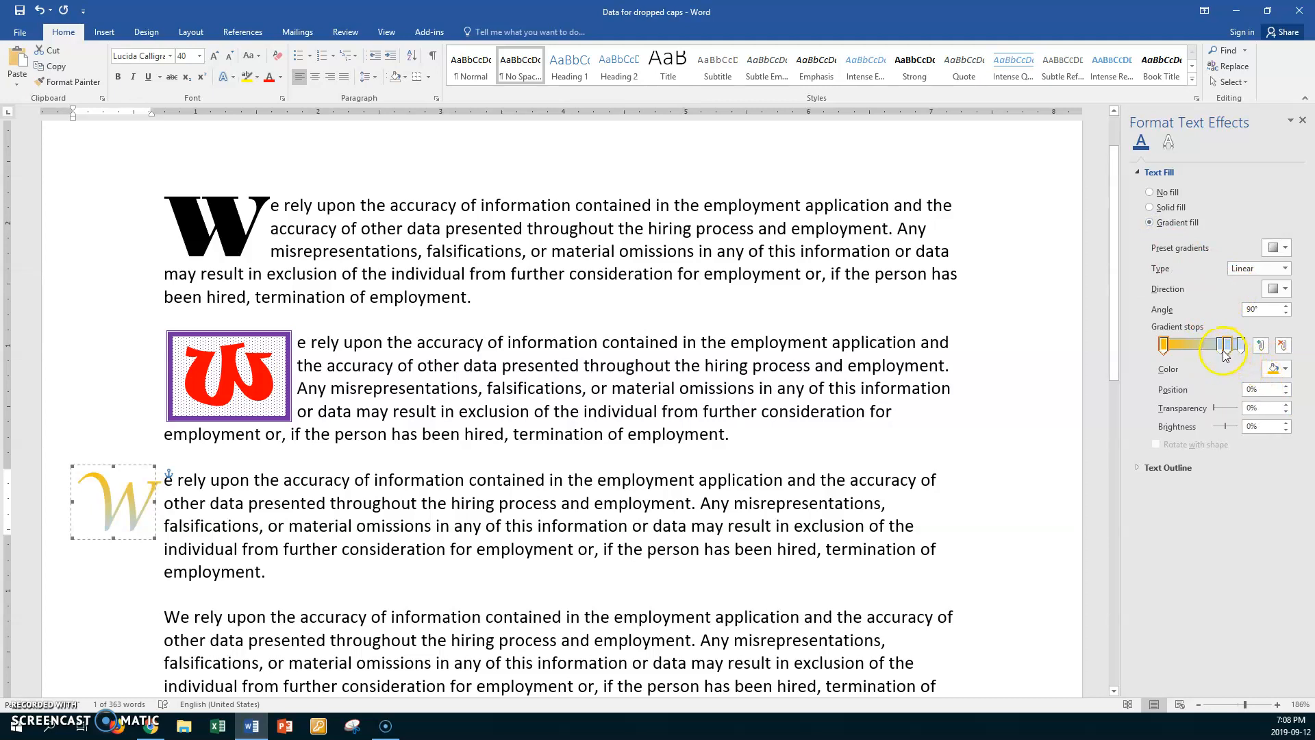
pyautogui.click(1275, 368)
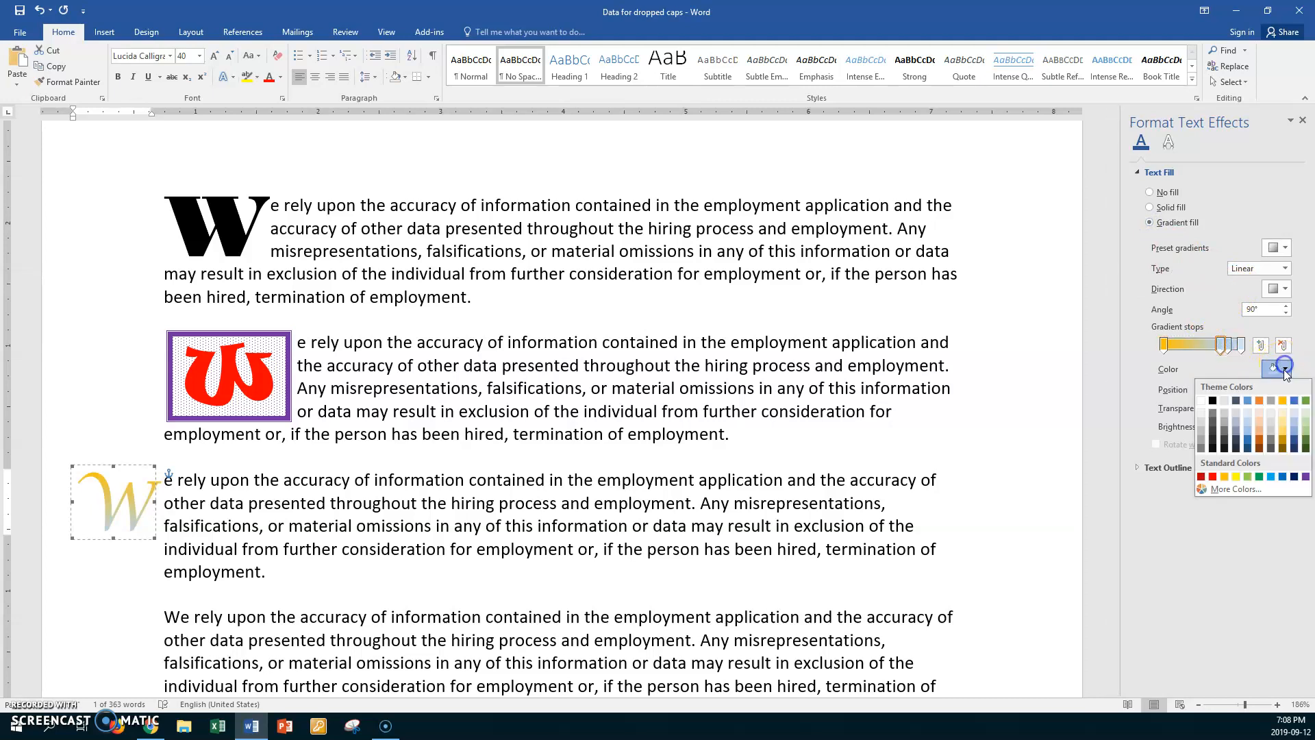
pyautogui.click(1249, 474)
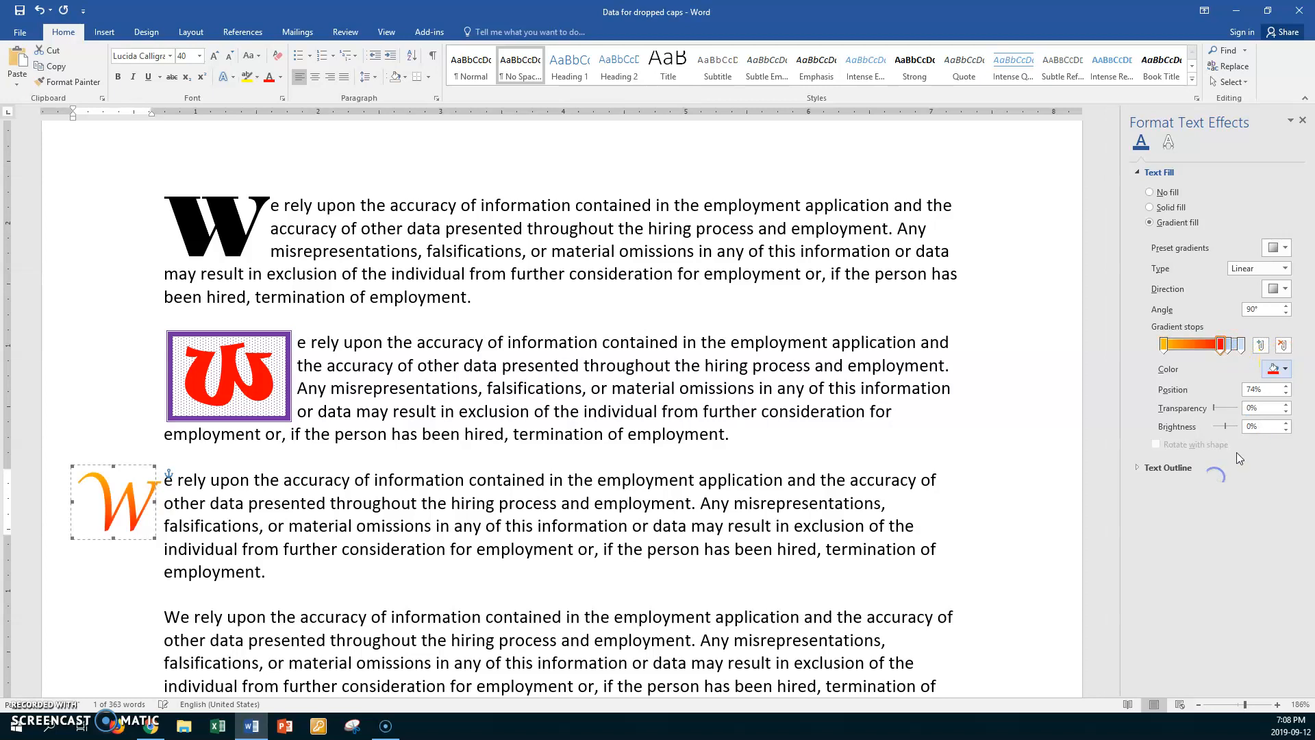
pyautogui.click(1278, 345)
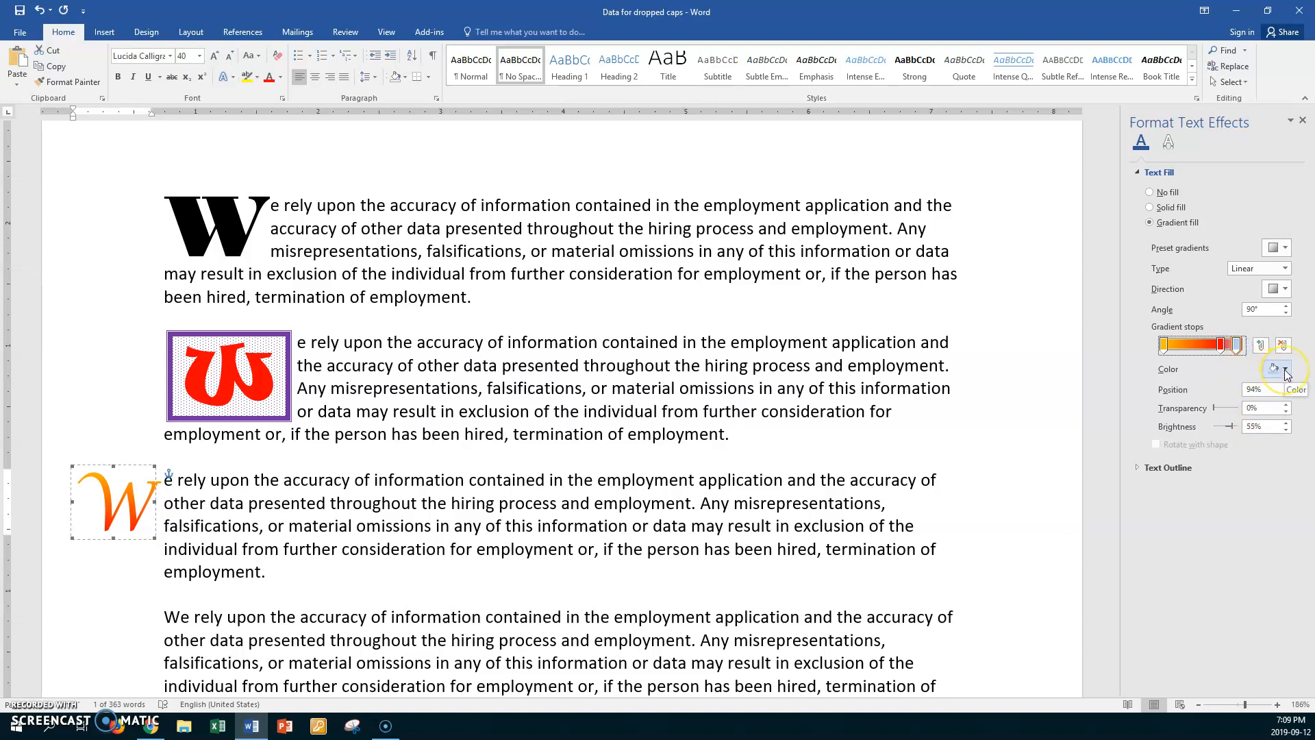
pyautogui.click(1276, 369)
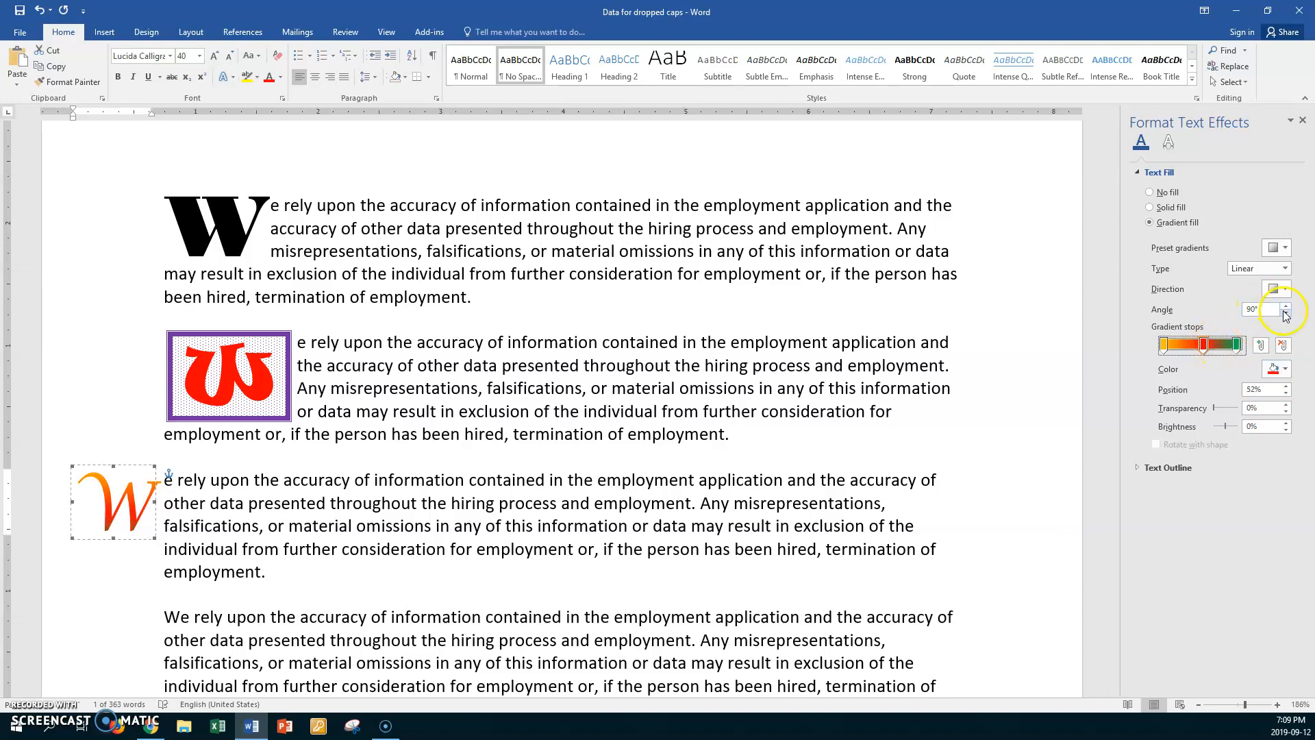
# - Raise the gradient's angle with the Angle spinner
pyautogui.click(1285, 304)
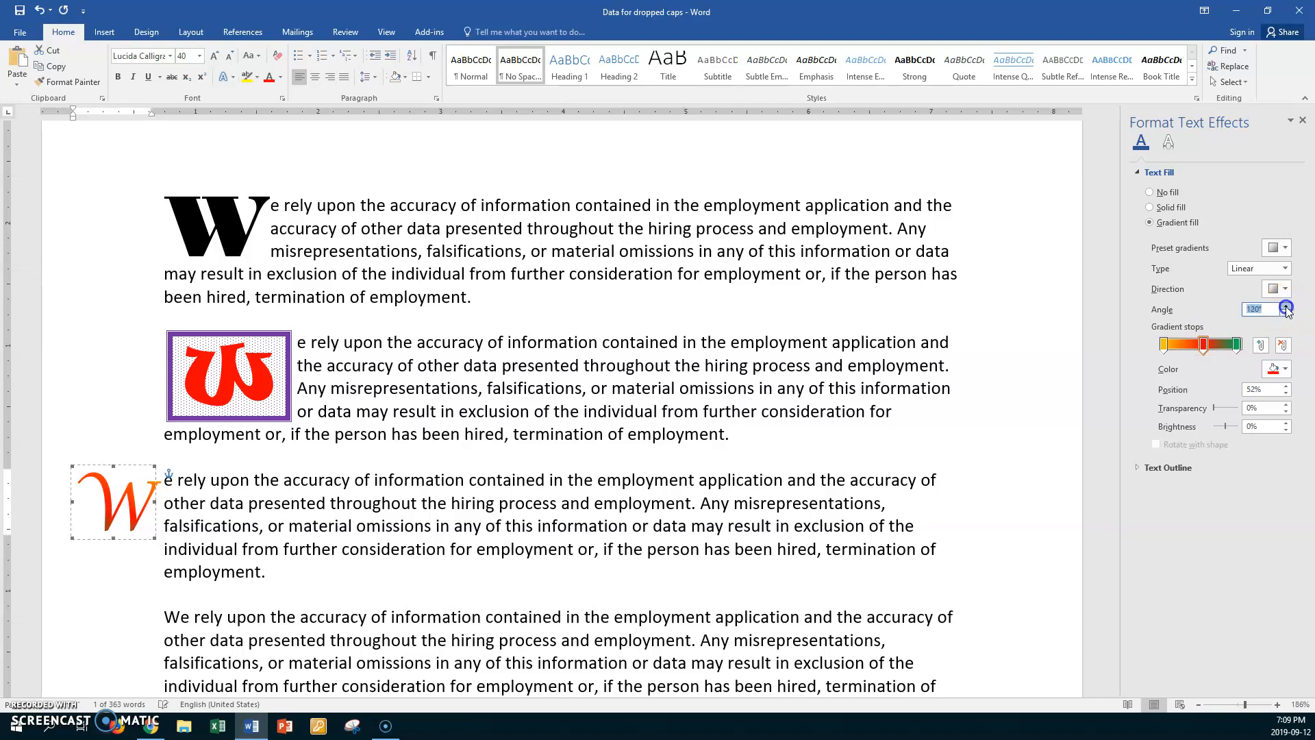
pyautogui.click(1286, 306)
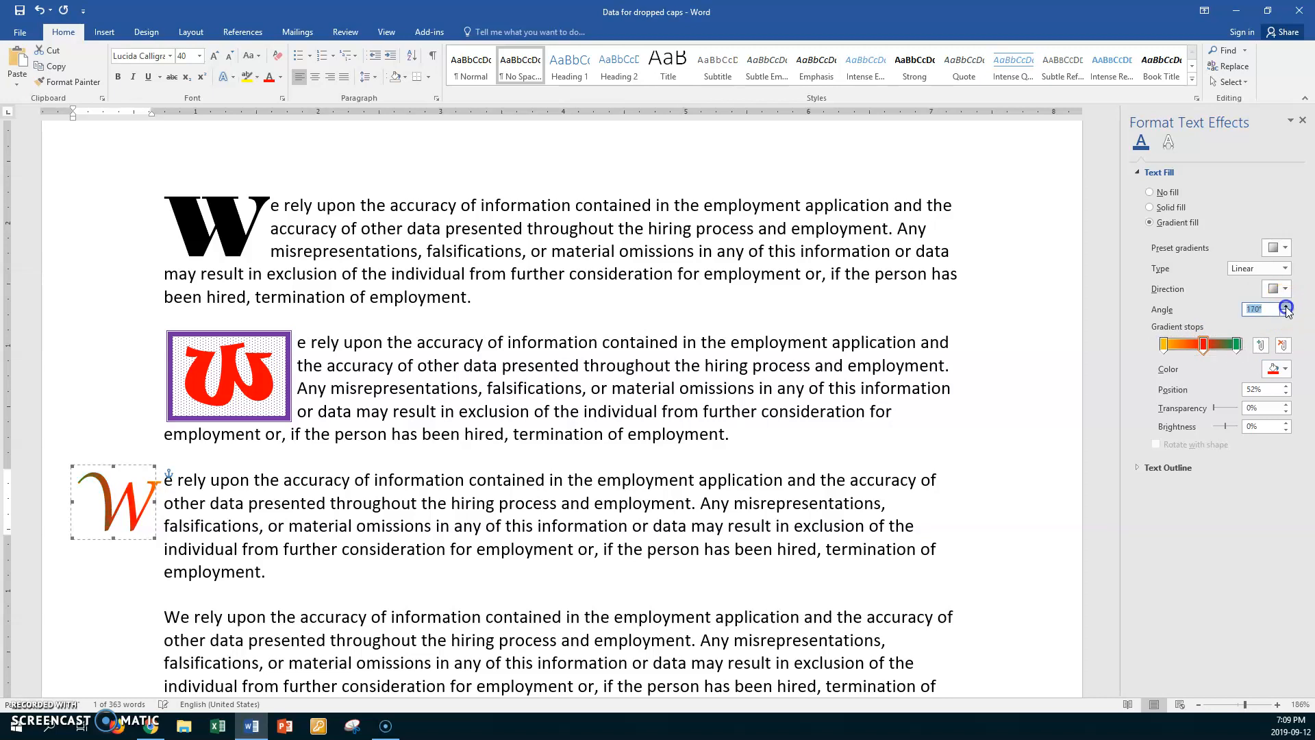
pyautogui.click(1286, 308)
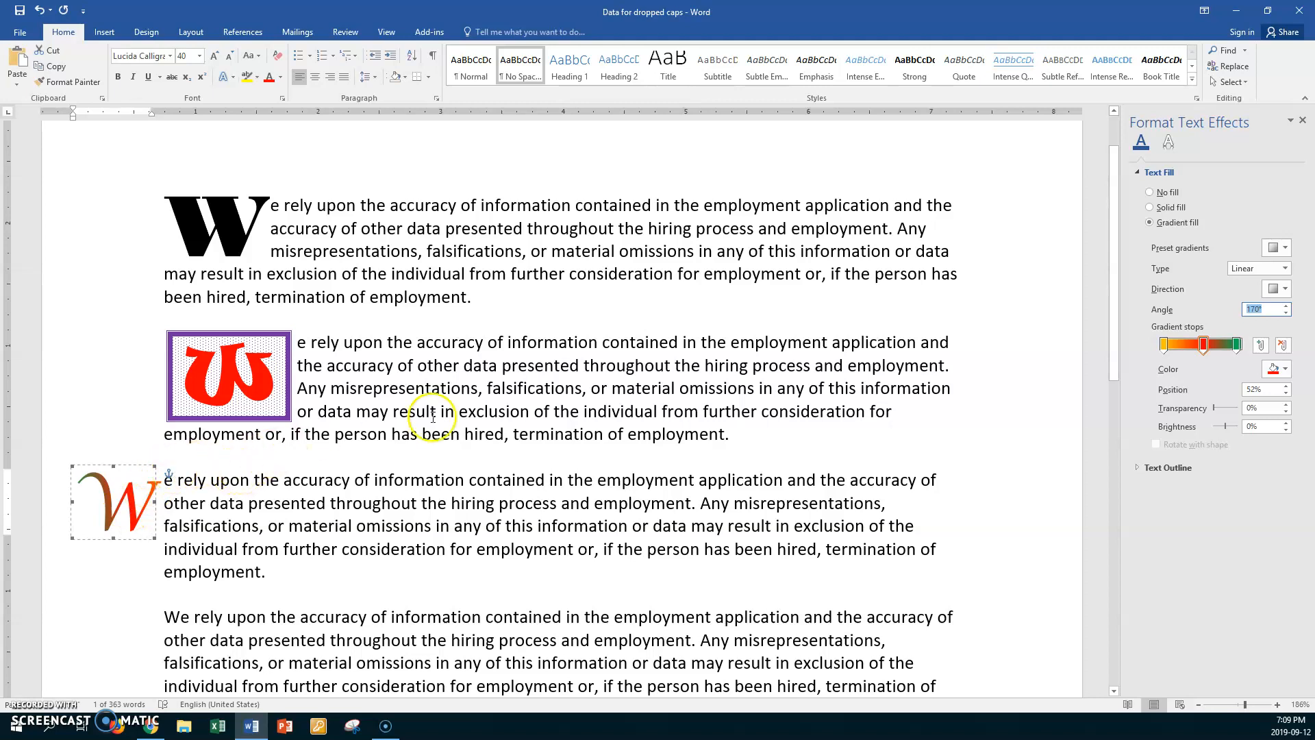
pyautogui.moveTo(182, 529)
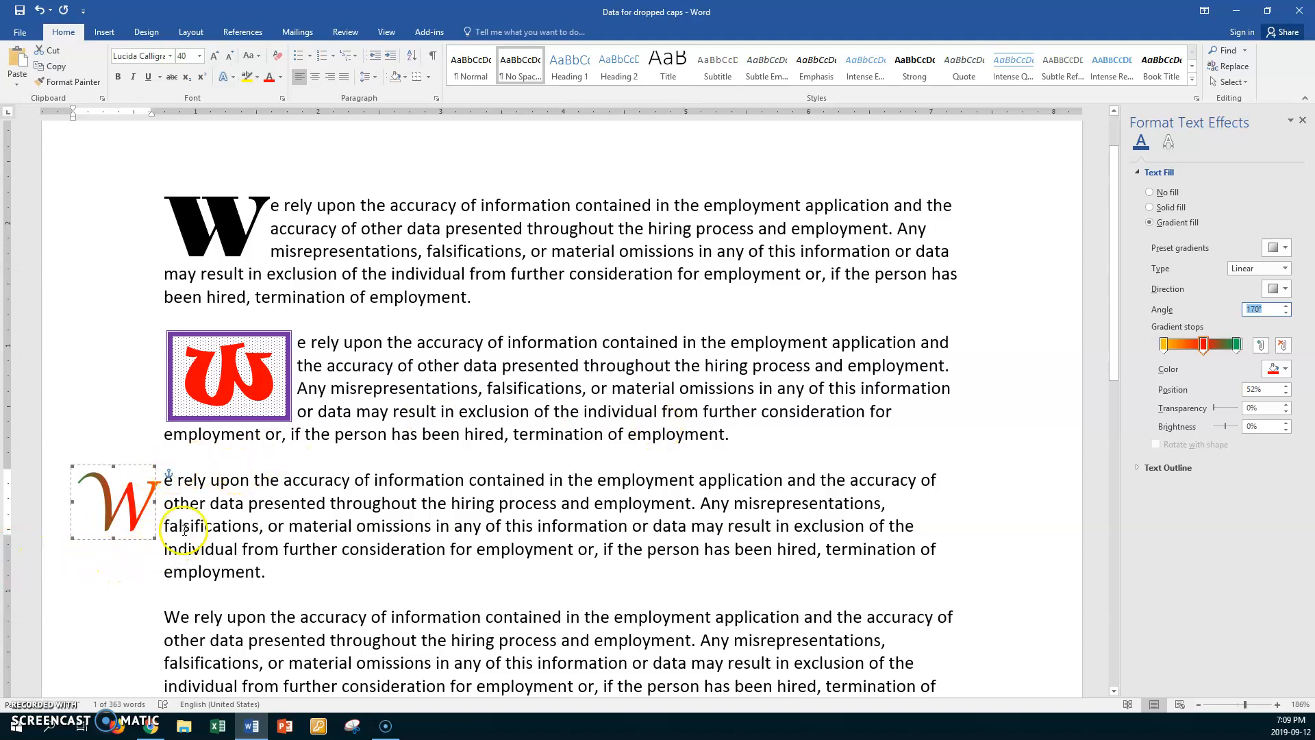
pyautogui.moveTo(193, 595)
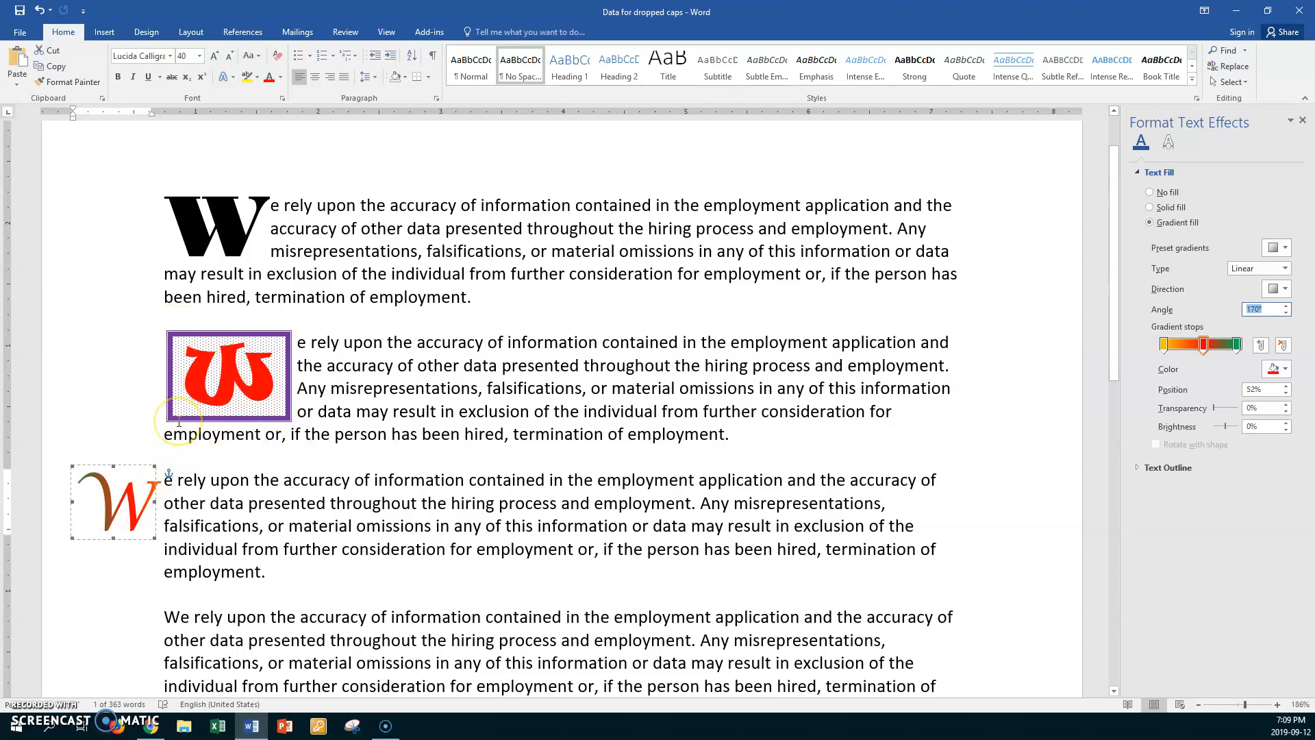
pyautogui.moveTo(167, 585)
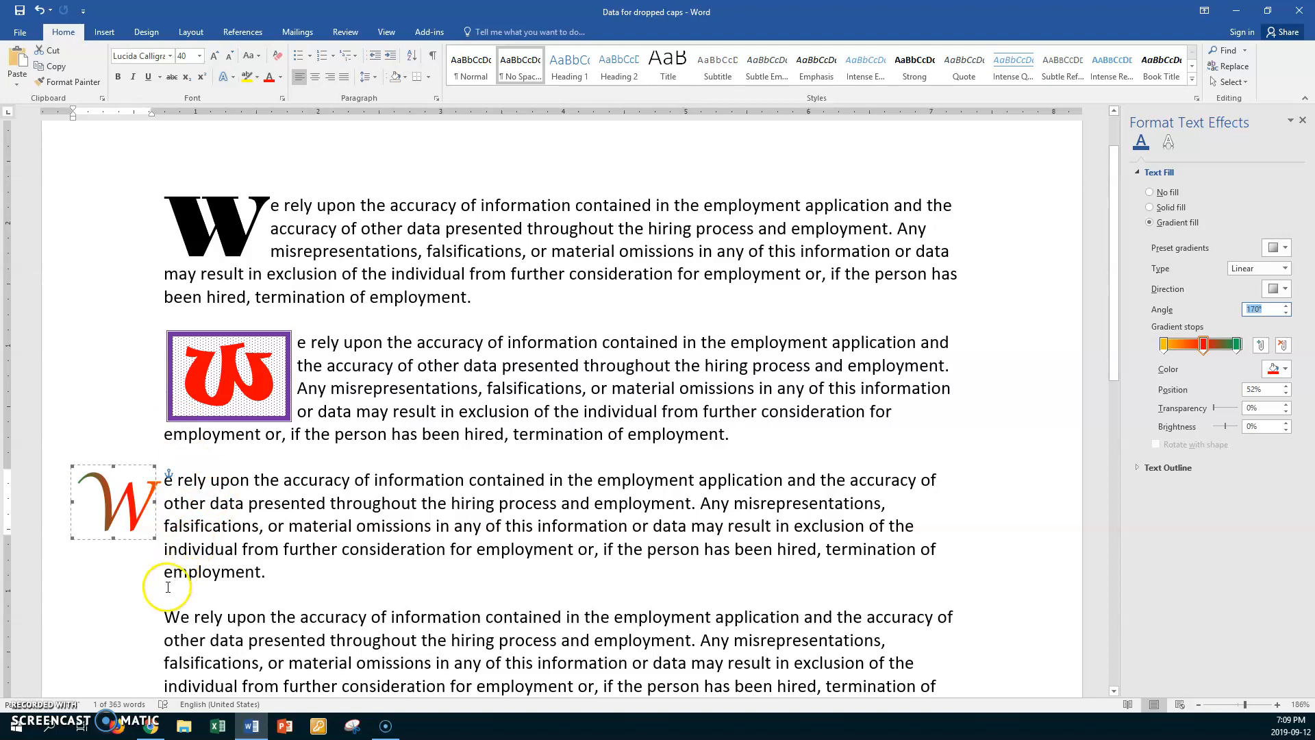
pyautogui.scroll(-3)
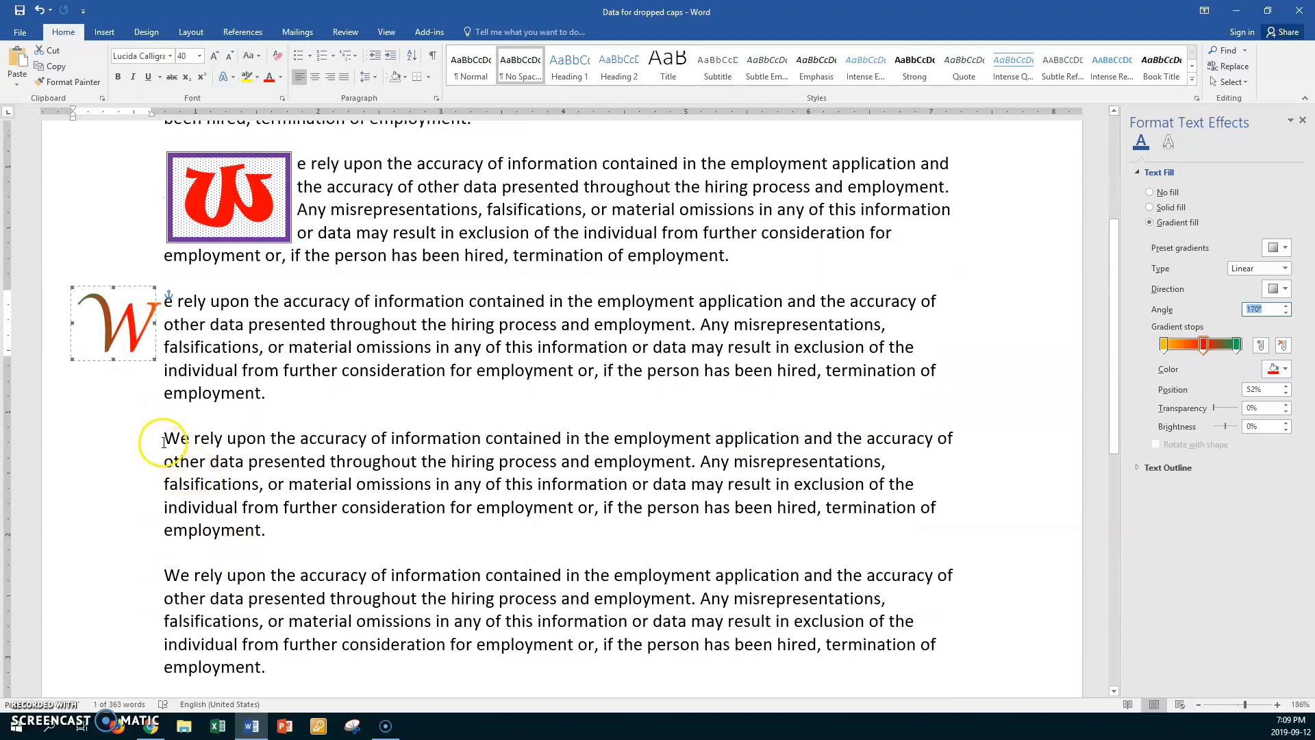
# - Start a drop cap for the fourth paragraph via Insert > Drop Cap Options
pyautogui.click(1149, 207)
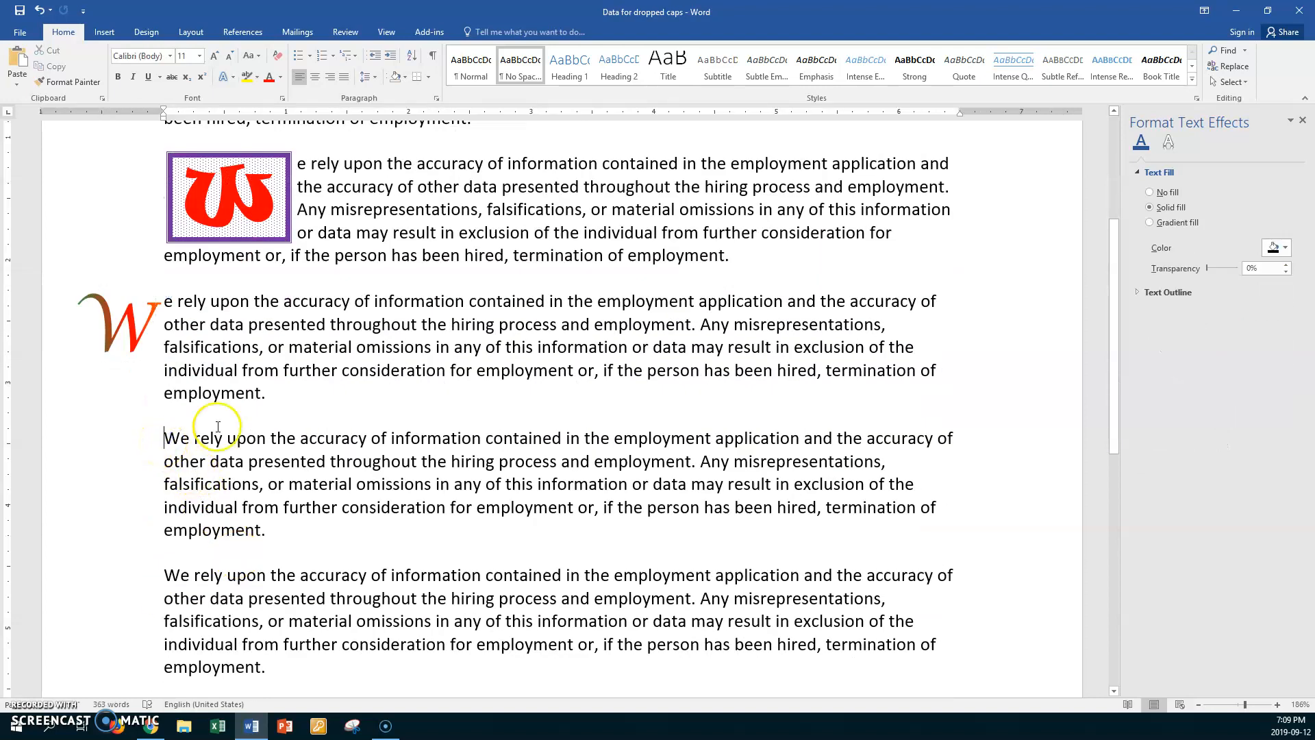
pyautogui.moveTo(103, 32)
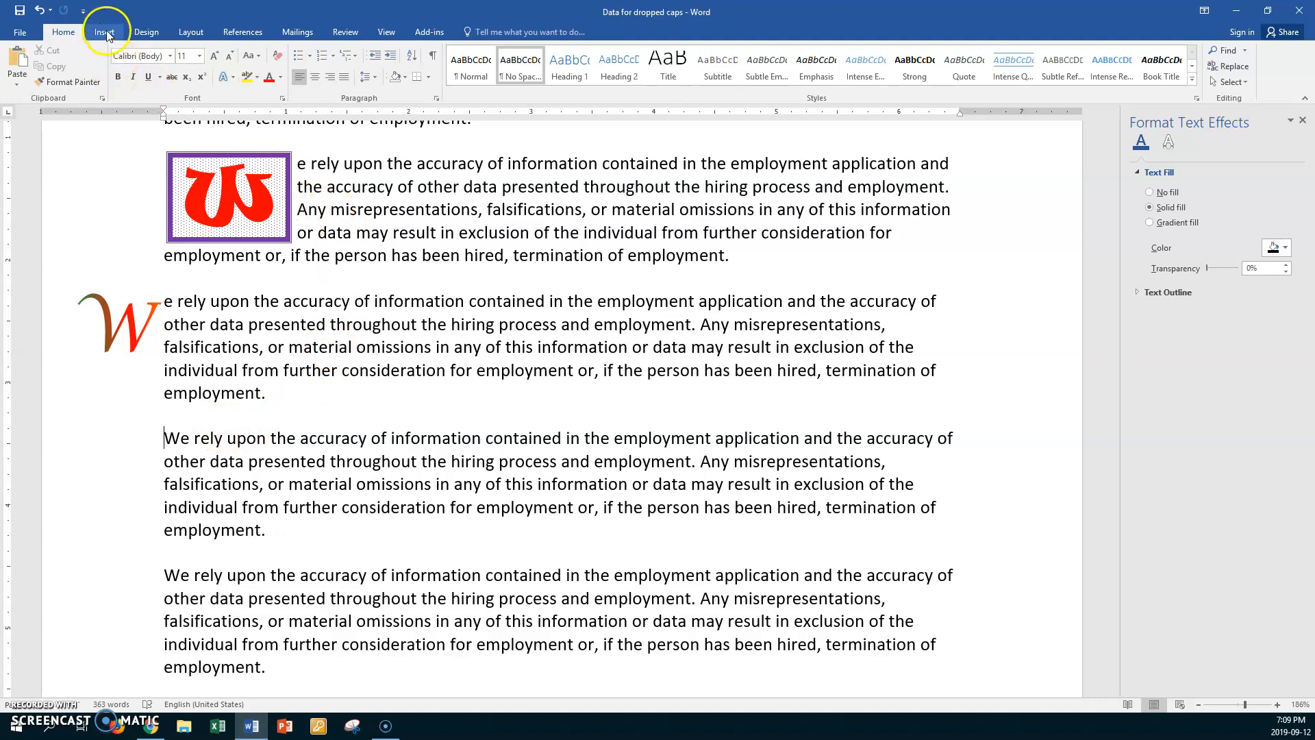
pyautogui.click(103, 31)
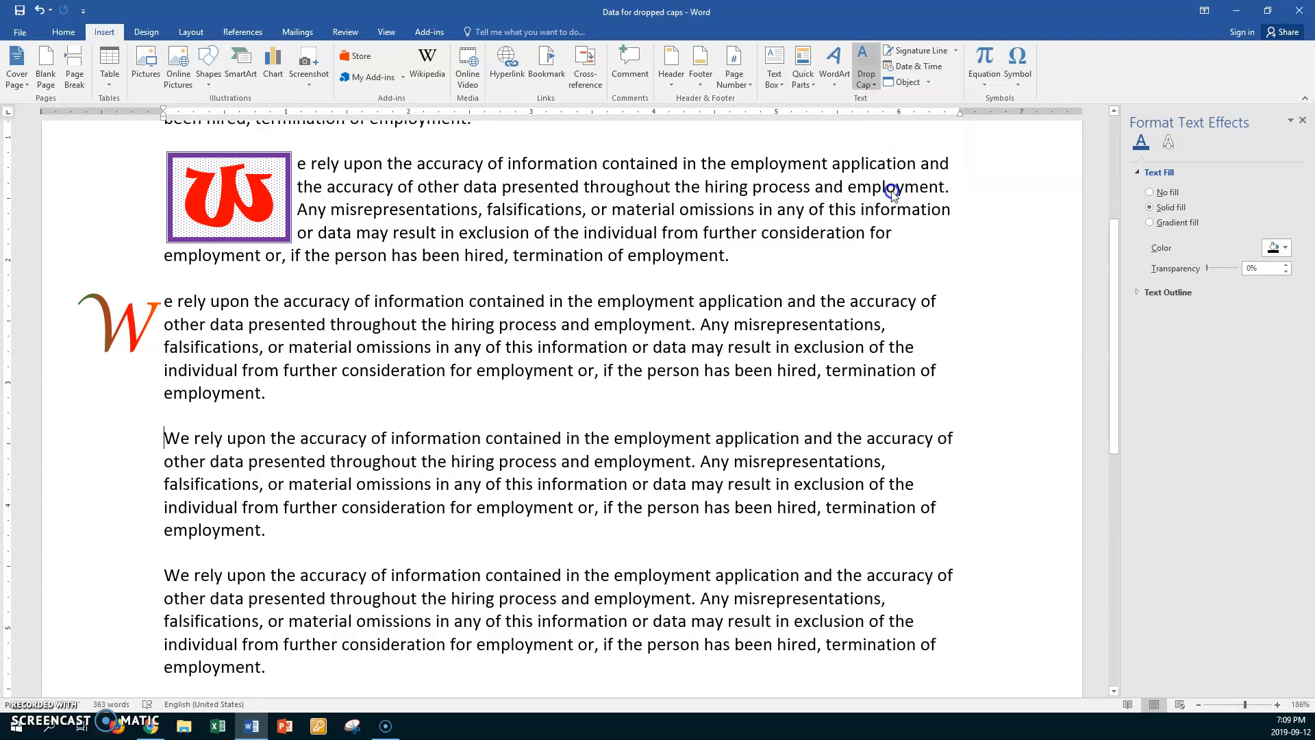
pyautogui.click(864, 66)
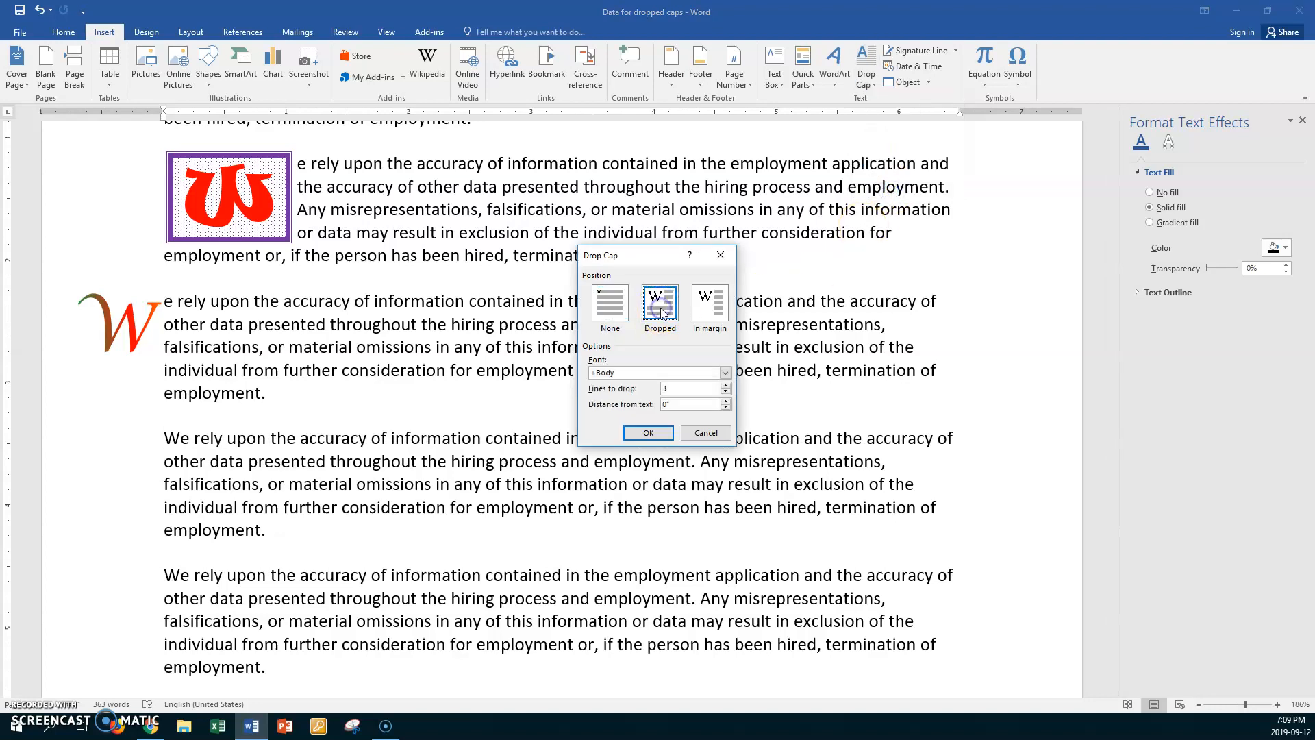
pyautogui.moveTo(737, 369)
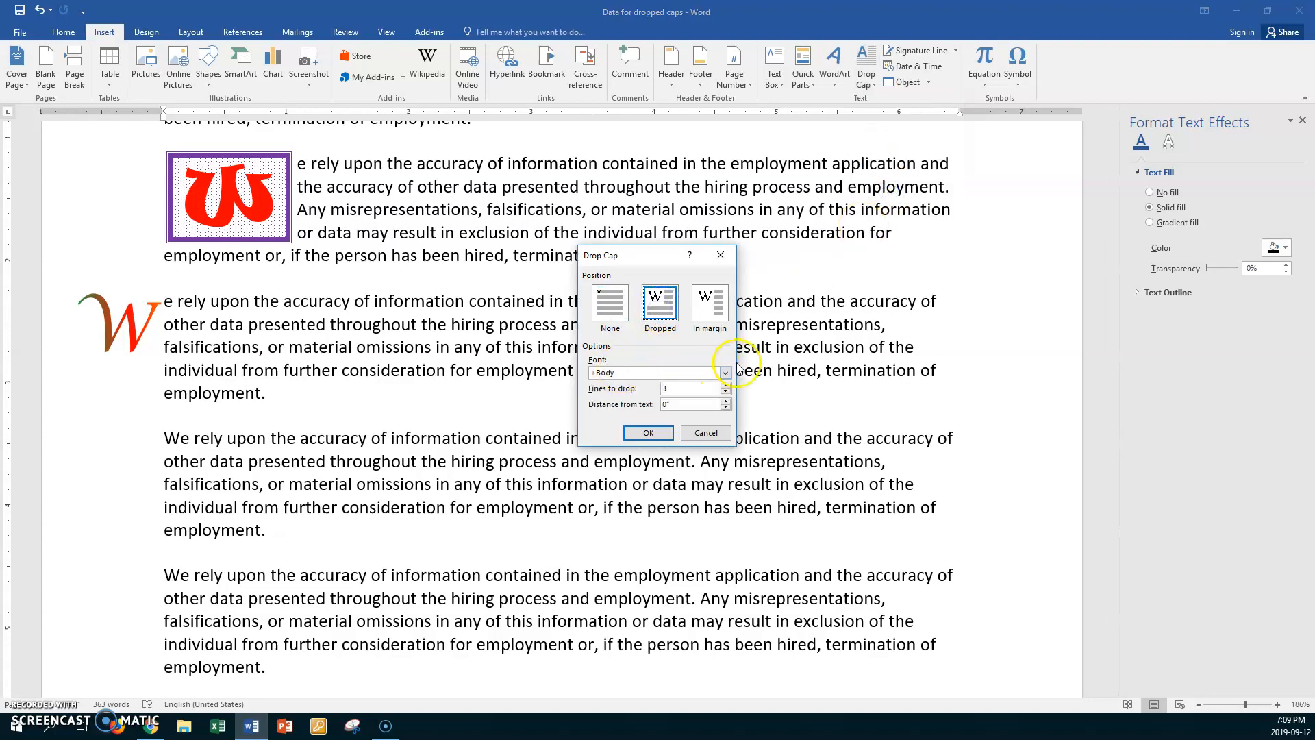
pyautogui.moveTo(691, 386)
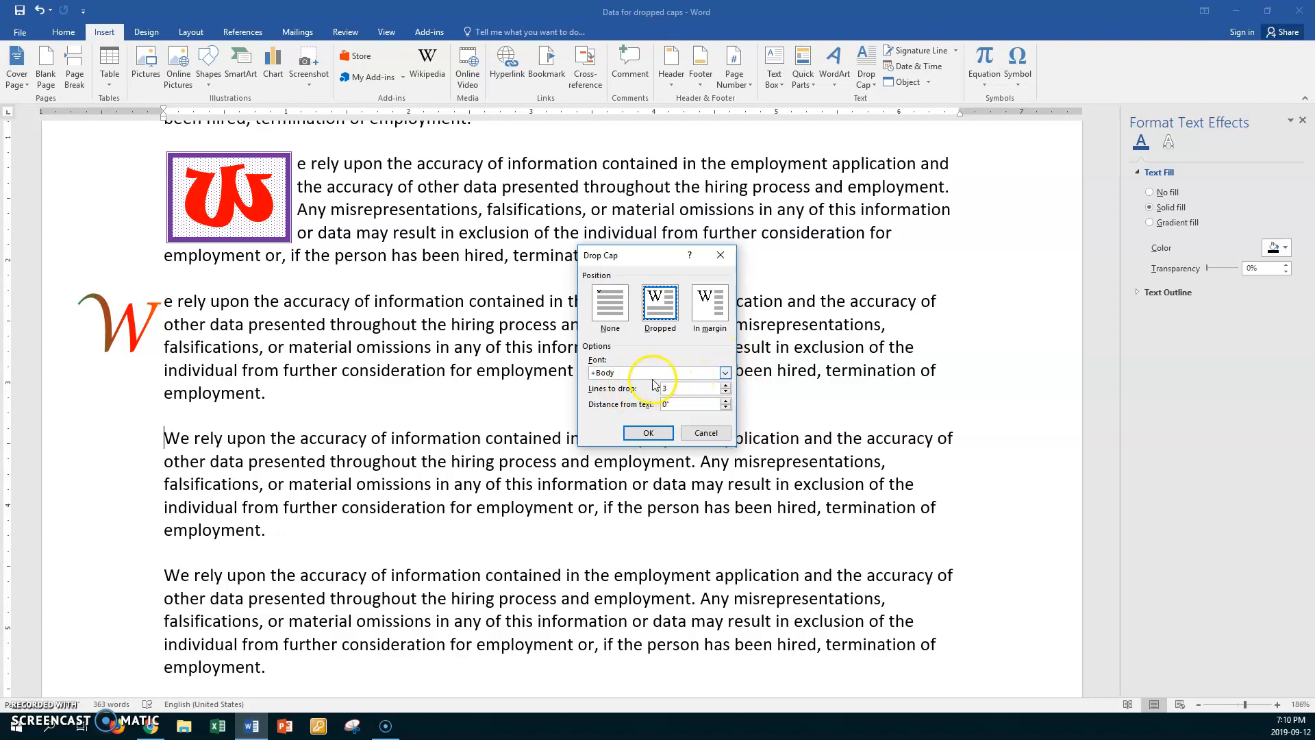
# - Make it a Dropped W in Elephant, 2 lines tall, and apply it
pyautogui.click(724, 372)
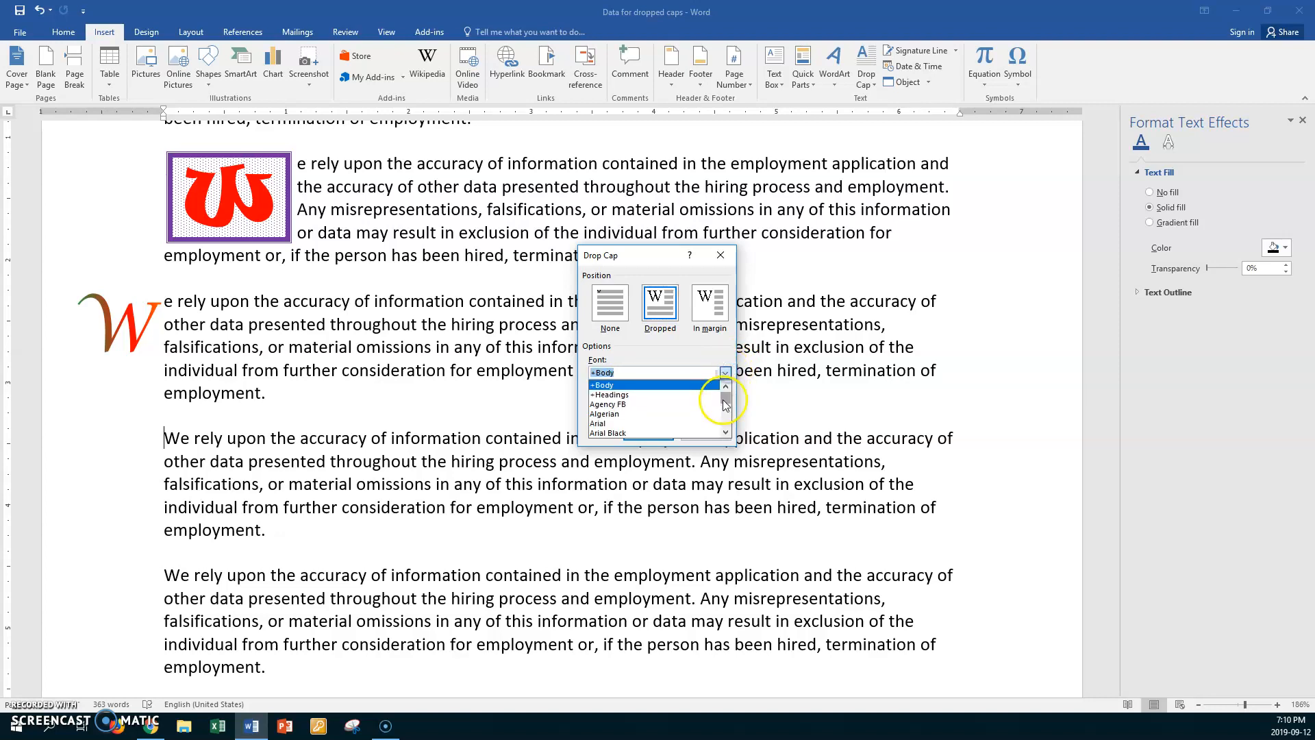
pyautogui.scroll(-3)
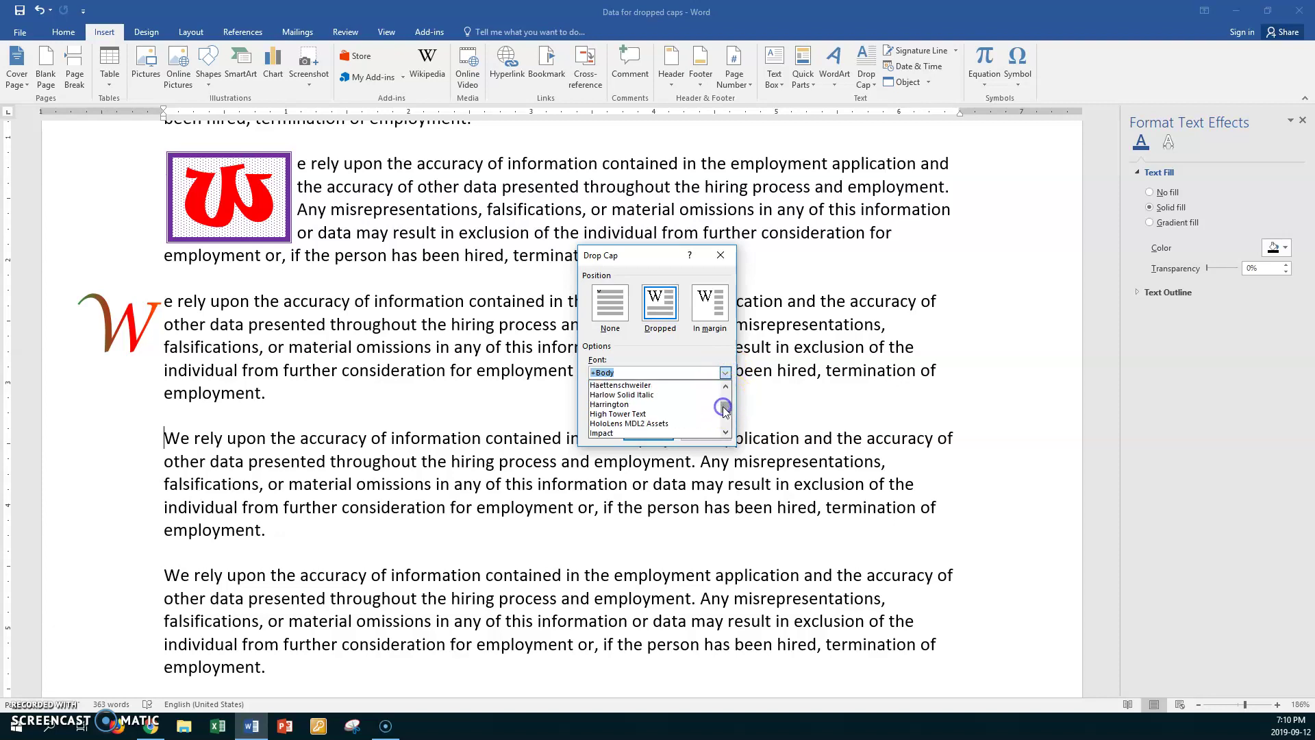
pyautogui.scroll(3)
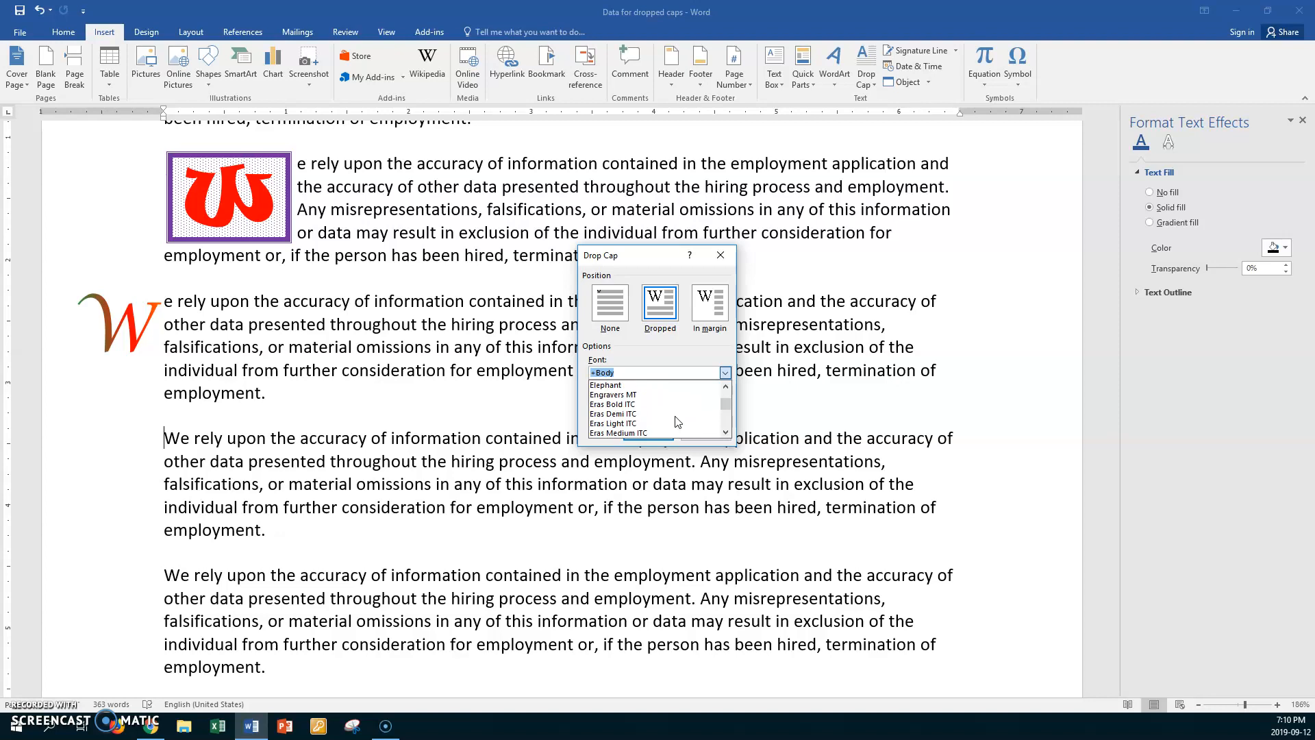
pyautogui.click(605, 383)
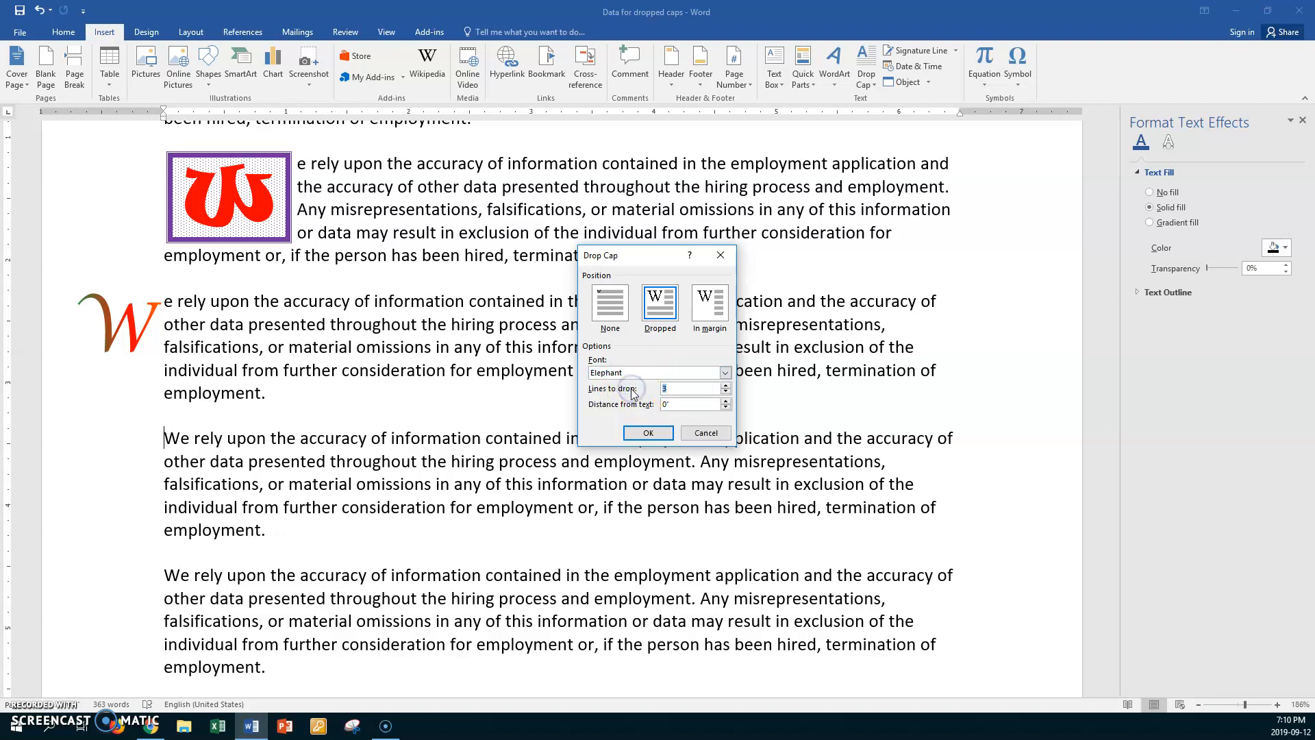
pyautogui.click(725, 390)
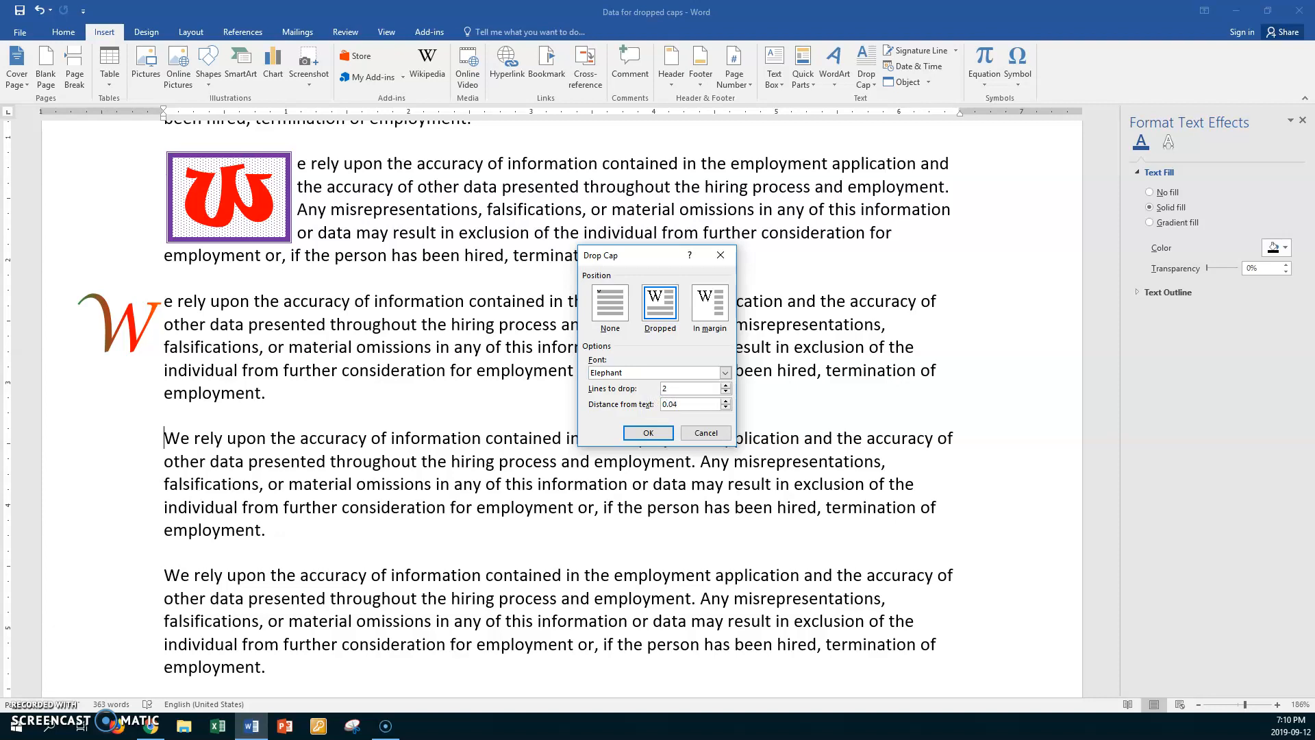
pyautogui.click(646, 433)
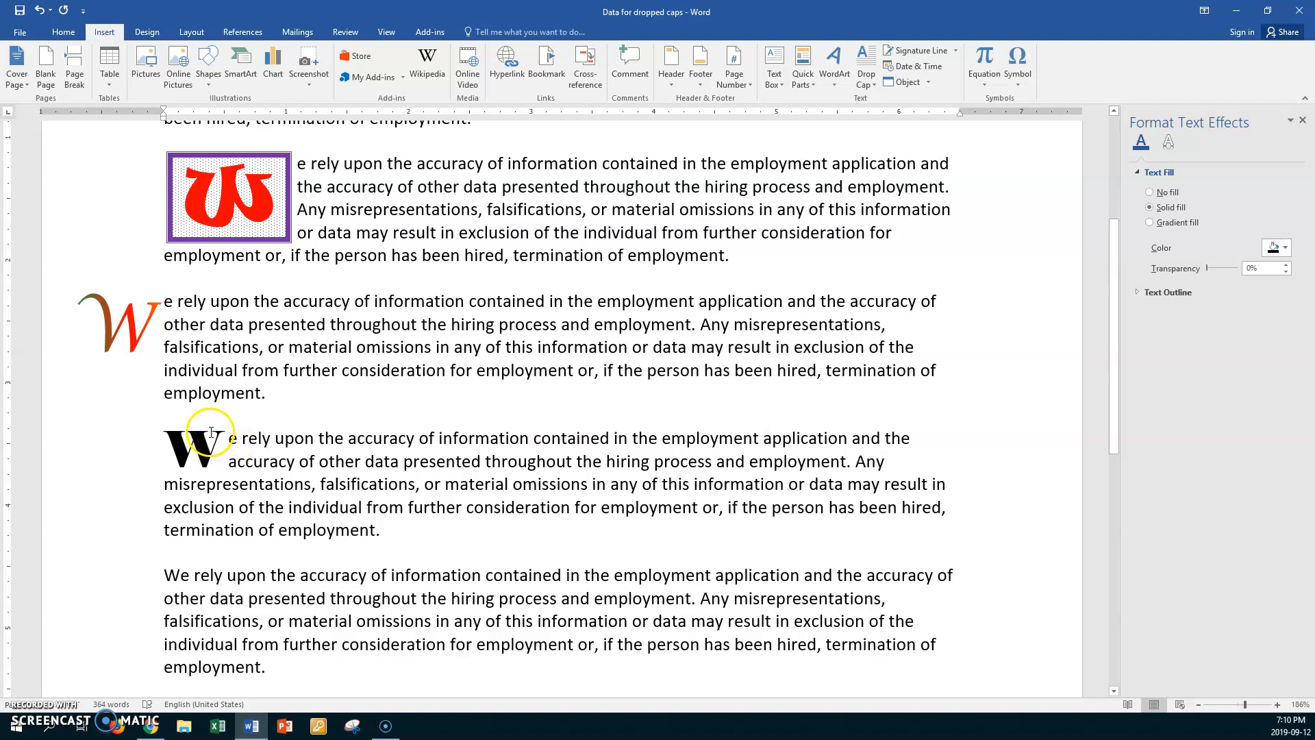
# - Set the Elephant W drop cap's distance from text to 0.02 and reselect it
pyautogui.click(198, 448)
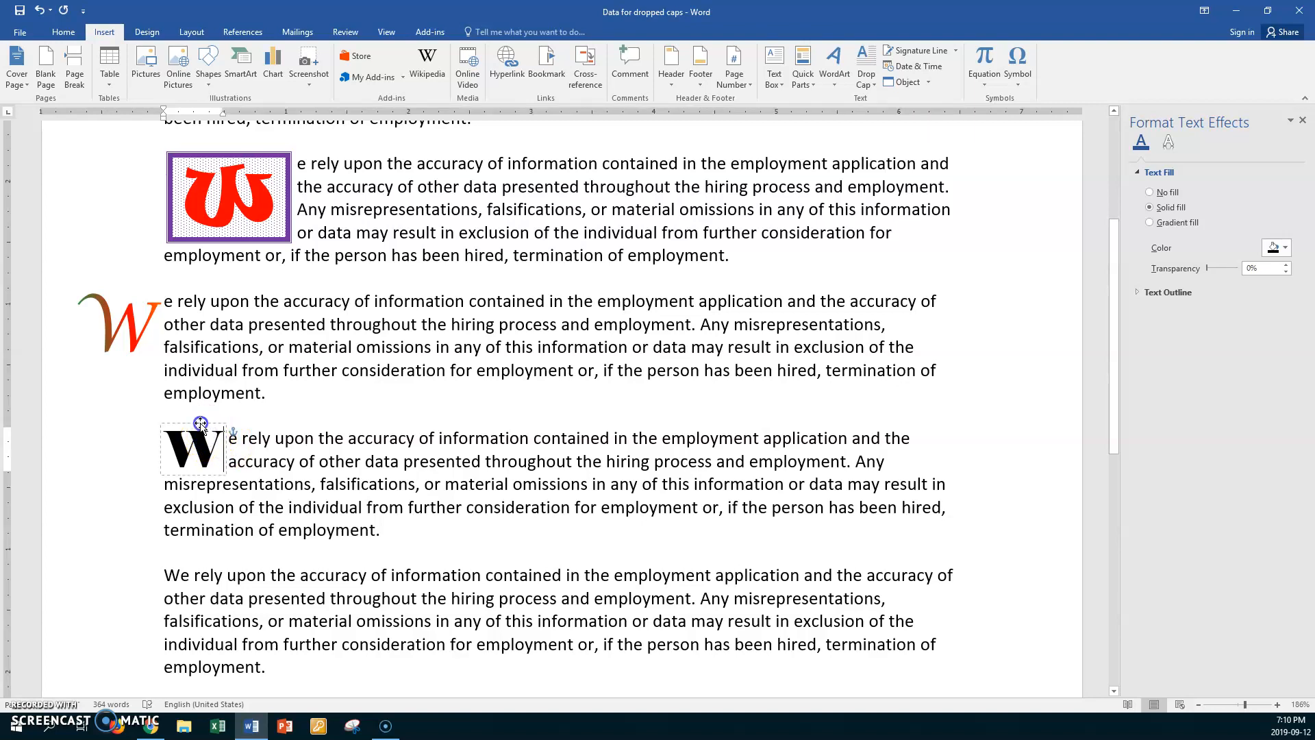
pyautogui.click(865, 63)
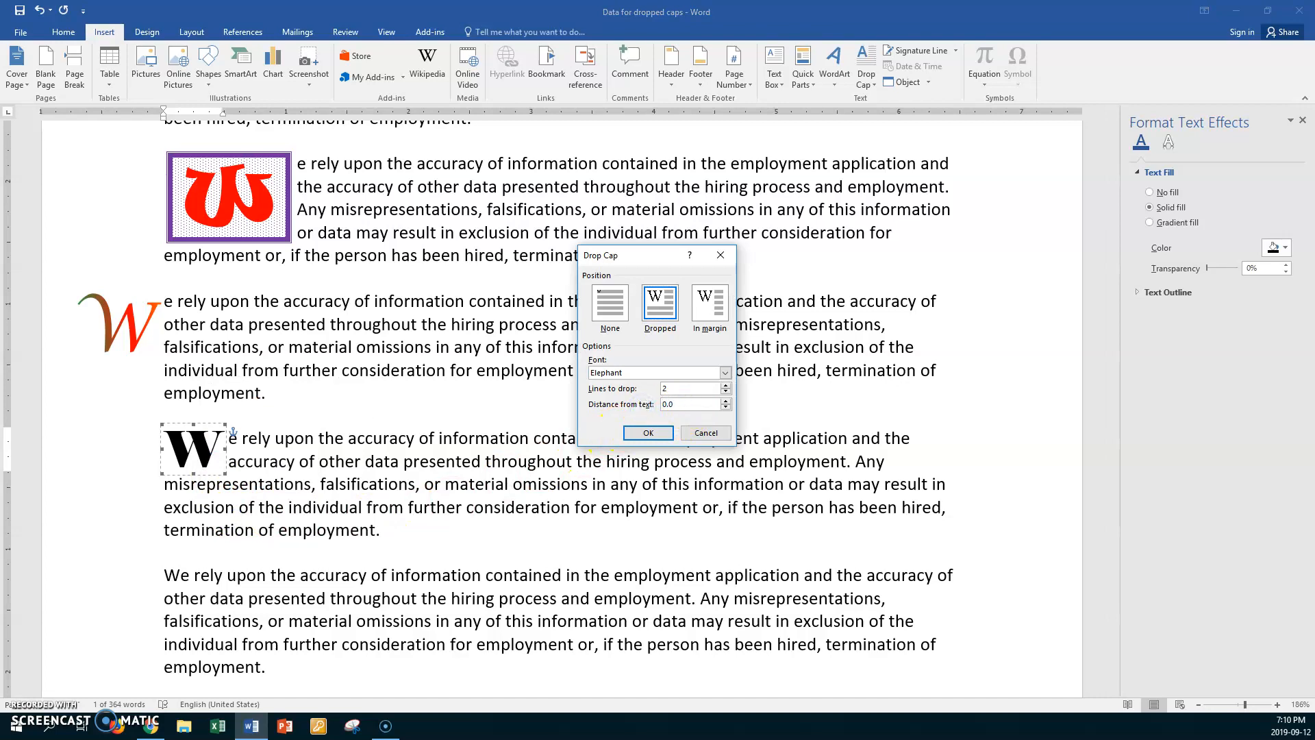
pyautogui.click(726, 401)
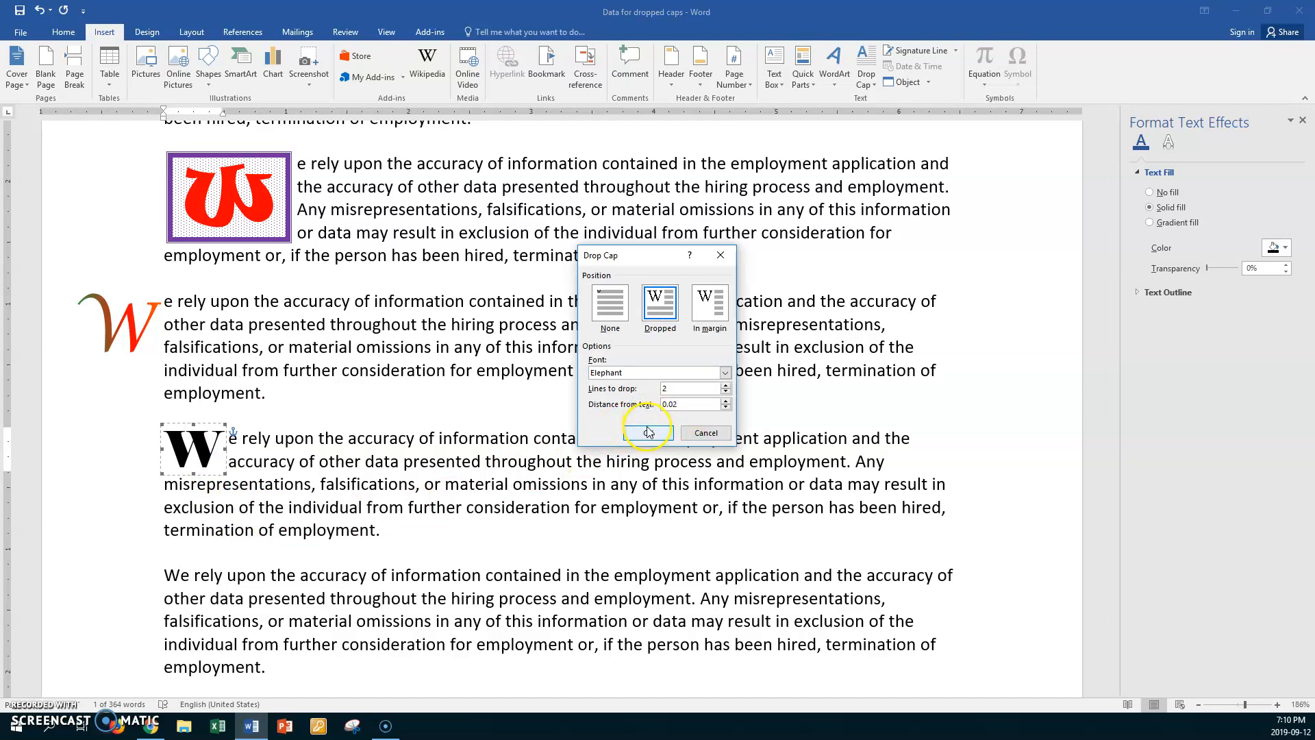
pyautogui.click(648, 431)
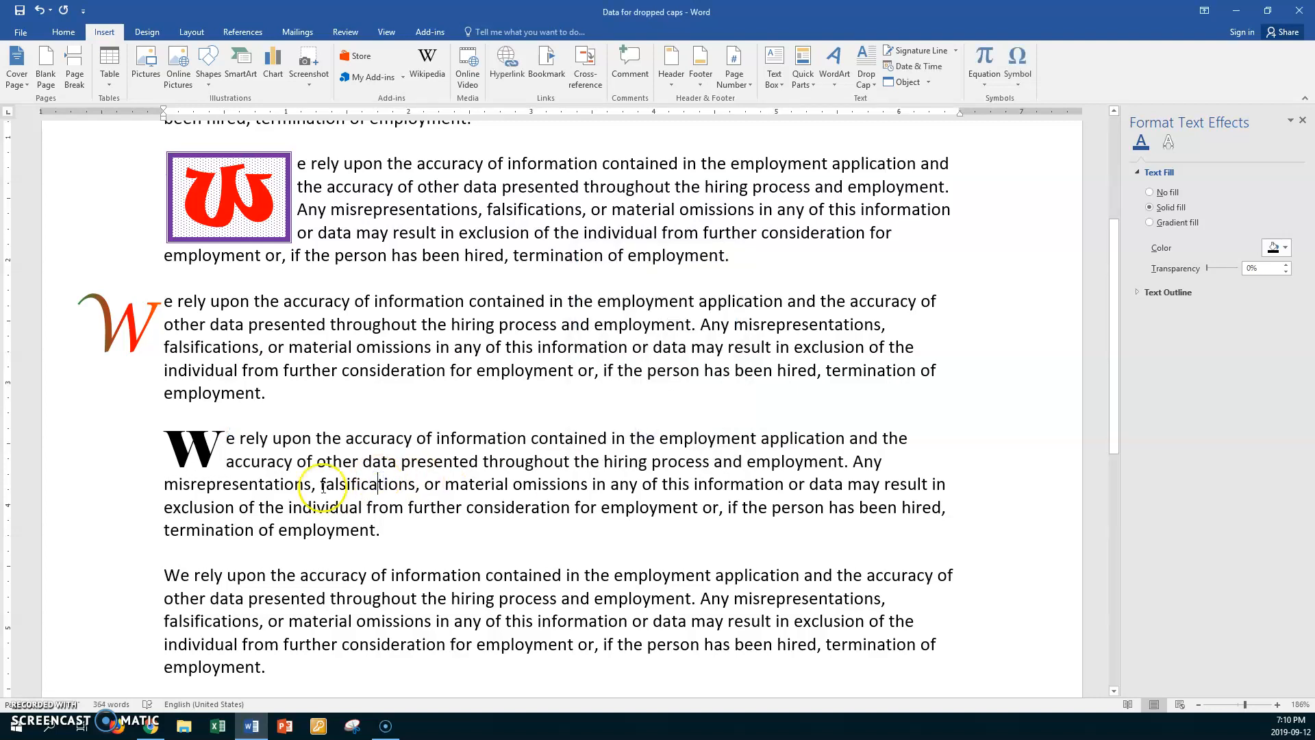
pyautogui.click(191, 447)
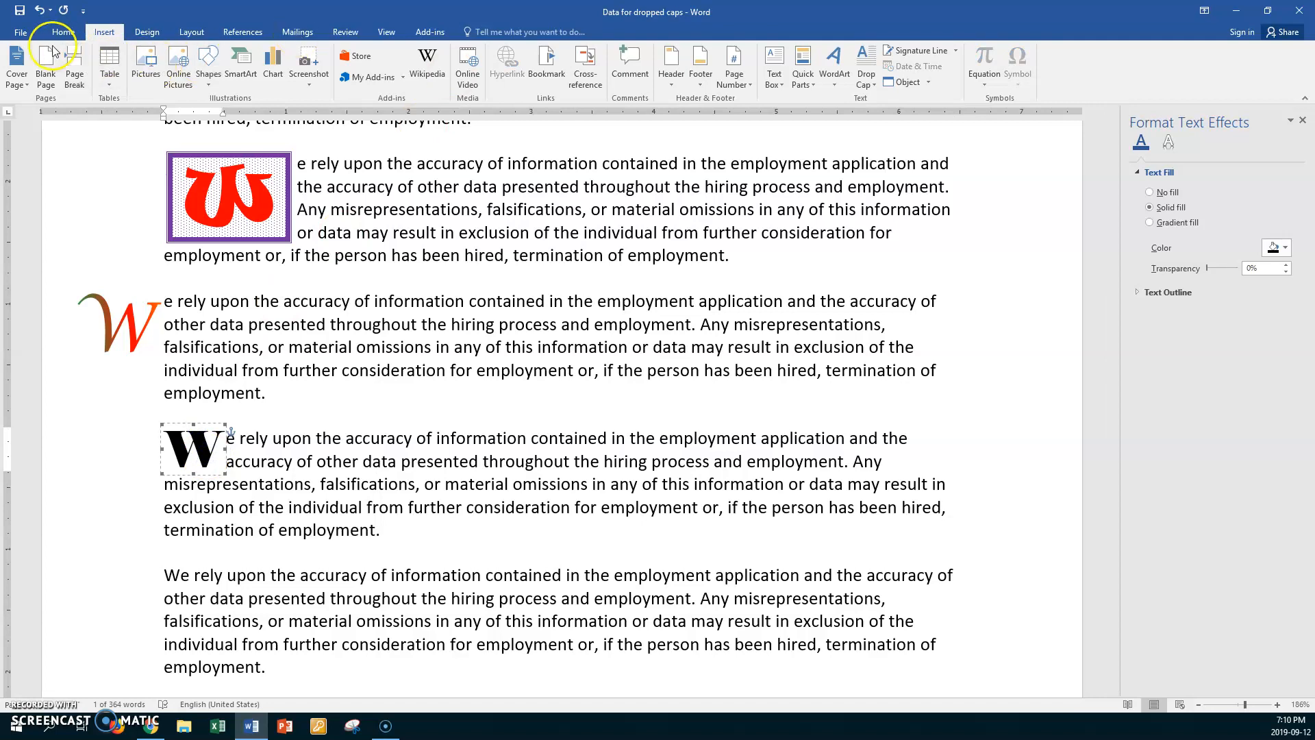
# - Colour the Elephant drop cap W purple from the Home font colours
pyautogui.click(61, 32)
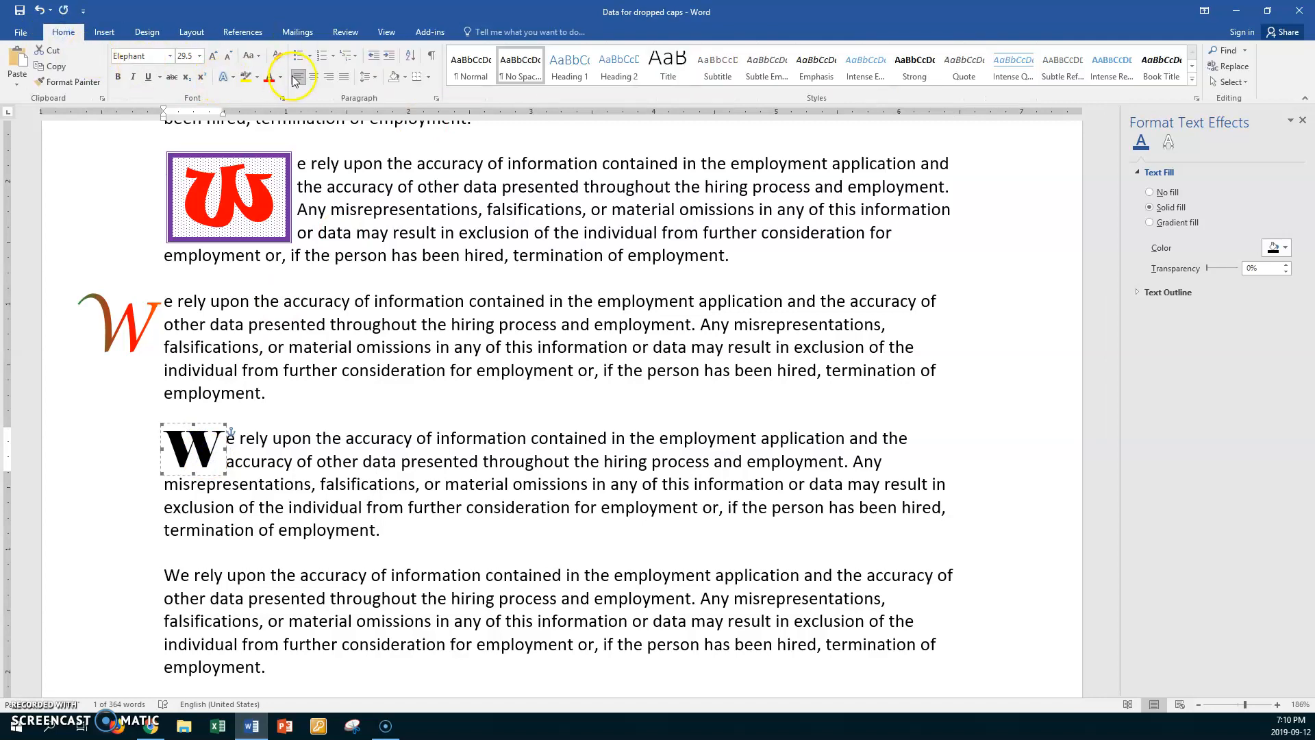
pyautogui.click(280, 77)
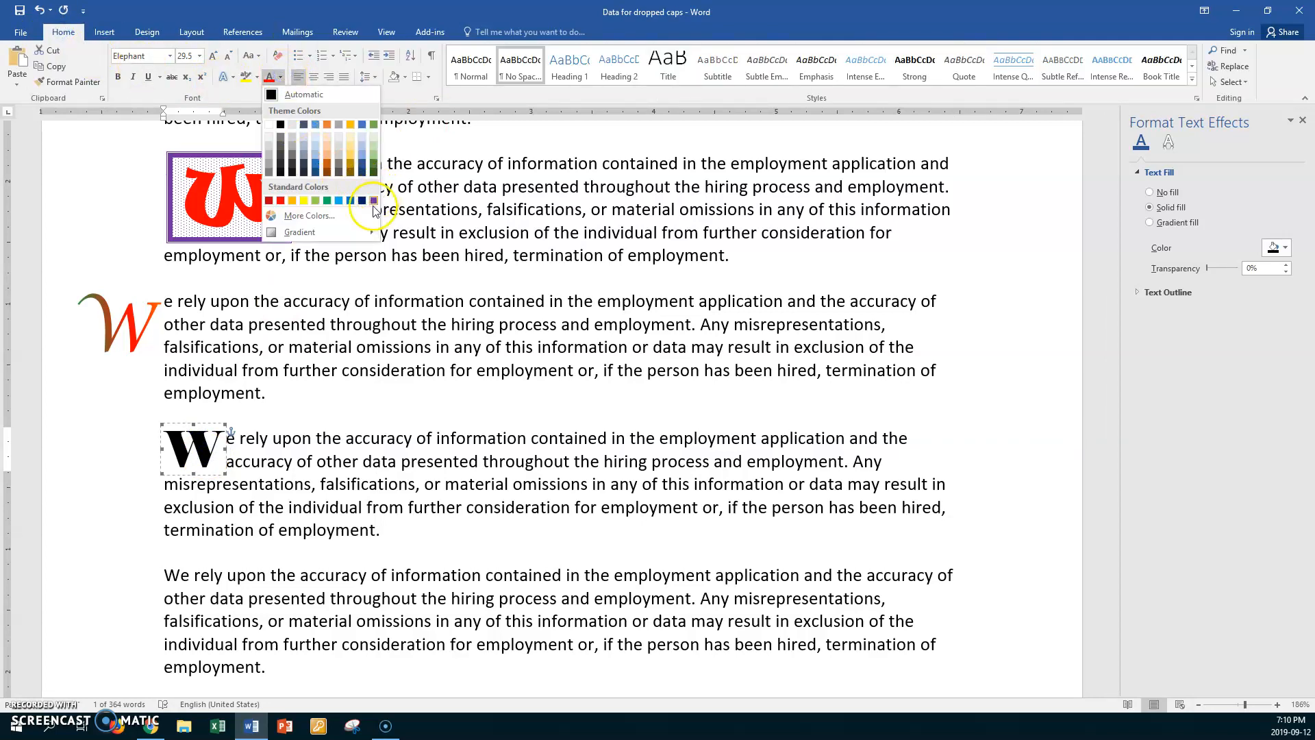
pyautogui.click(374, 200)
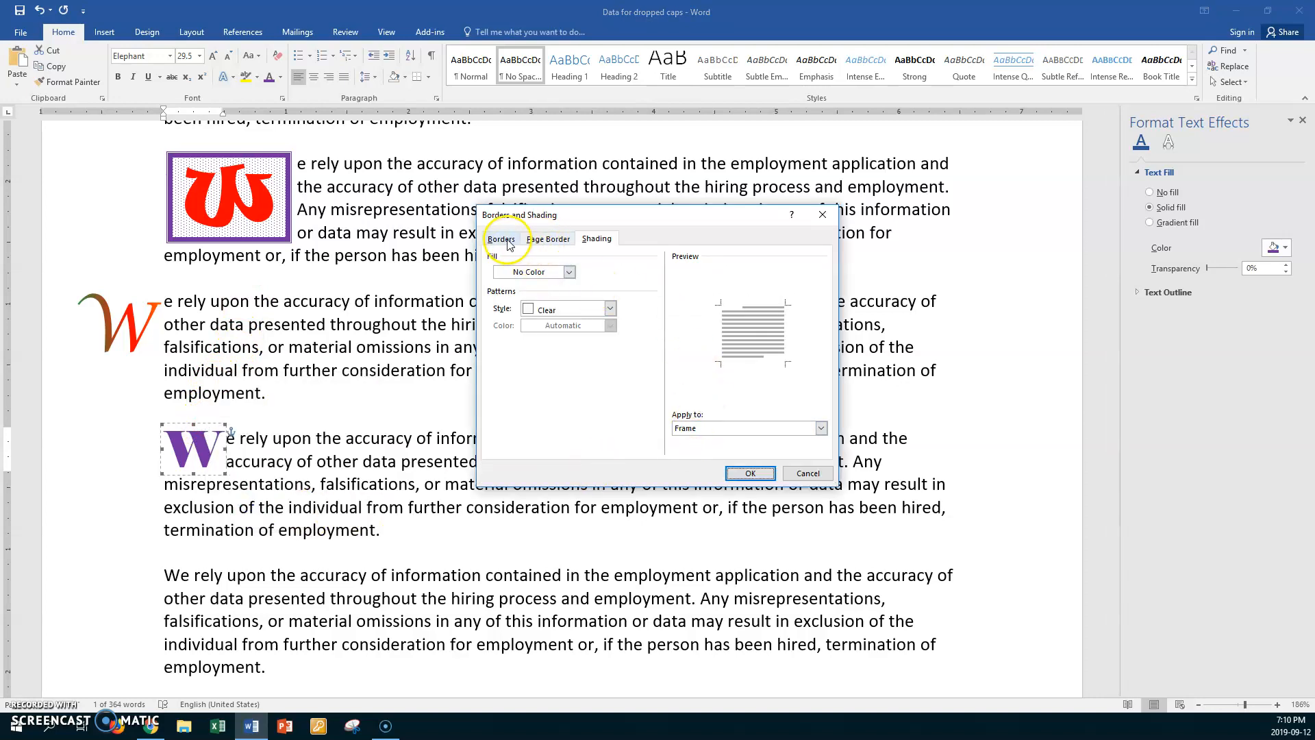
# - Give the drop cap frame a green 1½ pt shadowed border
pyautogui.click(502, 238)
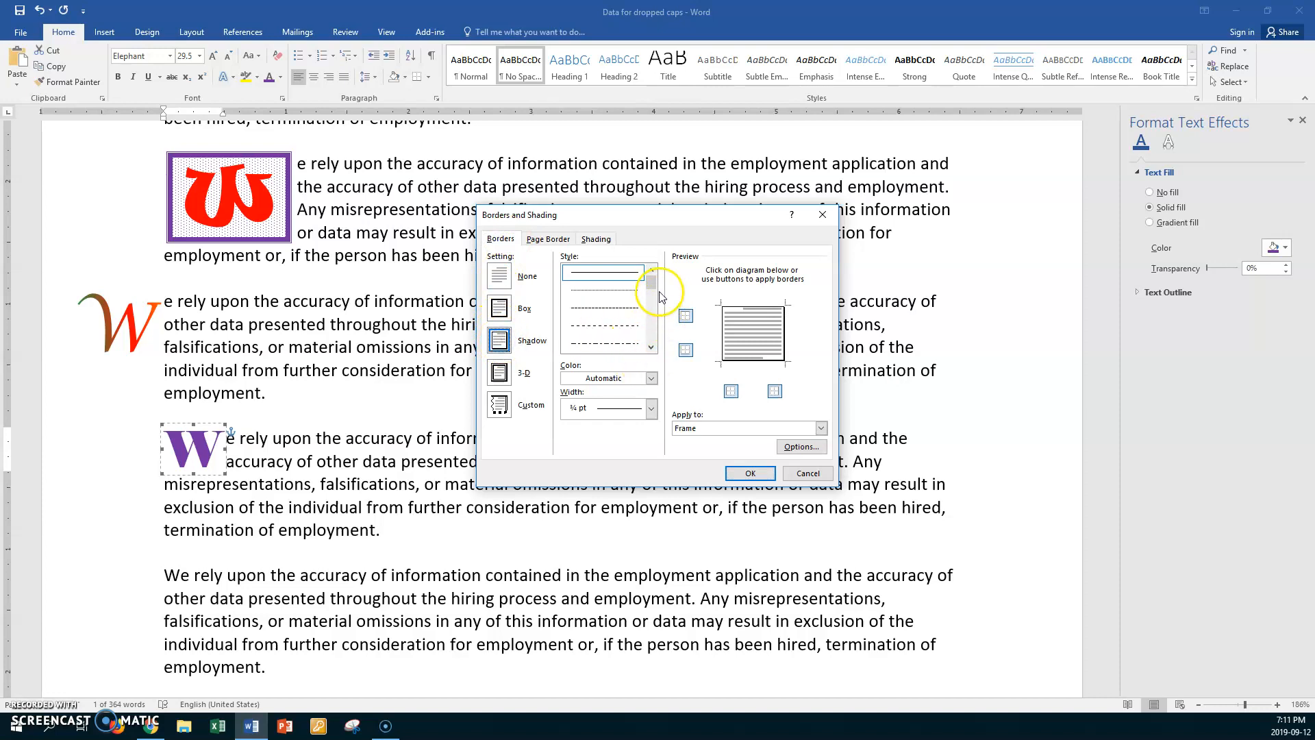
pyautogui.click(652, 408)
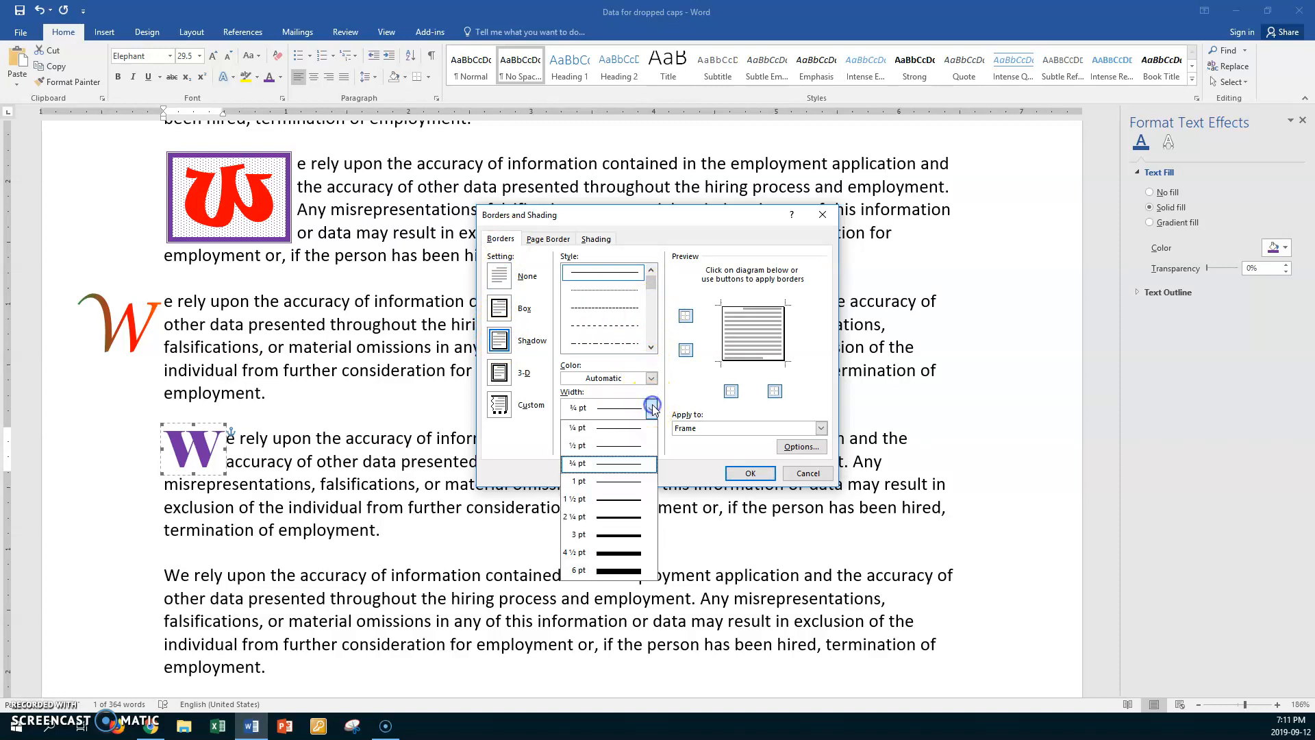
pyautogui.click(576, 498)
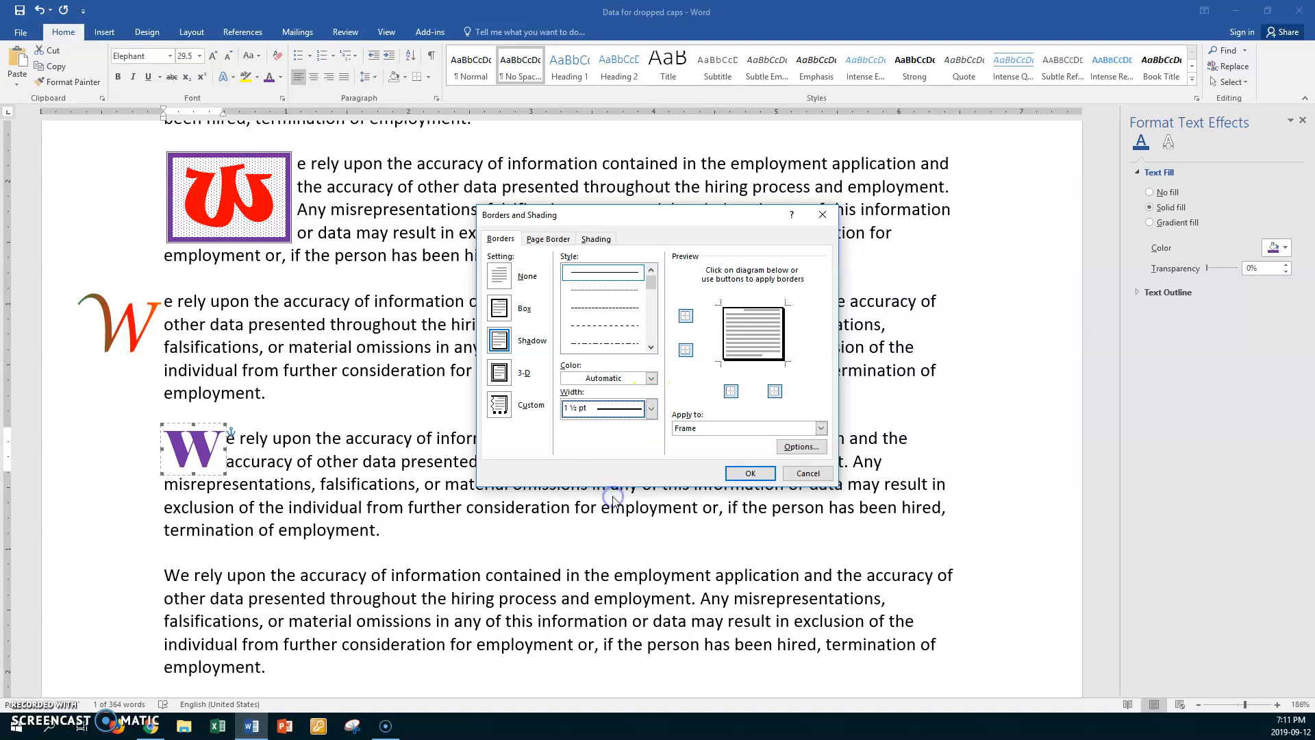
pyautogui.moveTo(641, 399)
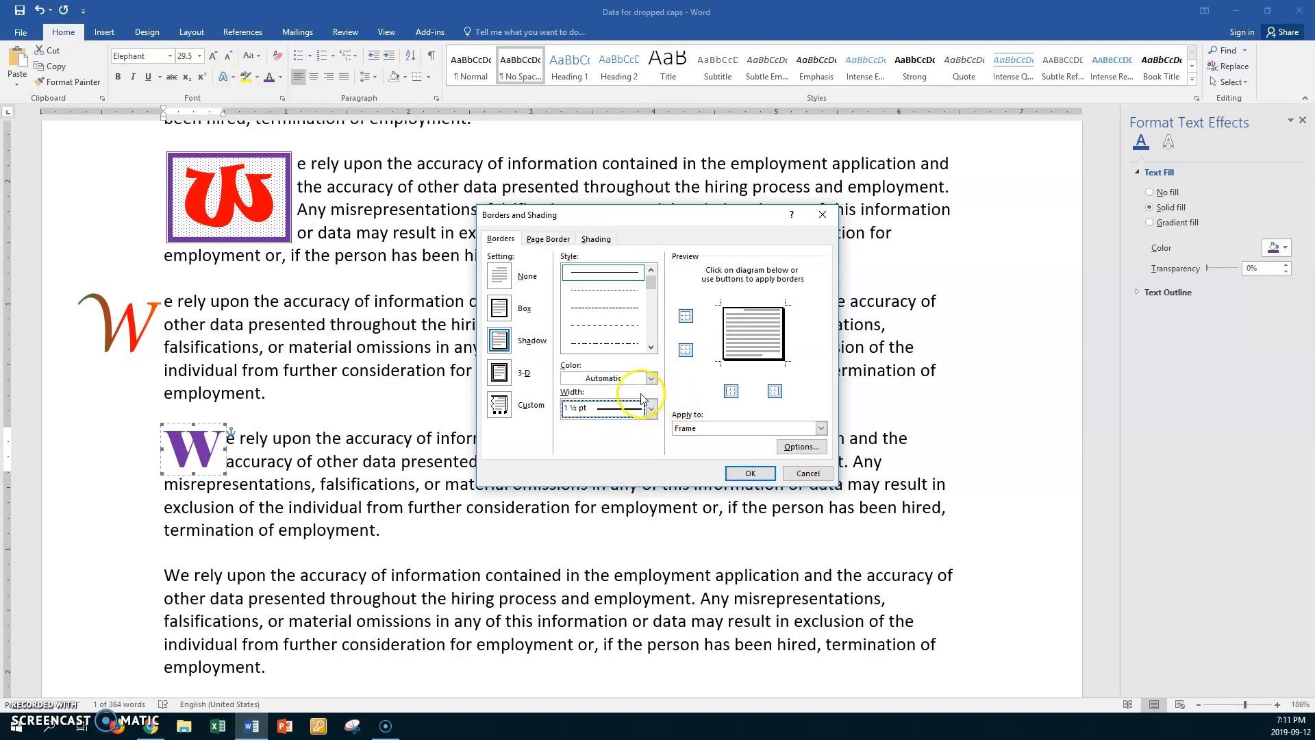
pyautogui.click(650, 379)
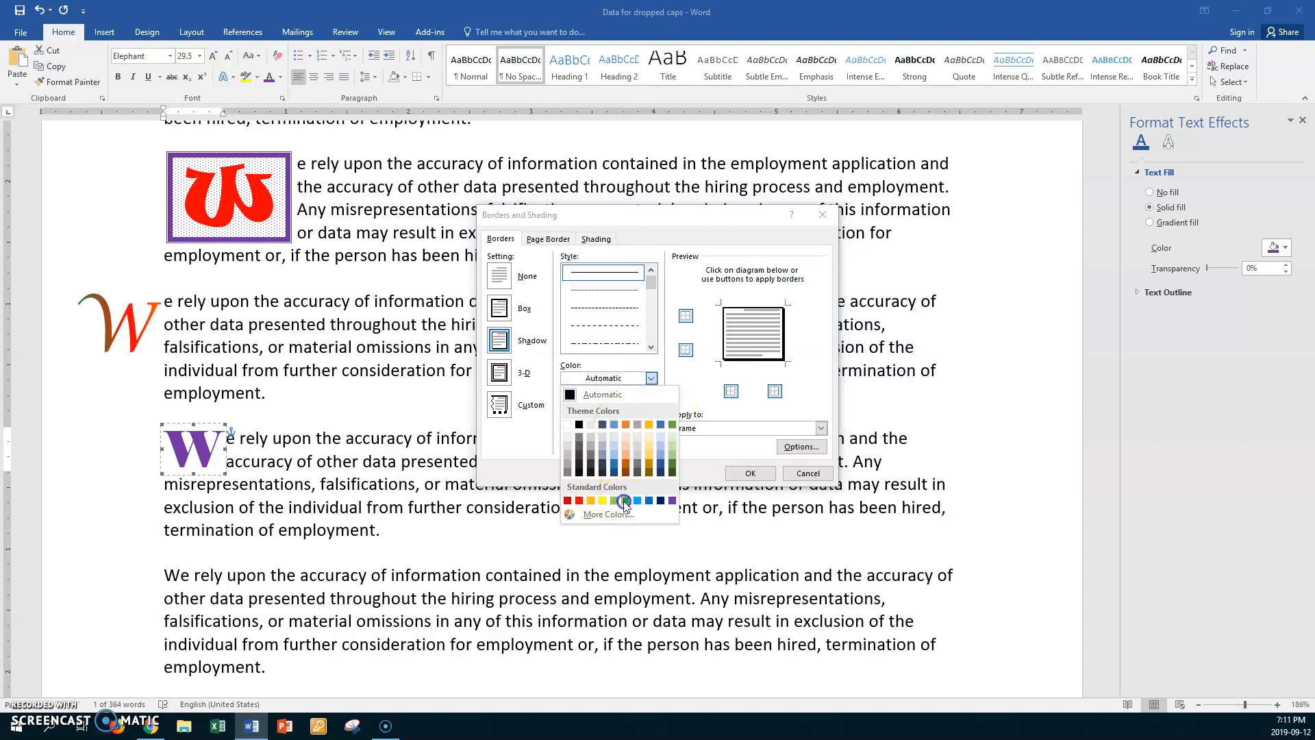
pyautogui.click(596, 239)
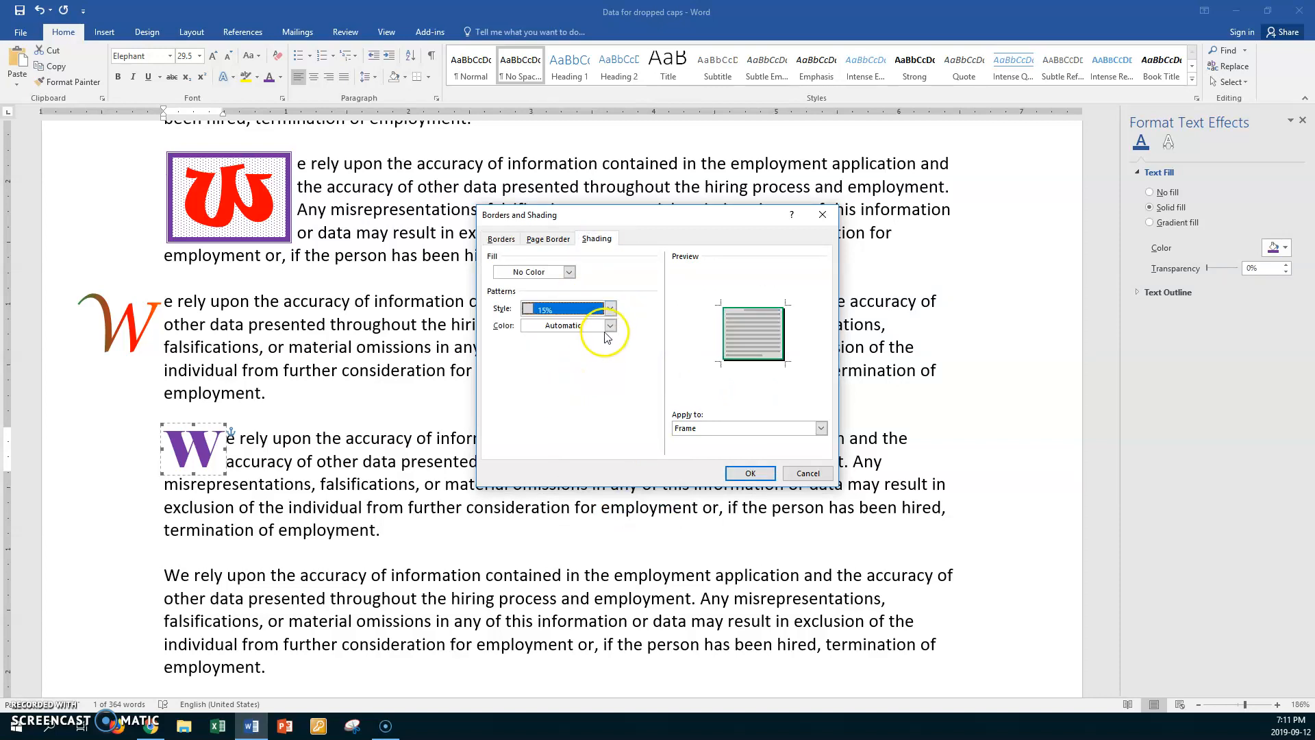
# - Set the frame's shading to a green 15% pattern
pyautogui.click(563, 326)
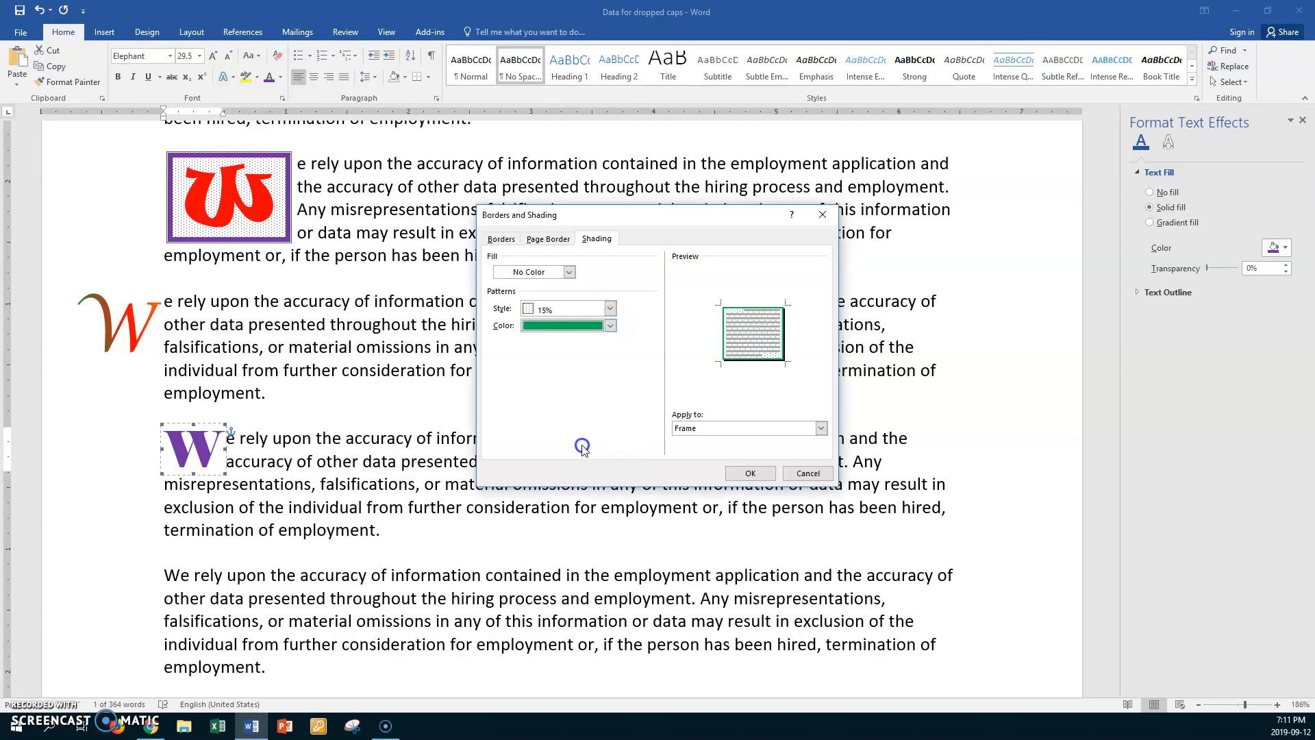
pyautogui.click(749, 473)
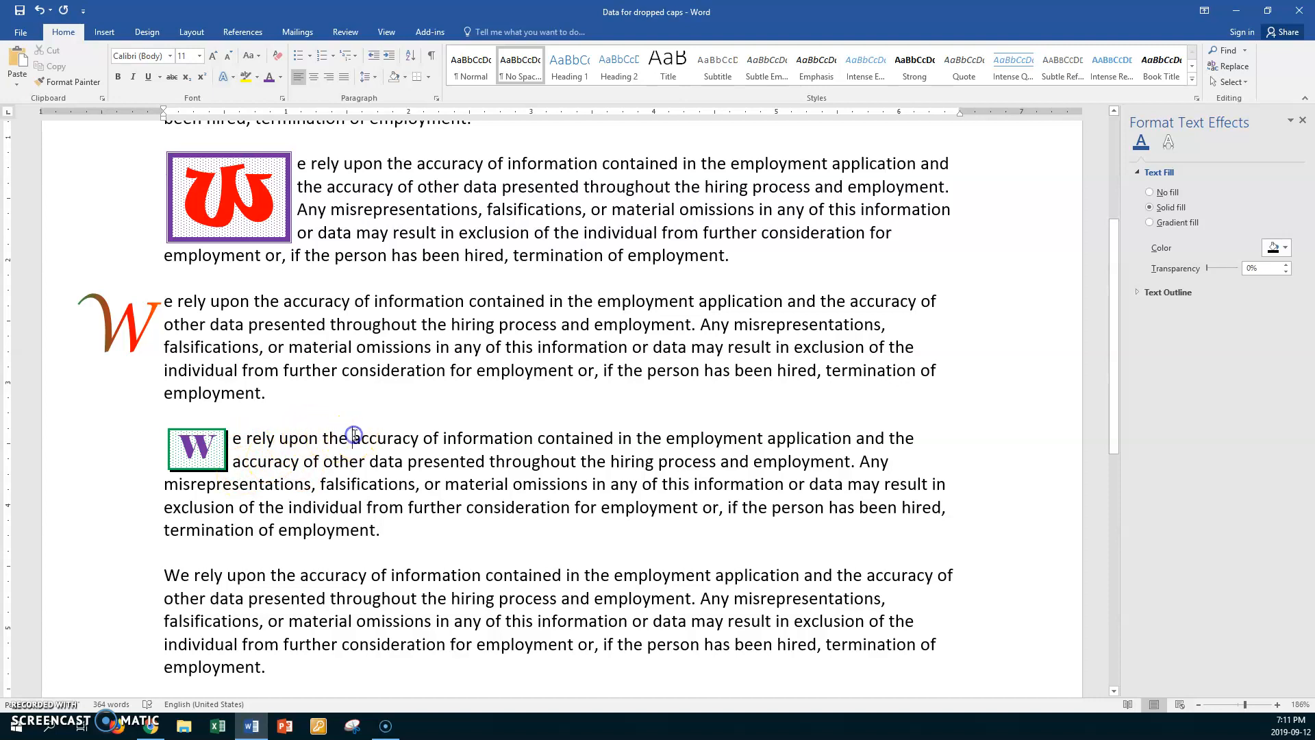
pyautogui.scroll(-3)
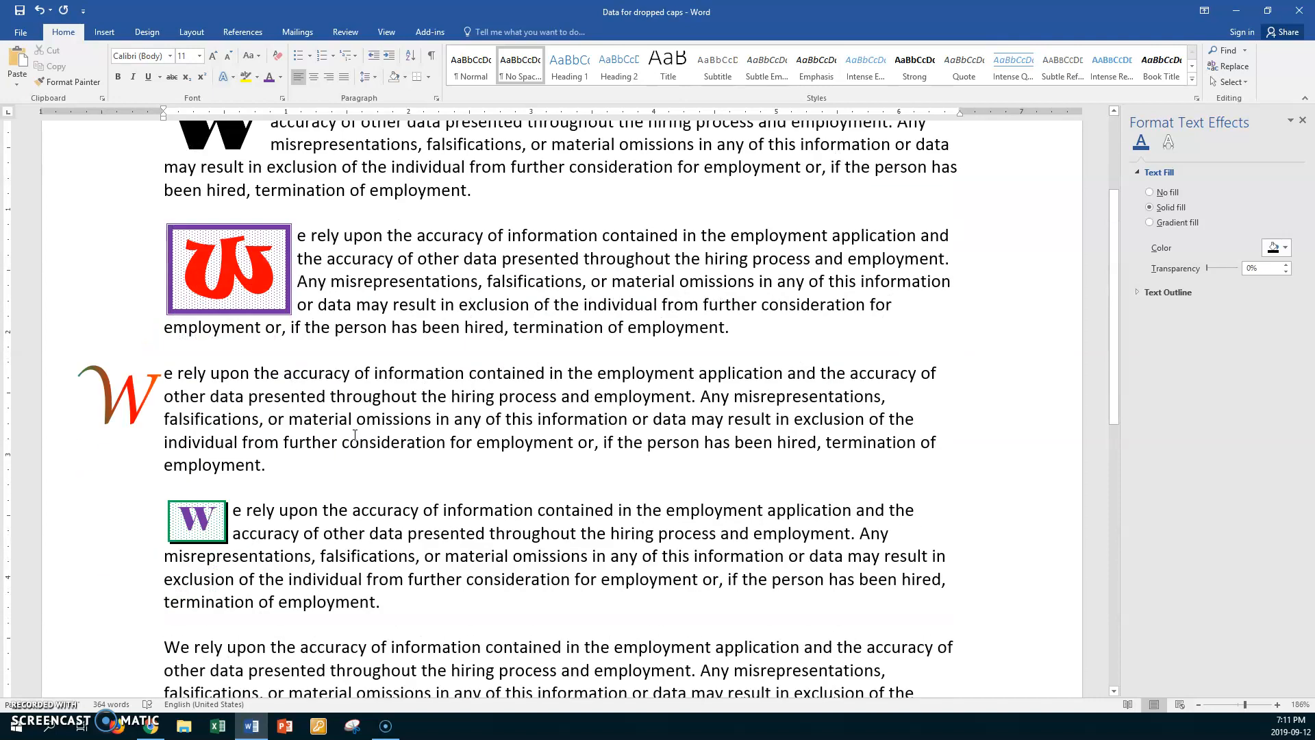
pyautogui.scroll(-3)
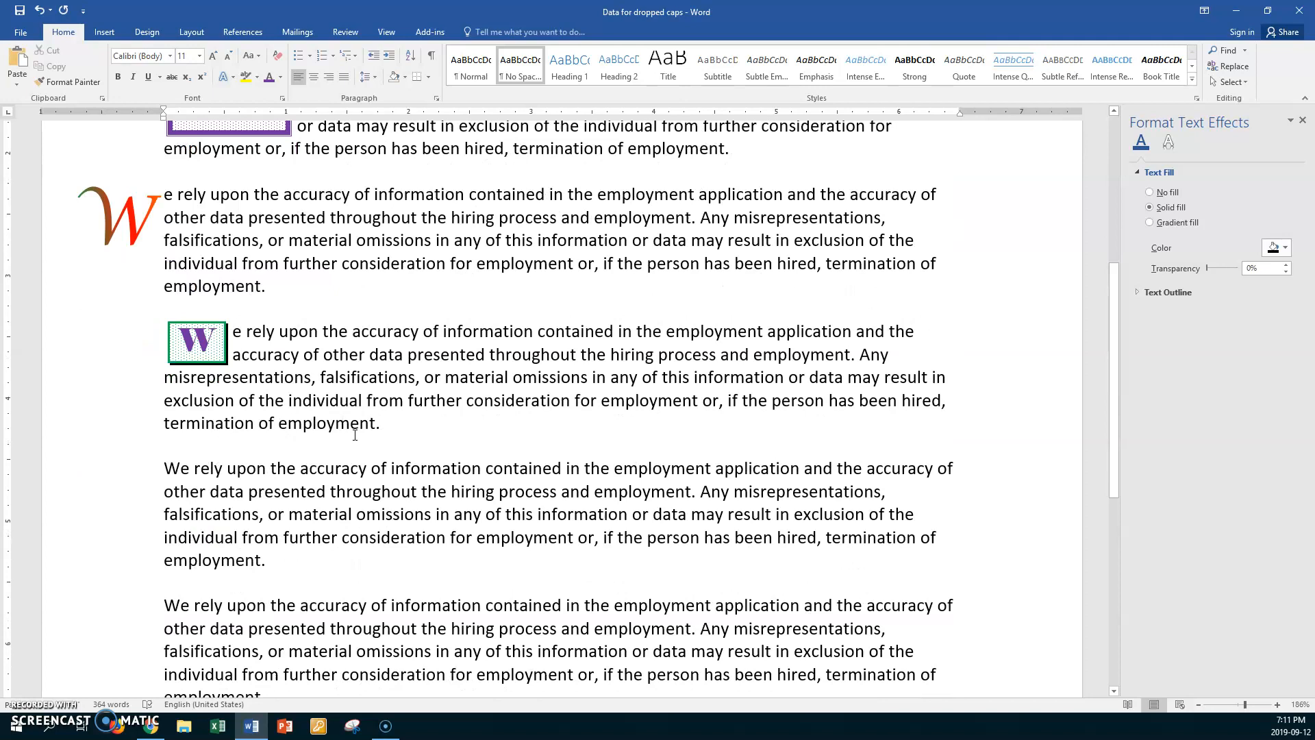
pyautogui.scroll(3)
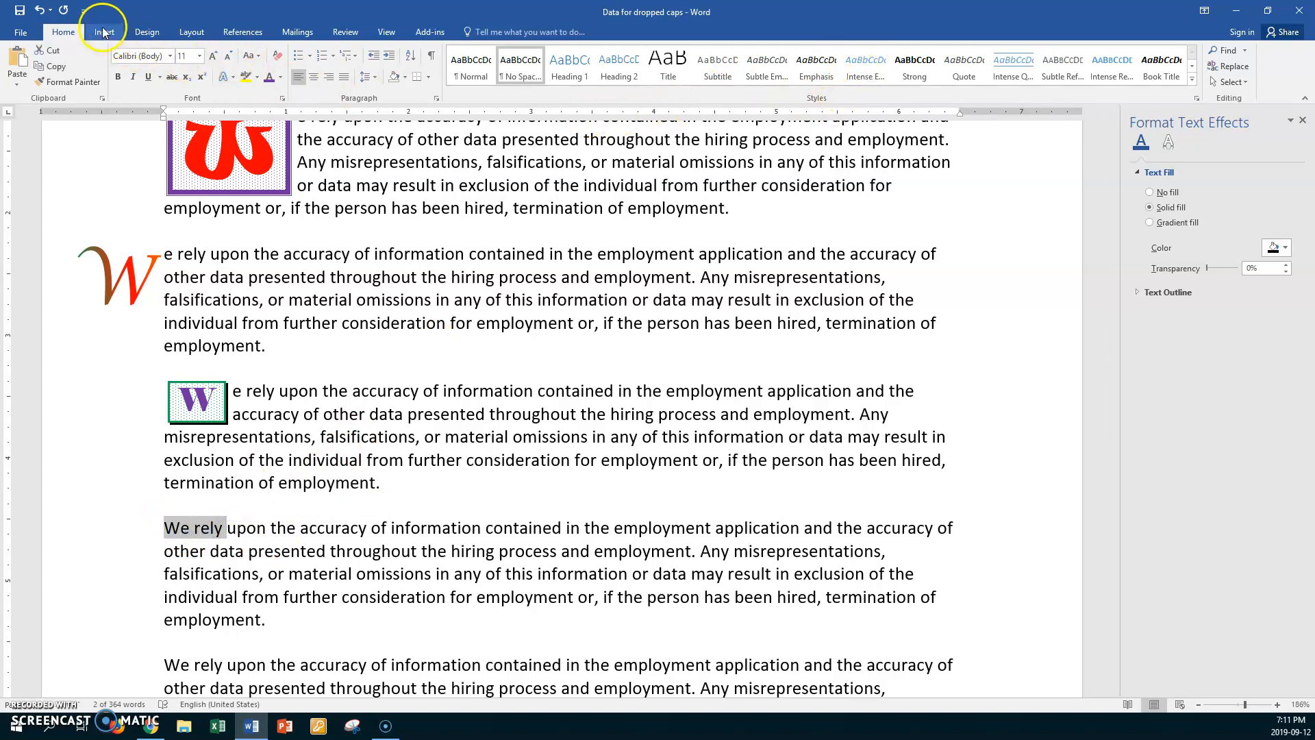
# - Give the fifth paragraph a three-line Dropped W in Bauhaus 93, 0.02 from the text
pyautogui.click(102, 32)
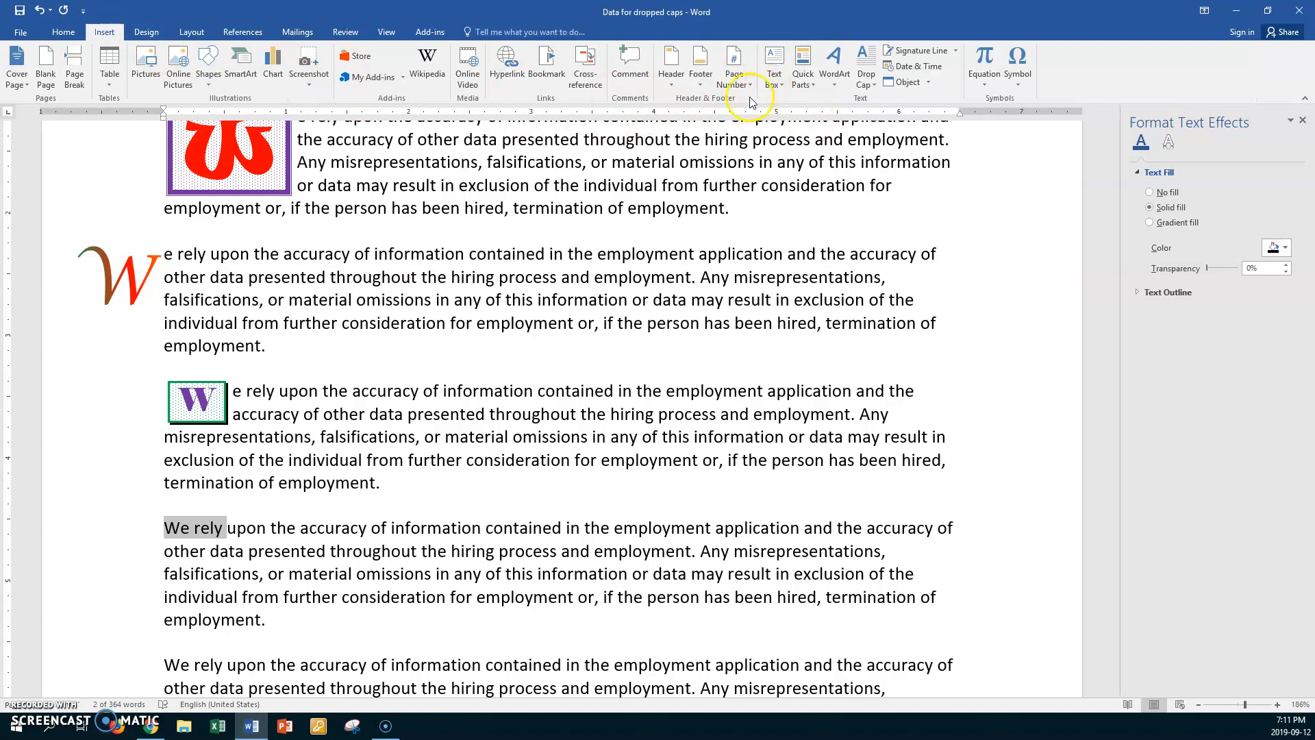
pyautogui.moveTo(865, 67)
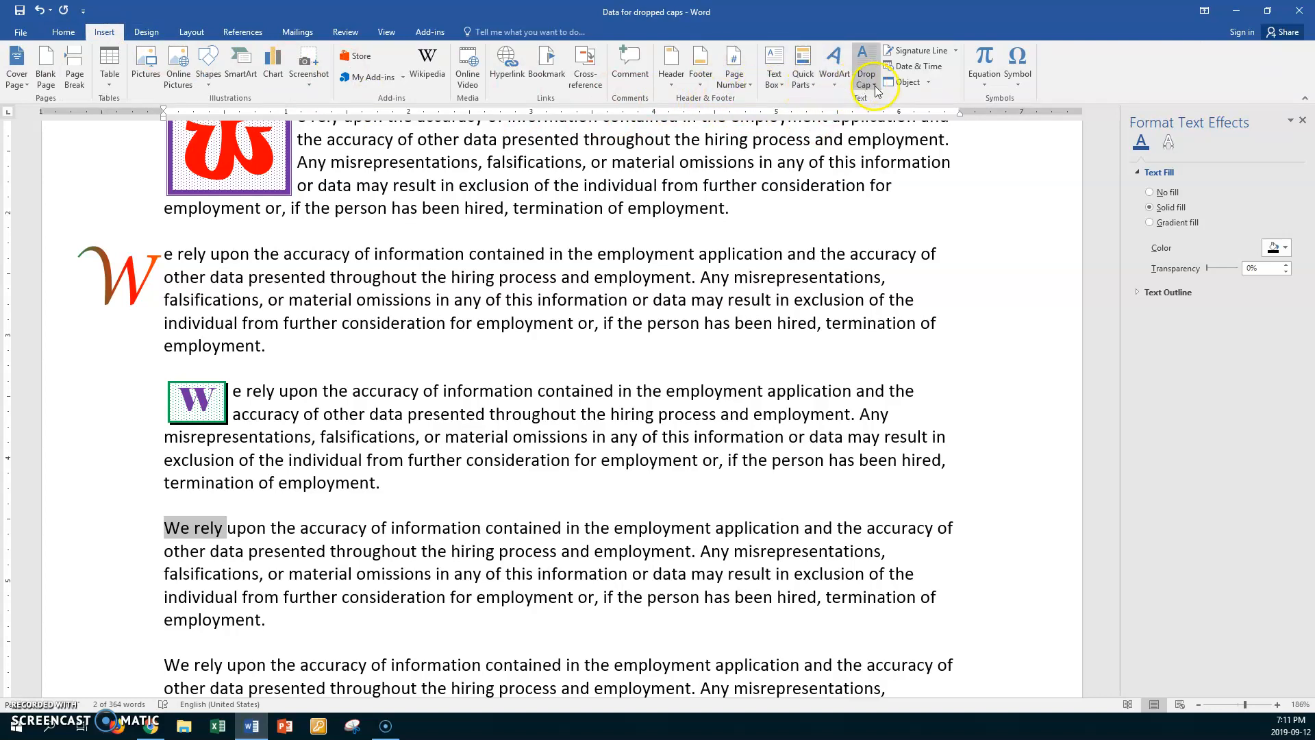
pyautogui.click(864, 75)
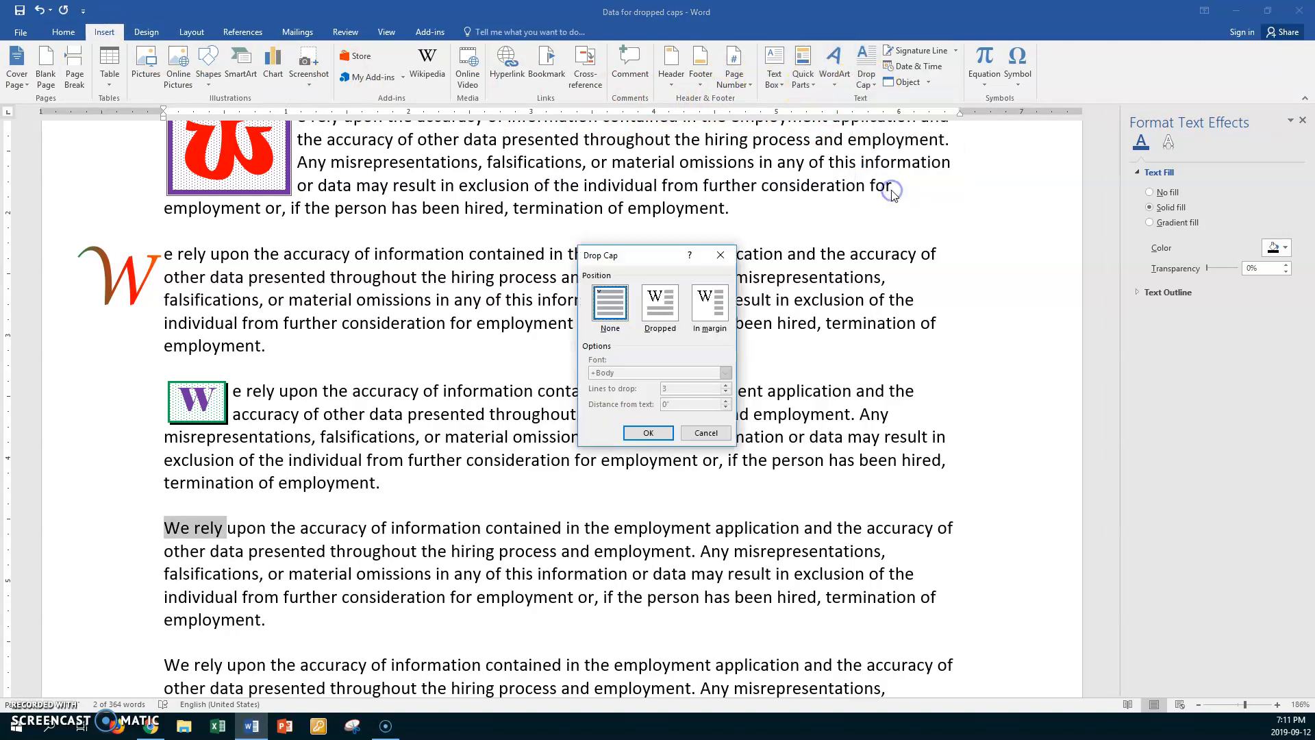
pyautogui.click(660, 304)
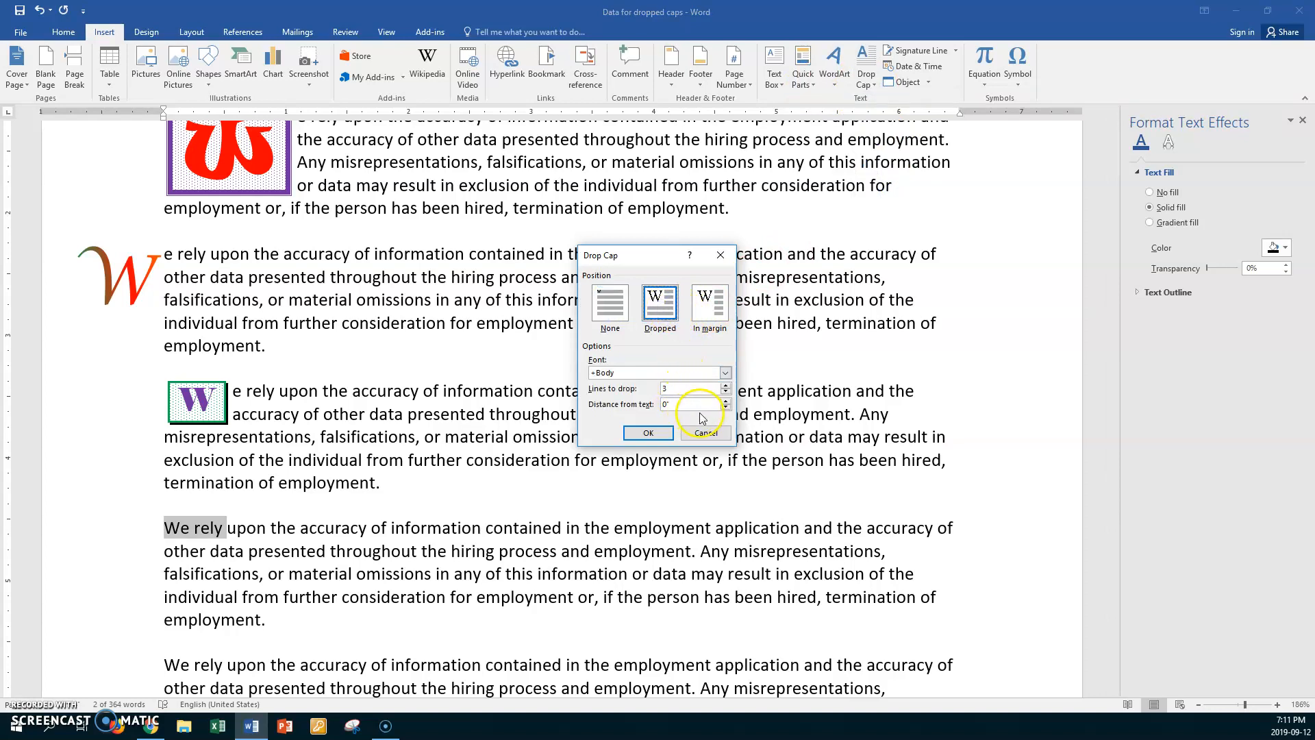
pyautogui.click(689, 403)
pyautogui.write('.02')
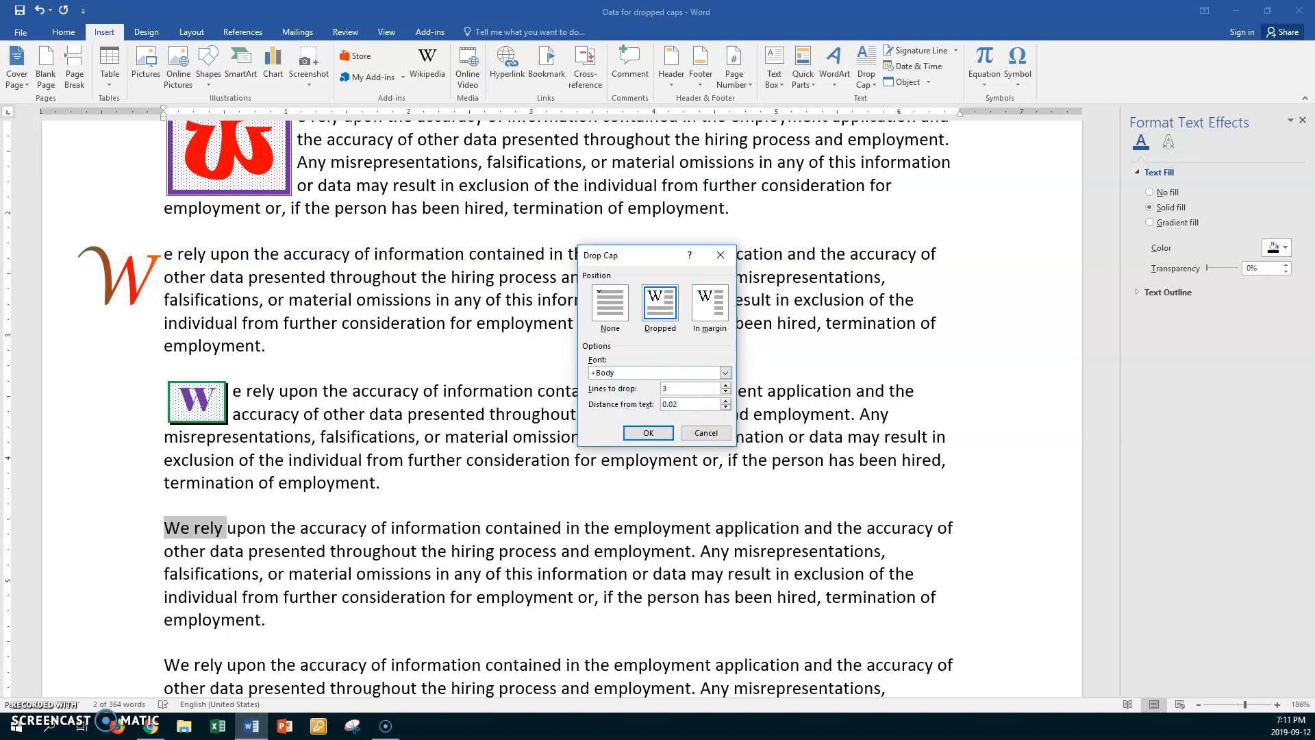
pyautogui.click(725, 372)
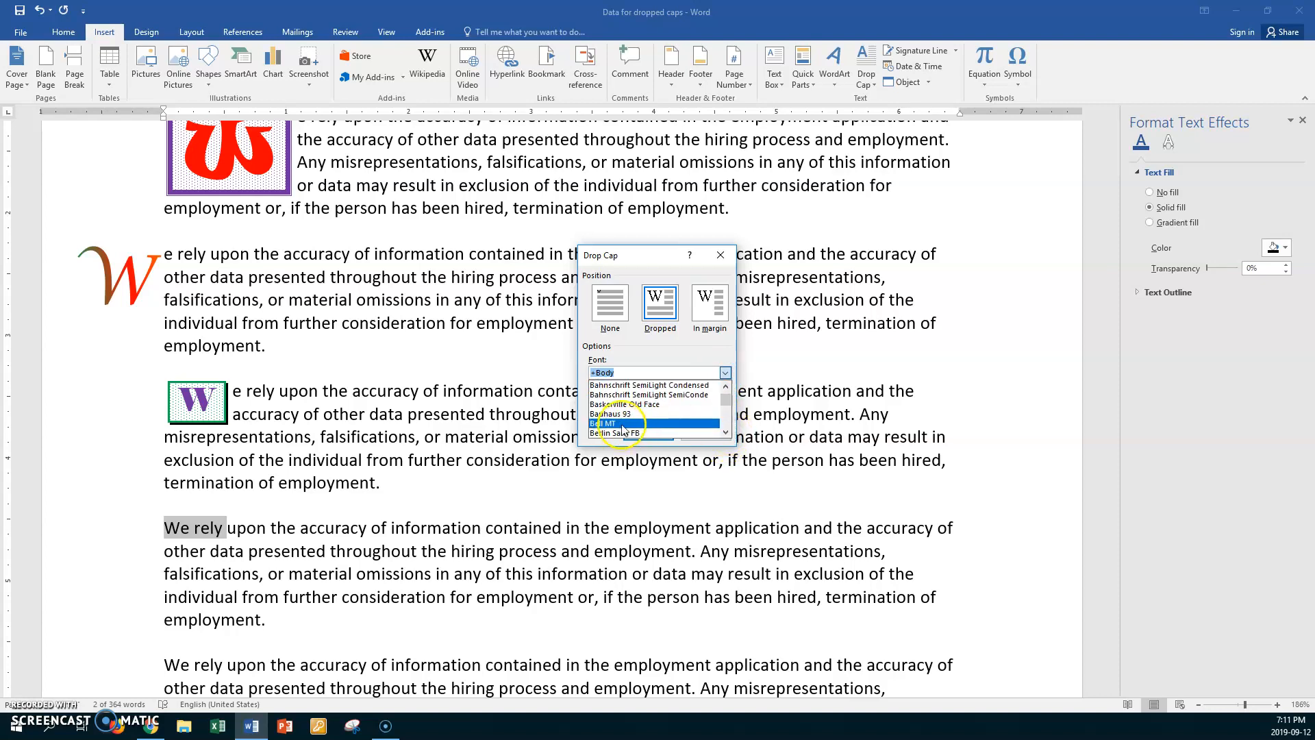
pyautogui.click(615, 414)
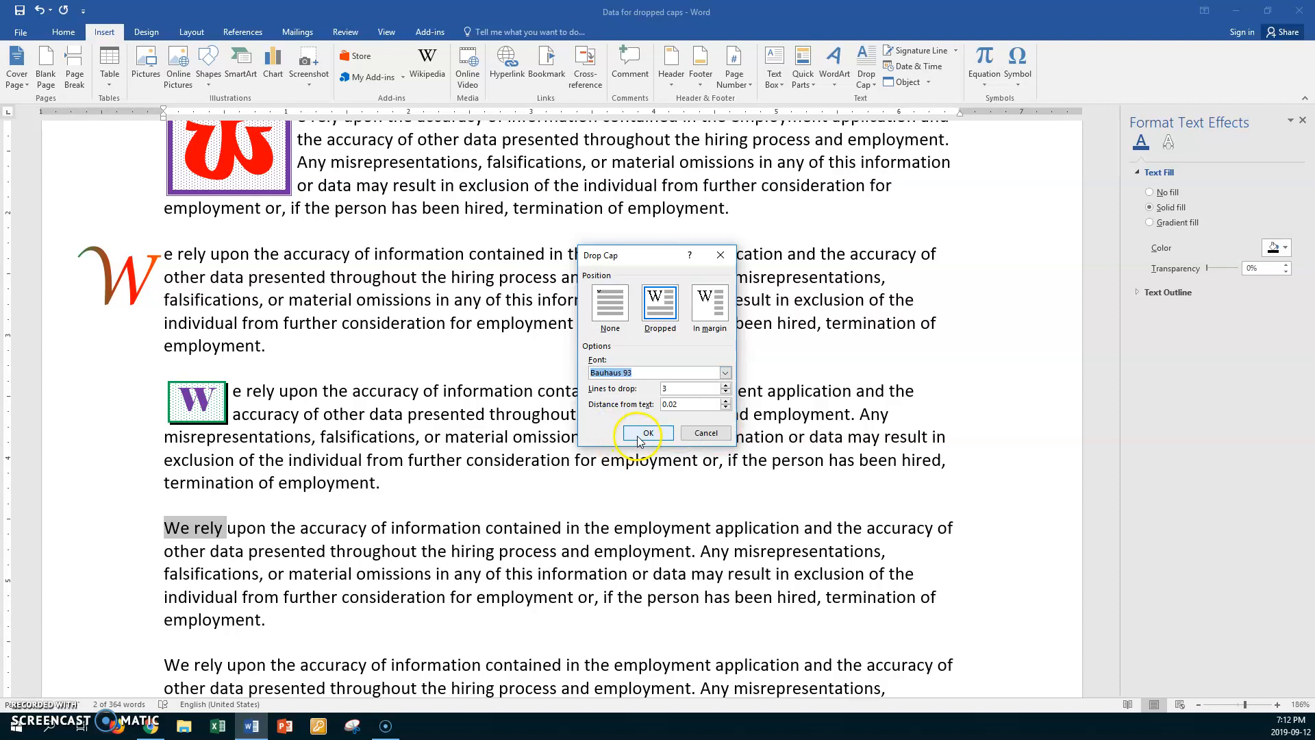
pyautogui.click(645, 433)
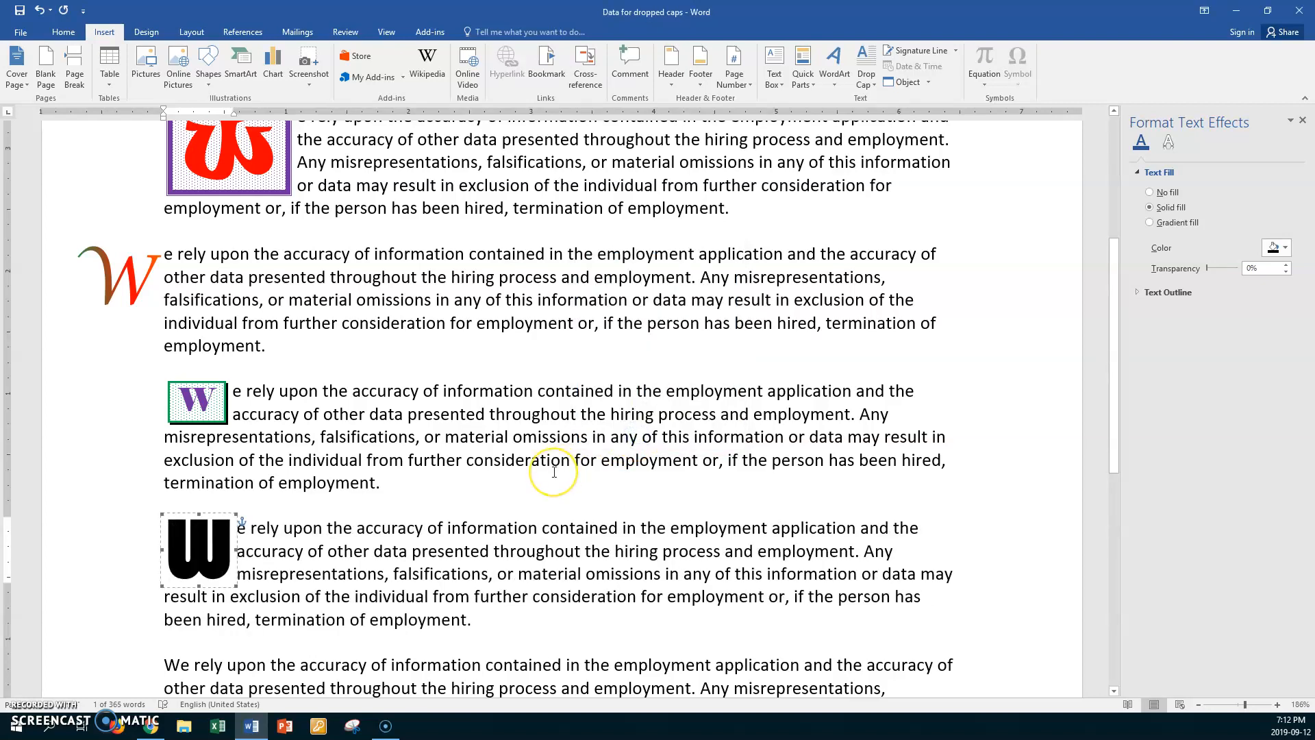
pyautogui.moveTo(553, 471)
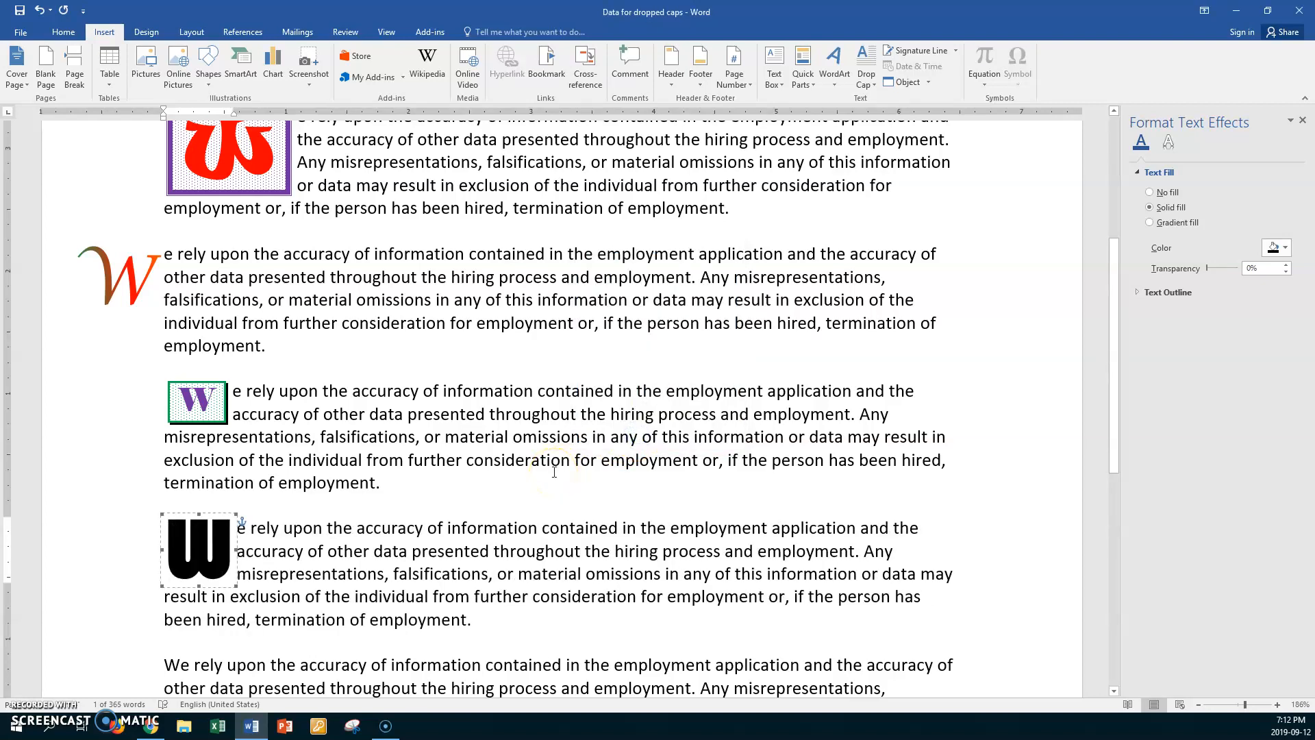
pyautogui.moveTo(483, 504)
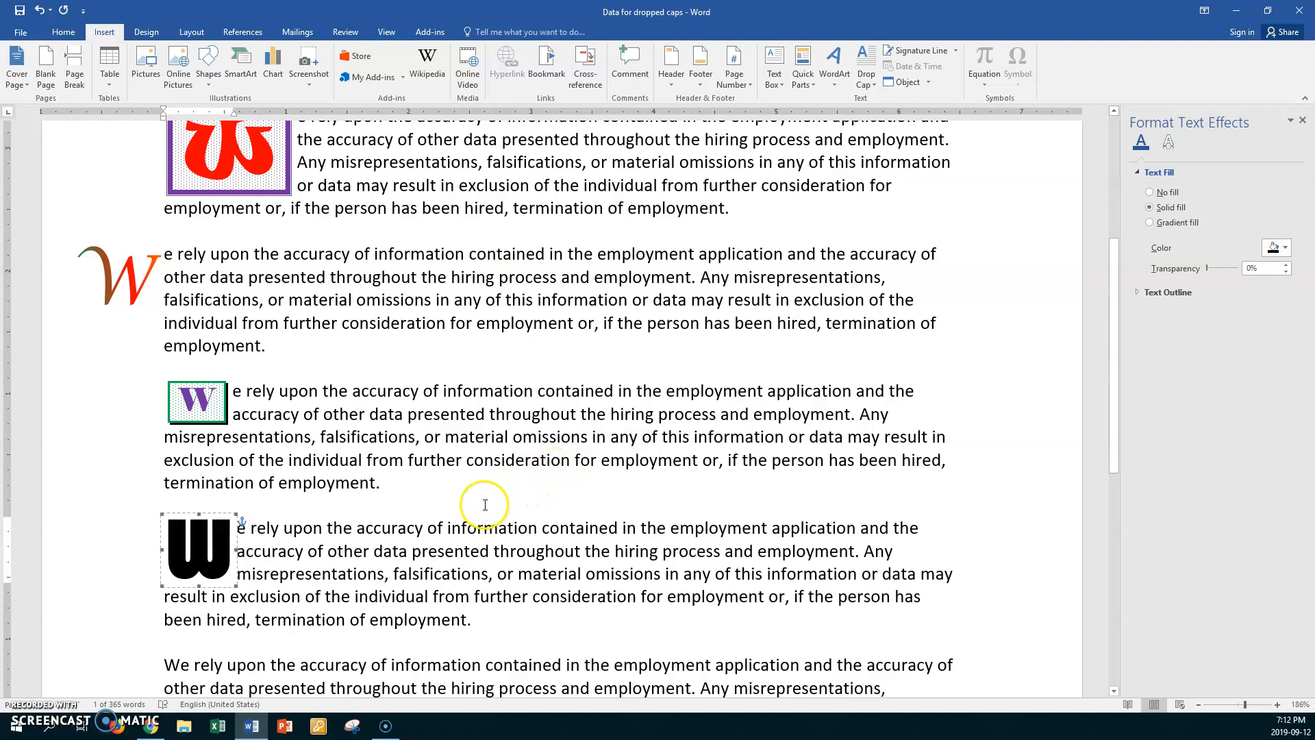
pyautogui.moveTo(256, 543)
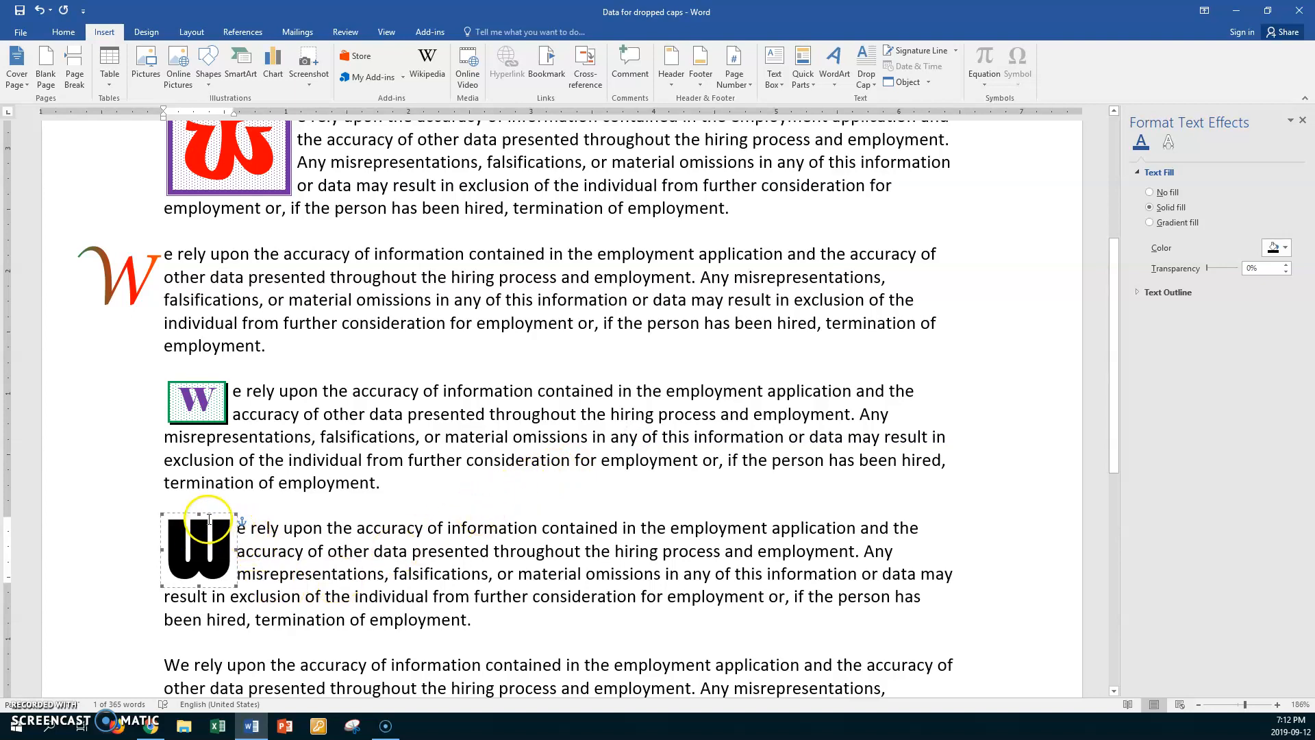
pyautogui.moveTo(99, 679)
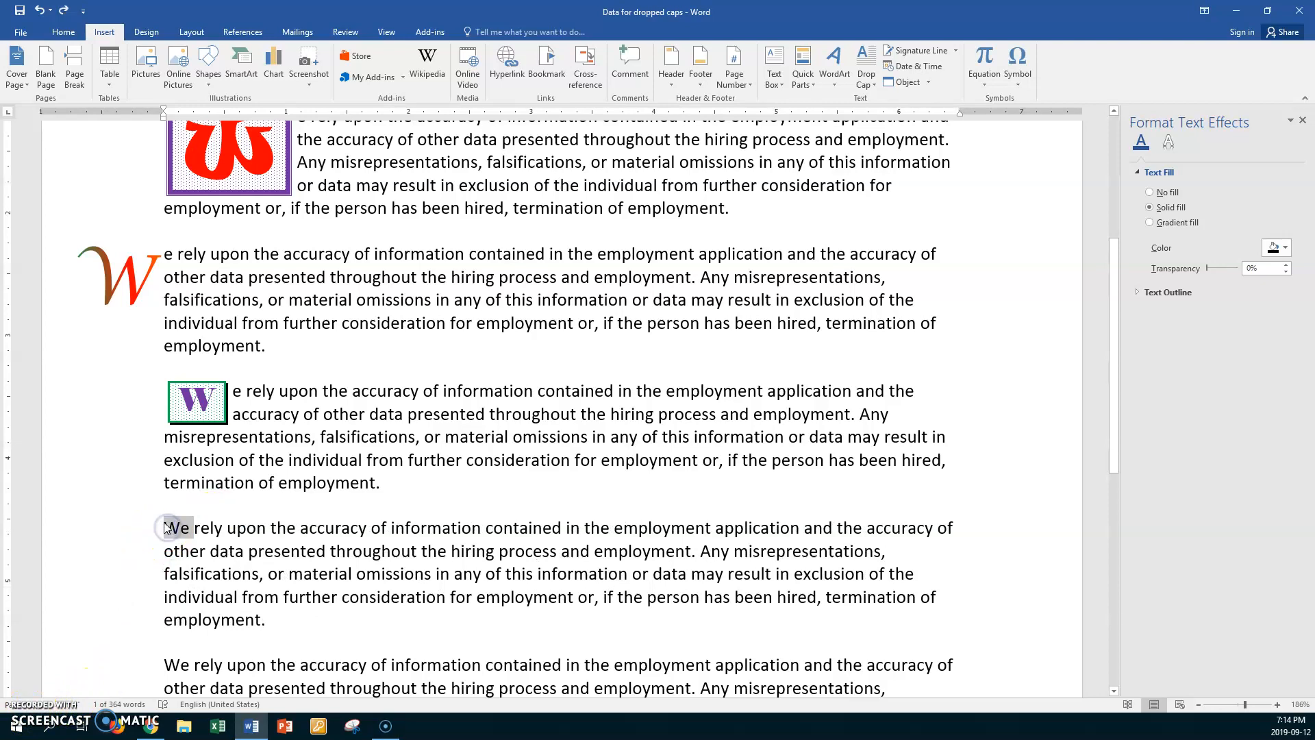
# - Select the word 'We' at the paragraph start and reach Drop Cap Options
pyautogui.click(199, 529)
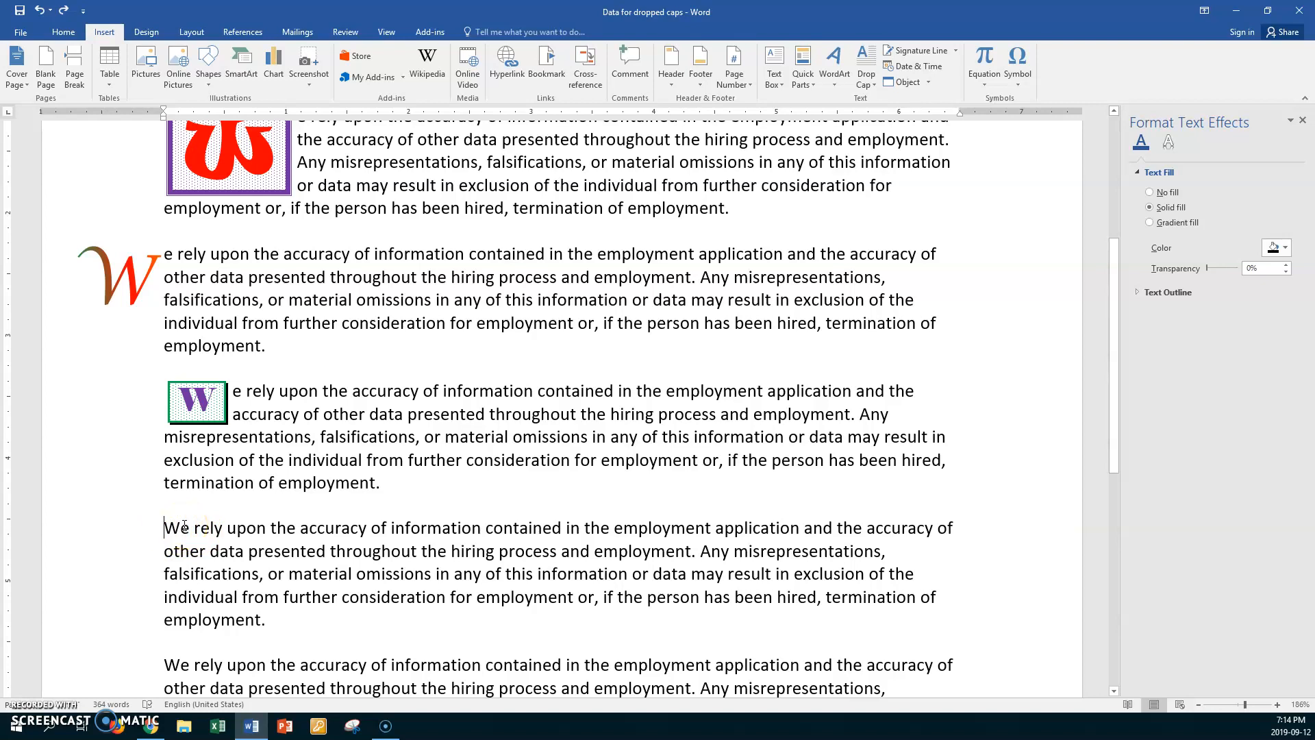
pyautogui.moveTo(160, 530)
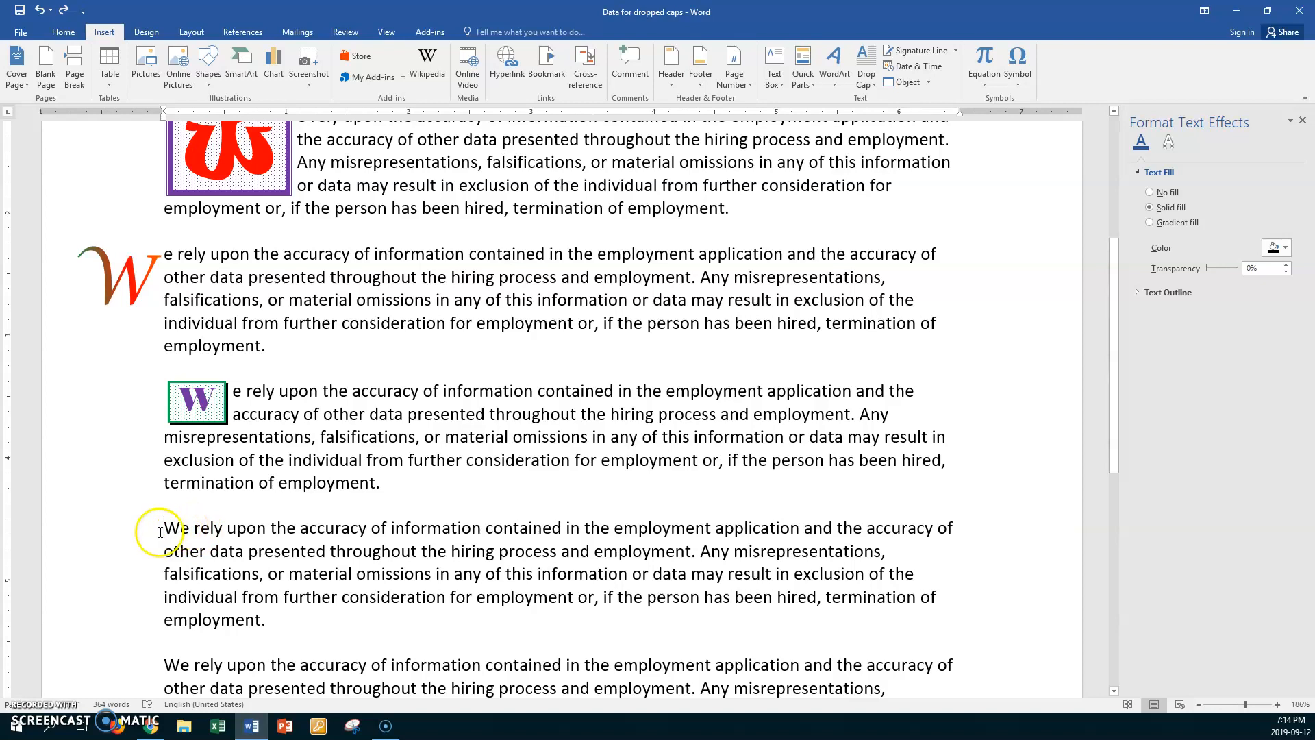
pyautogui.doubleClick(173, 528)
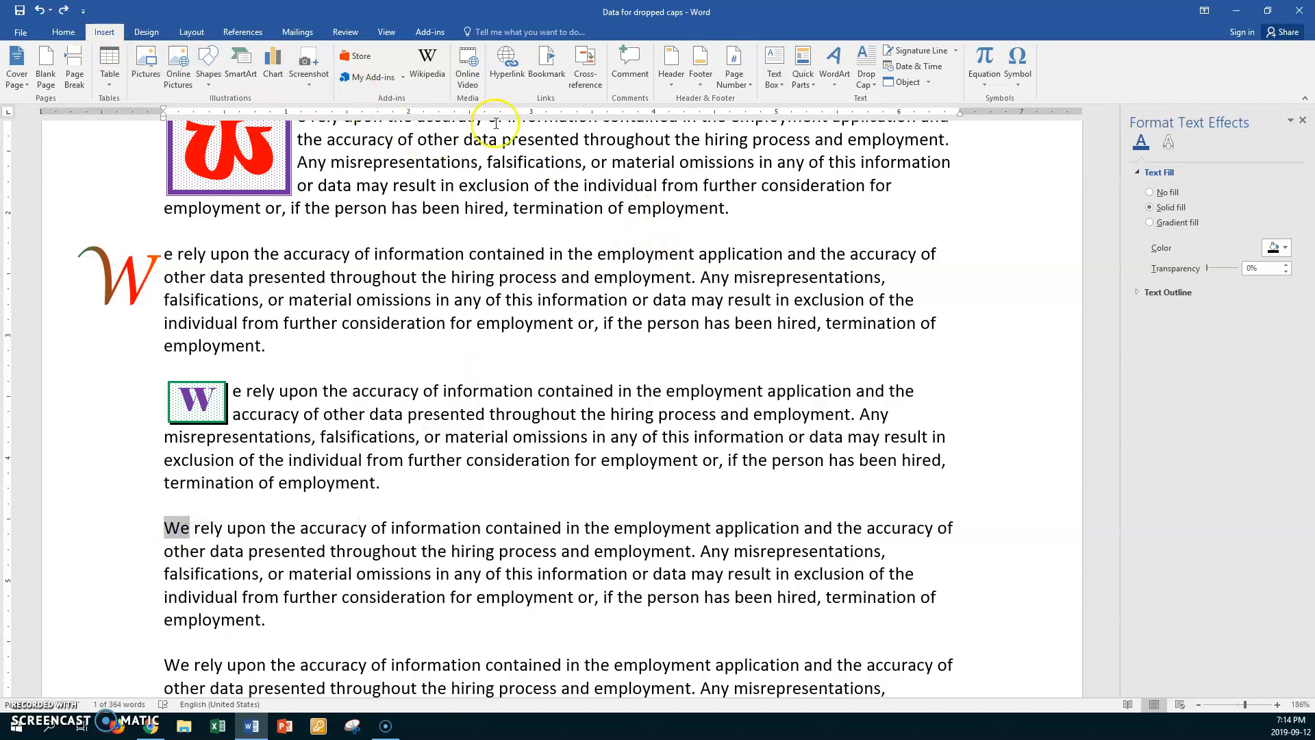
pyautogui.click(866, 67)
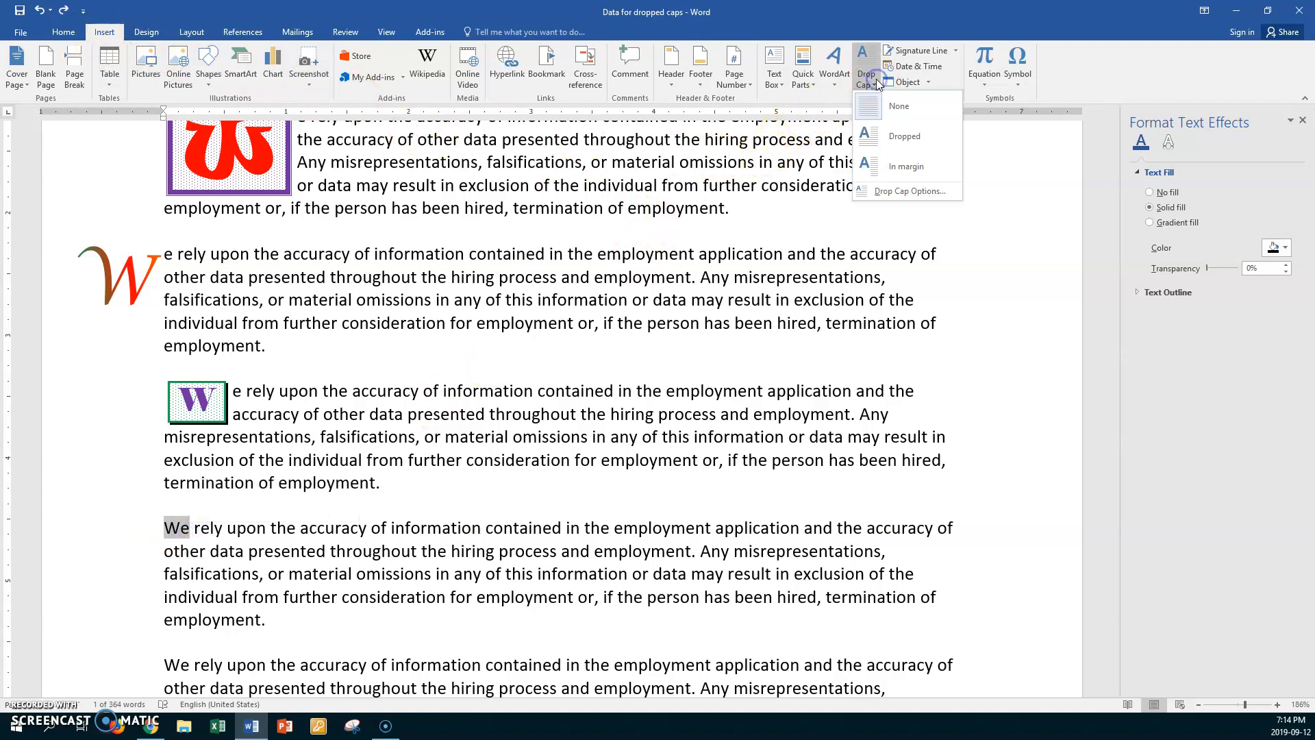
pyautogui.click(901, 190)
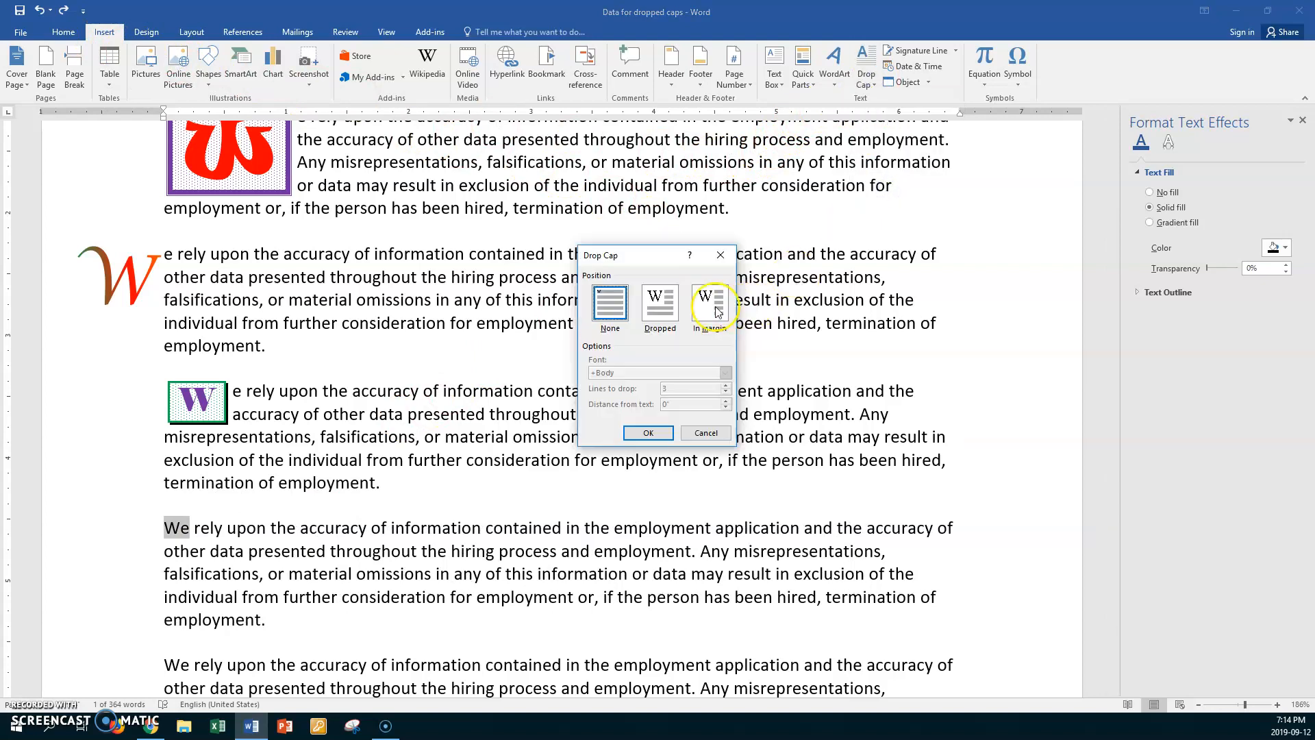
# - Make 'We' a three-line Dropped cap in Bell MT, 0.02 from the text
pyautogui.click(659, 305)
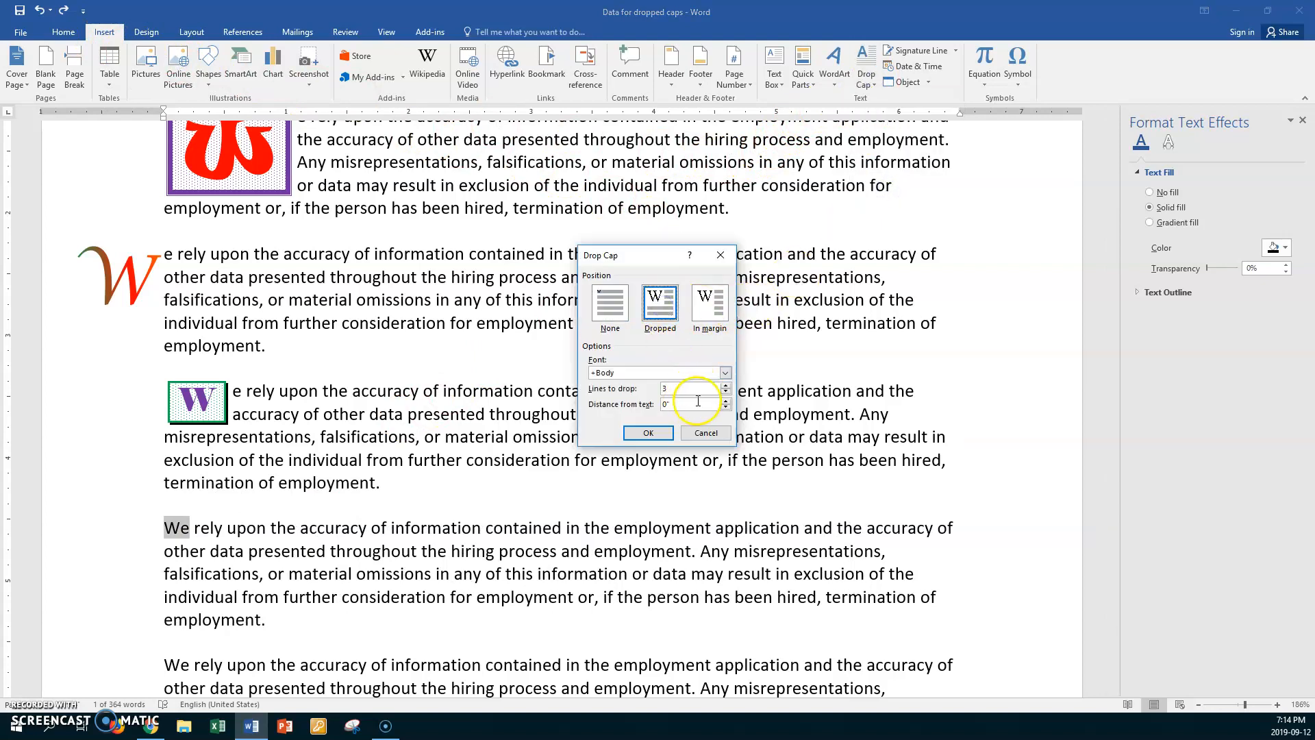
pyautogui.click(659, 403)
pyautogui.write('.02')
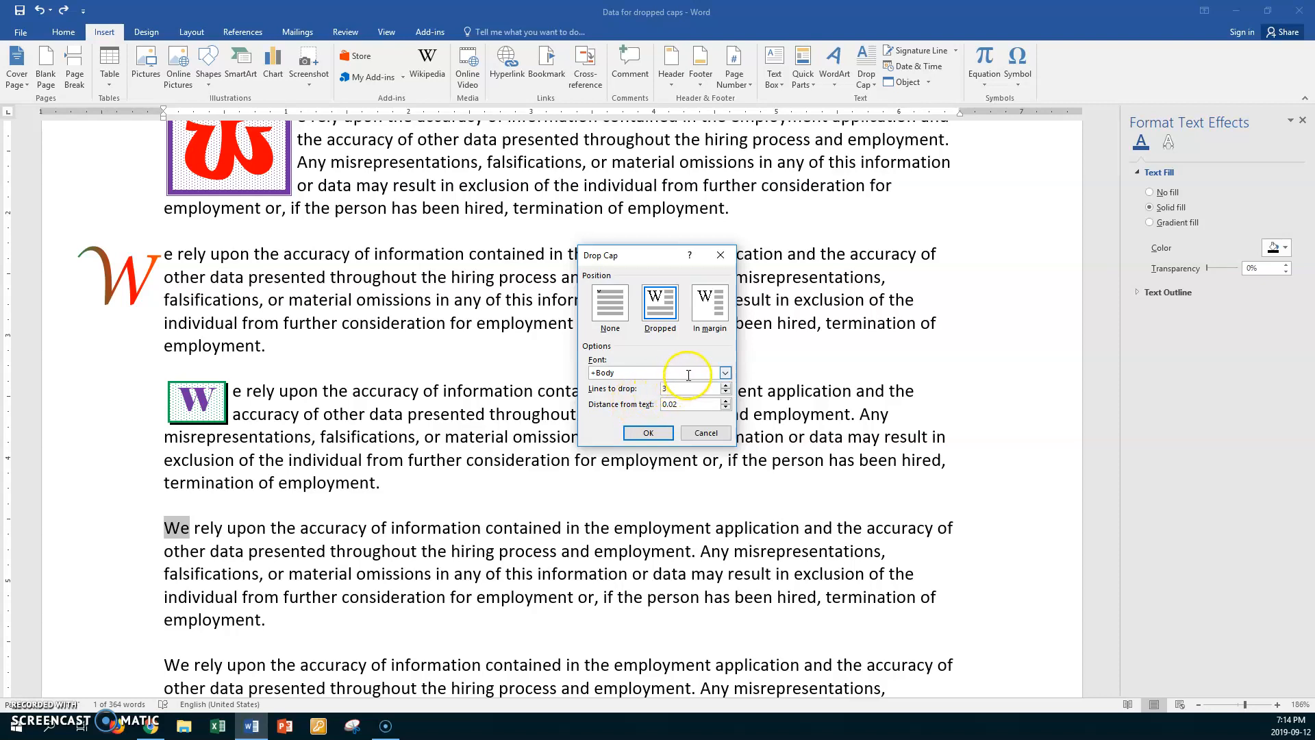
pyautogui.click(723, 373)
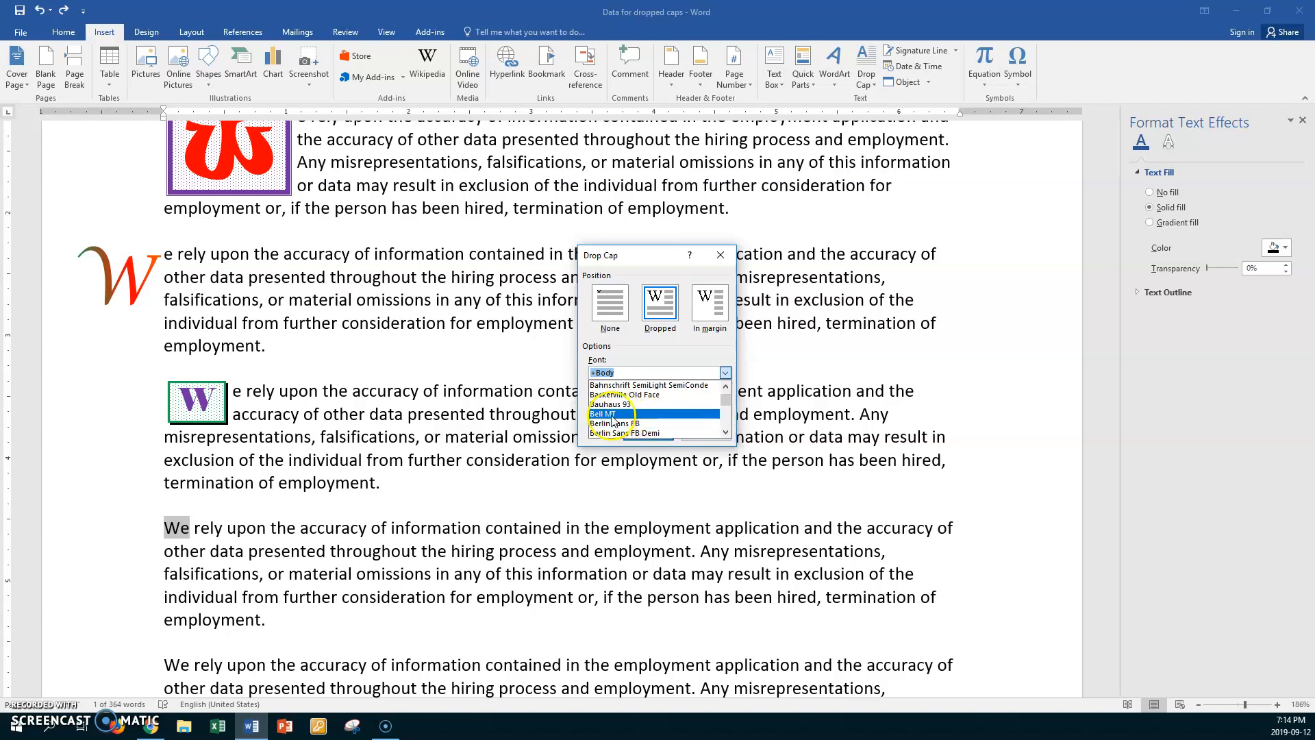
pyautogui.click(603, 413)
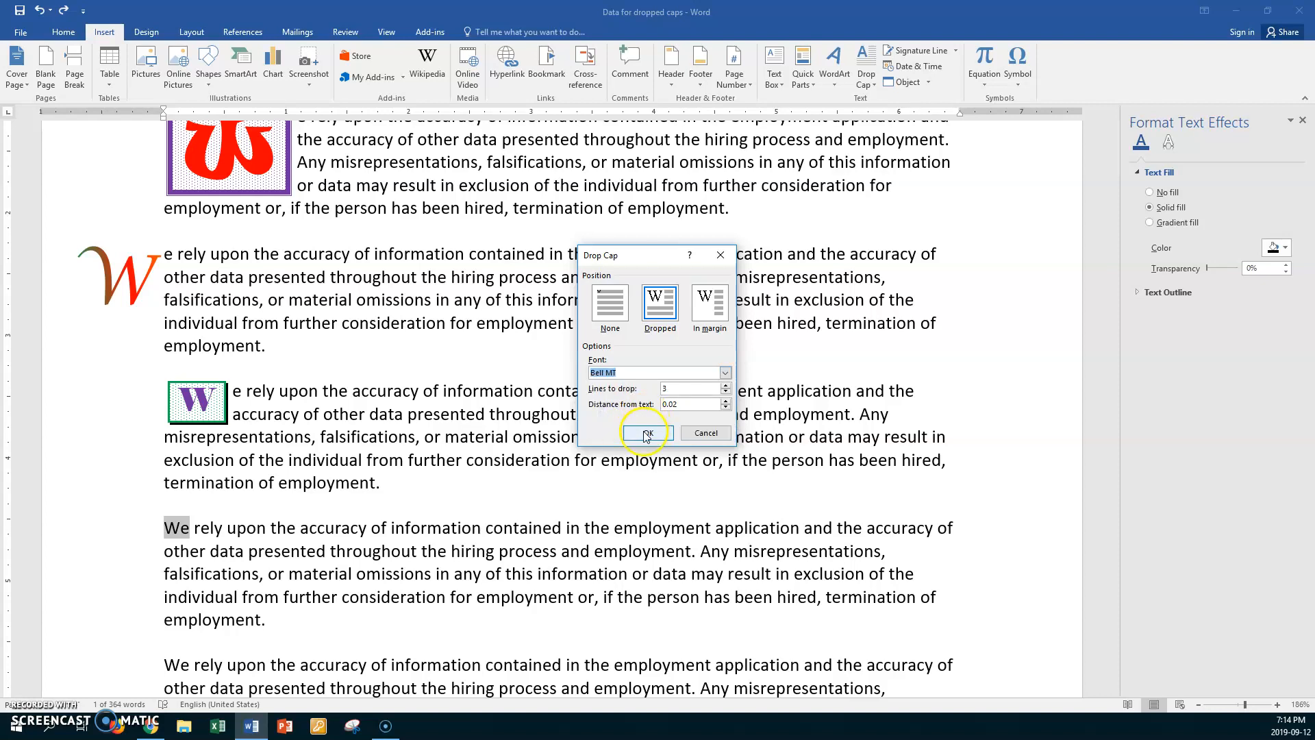
pyautogui.click(645, 432)
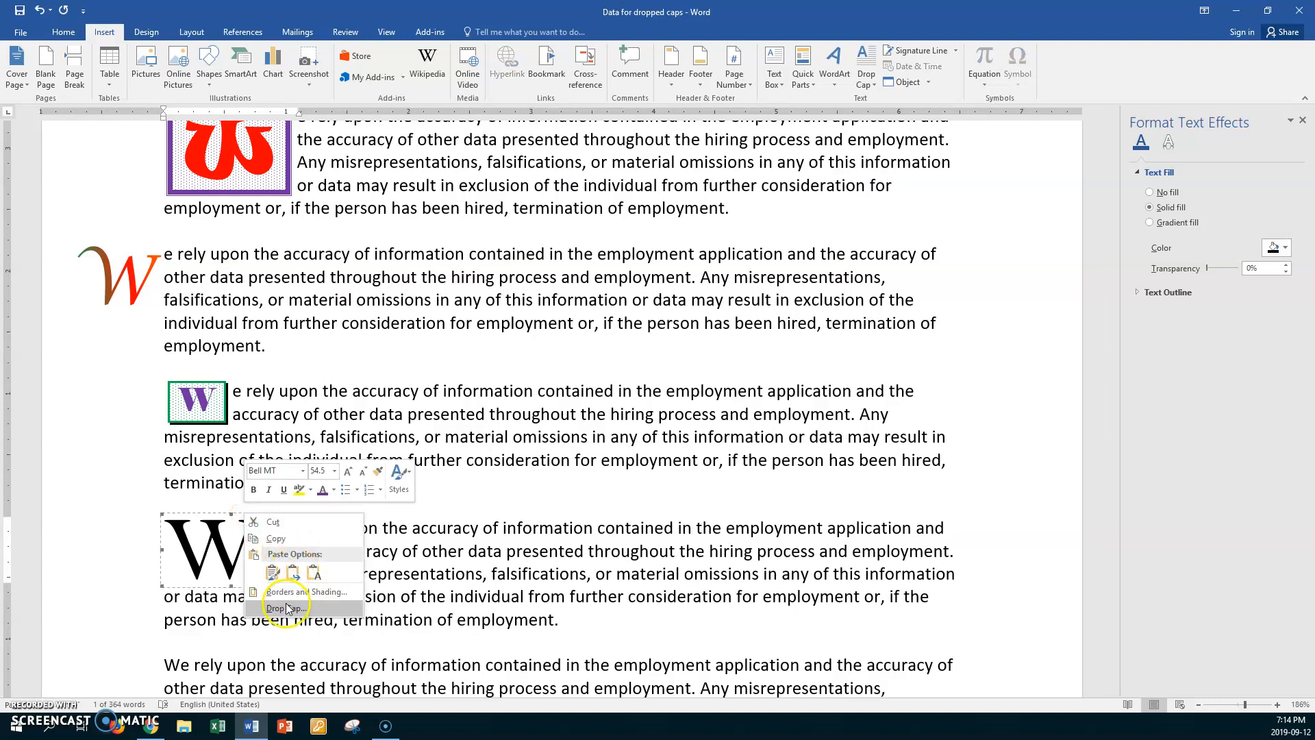
# - Raise the Bell MT 'We' drop cap's distance from text to 0.03
pyautogui.click(285, 607)
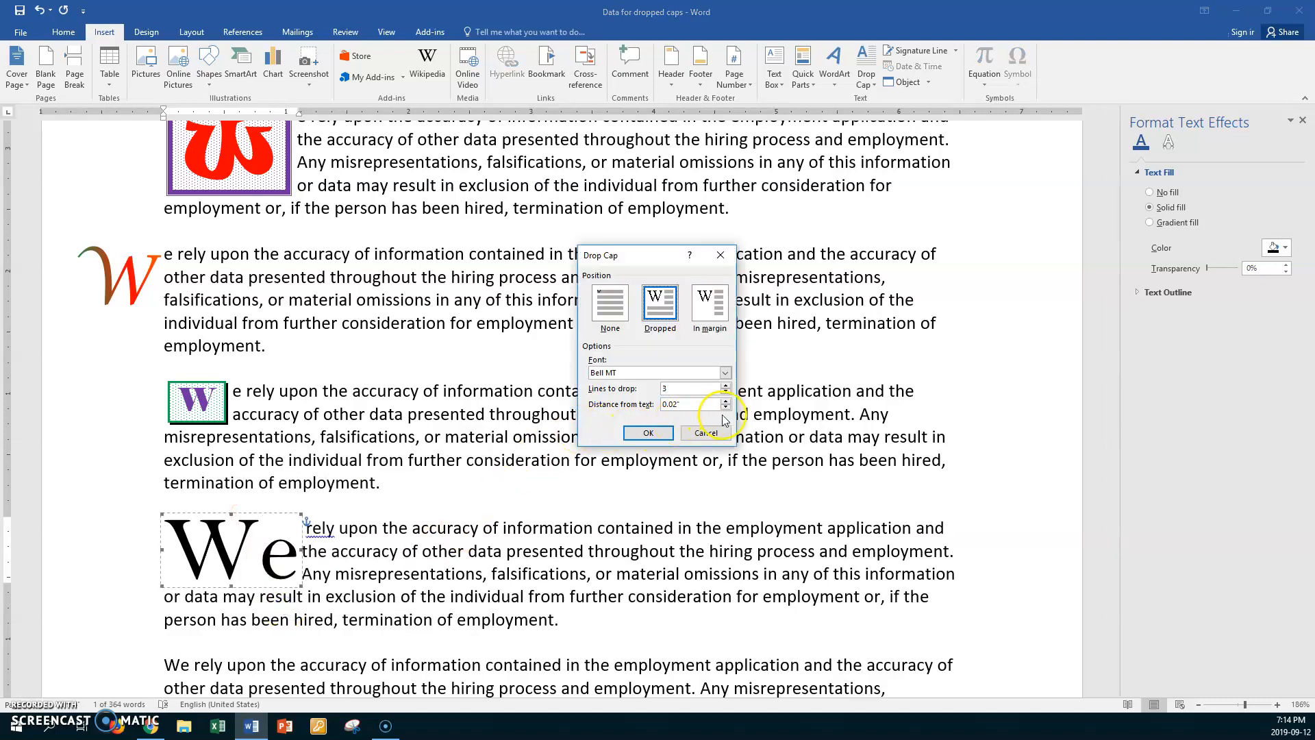
pyautogui.tripleClick(688, 403)
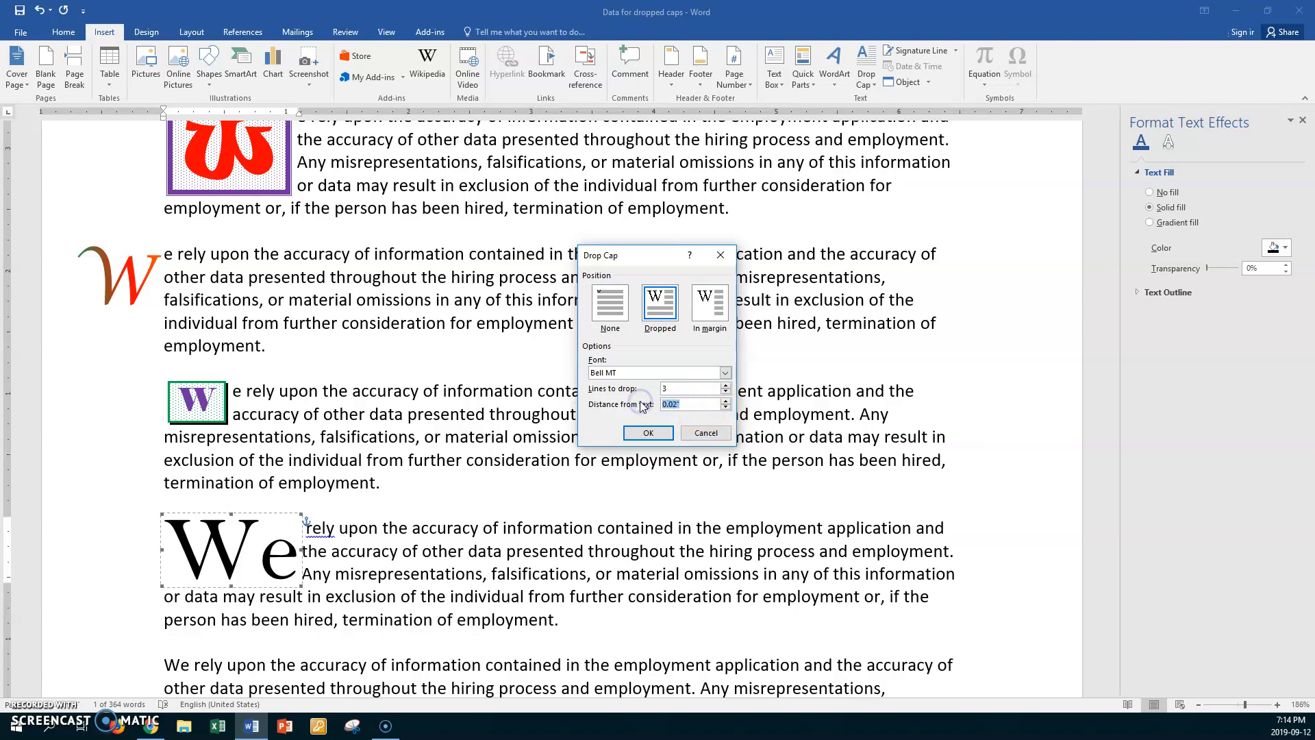
pyautogui.click(724, 399)
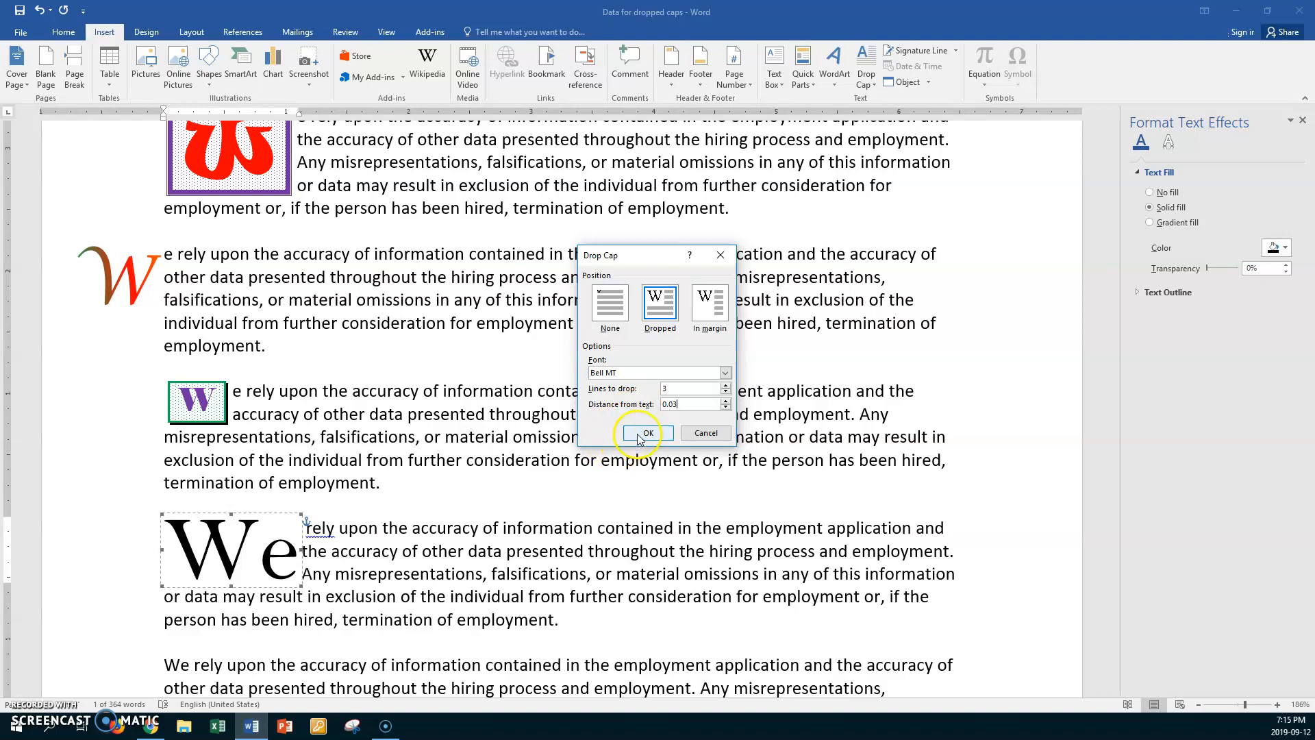
pyautogui.click(644, 433)
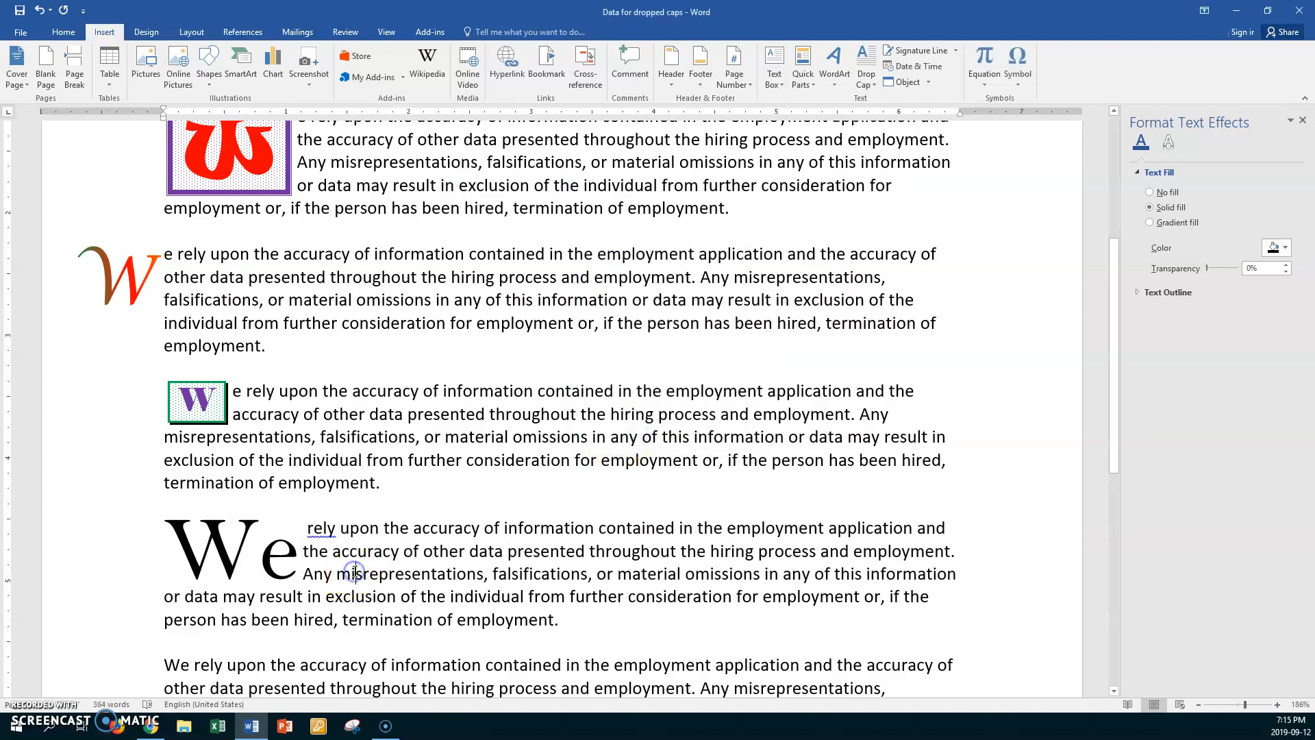